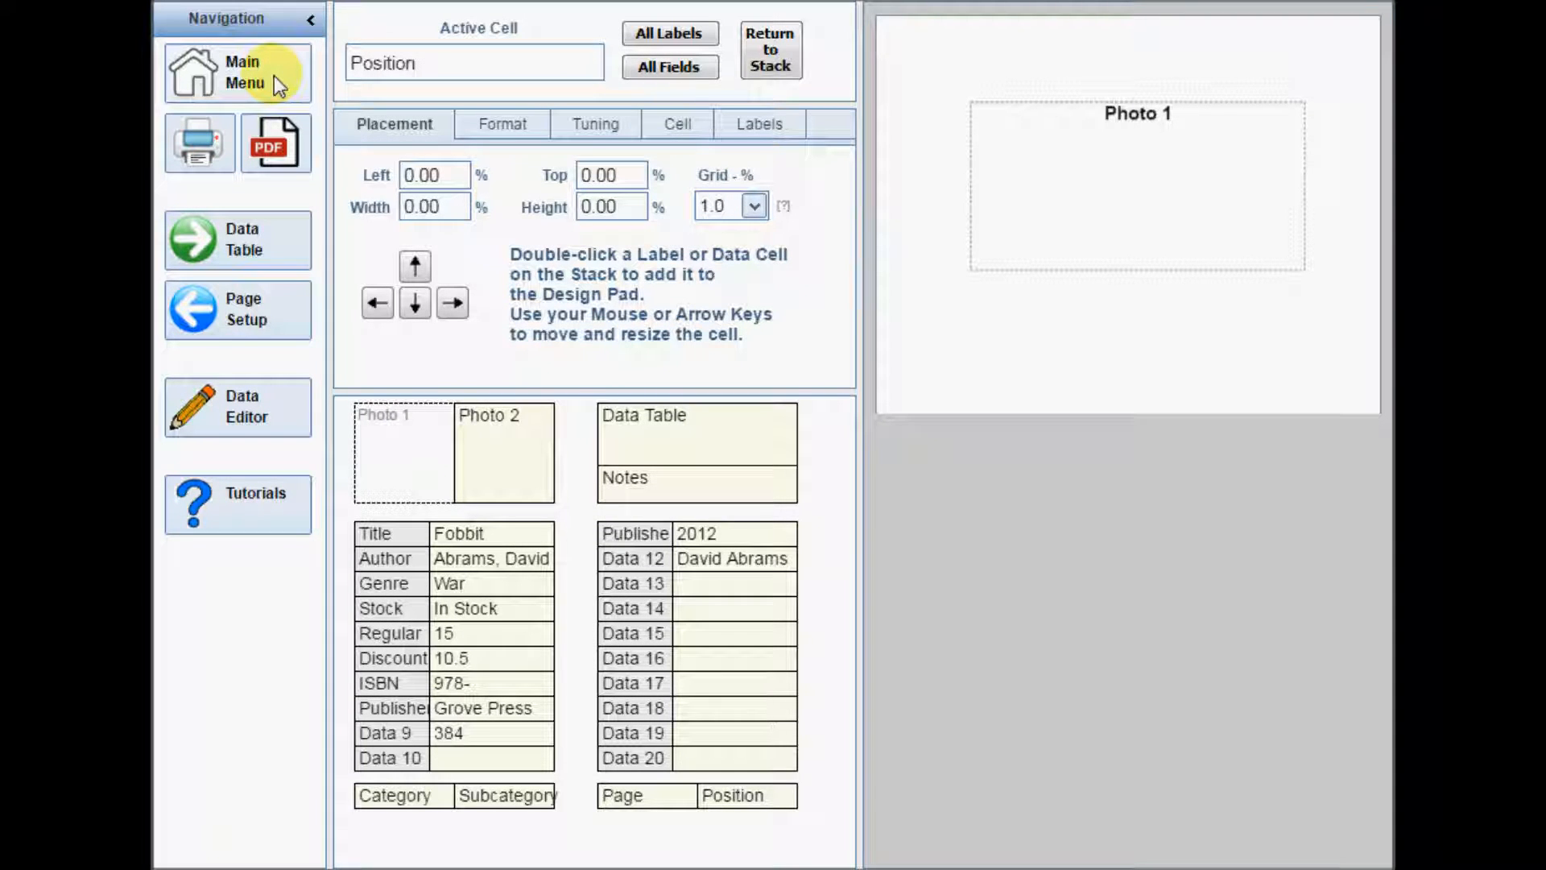
mouse_move(292, 105)
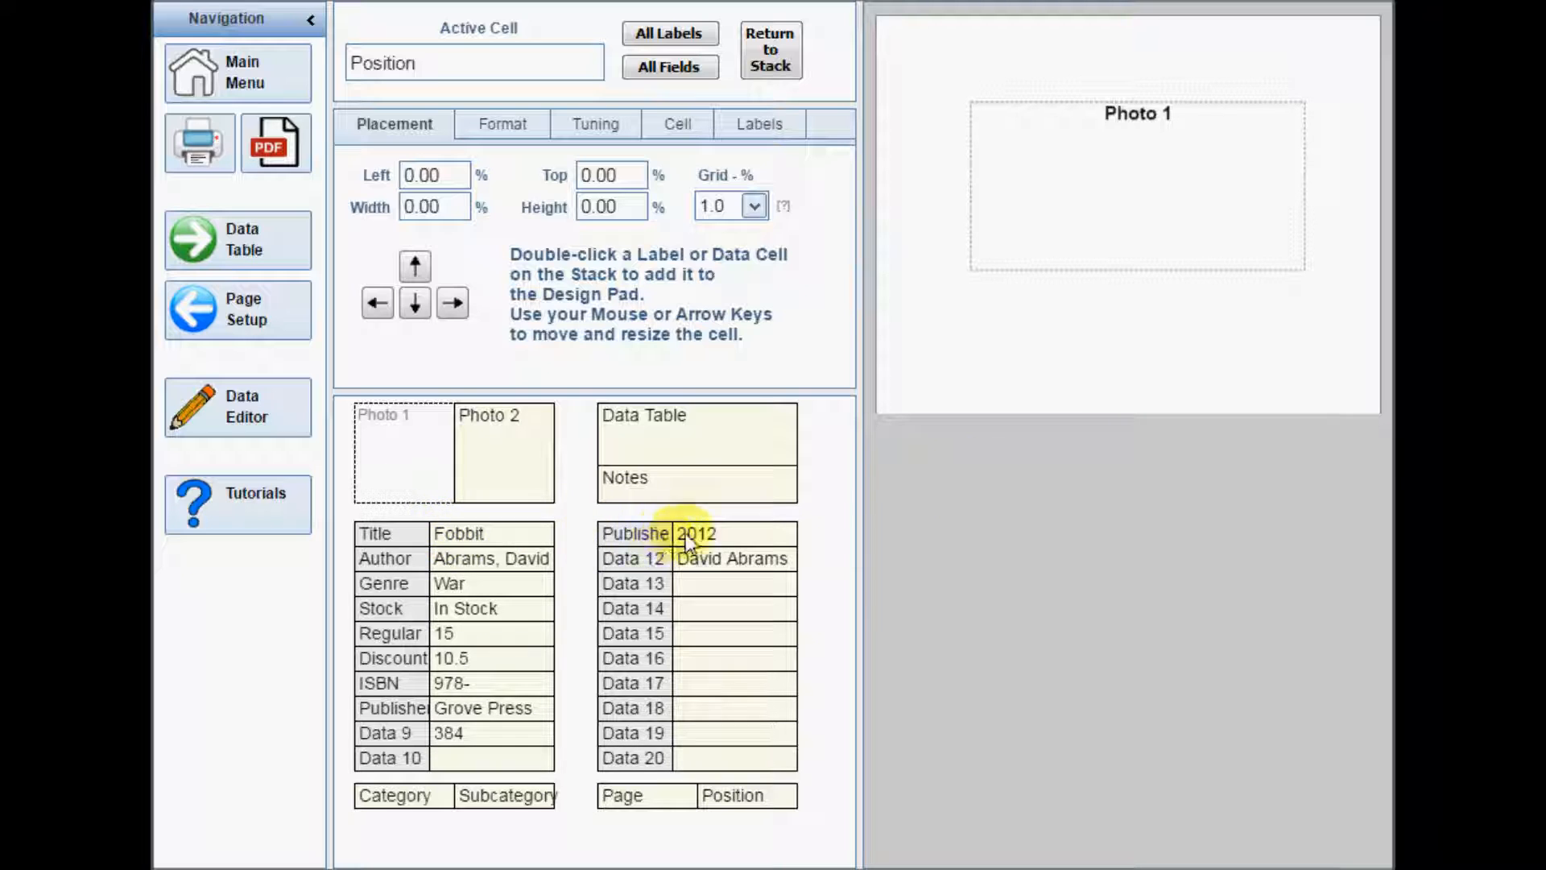
mouse_move(380, 642)
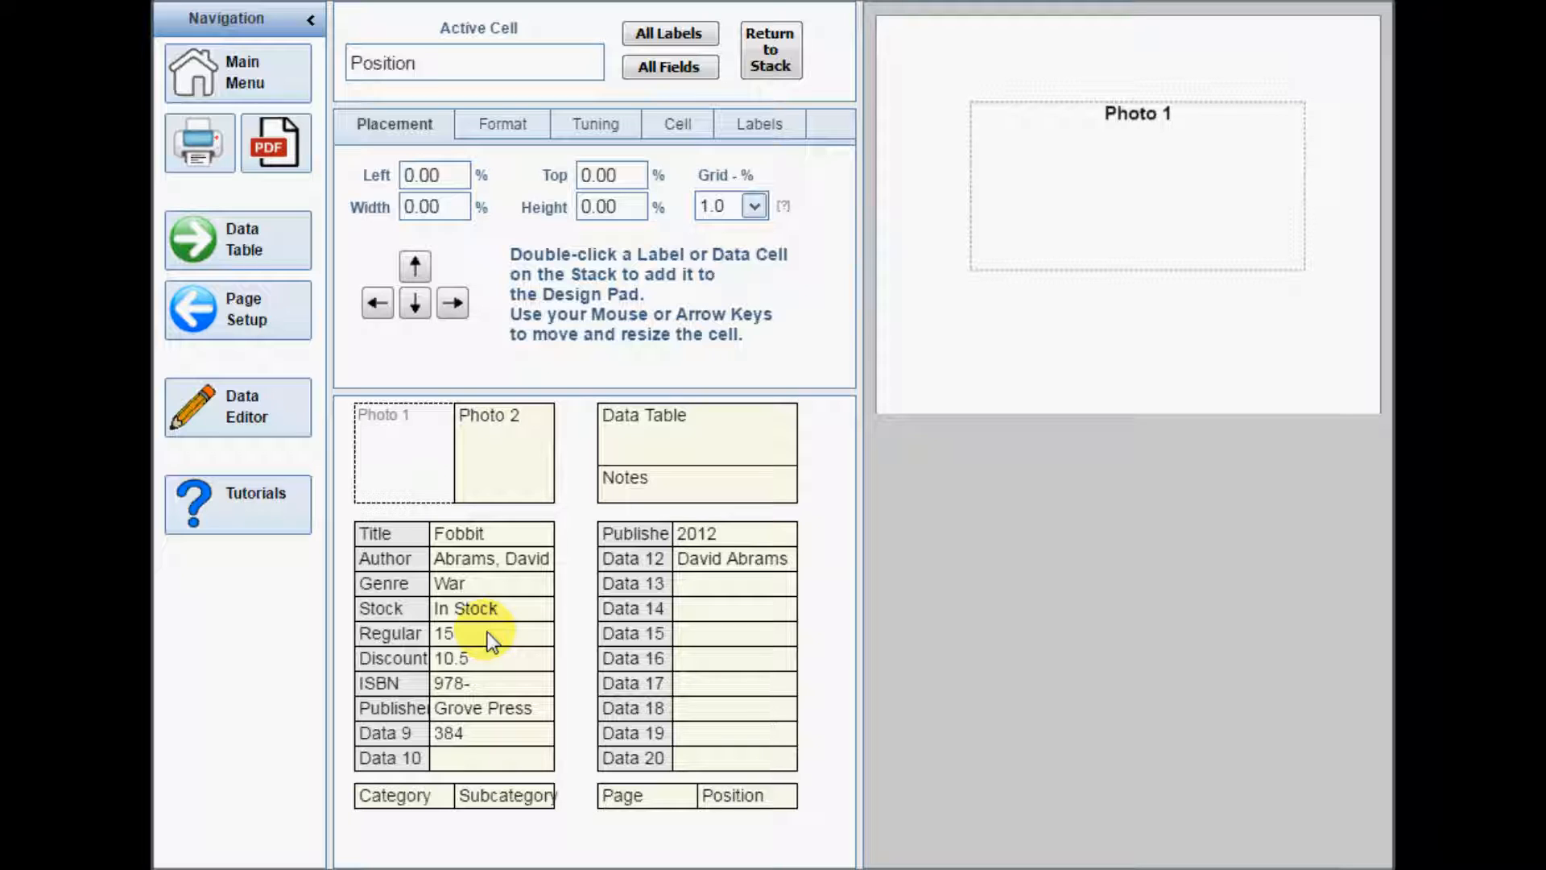
mouse_move(394, 380)
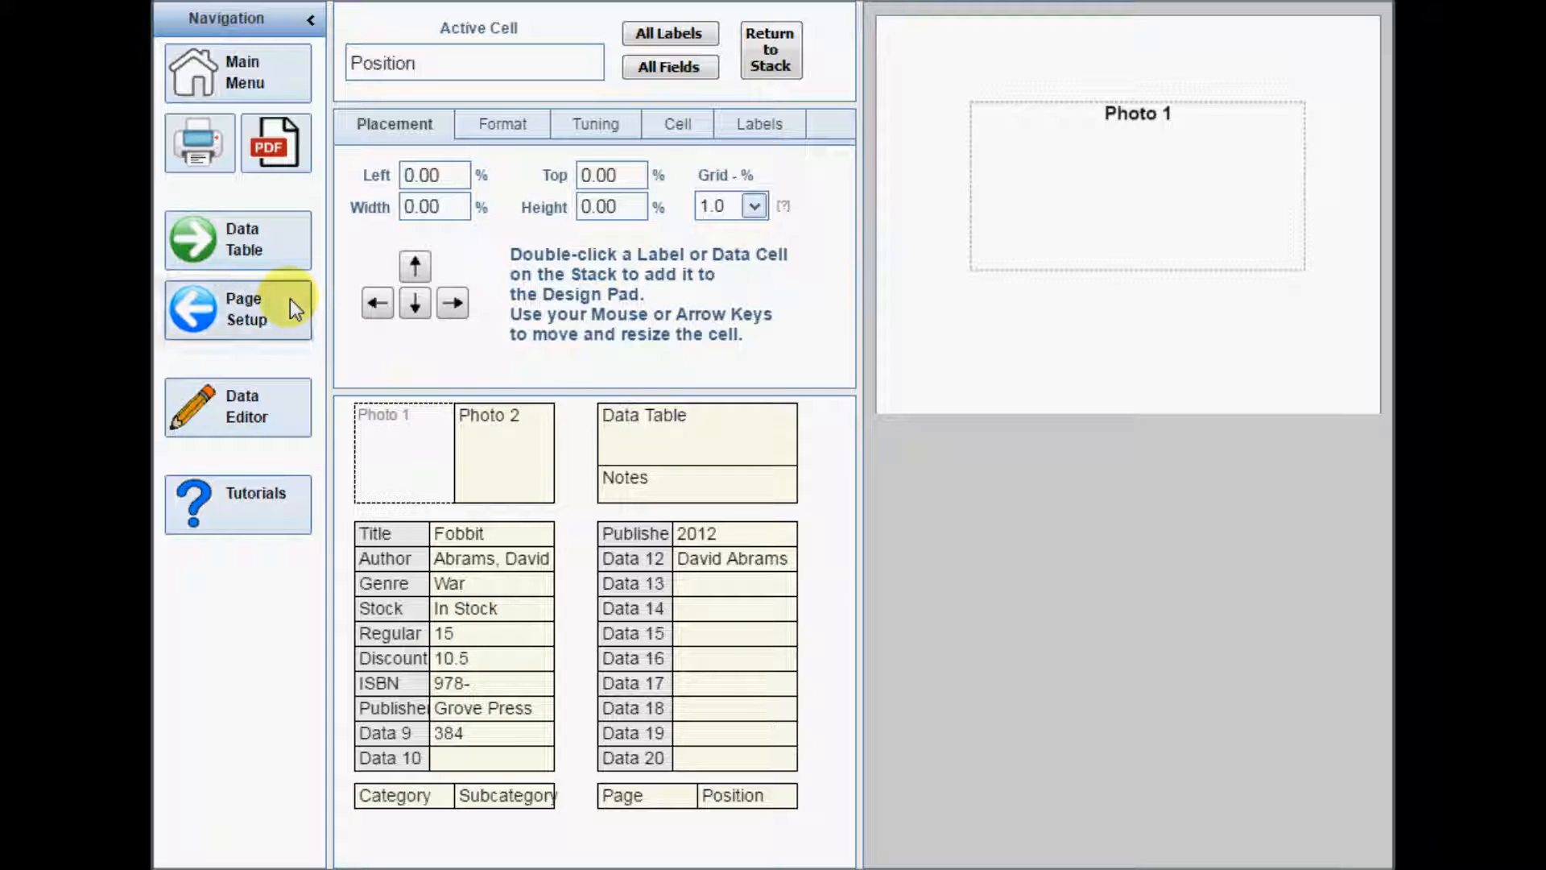
- In Page Setup, set product layout border width to 2 and 3 columns, then return to Product Layout
left_click(237, 309)
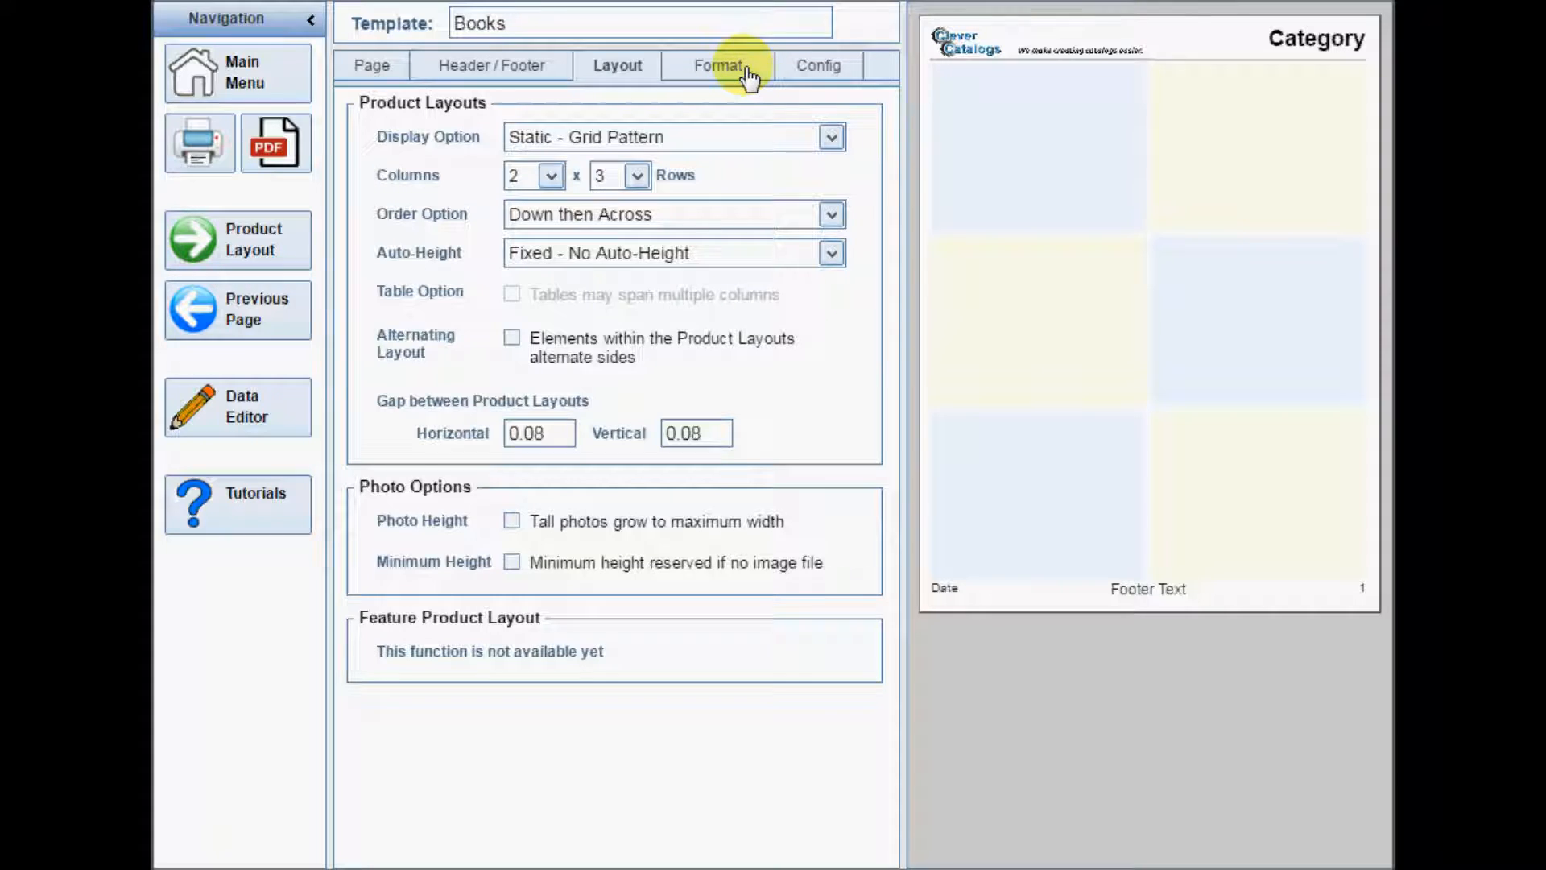
left_click(717, 65)
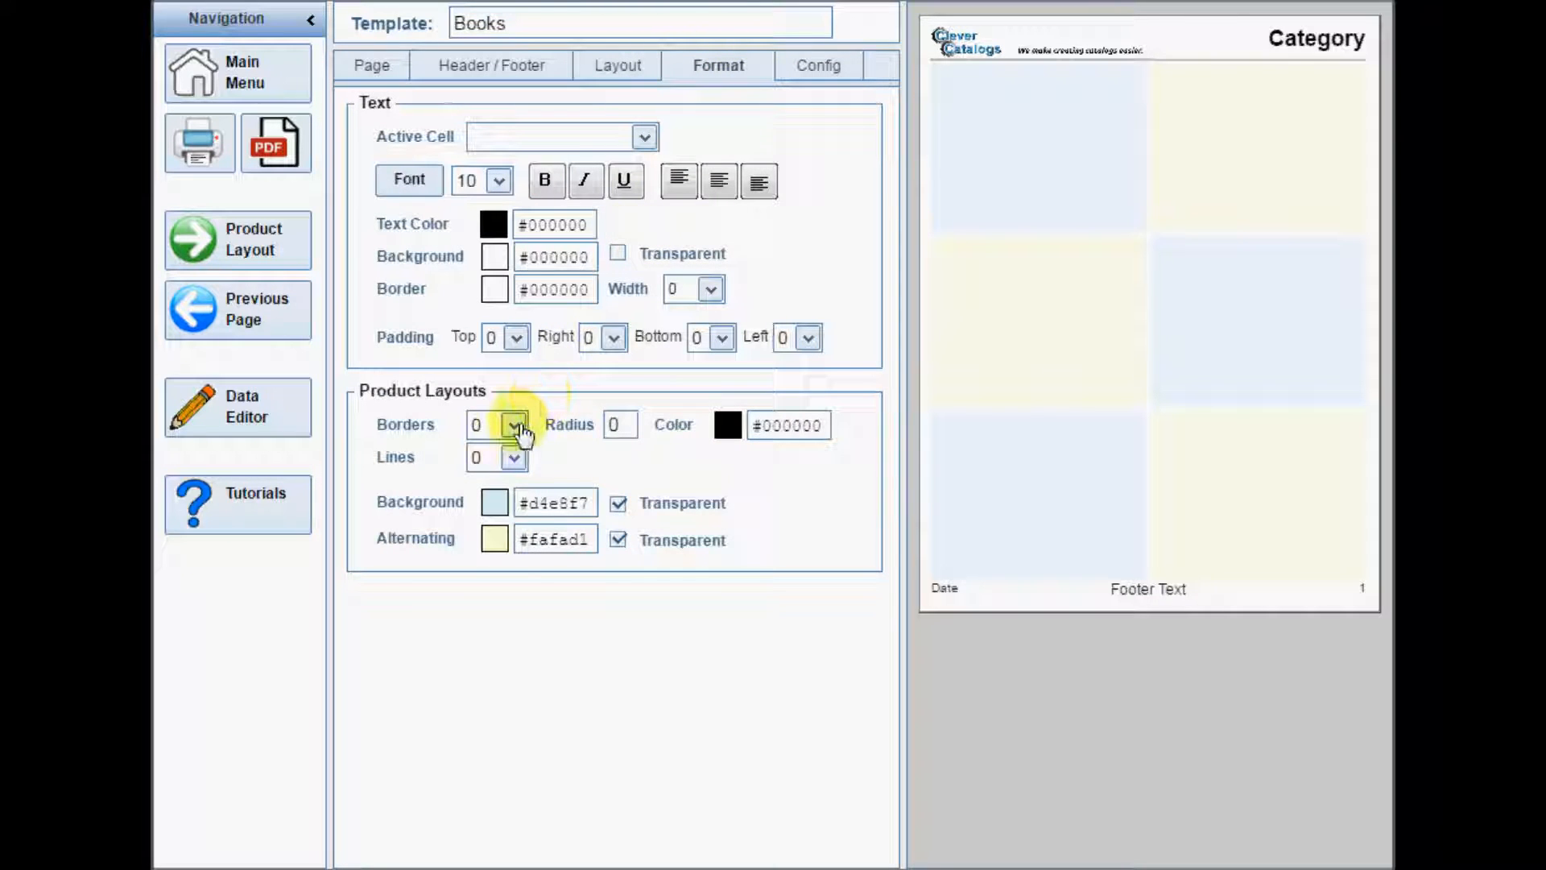
left_click(516, 425)
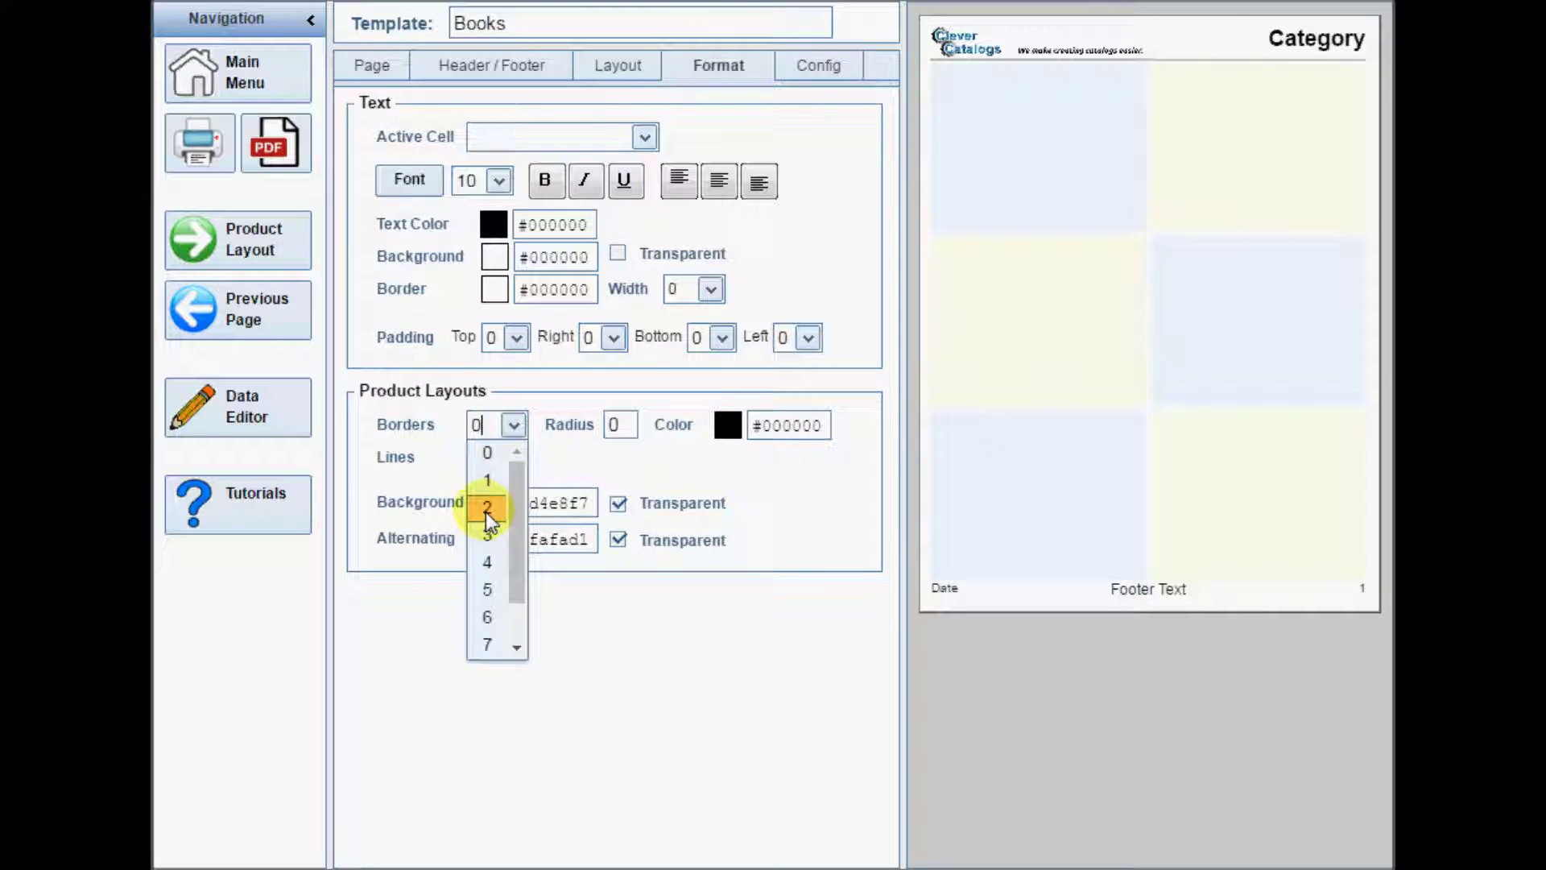
left_click(488, 508)
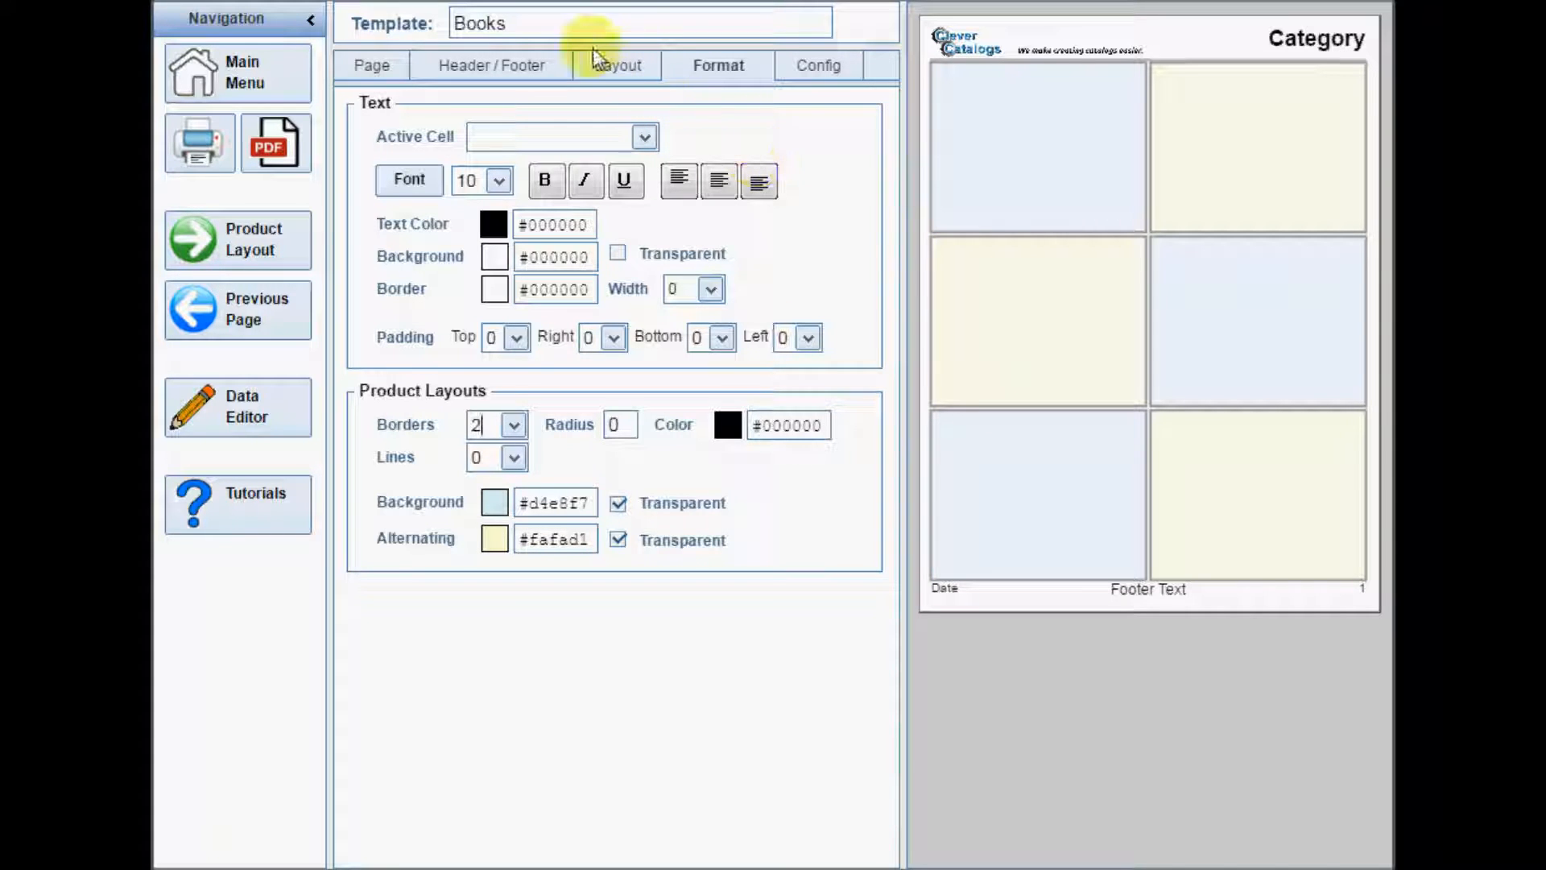
left_click(617, 65)
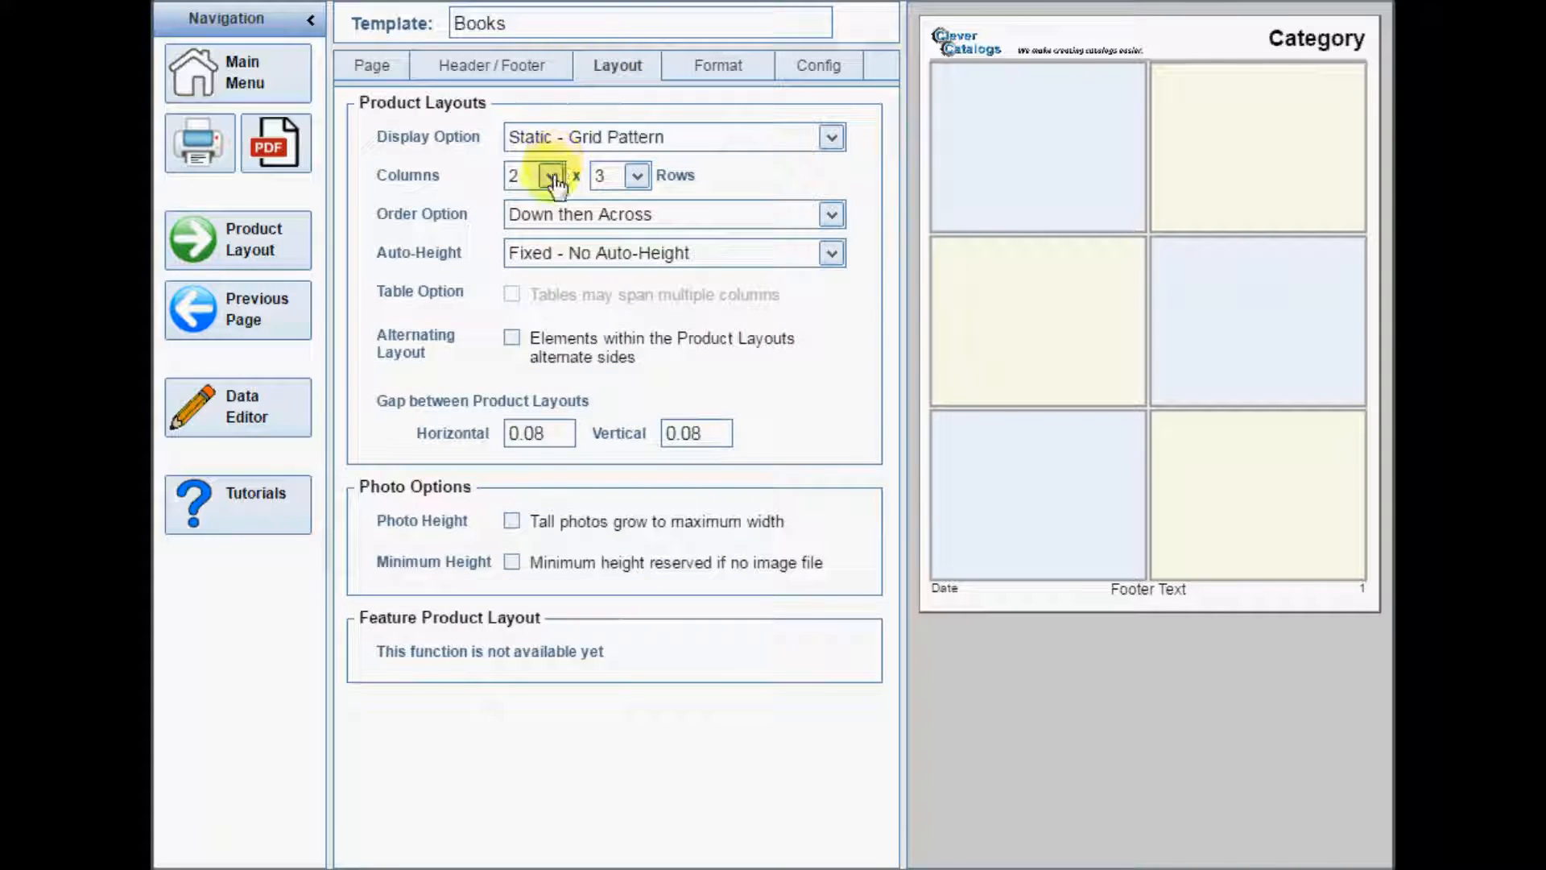
left_click(549, 175)
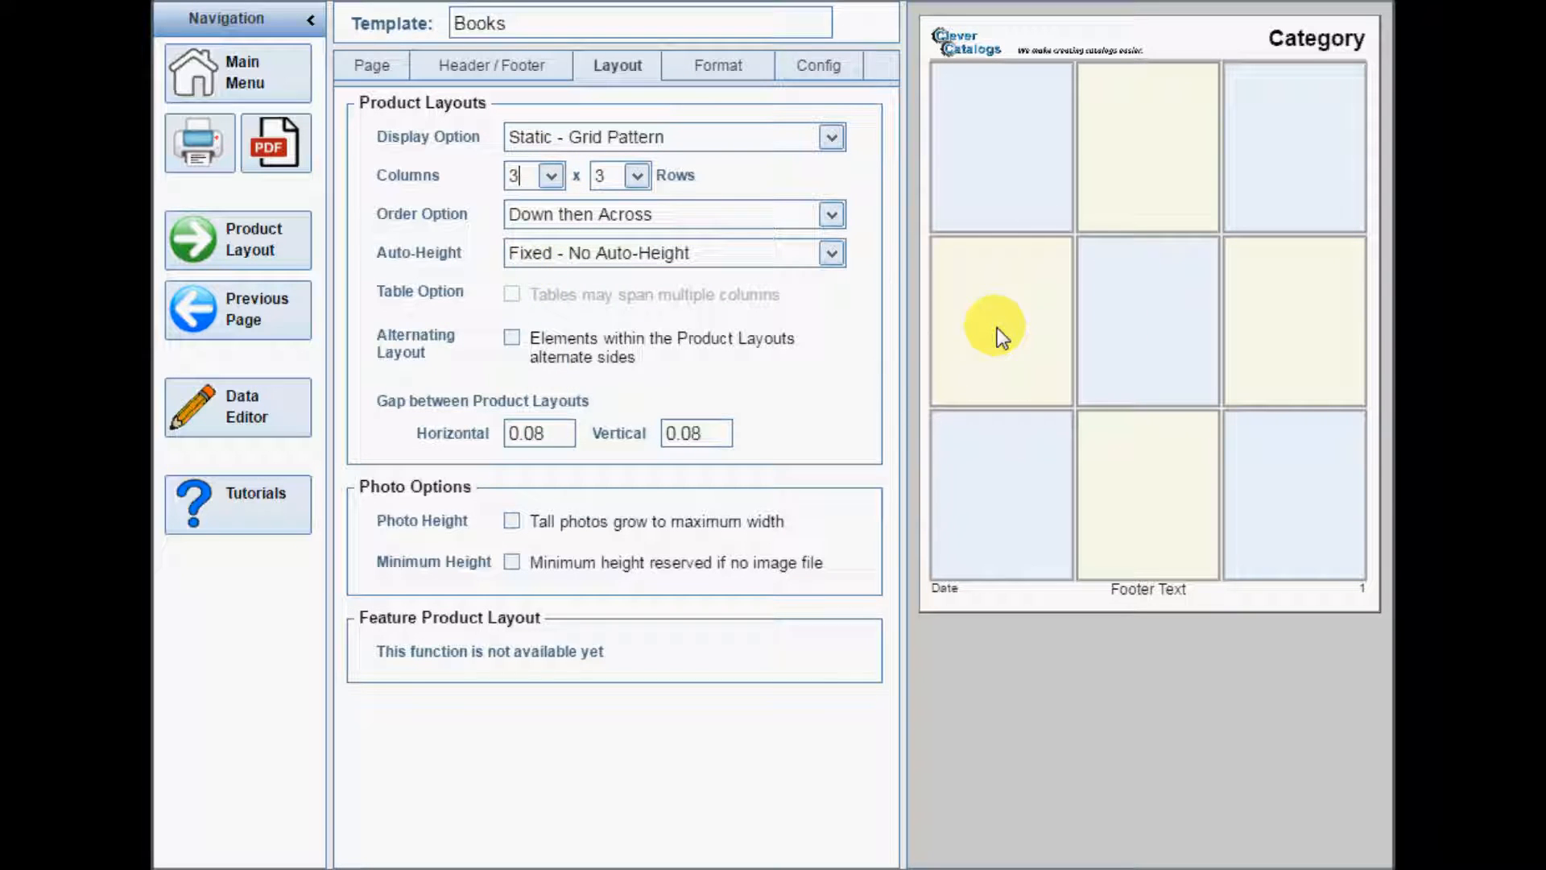
left_click(256, 239)
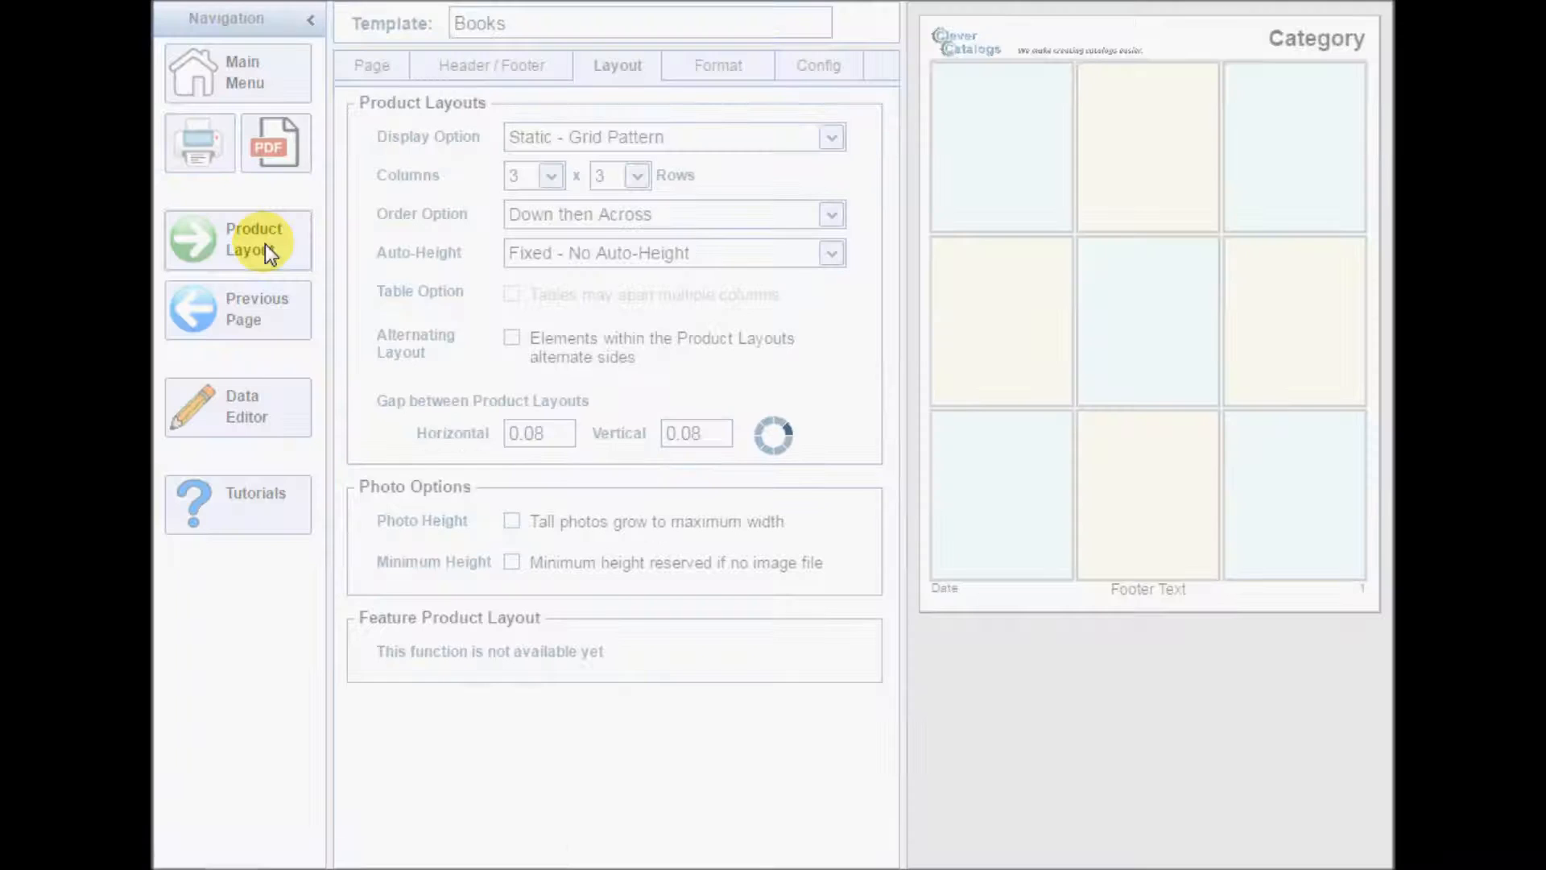
- Place the Title data cell showing Fobbit onto the Design Pad beneath Photo 1
left_click(237, 239)
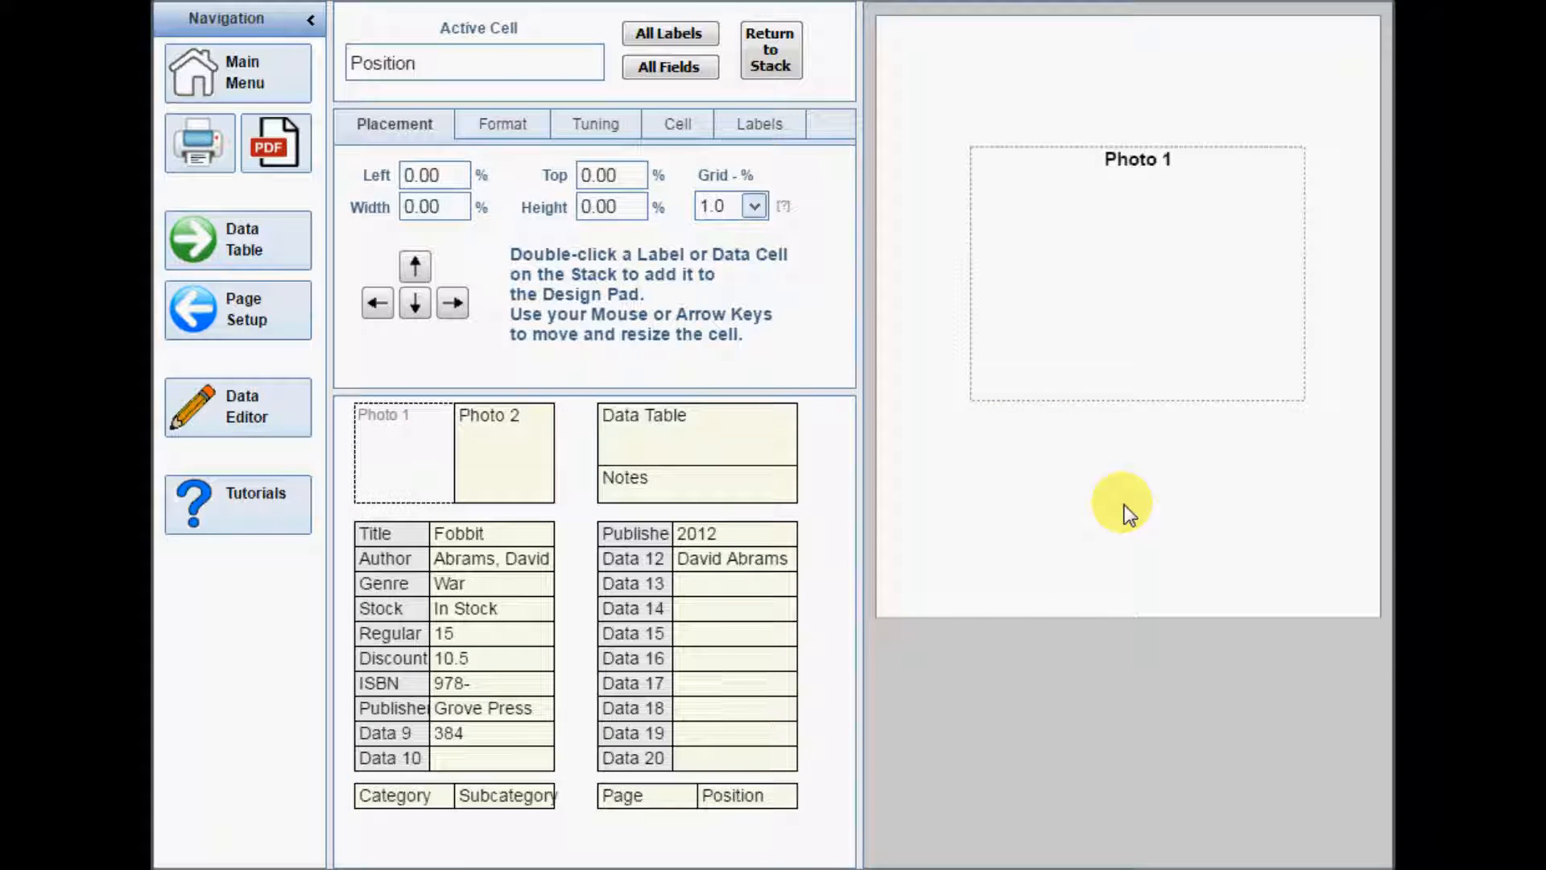
mouse_move(1143, 509)
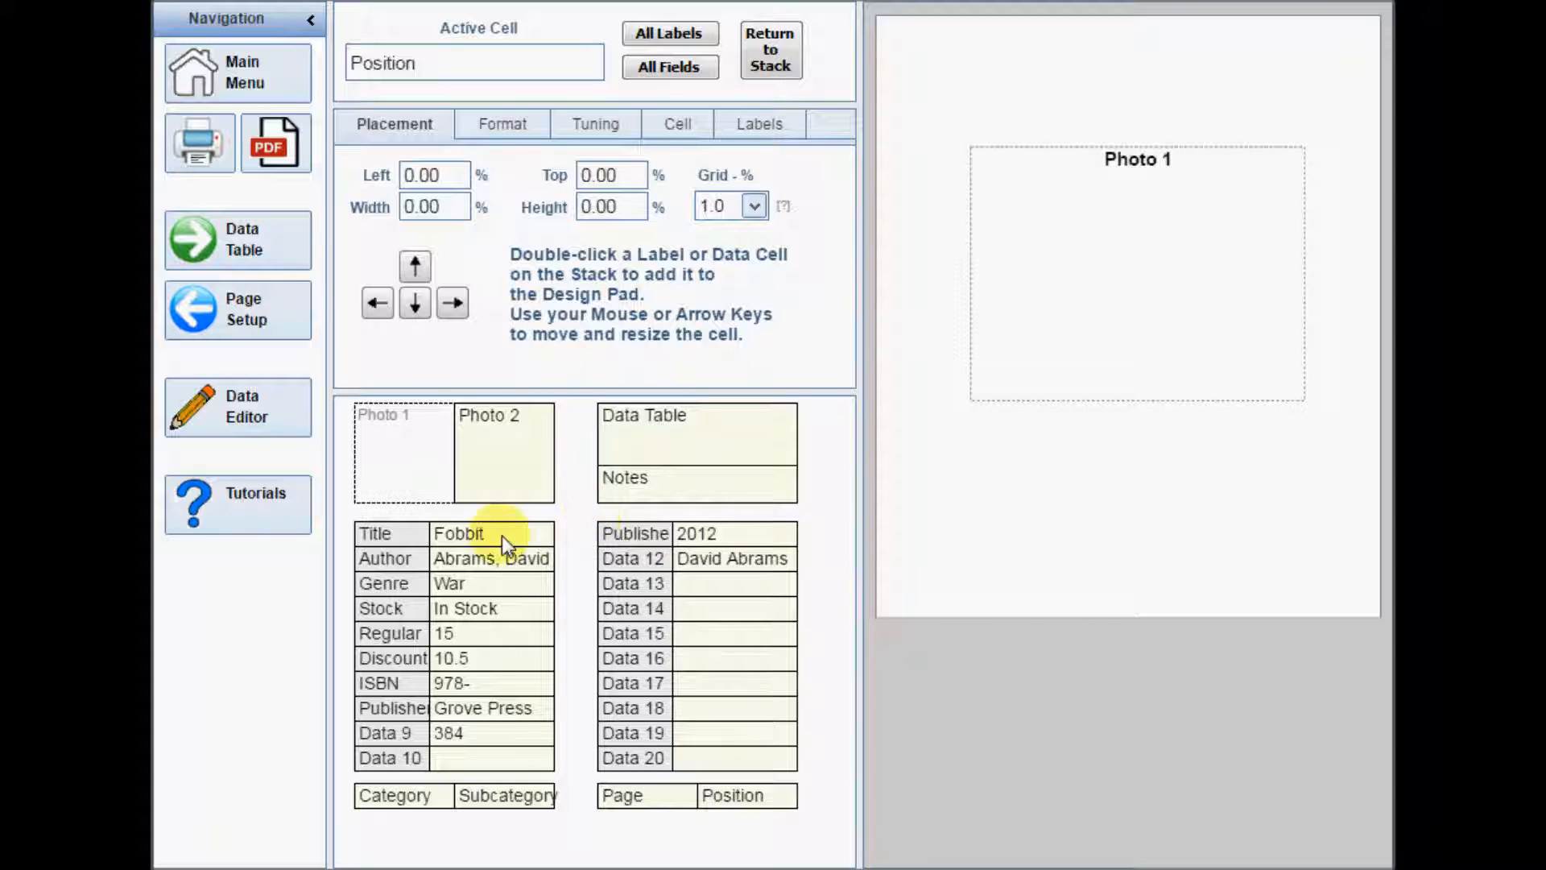
mouse_move(488, 540)
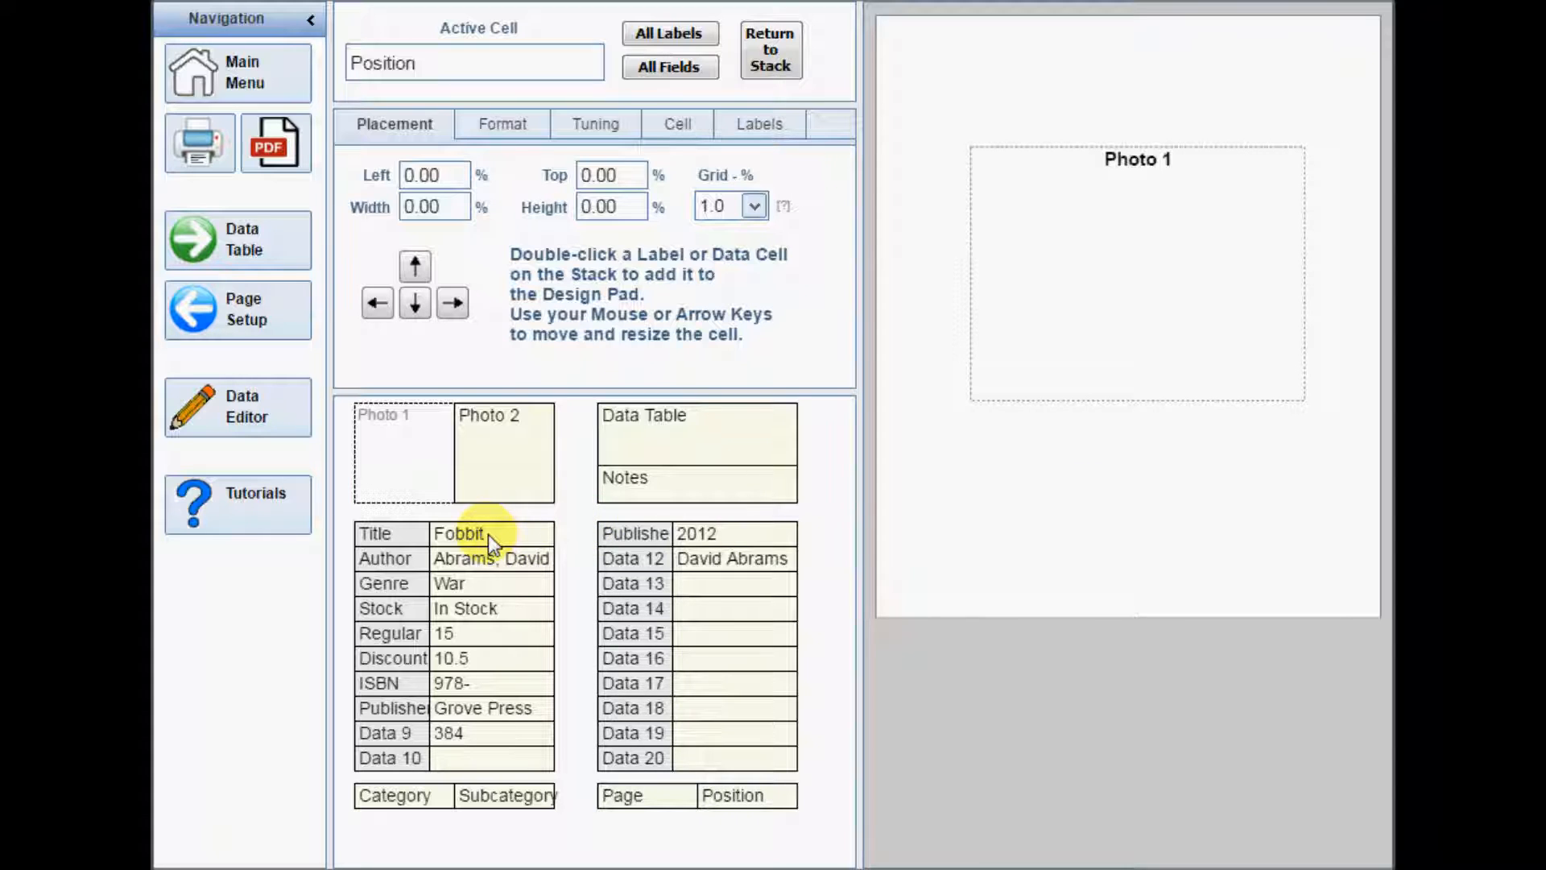
double_click(466, 533)
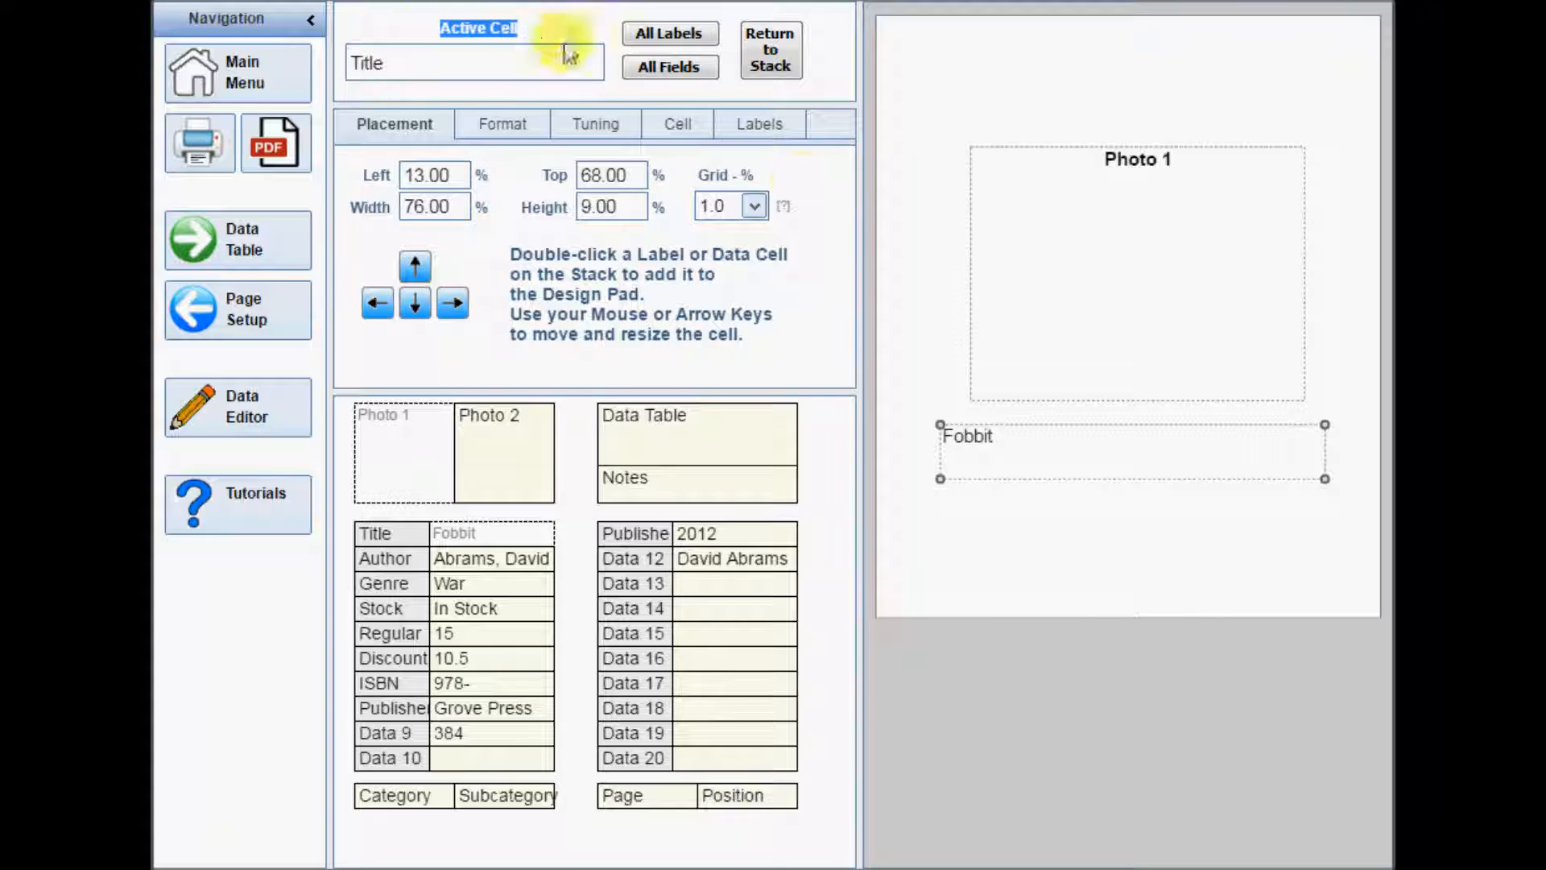
- Position the Title cell at 3/2/94/7 along the top and set the grid to 0.5%
left_click_drag(966, 435, 1085, 172)
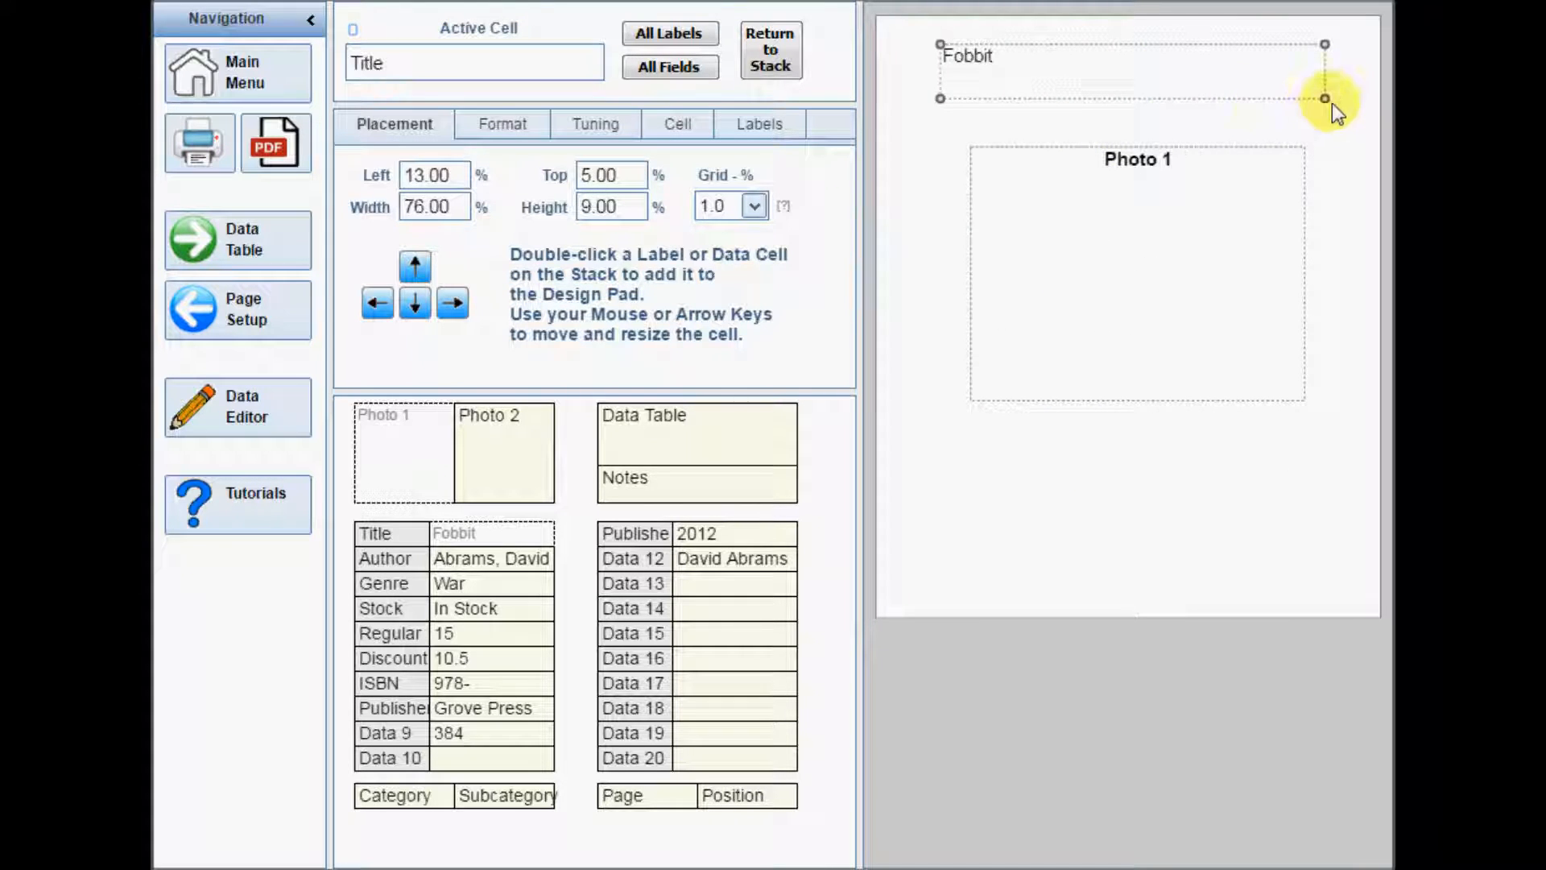
left_click_drag(1325, 98, 1313, 79)
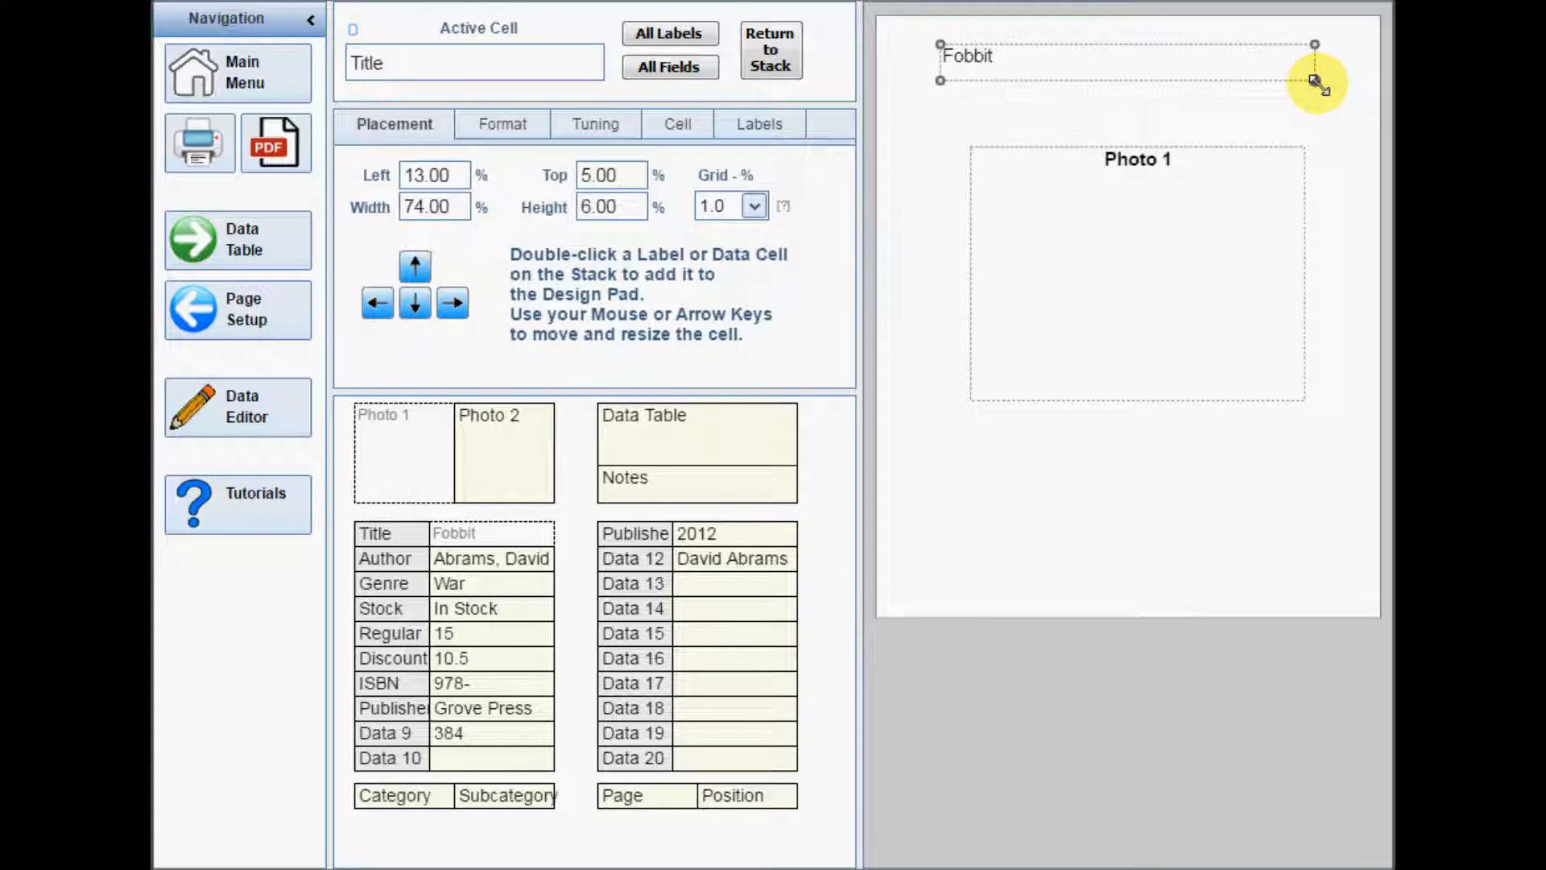
mouse_move(1059, 77)
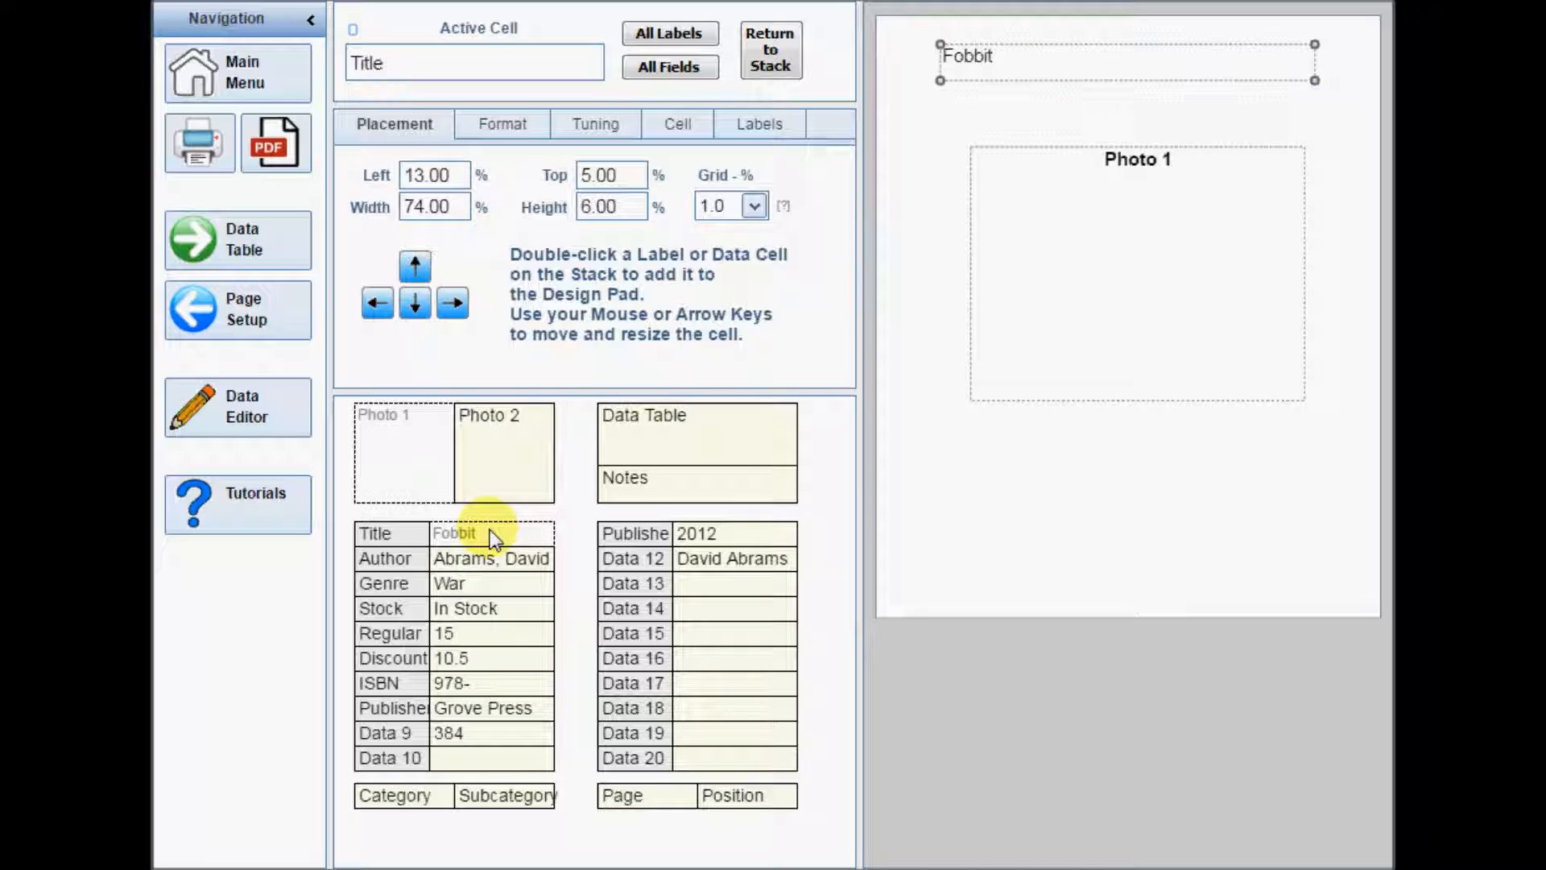
left_click(377, 304)
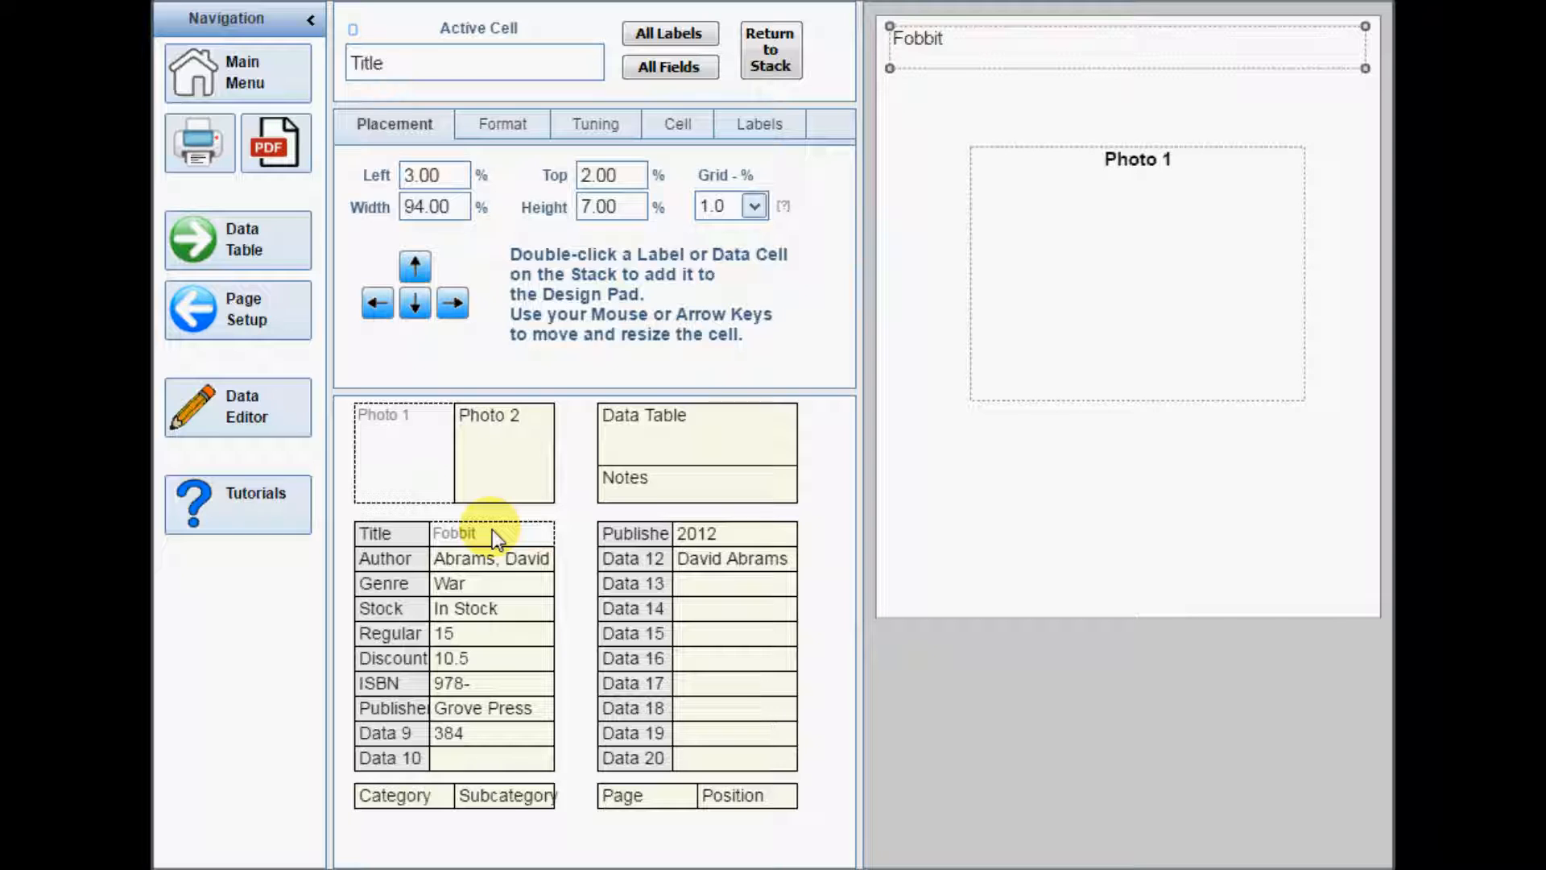
mouse_move(748, 250)
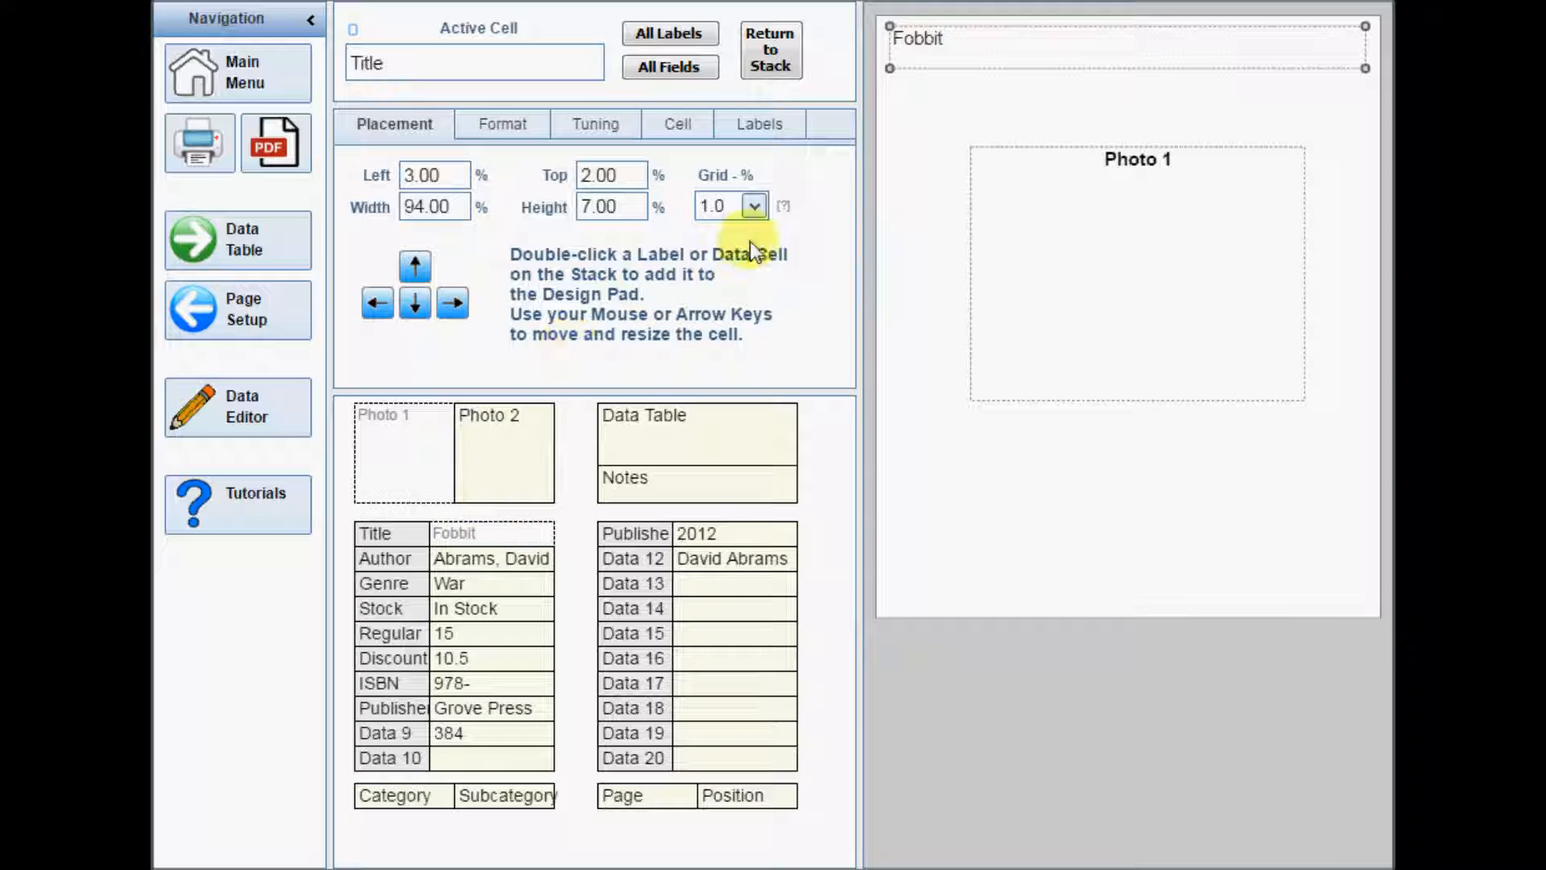
left_click(752, 205)
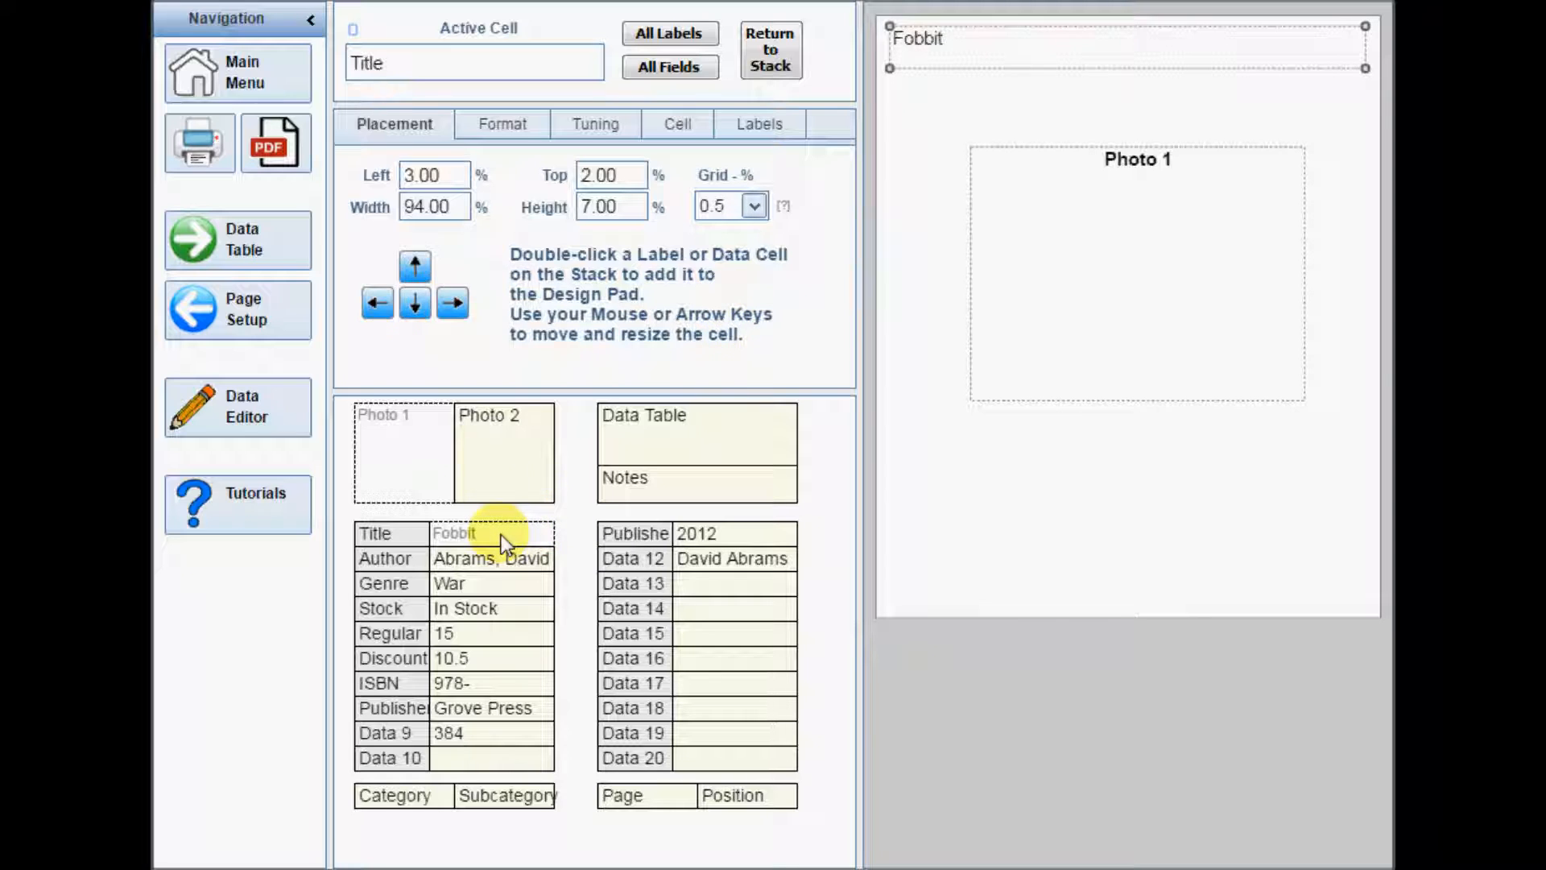
- Set the Title cell width to 80% and review the catalog in a PDF preview
left_click(431, 207)
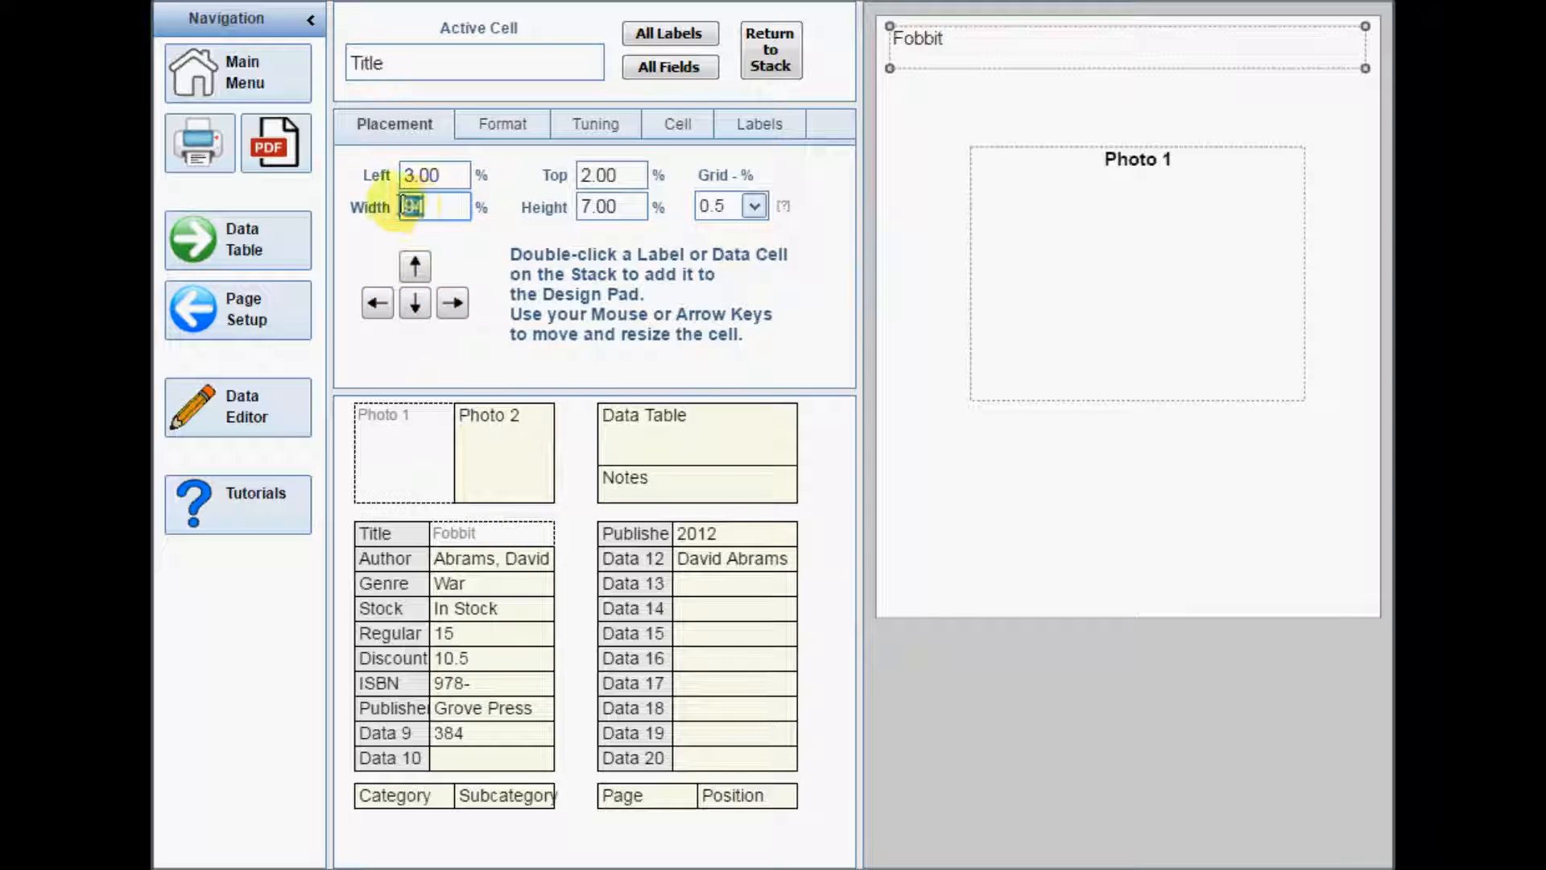
type("80")
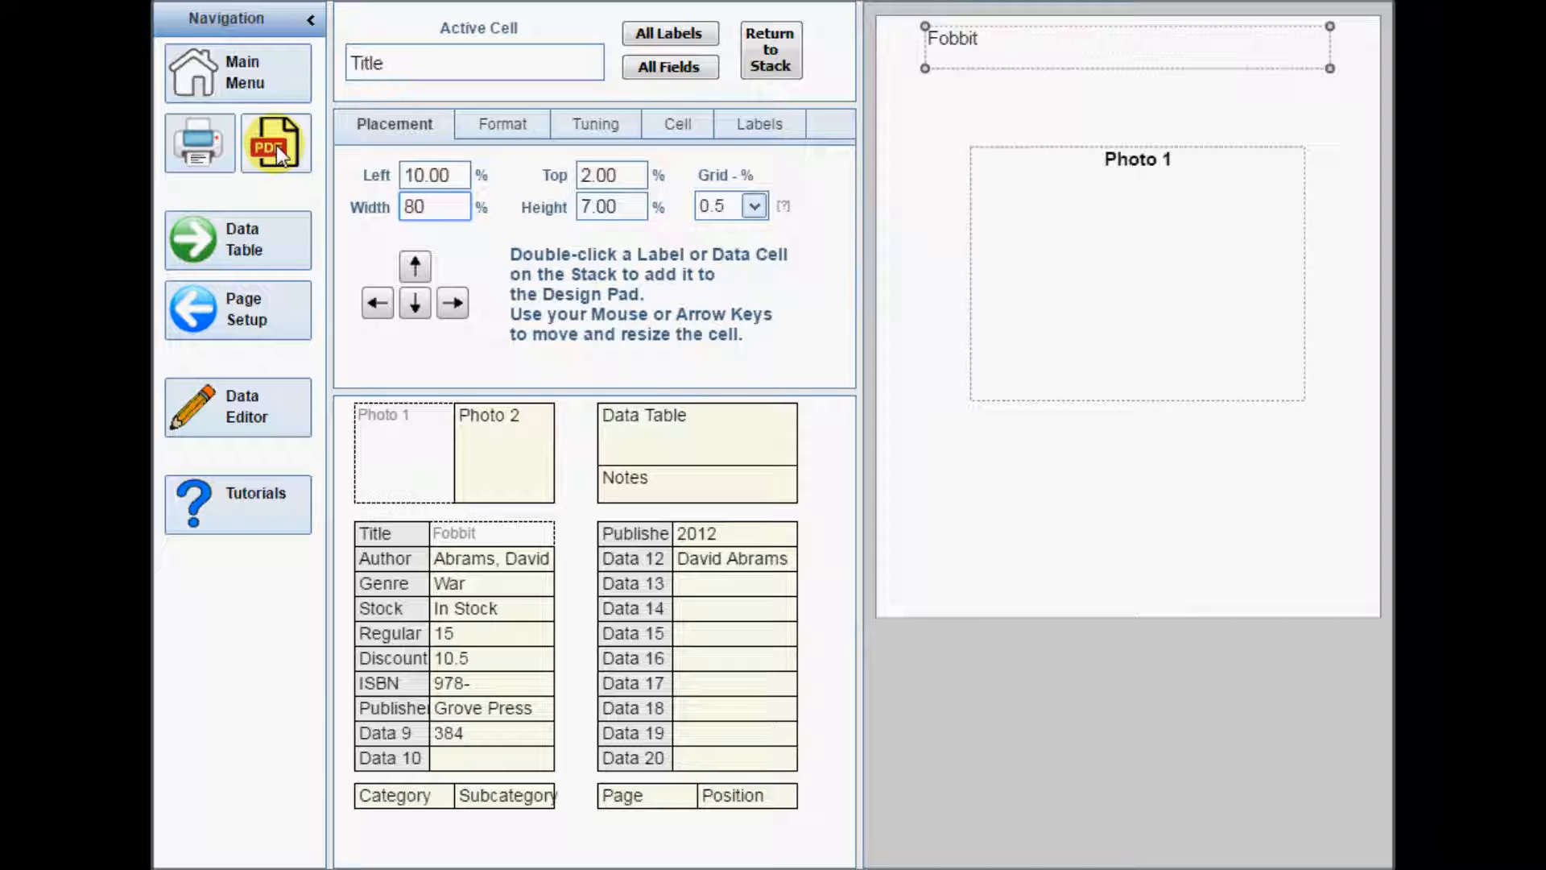
left_click(276, 143)
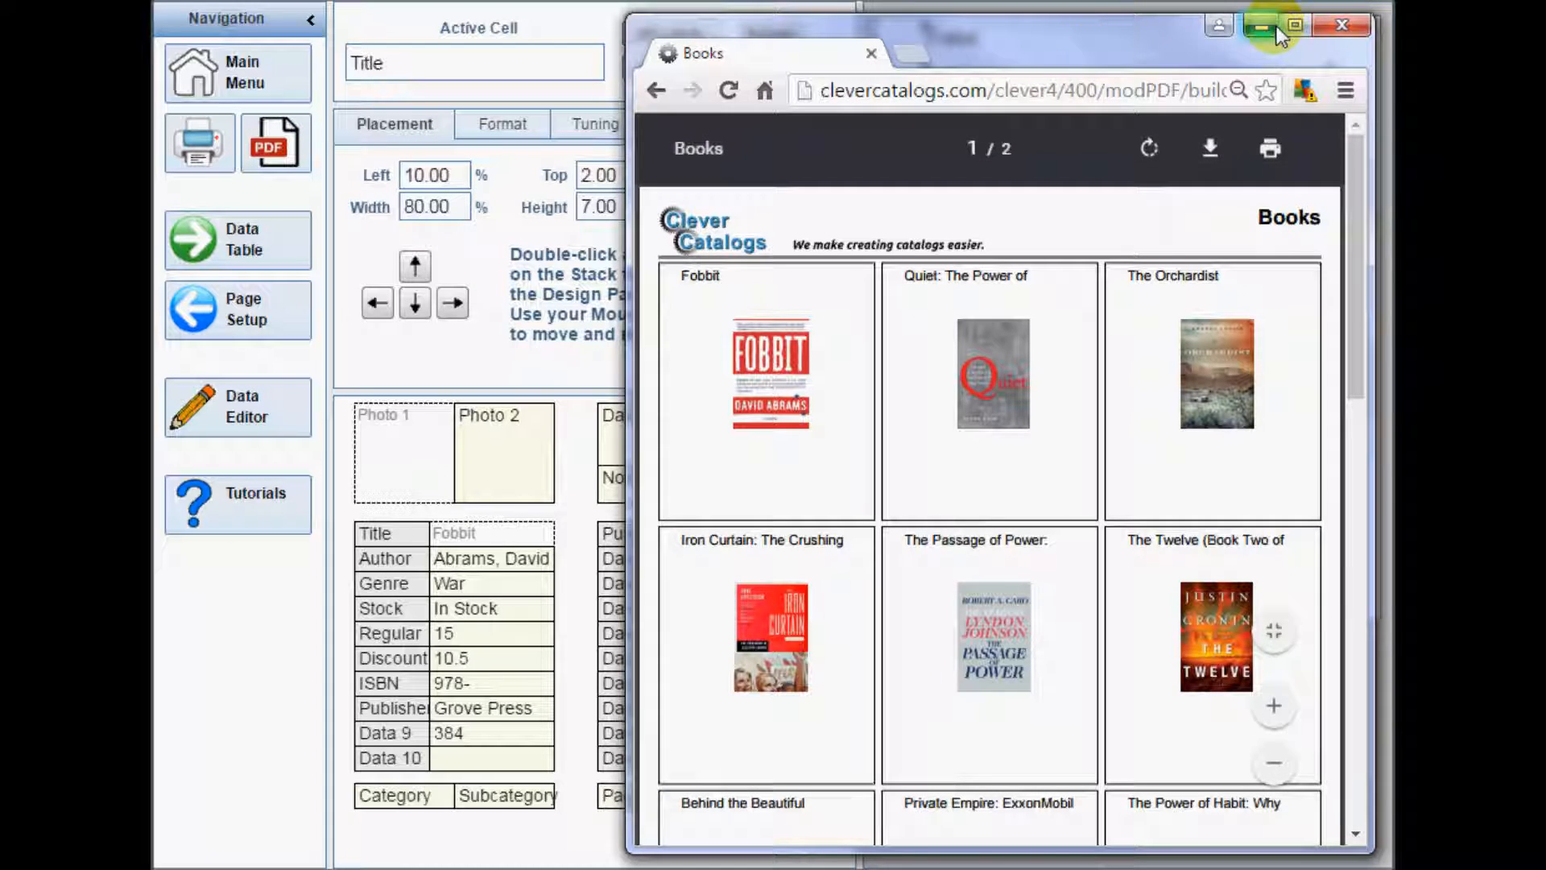
left_click(1263, 27)
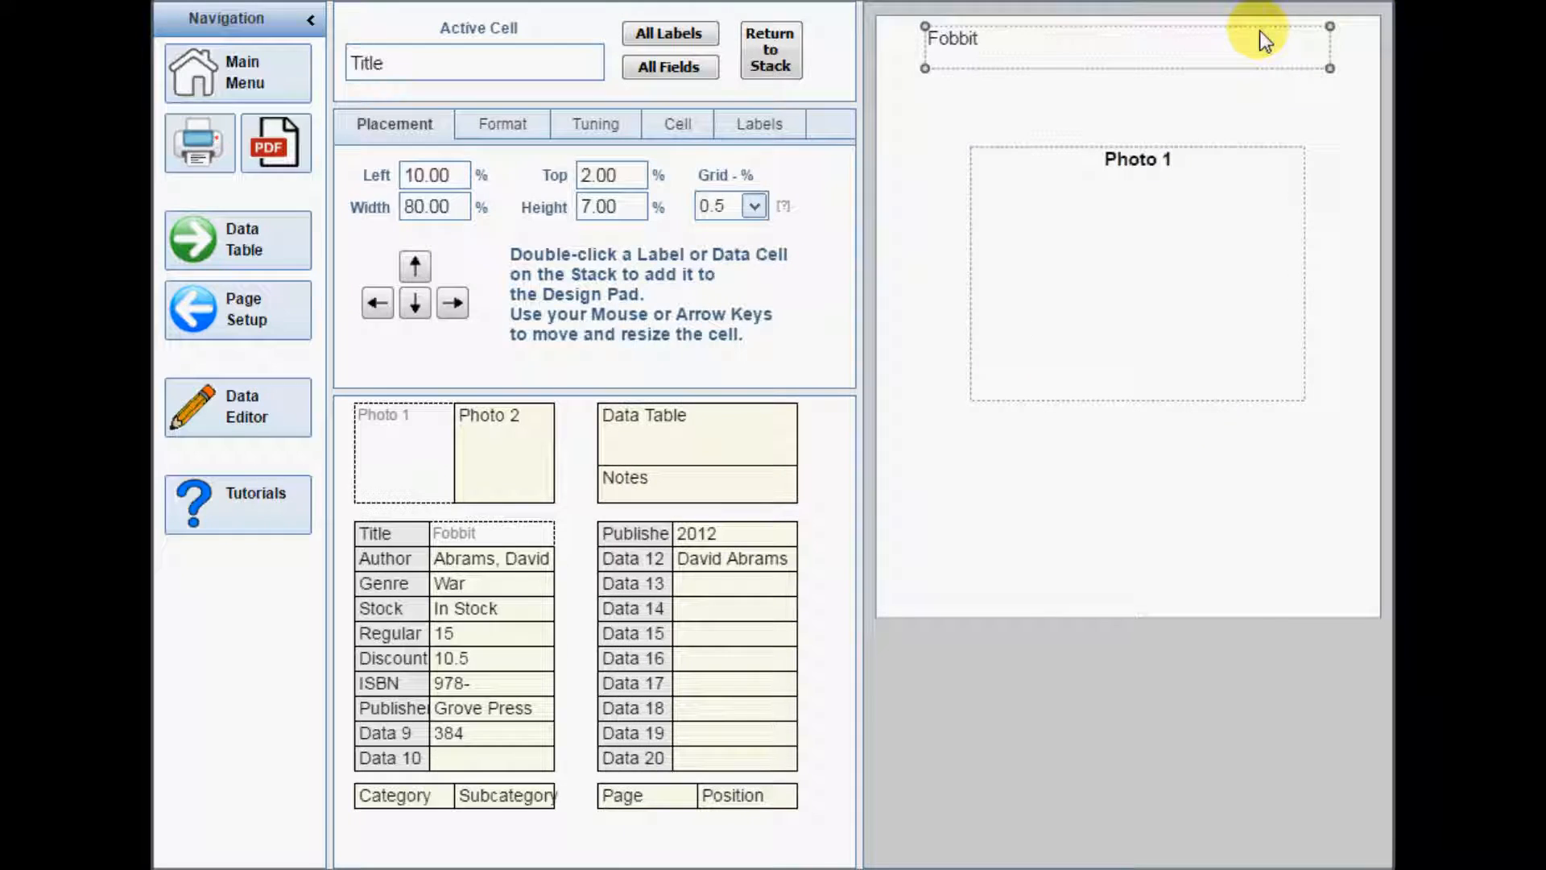
- Set the grid to 2%, add Stock, Regular and Discounted cells, and enlarge Photo 1
left_click(753, 206)
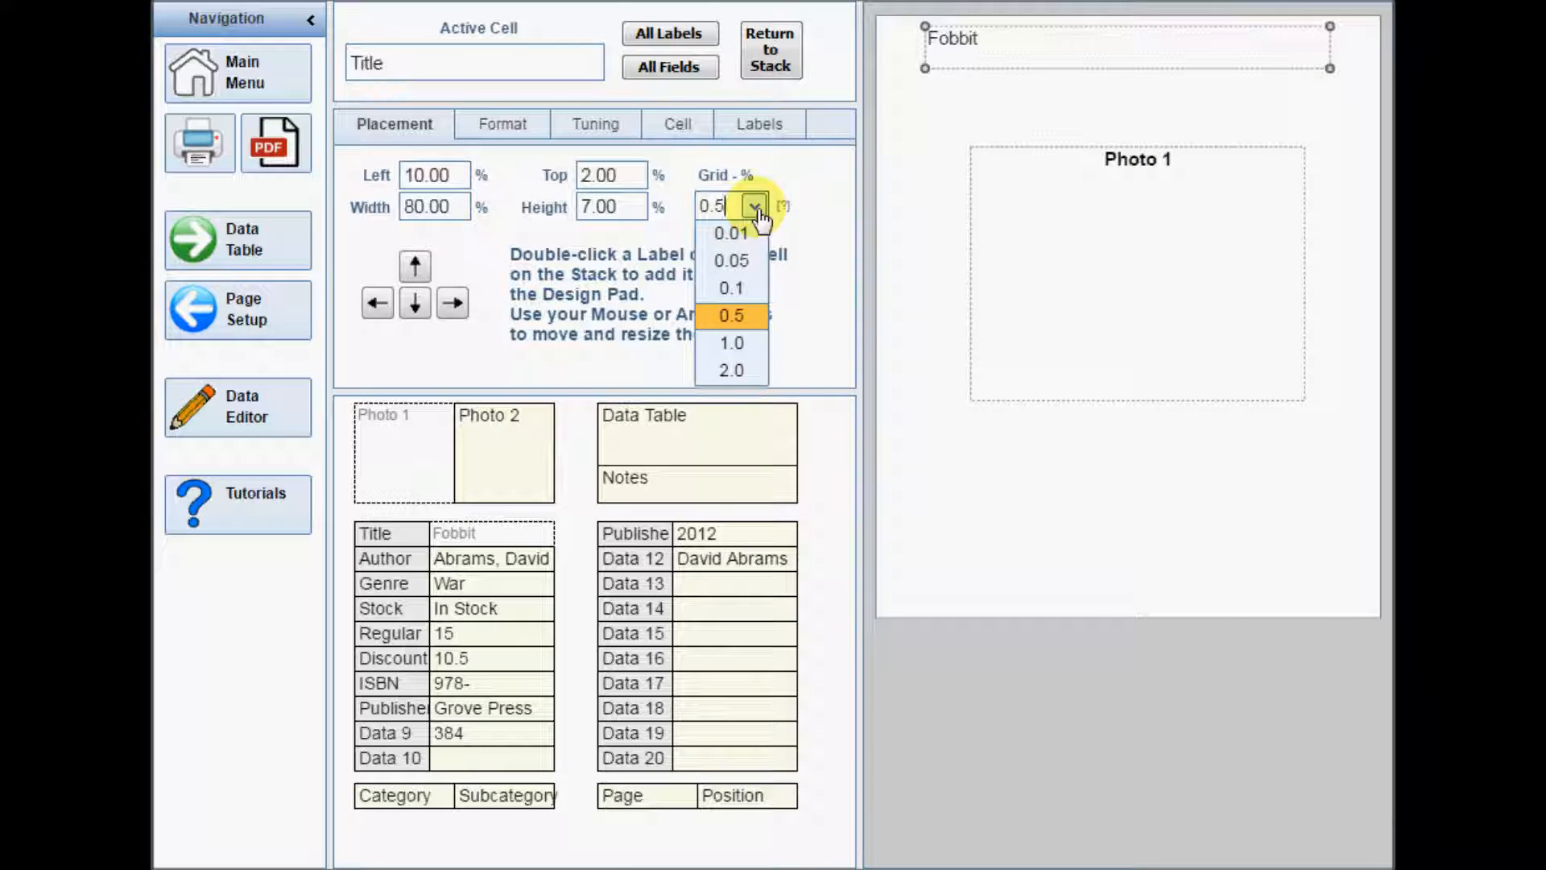
left_click(731, 370)
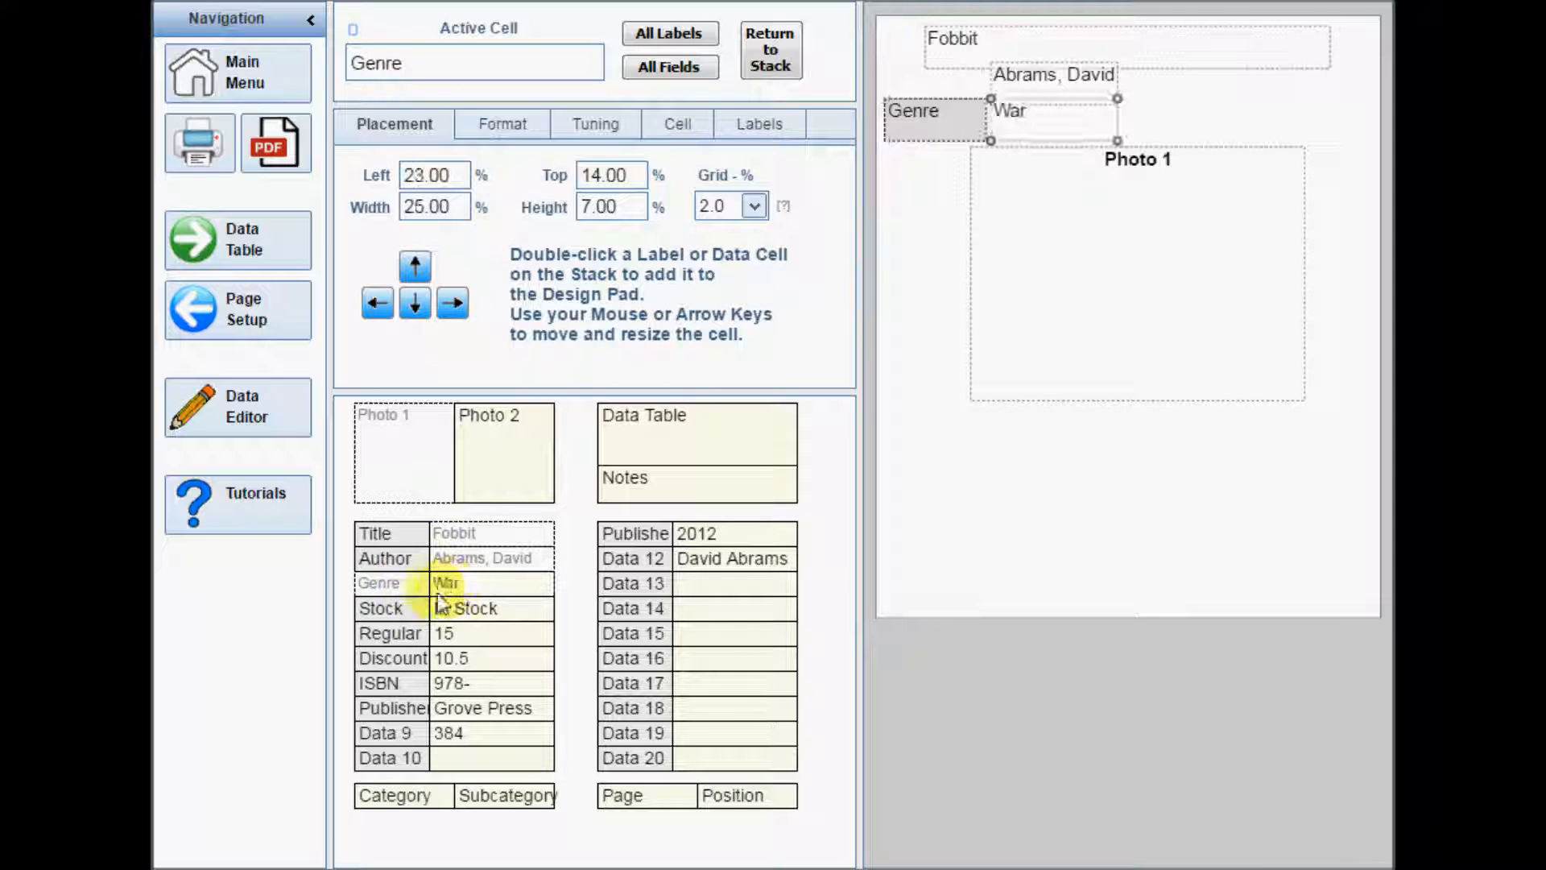
double_click(380, 608)
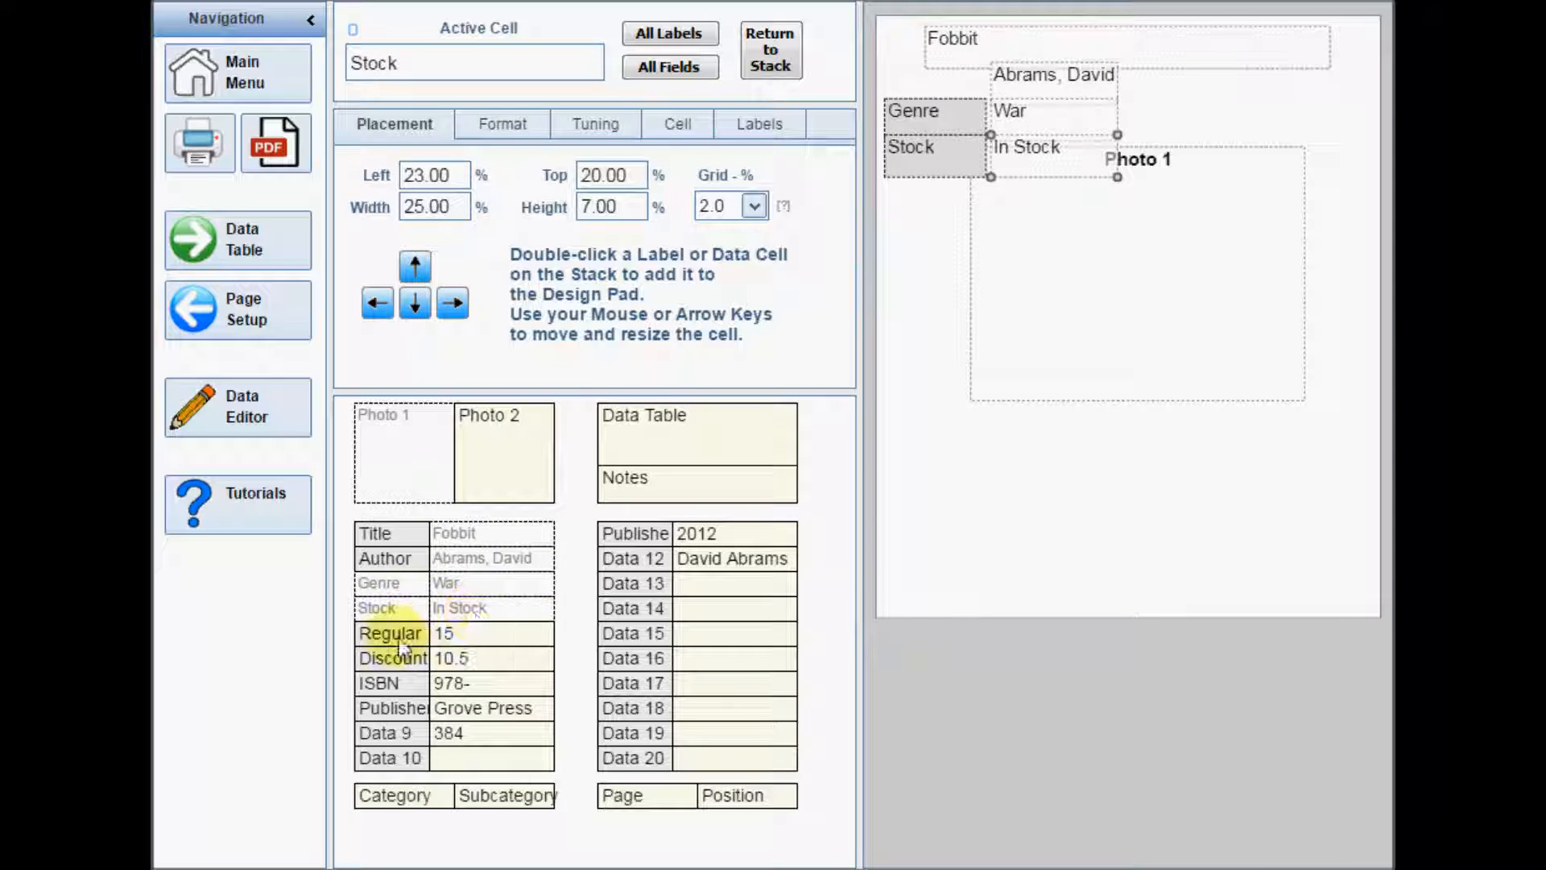
double_click(389, 633)
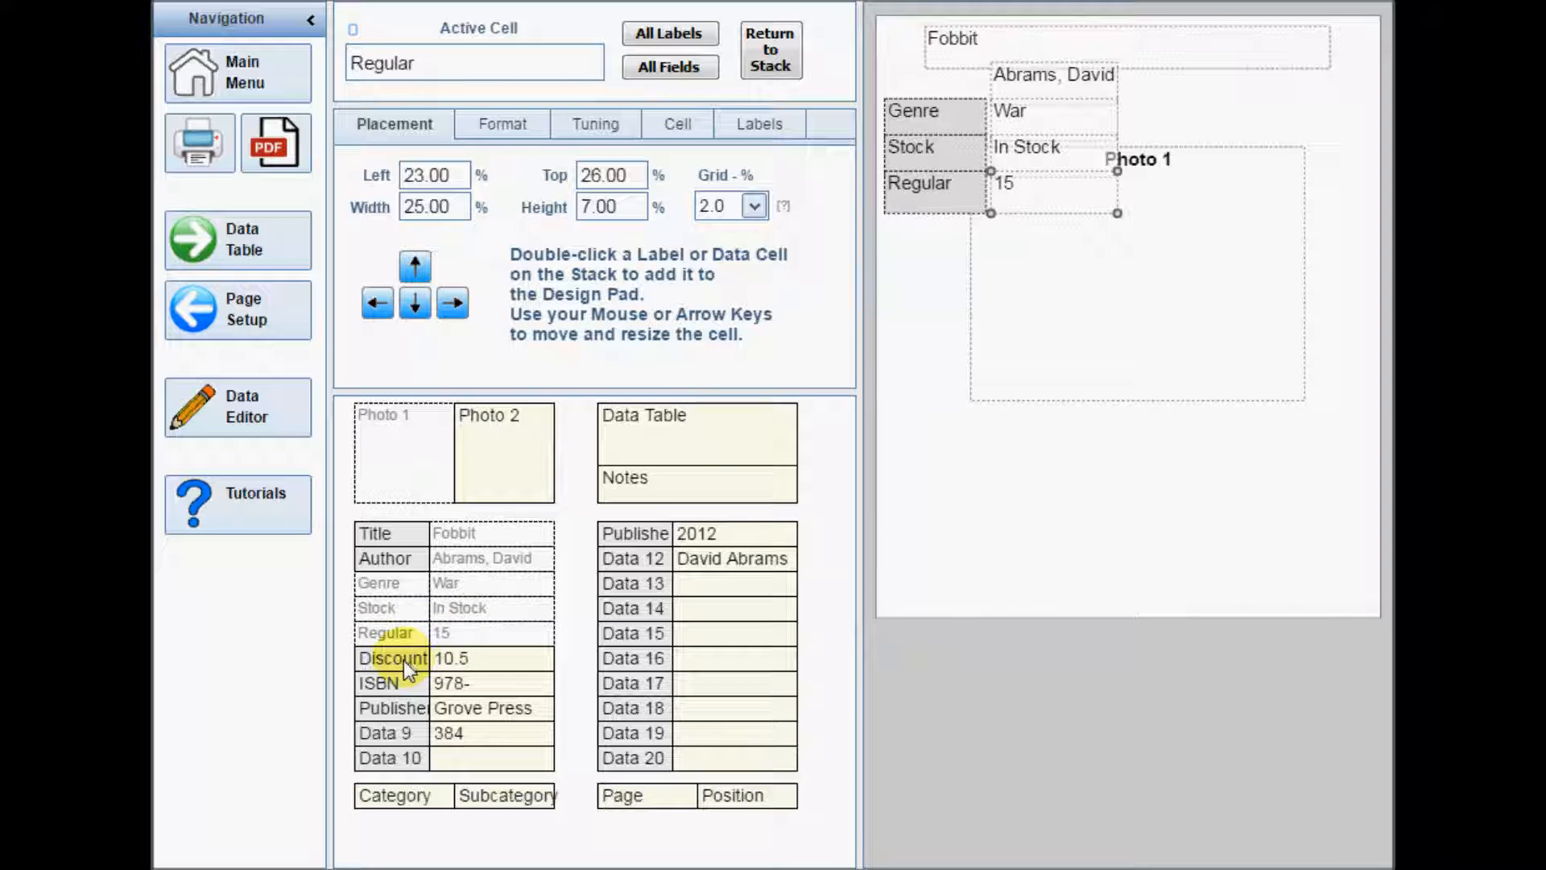
double_click(394, 658)
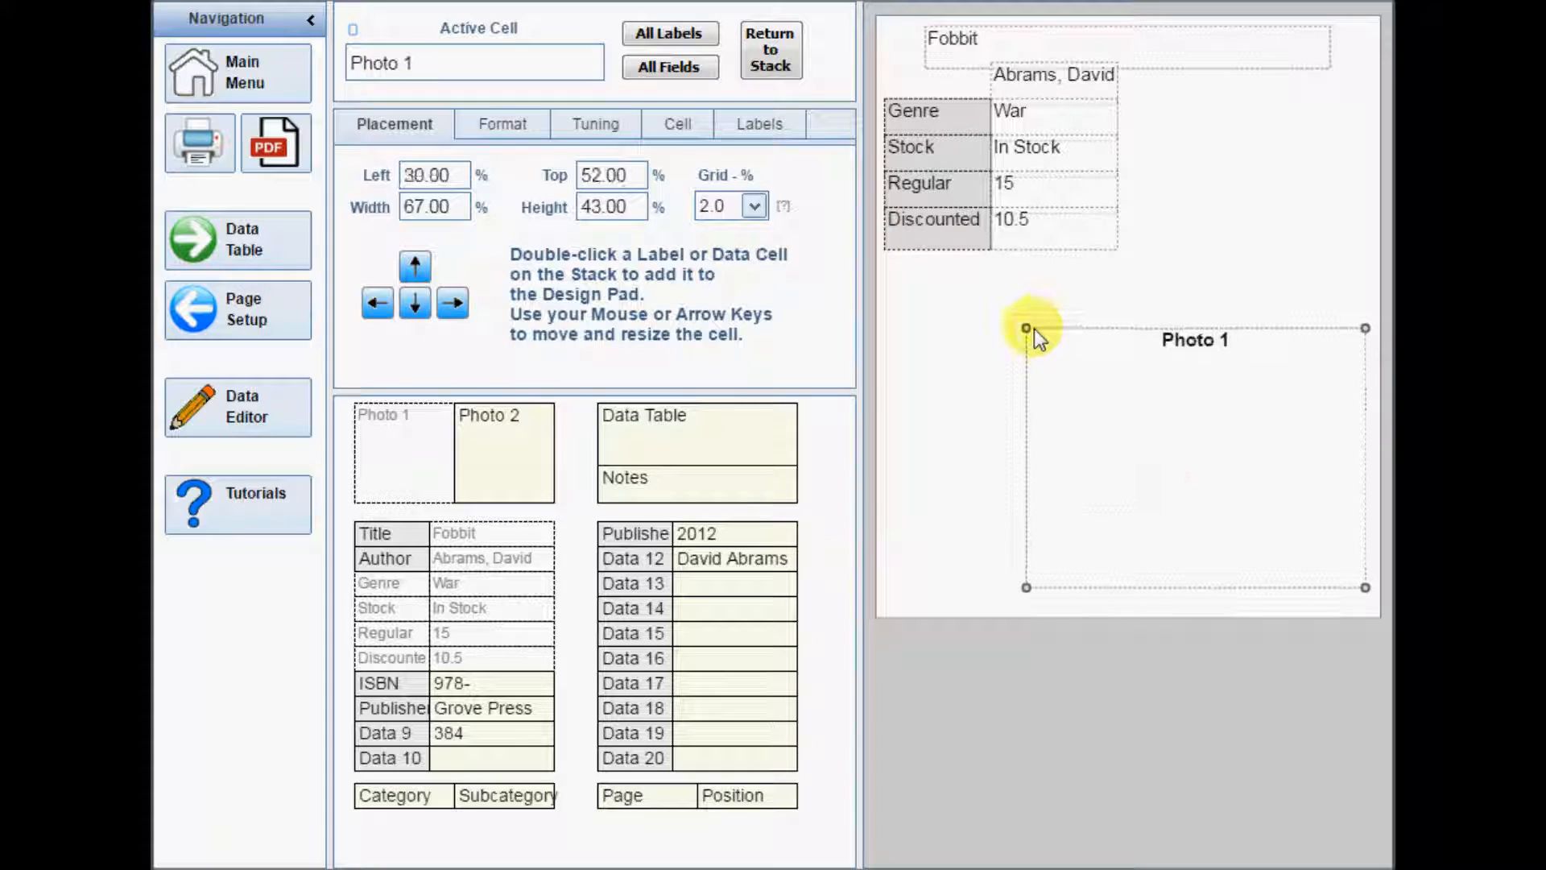
left_click_drag(1027, 328, 1092, 242)
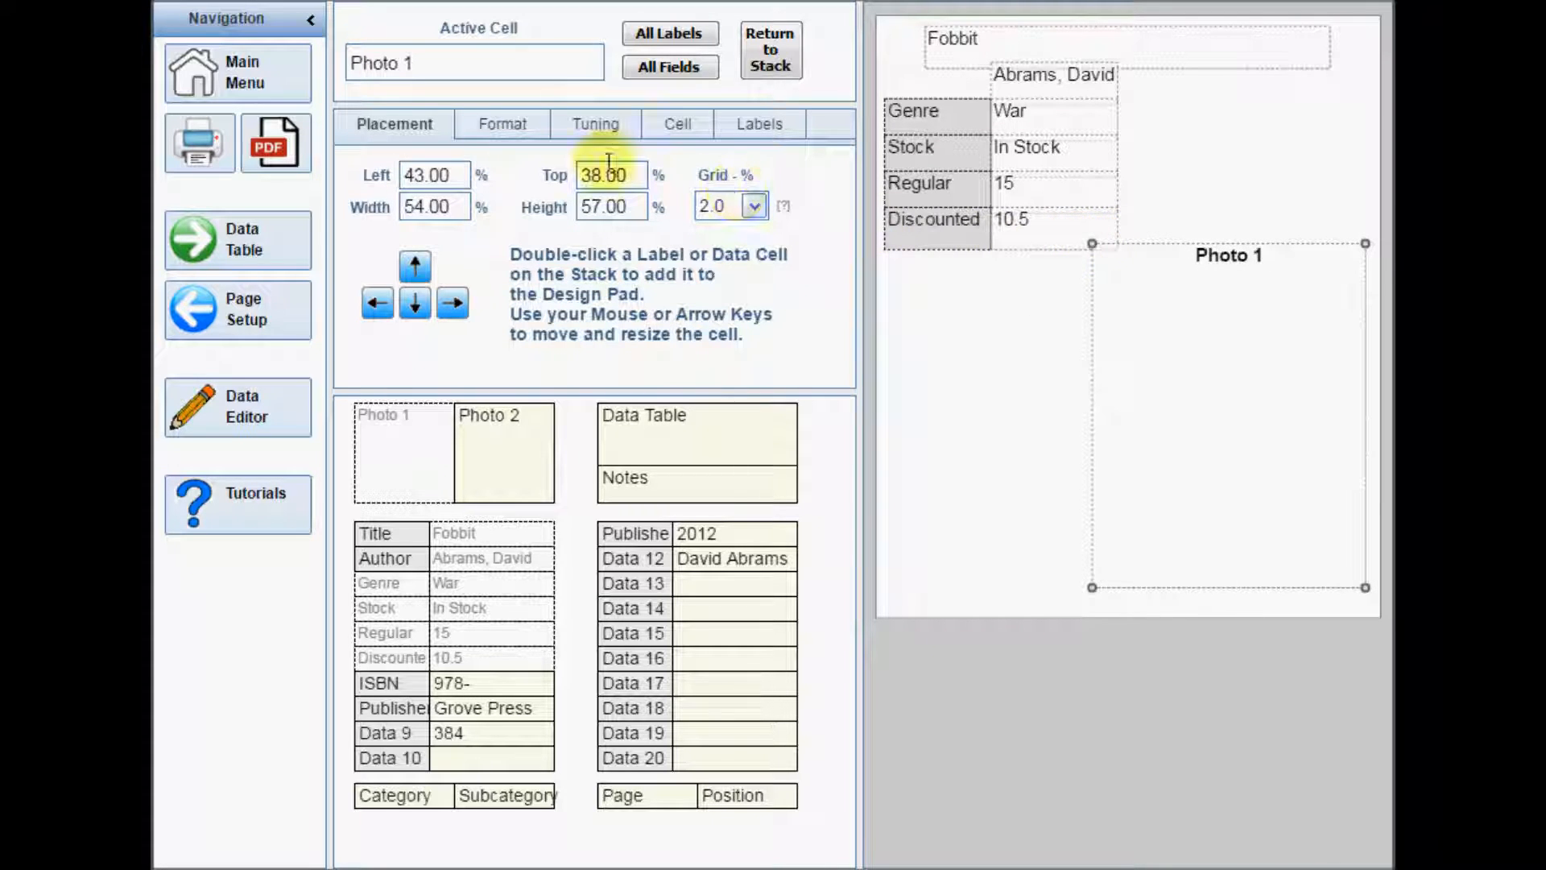
left_click(502, 123)
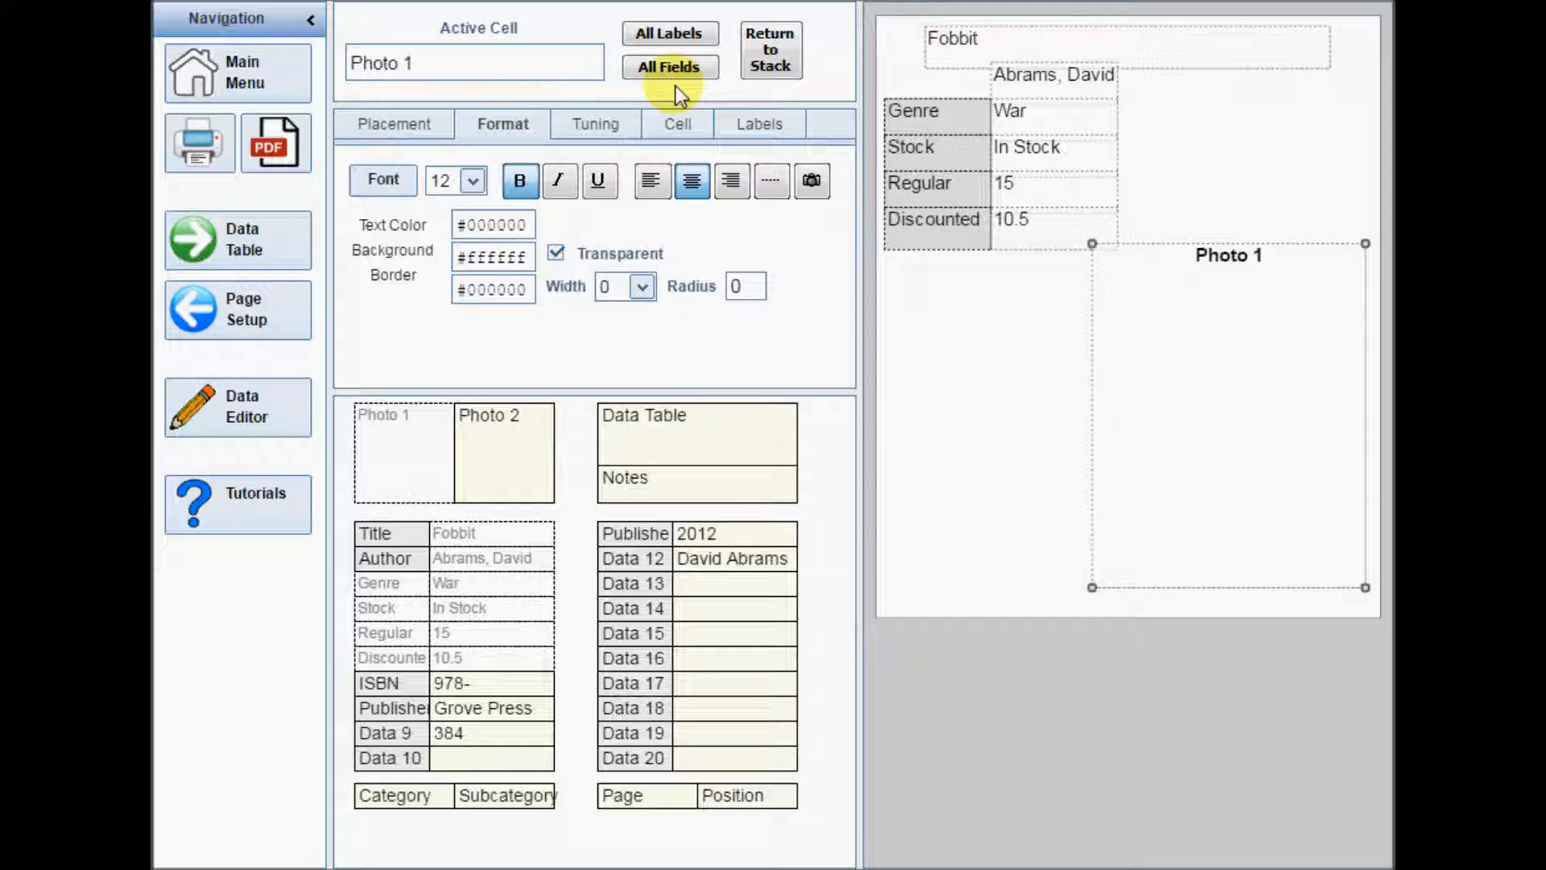
- Give all label cells and all data cells a border width of 1
left_click(670, 33)
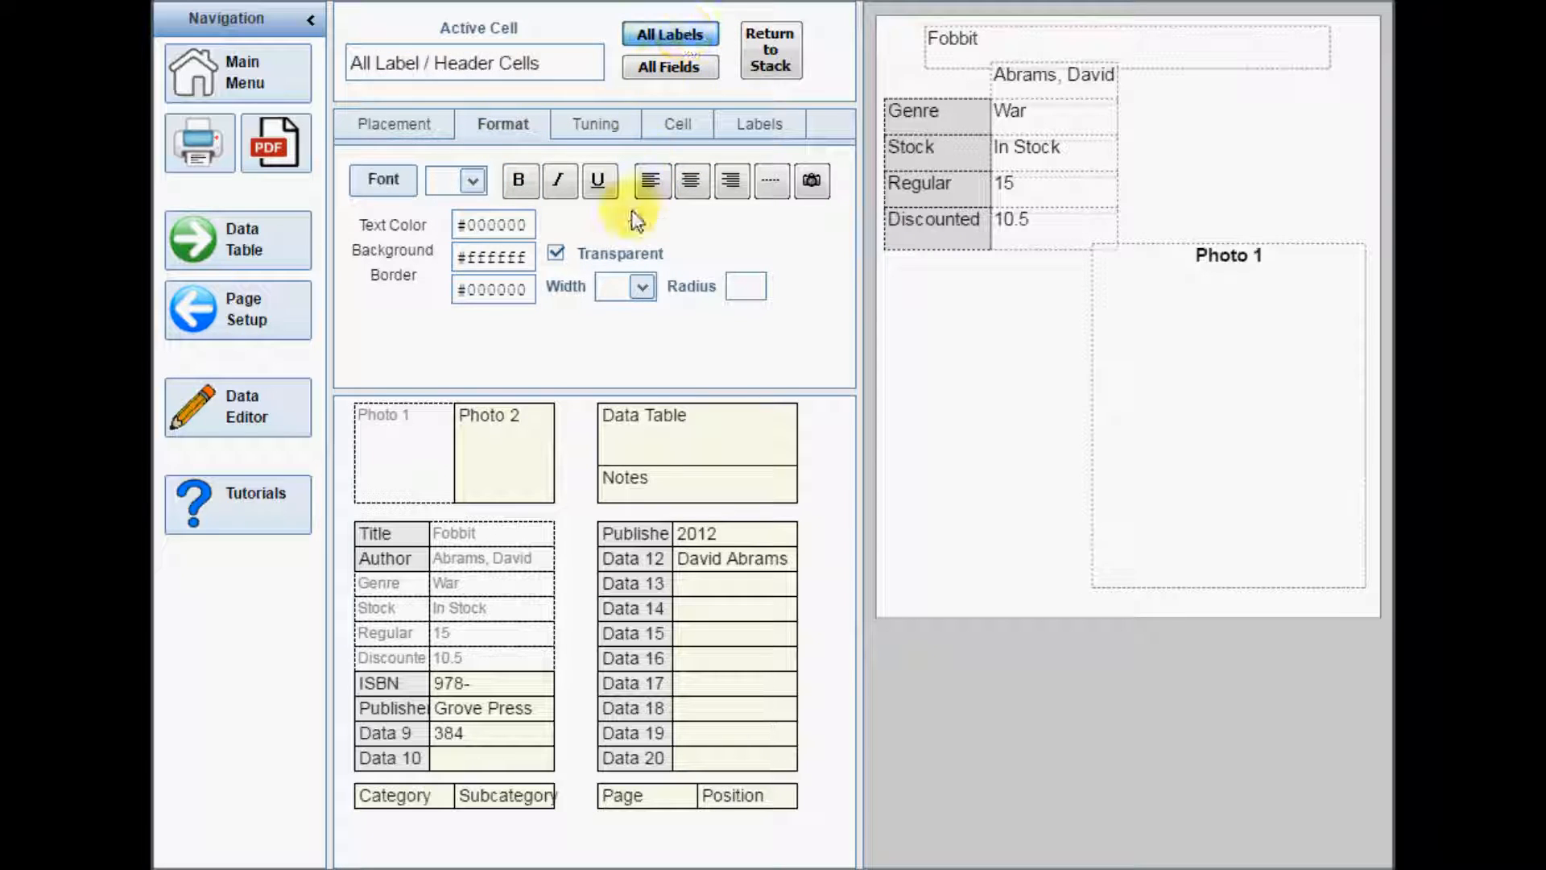
left_click(641, 286)
type("1")
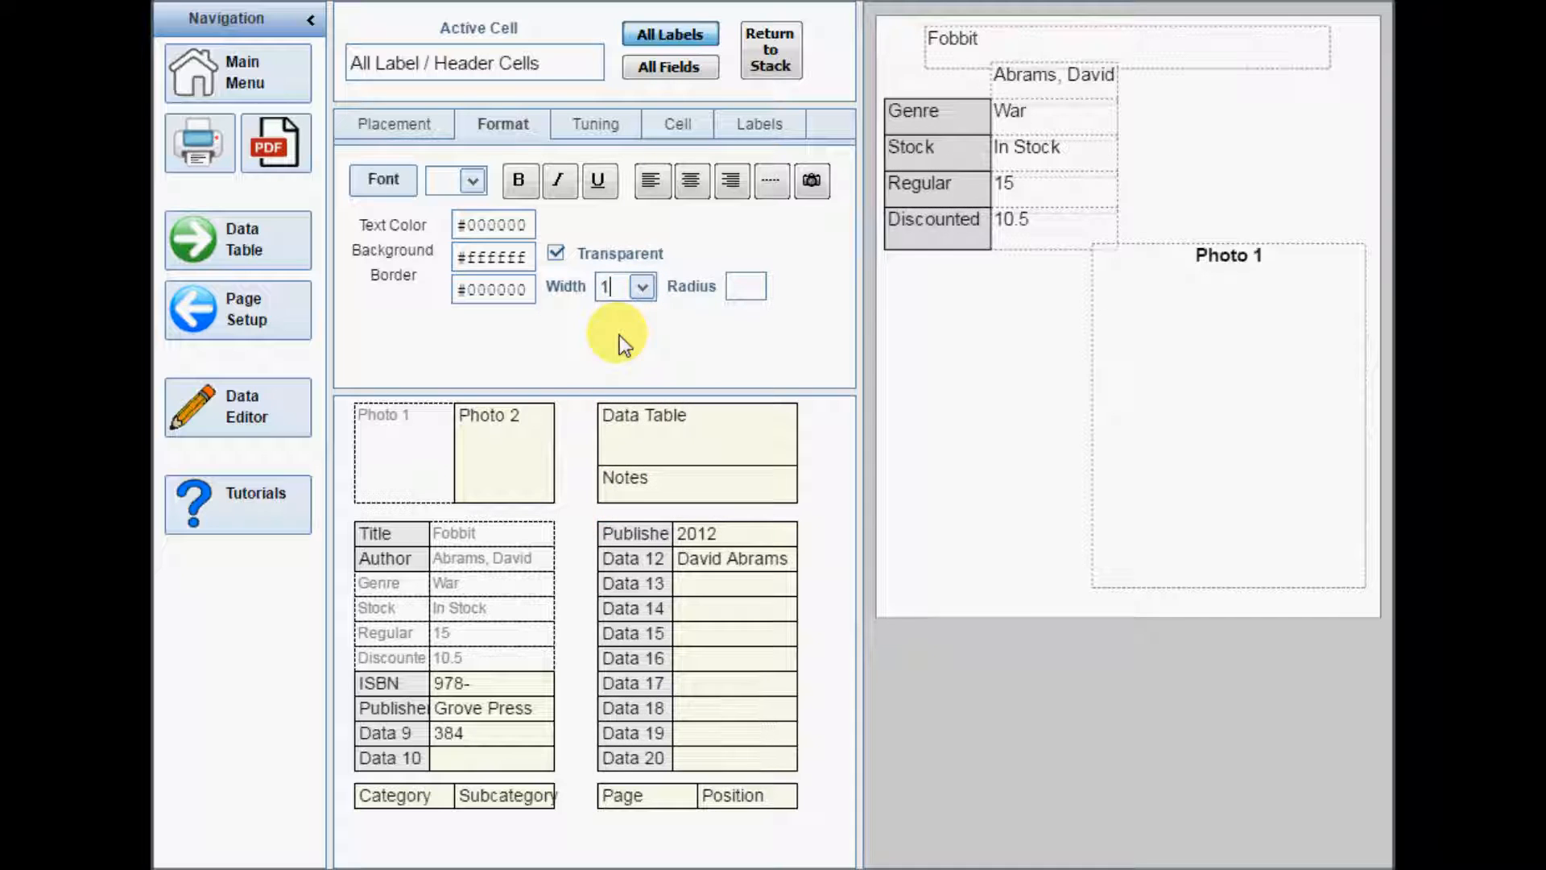
left_click(670, 66)
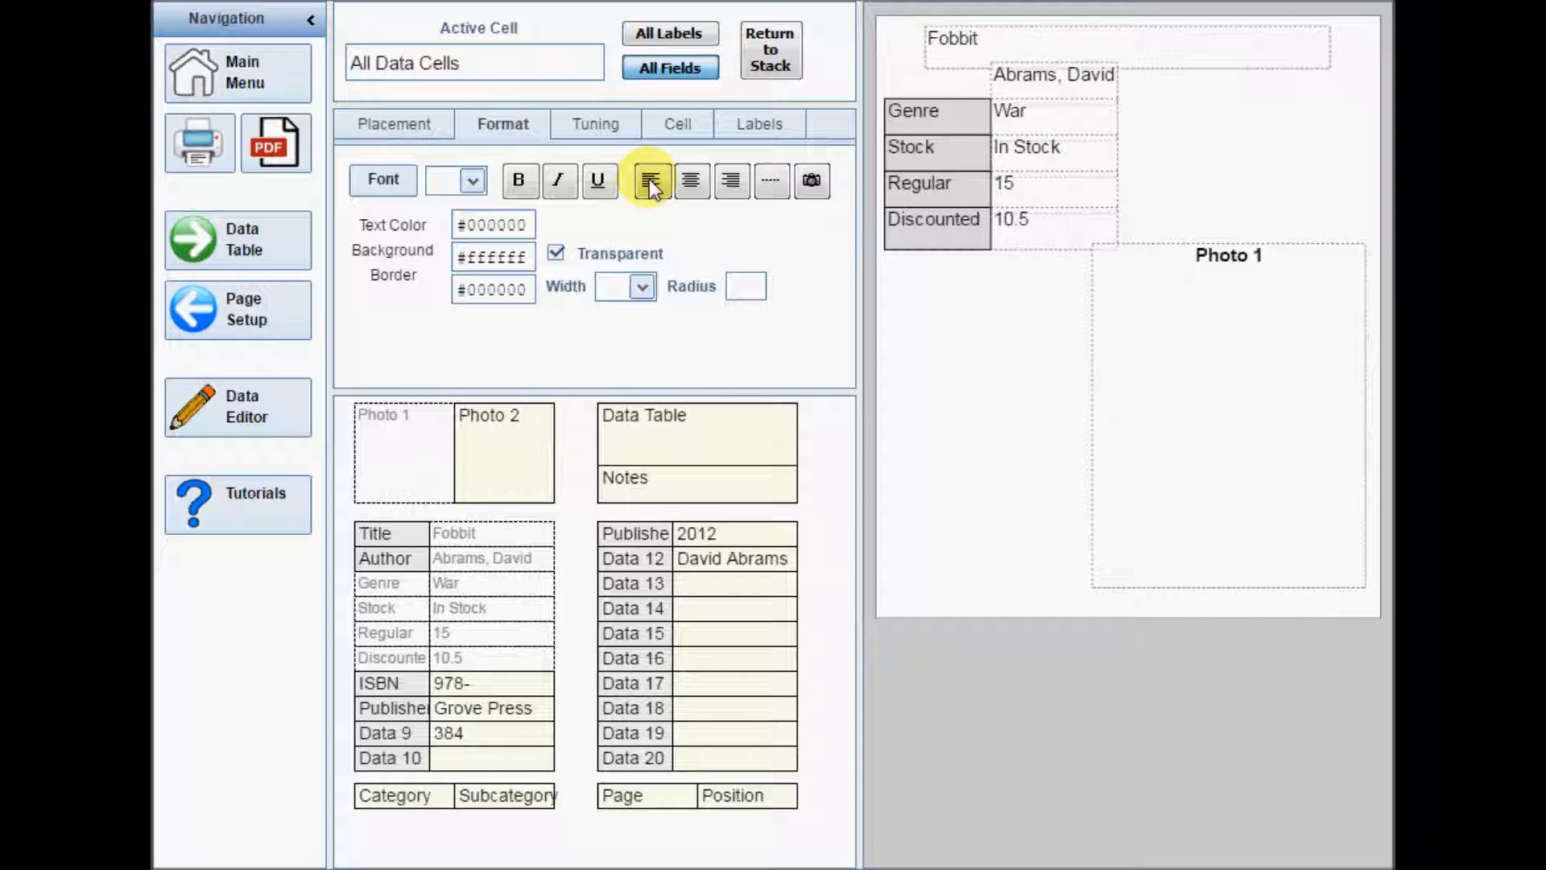
left_click(641, 286)
type("1")
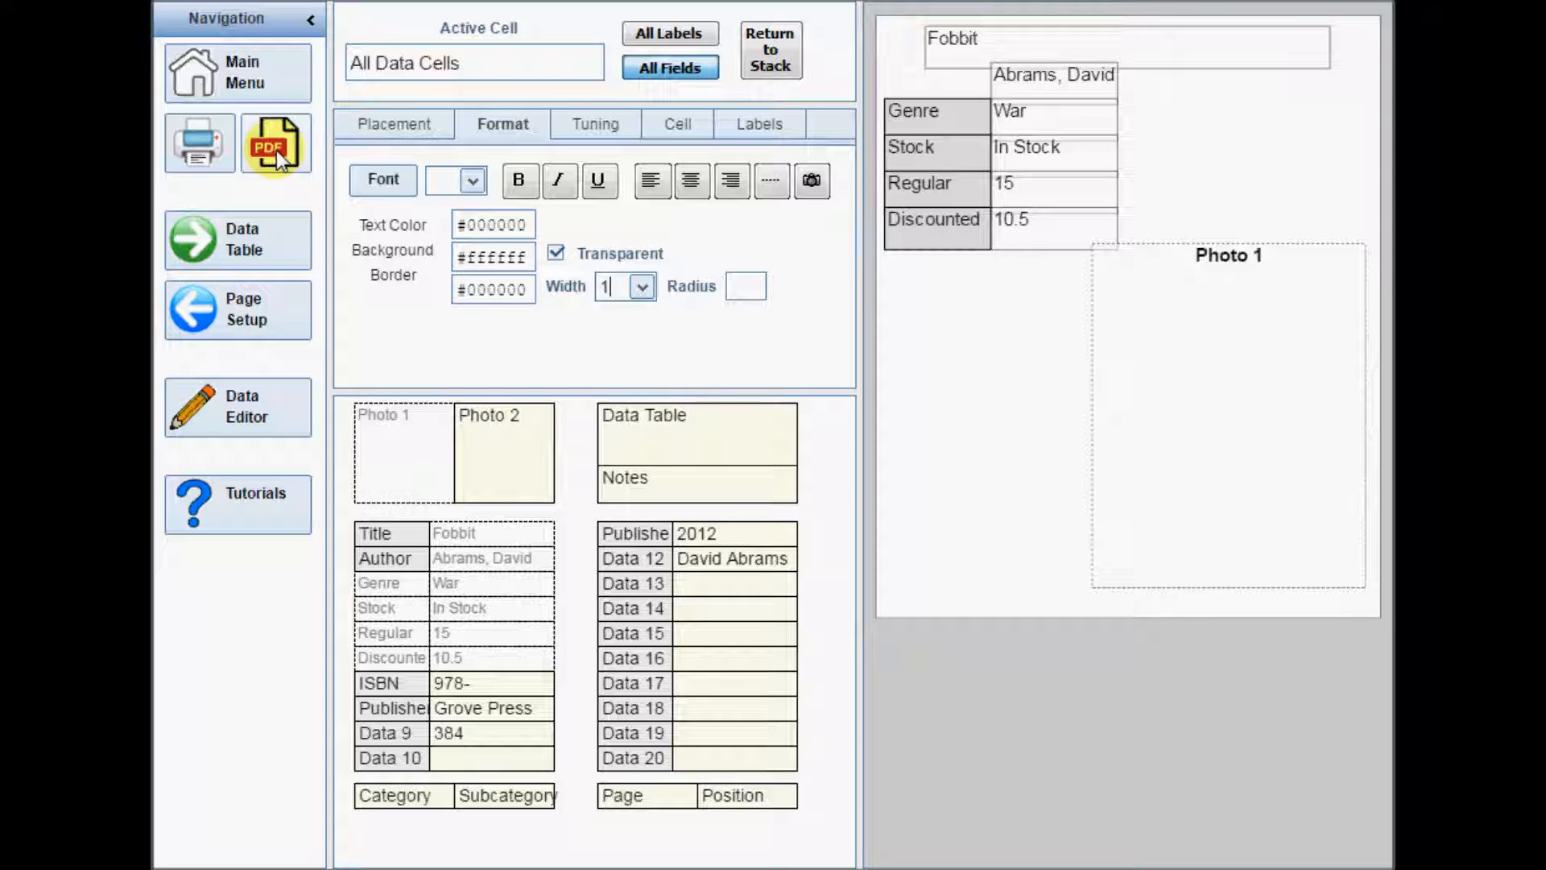
left_click(277, 145)
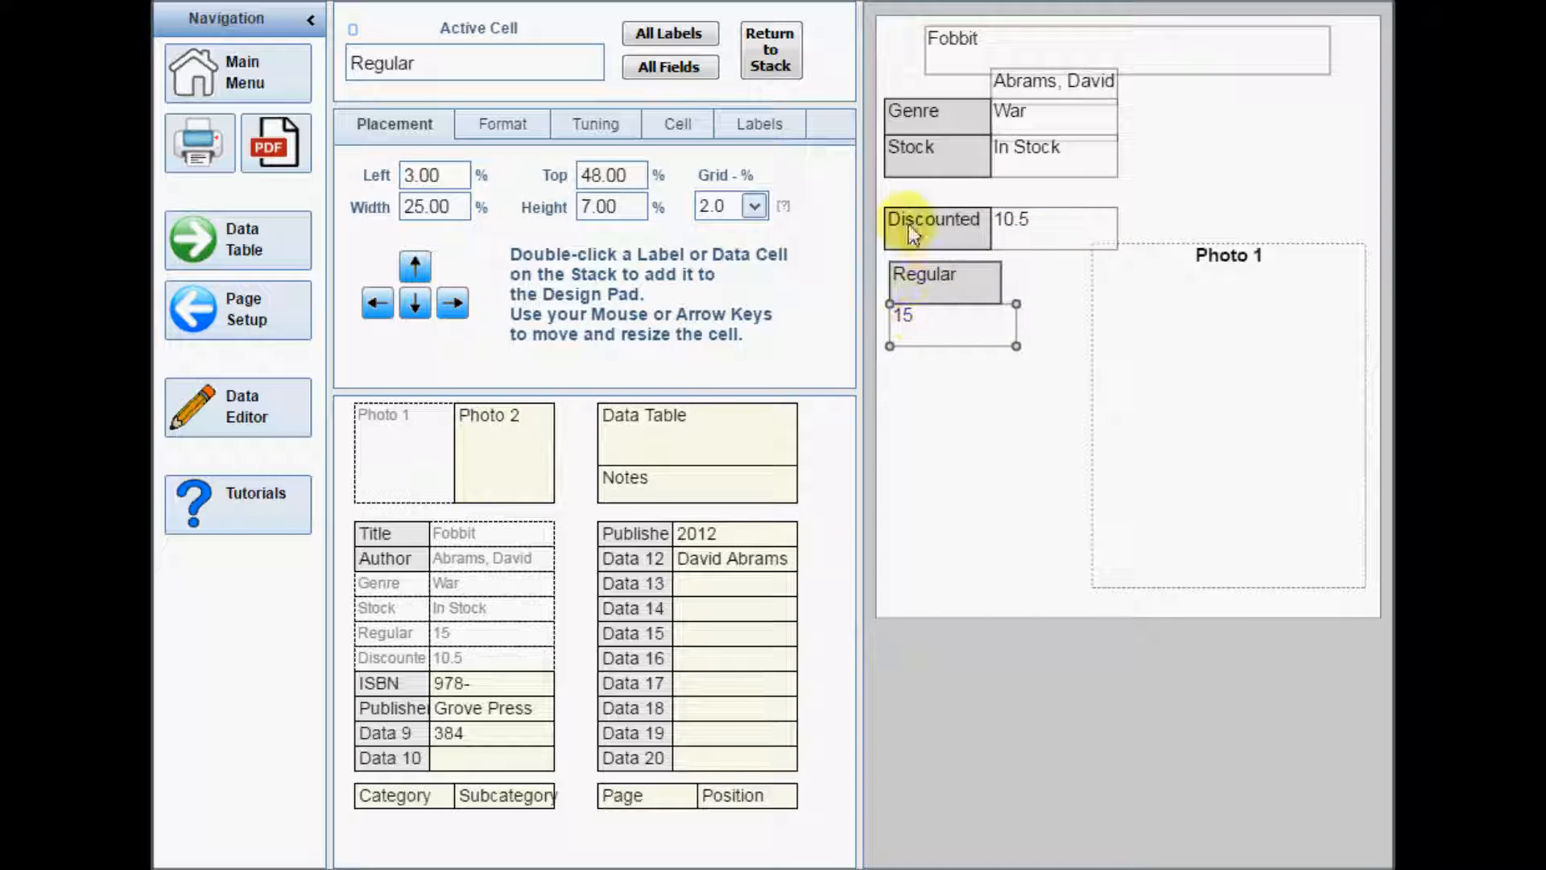
- Stack the price cells, widen the Author cell, and enlarge the Title cell
left_click_drag(934, 220, 937, 374)
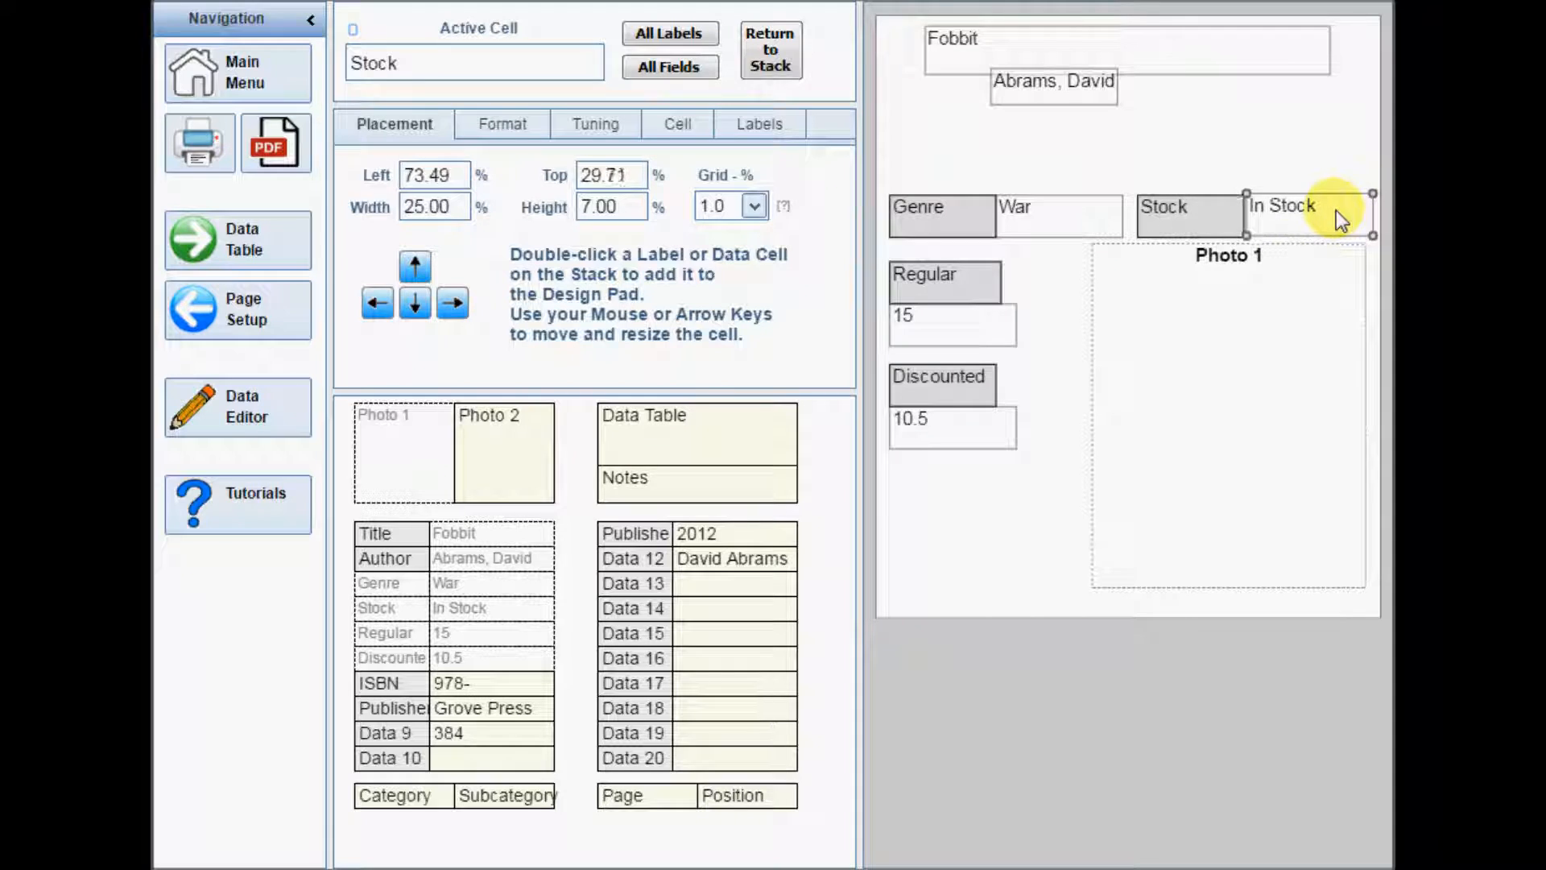
left_click(1054, 83)
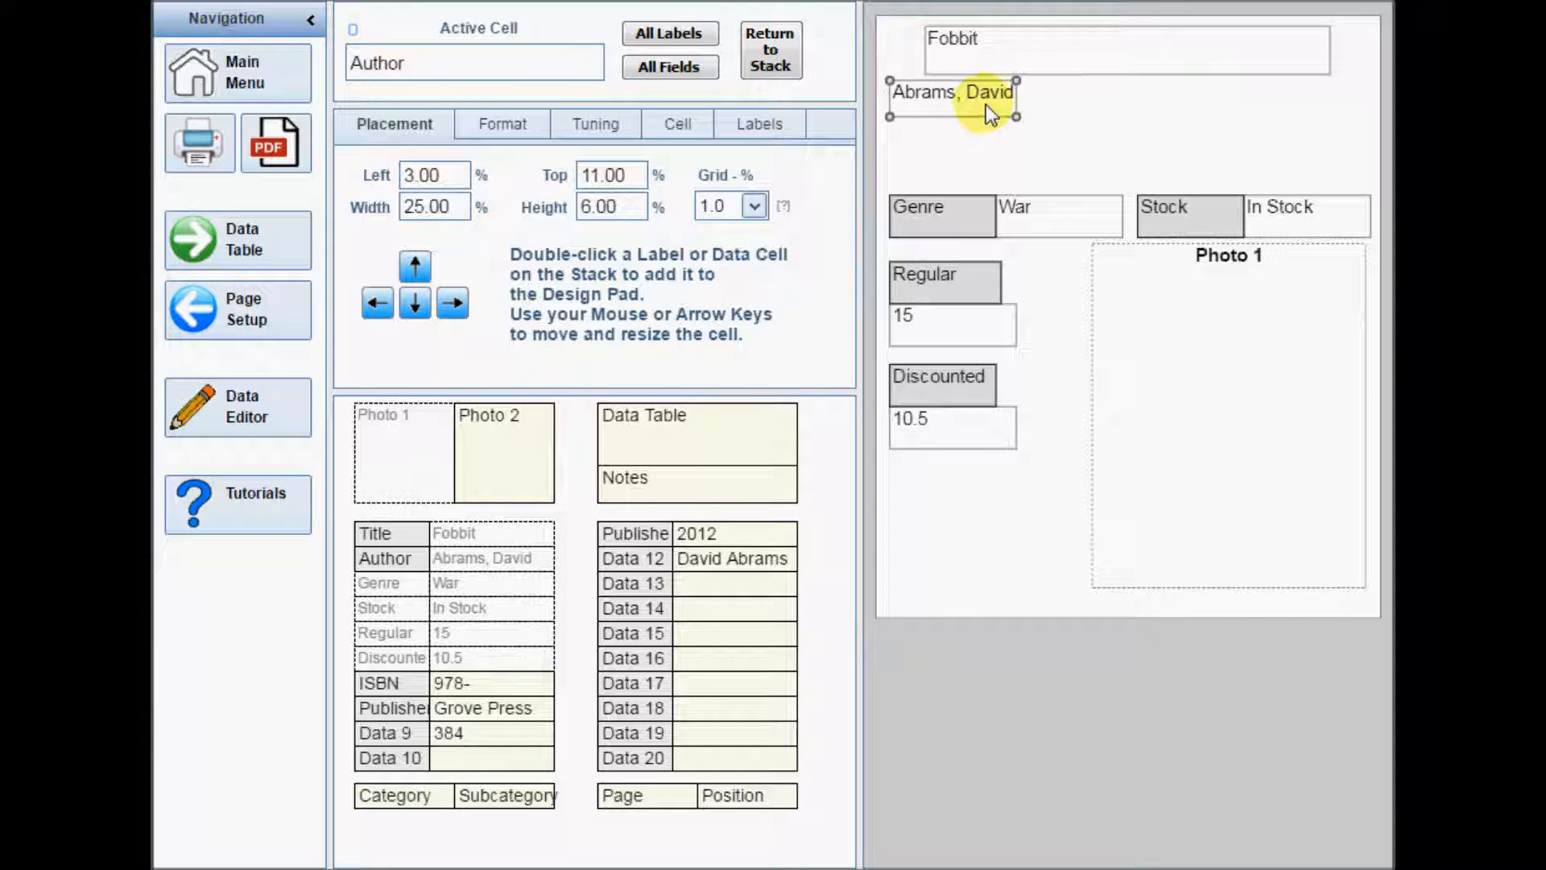
left_click_drag(1018, 109, 1085, 110)
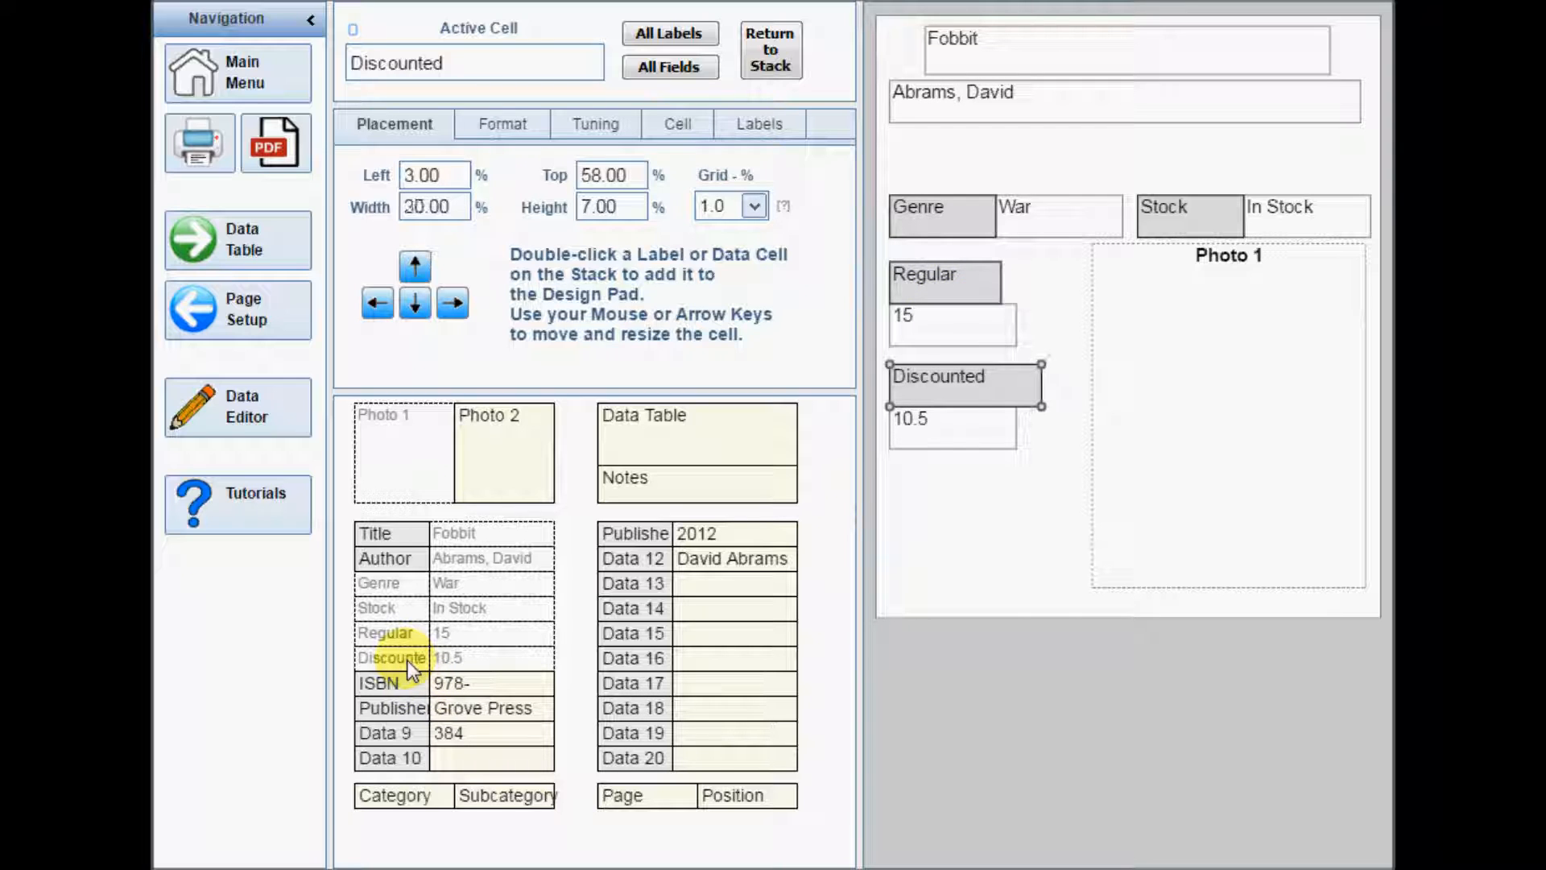
left_click(384, 633)
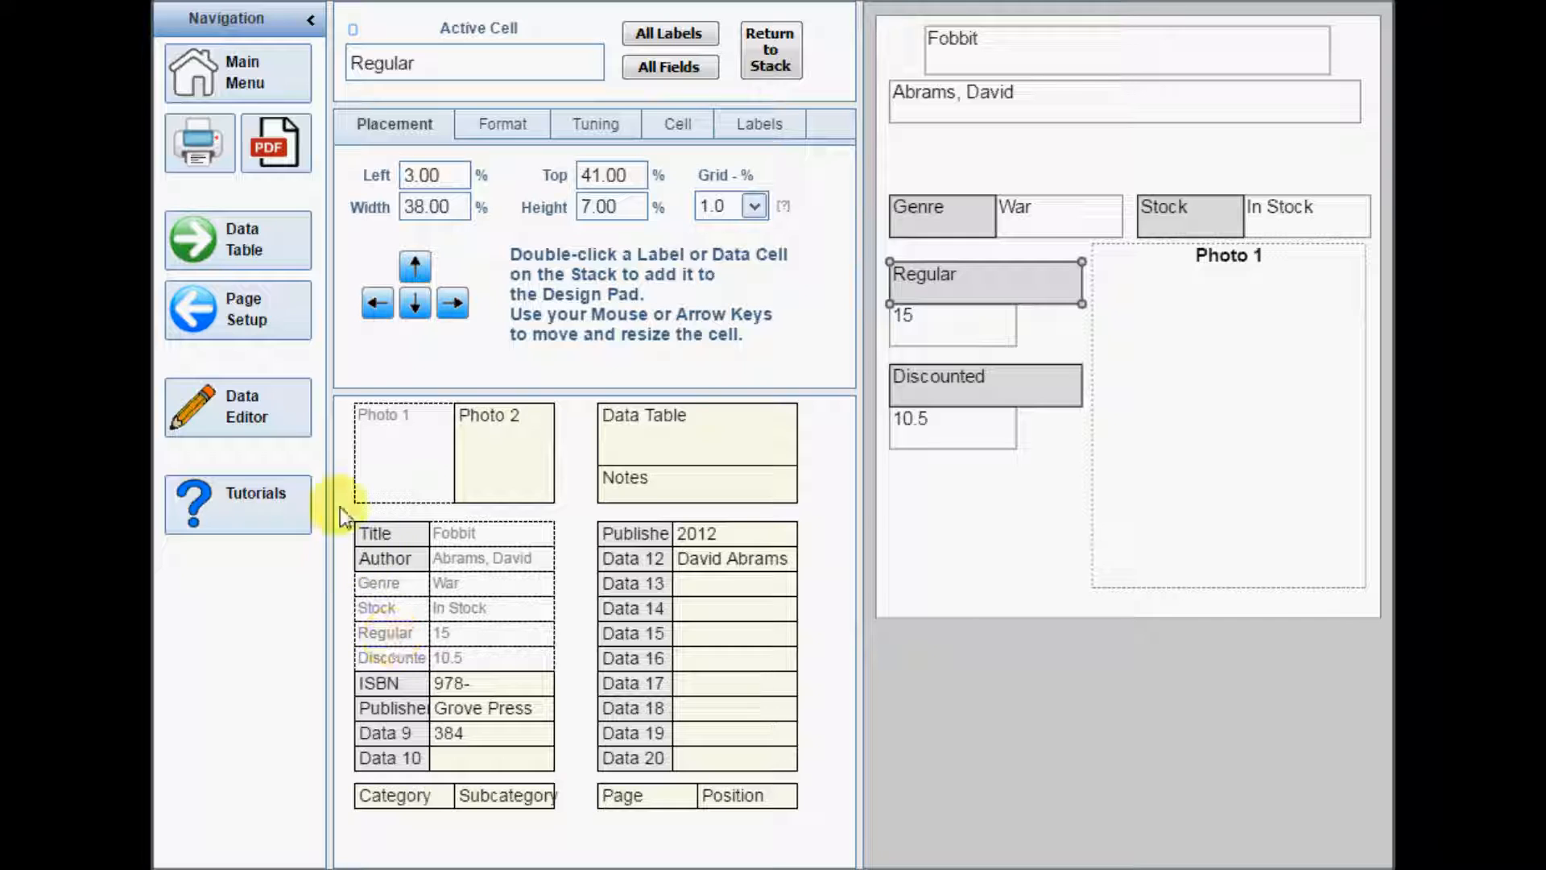
left_click(276, 145)
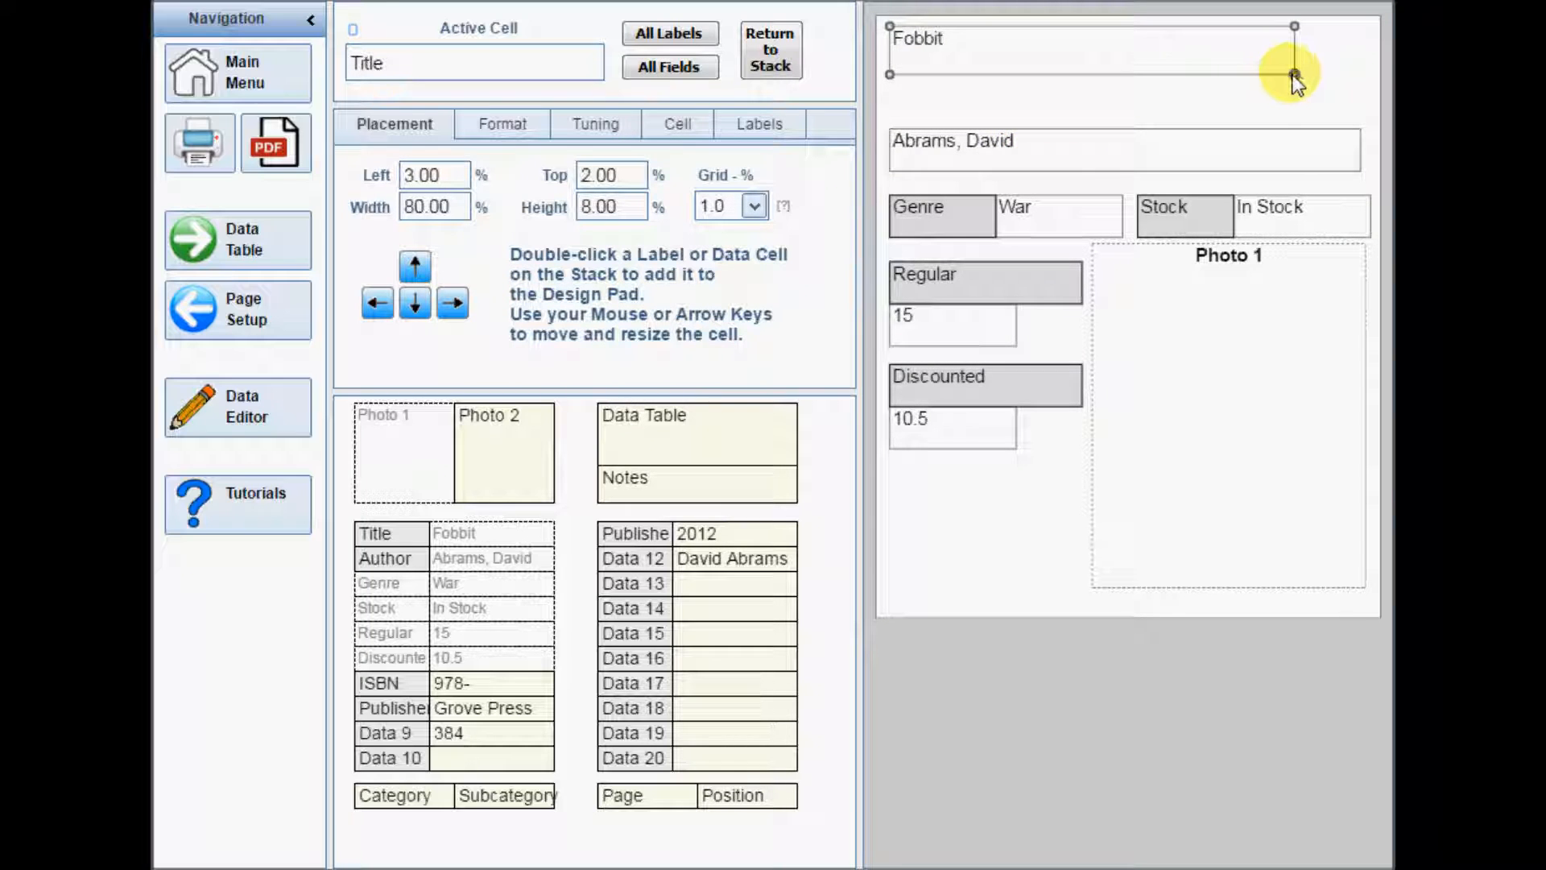
left_click_drag(1294, 74, 1358, 110)
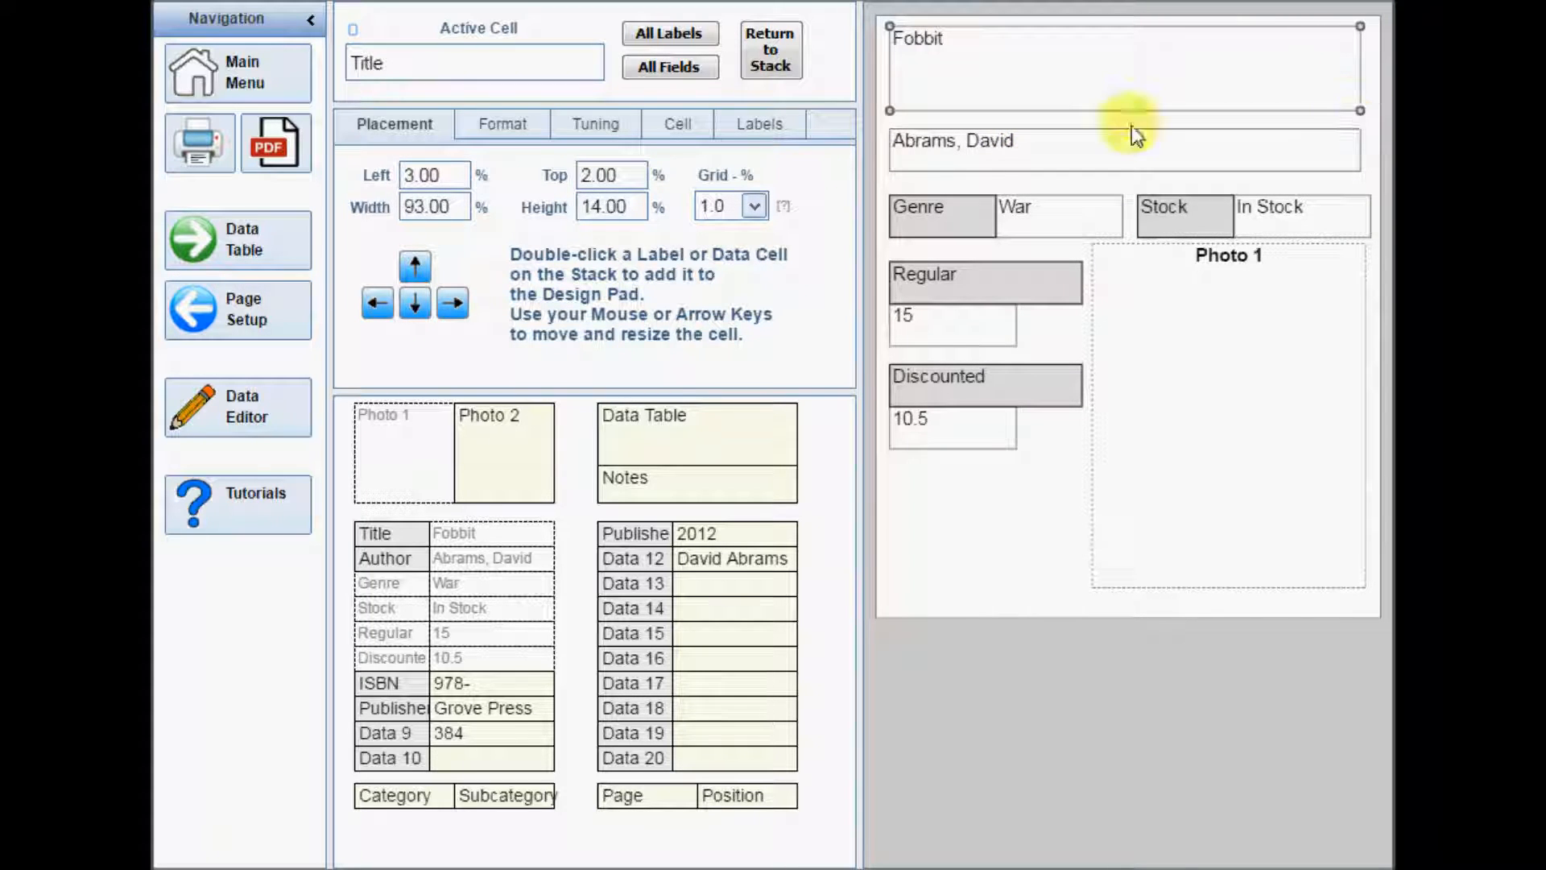
left_click(276, 144)
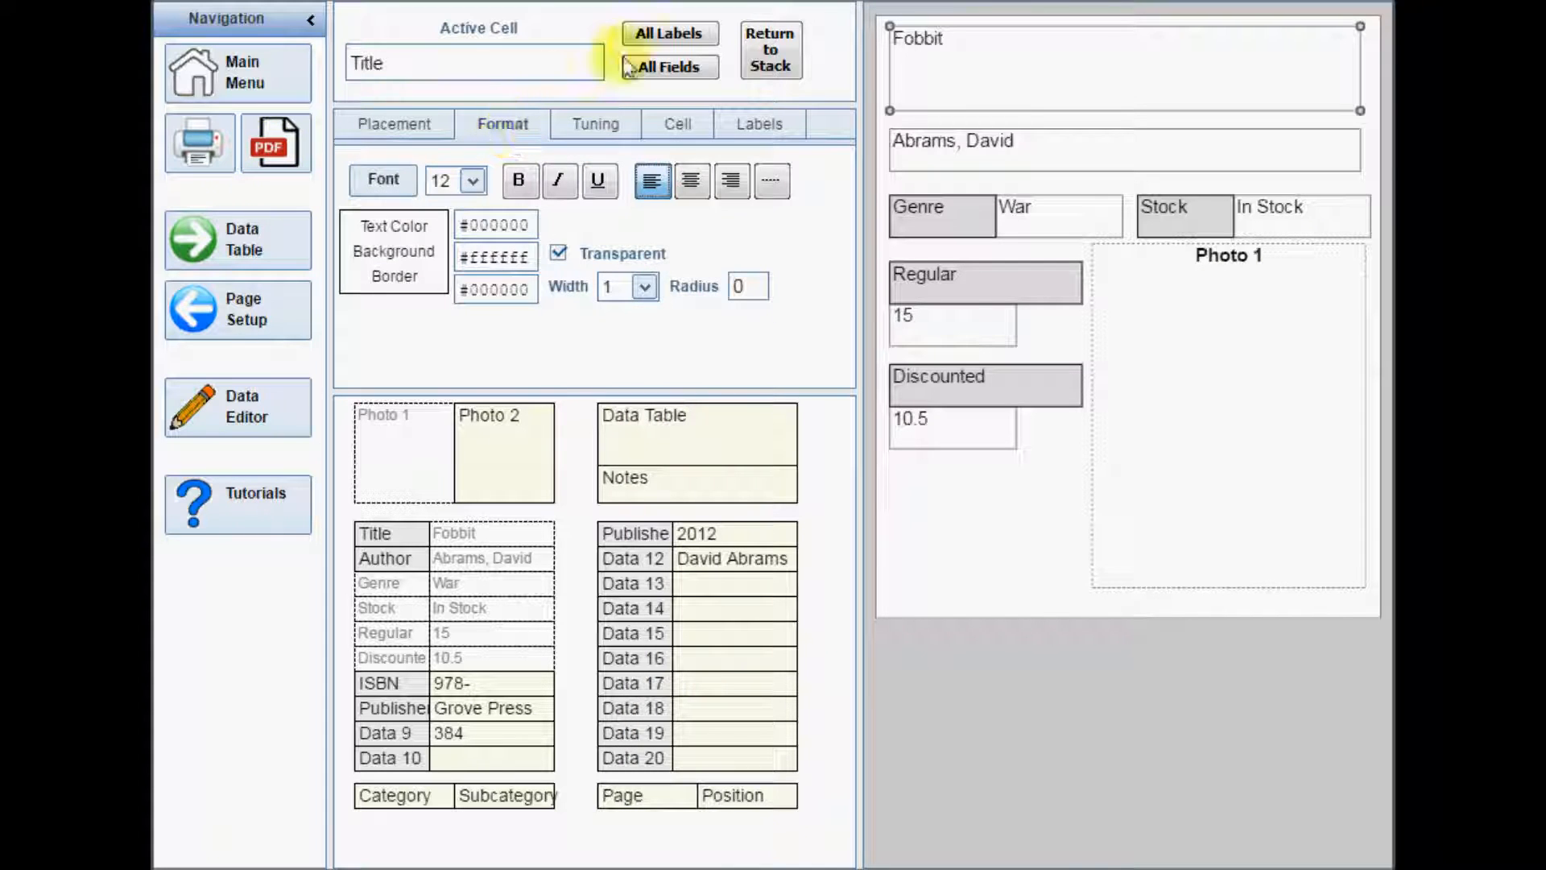
- Set border width 0 for all label cells and all data cells
left_click(669, 33)
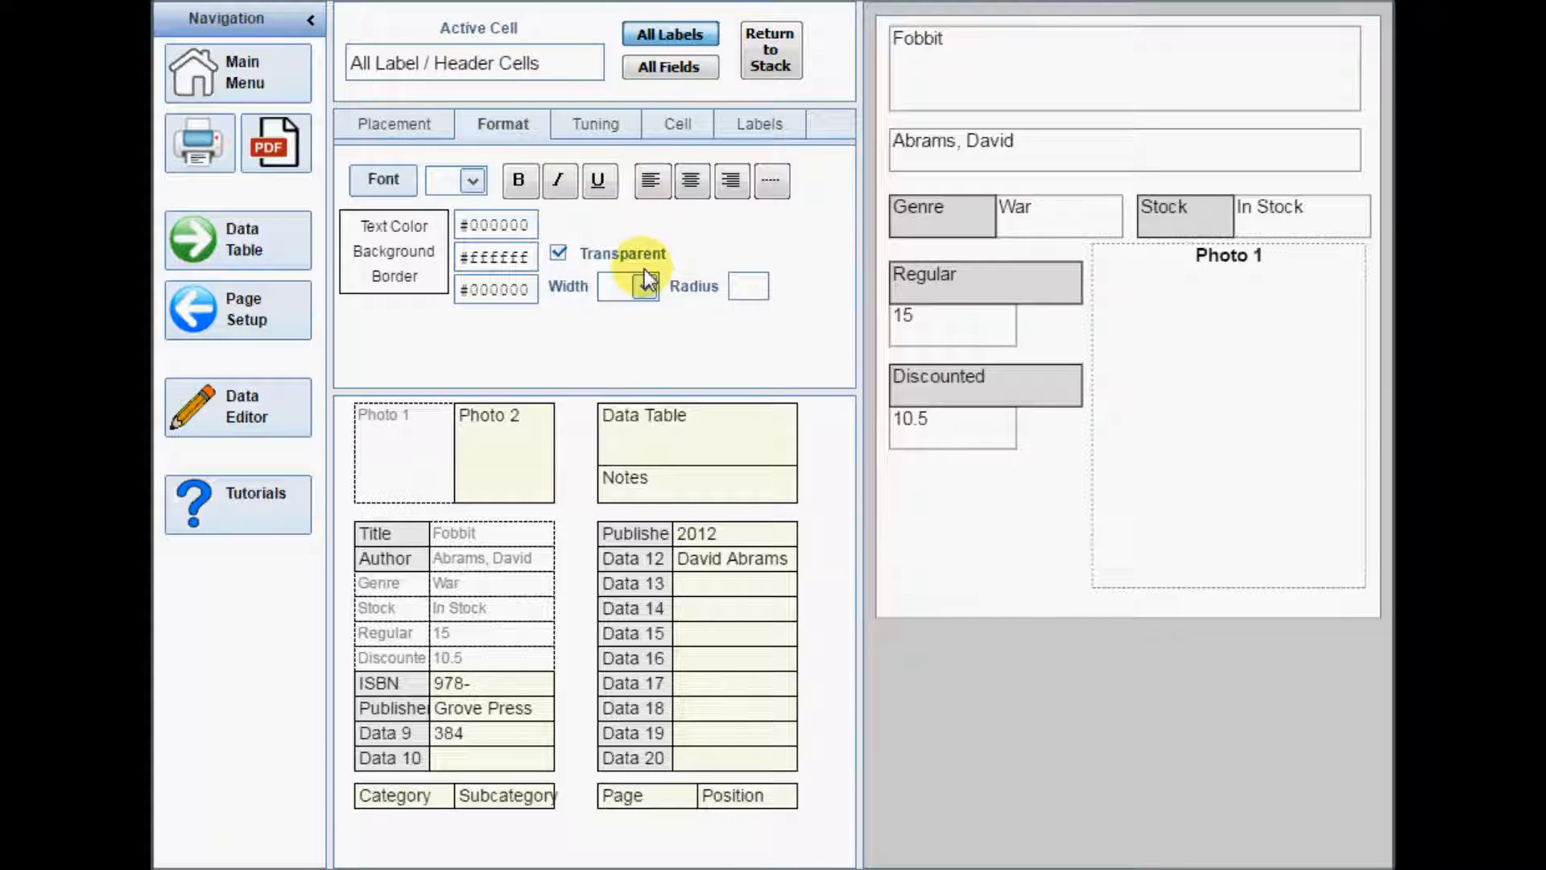
left_click(645, 286)
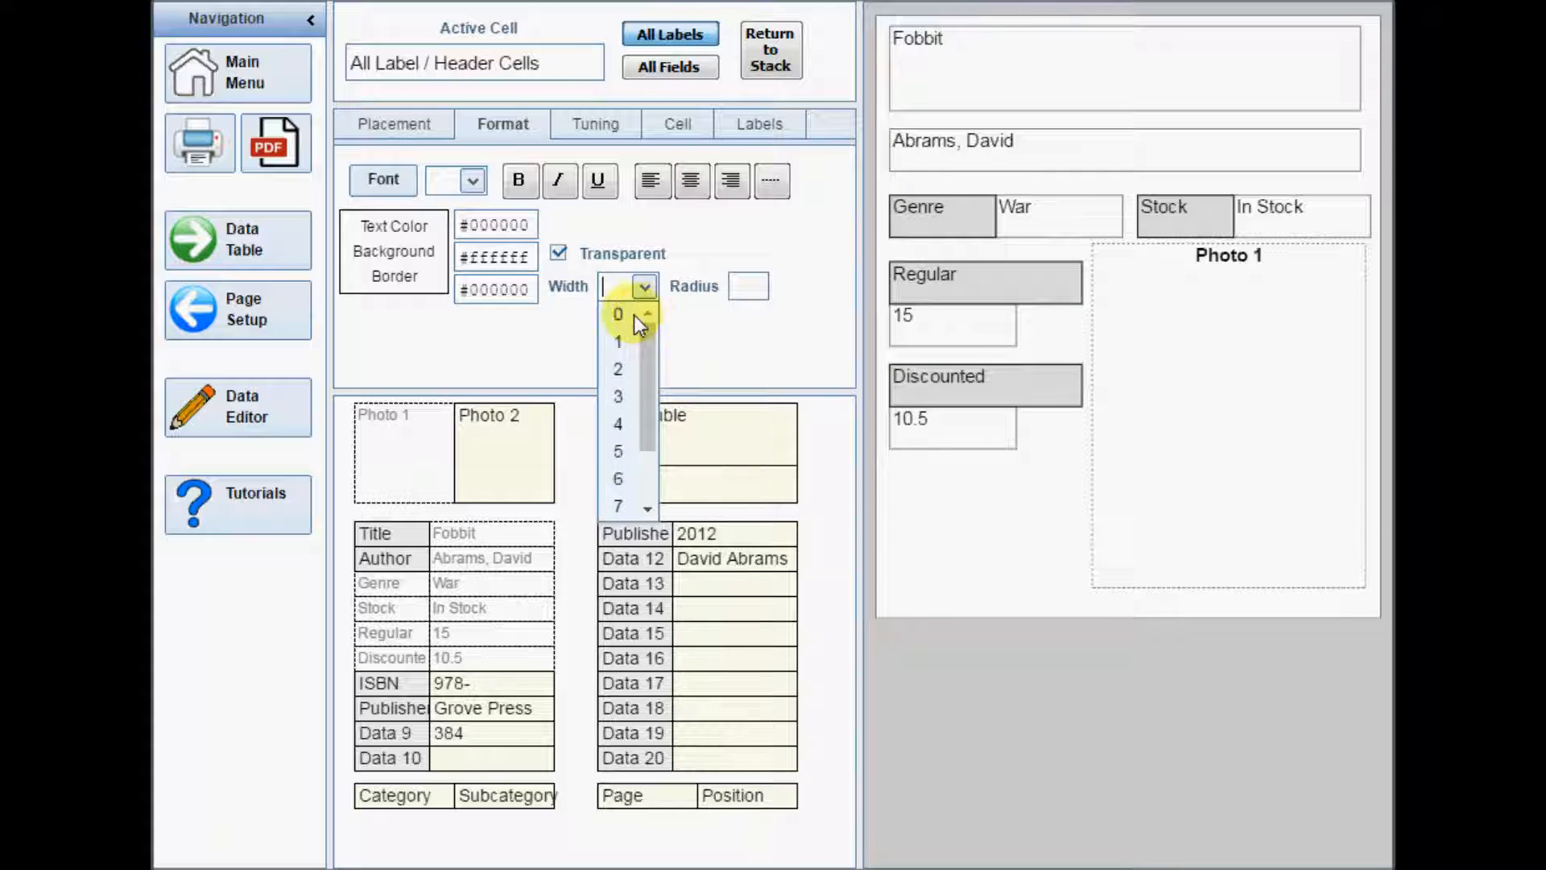
left_click(671, 67)
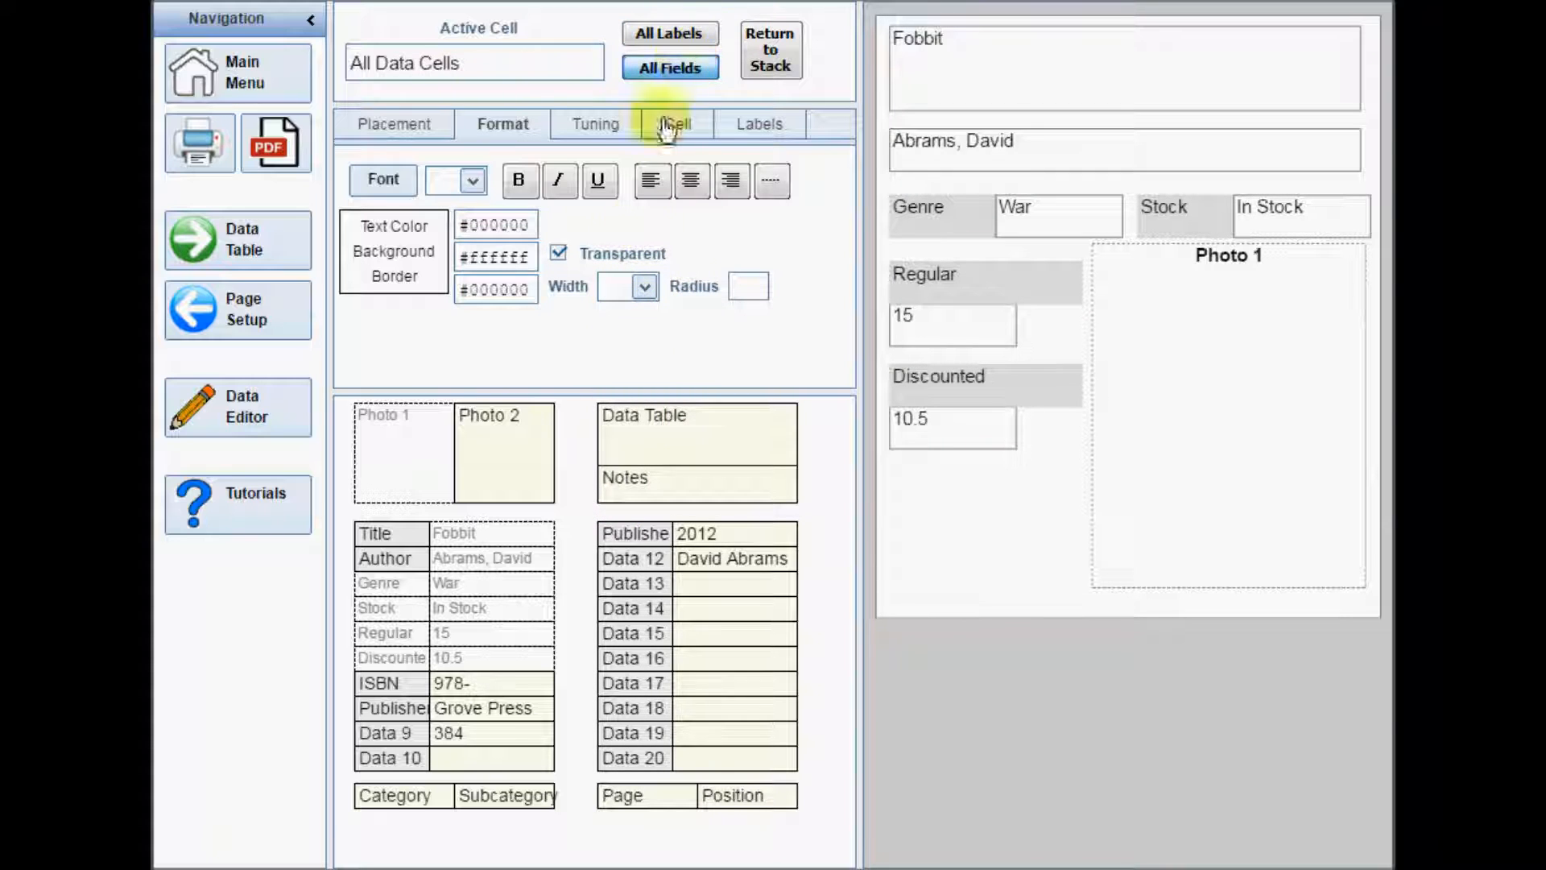
left_click(645, 286)
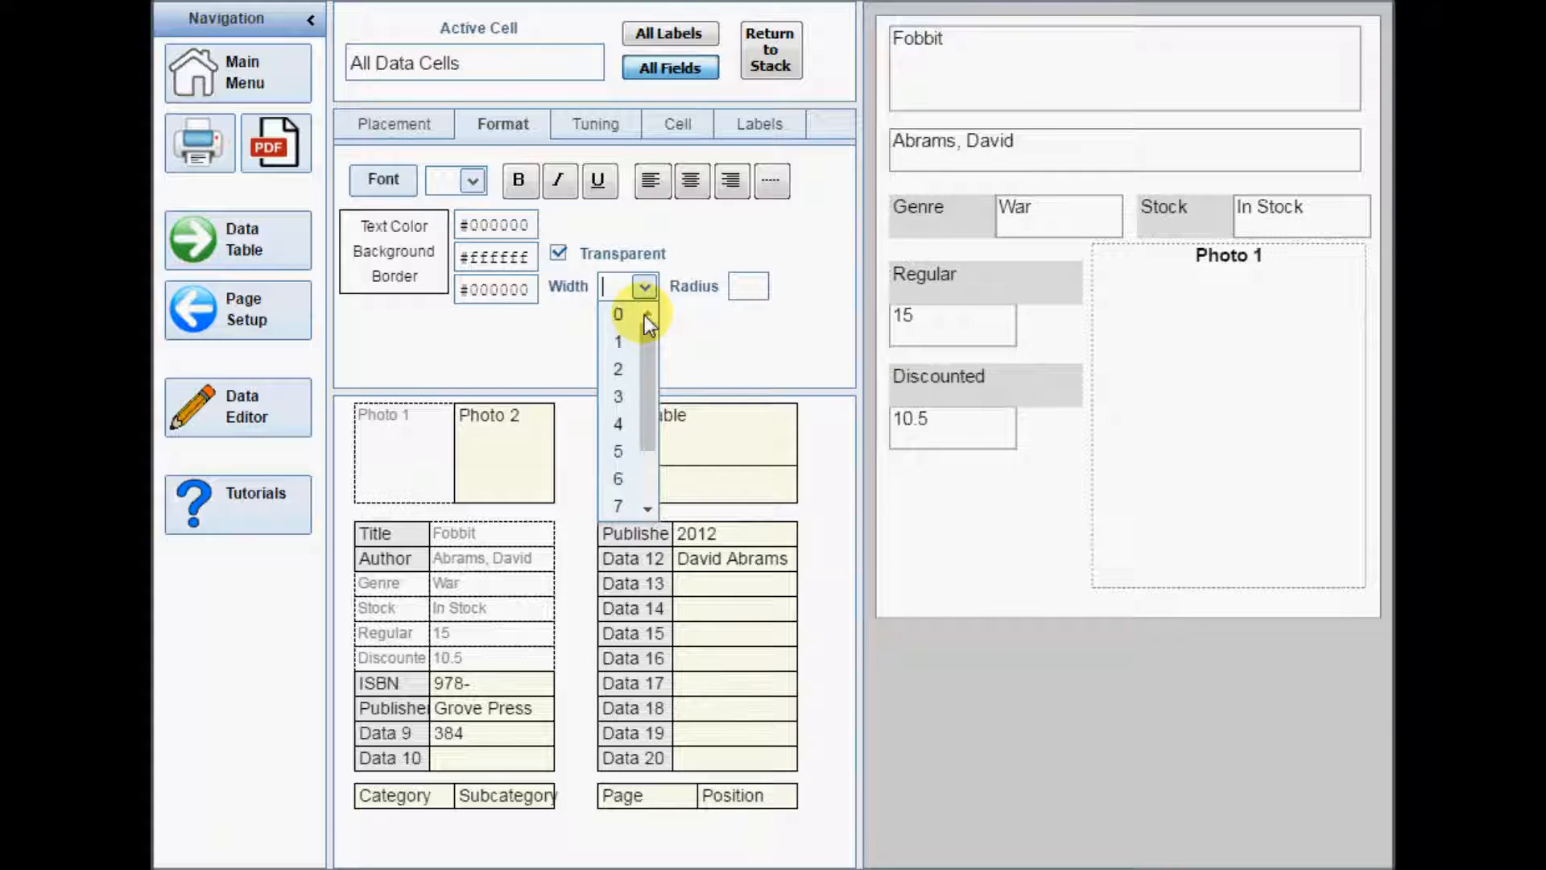
left_click(617, 314)
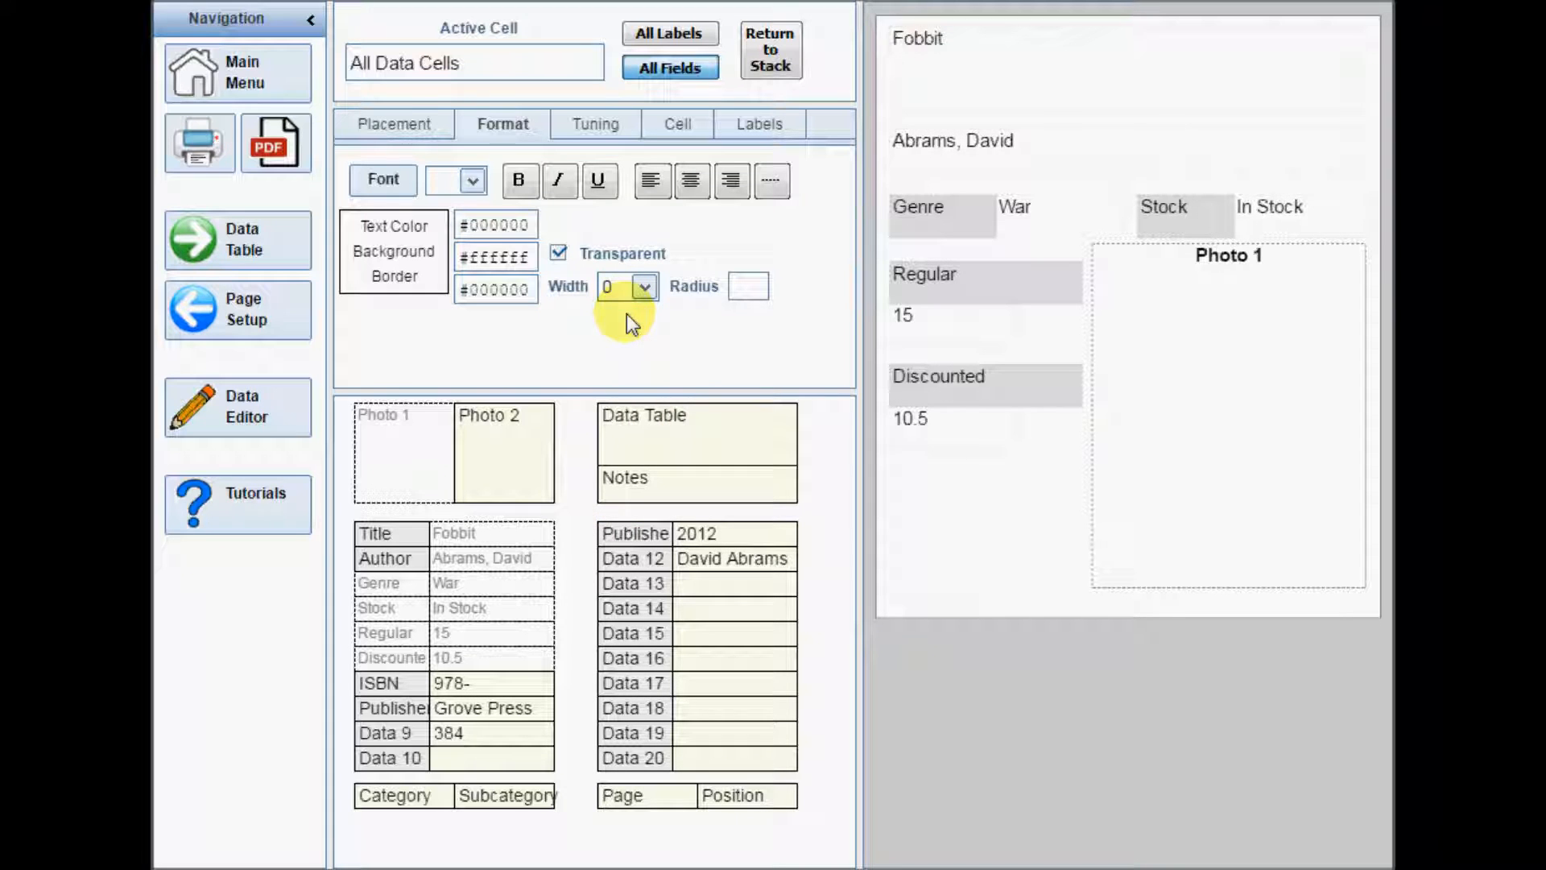
left_click(276, 144)
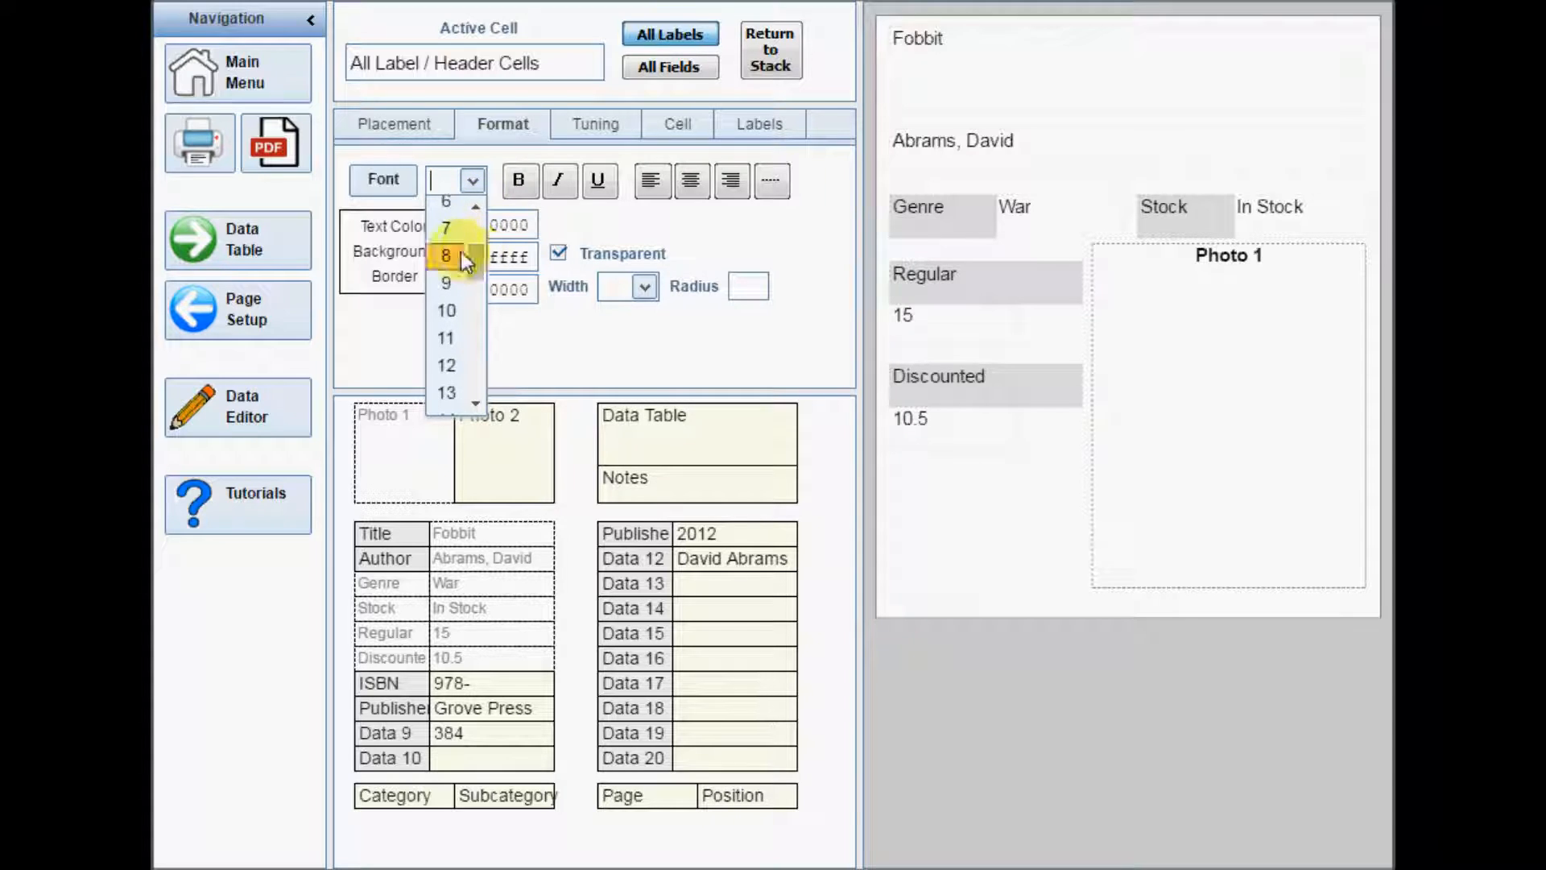
- Set all label cells to font size 8, keeping their backgrounds transparent
left_click(447, 255)
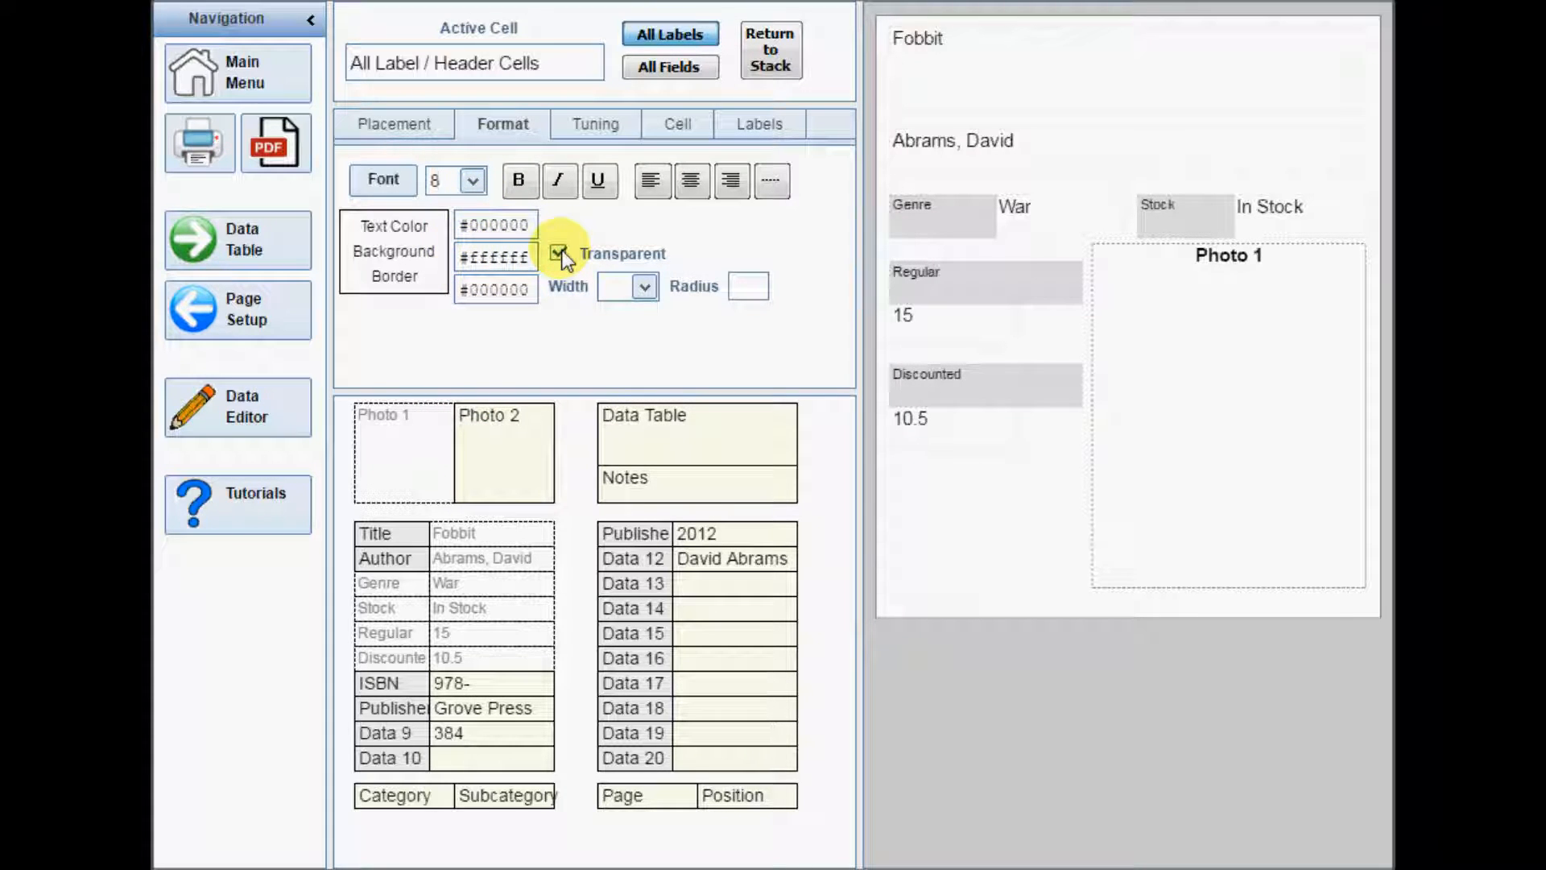
left_click(559, 254)
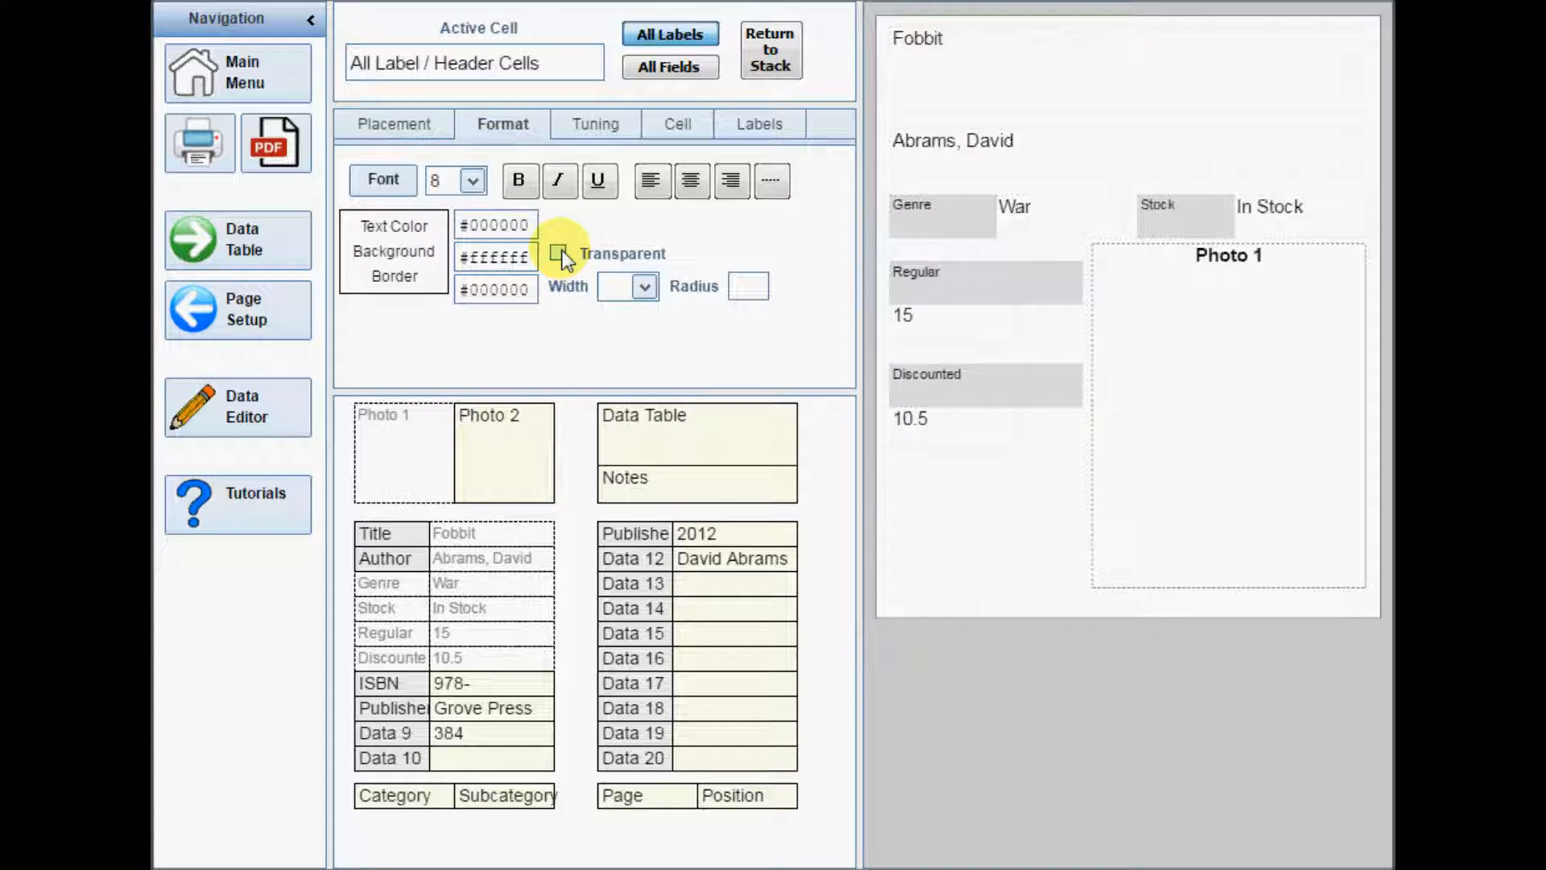
left_click(559, 253)
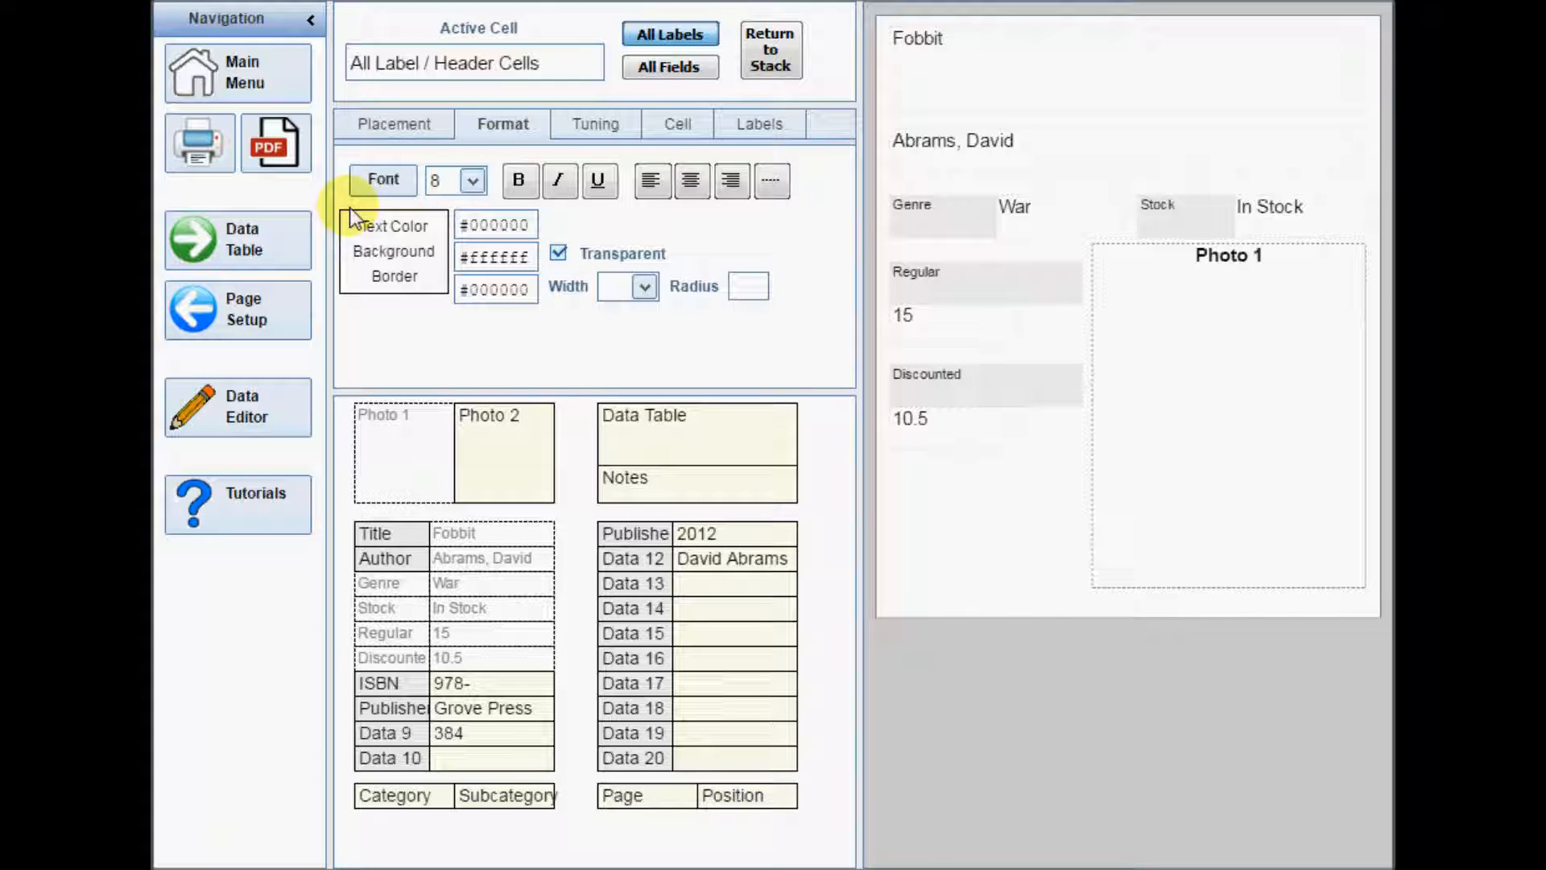
left_click(276, 144)
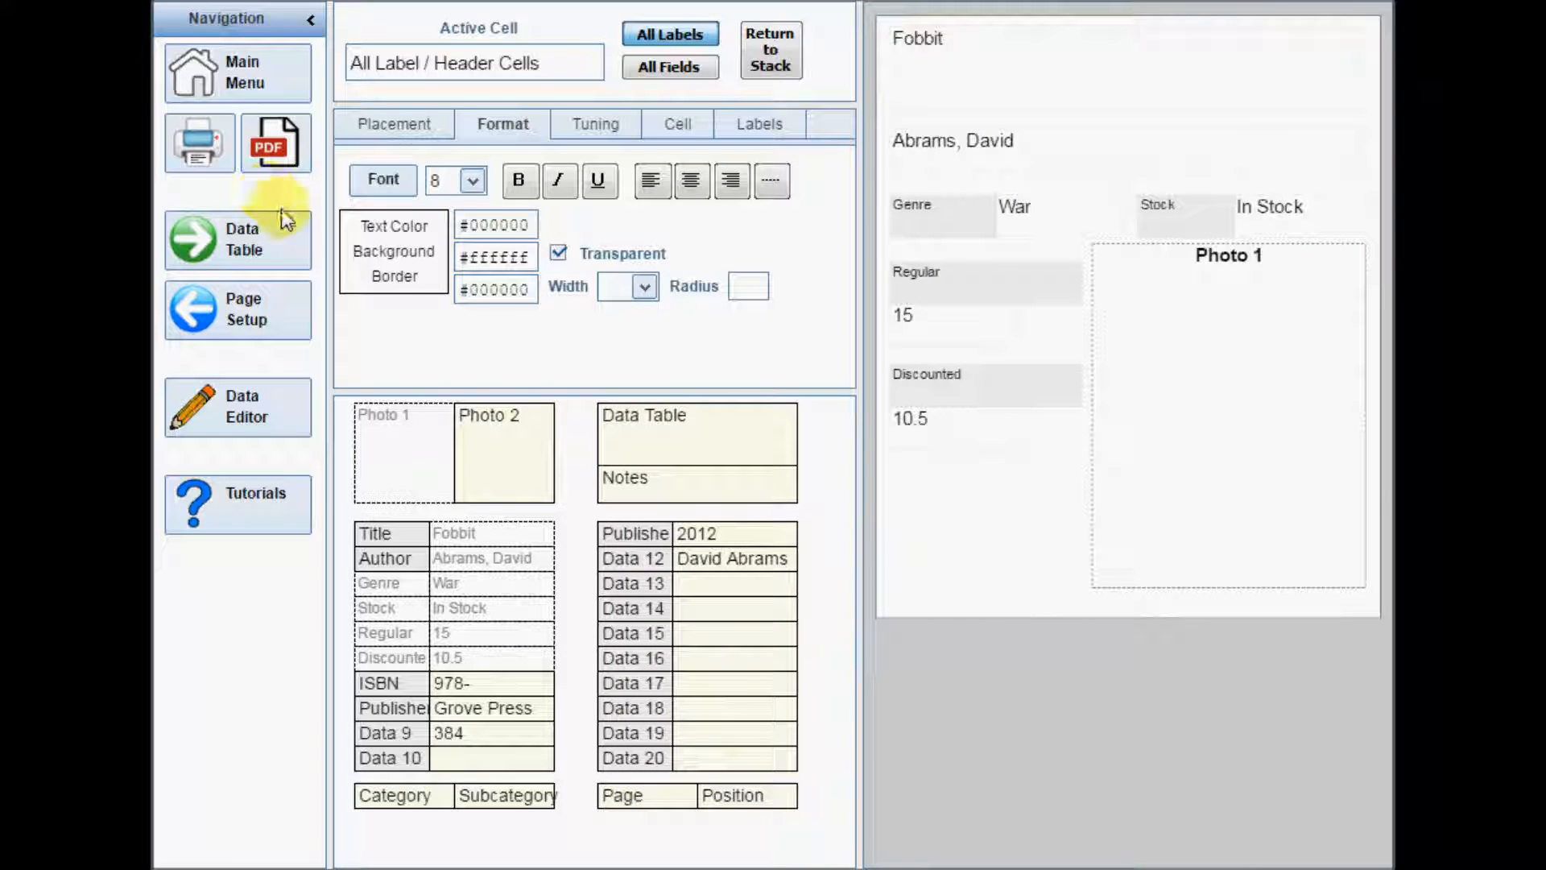
- Make the Fobbit Title text size 11, centred and bold
left_click(454, 534)
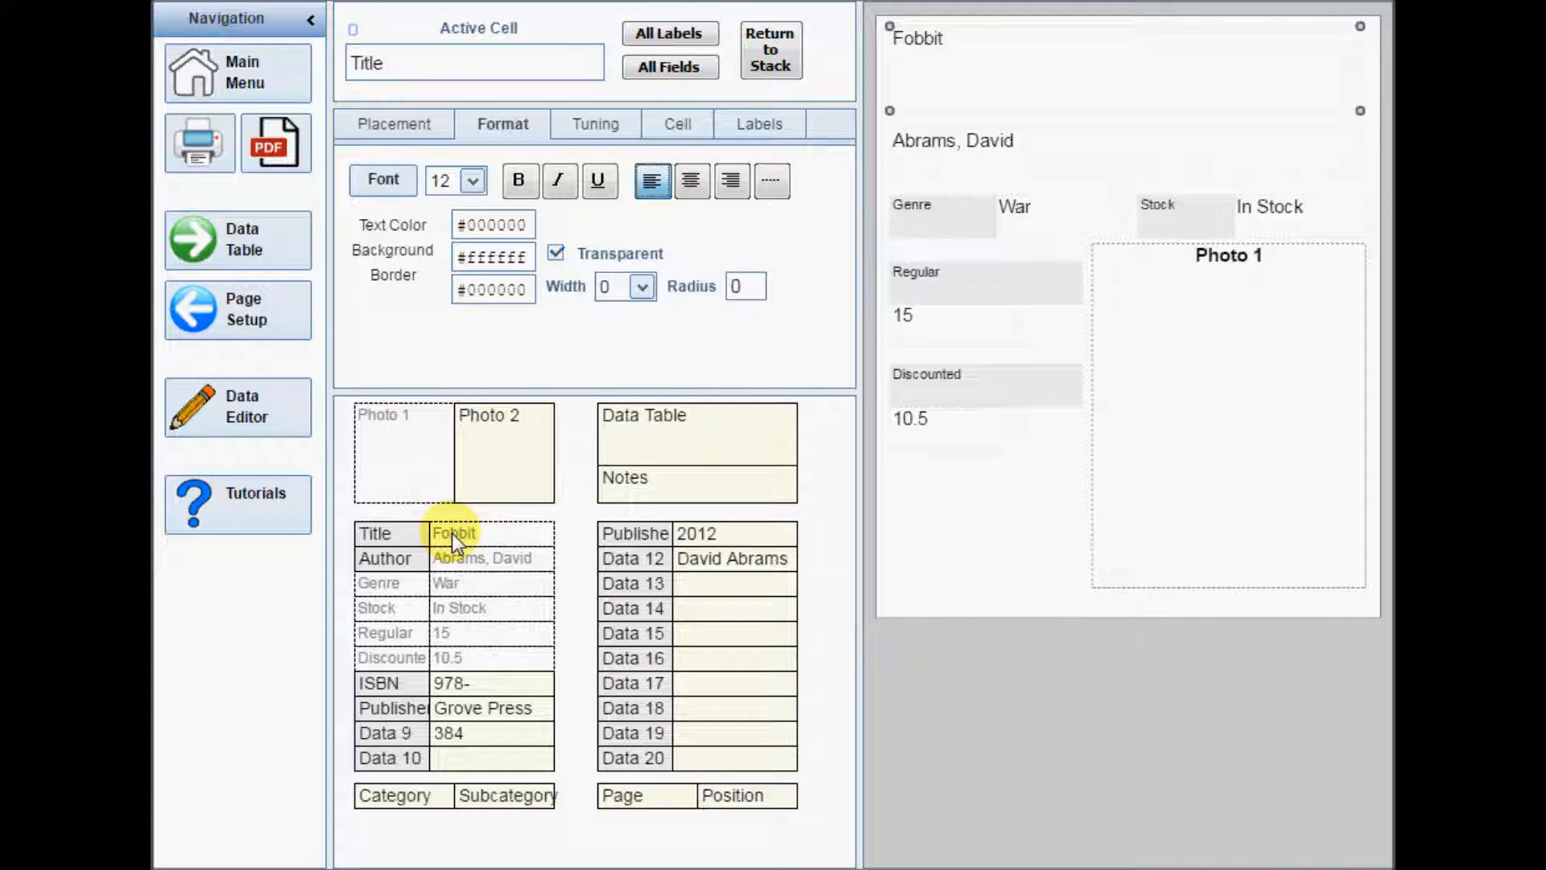
left_click(476, 180)
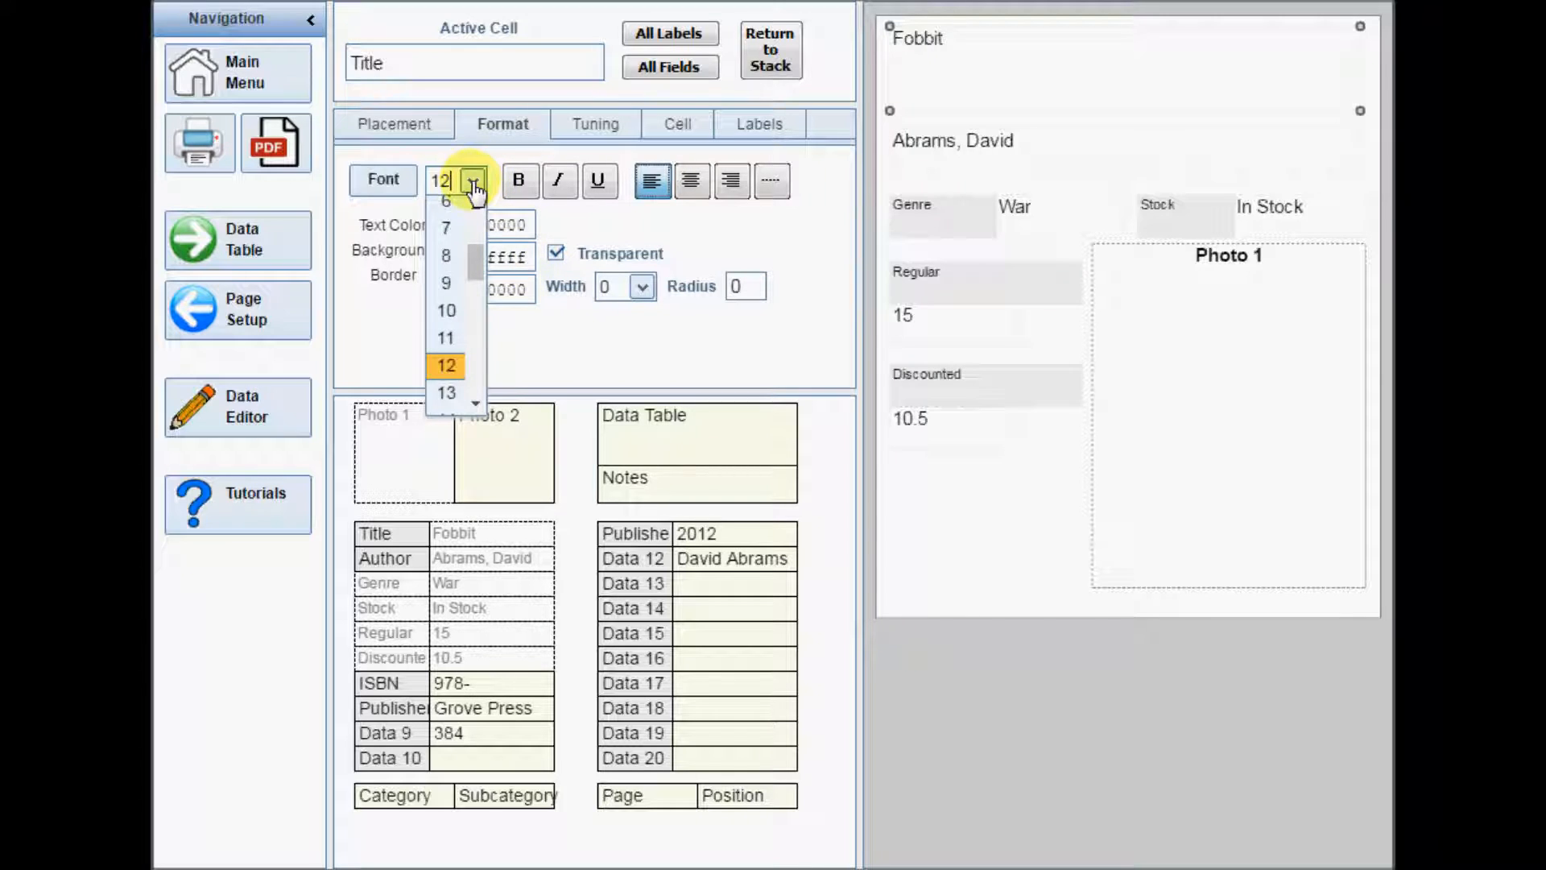
left_click(445, 337)
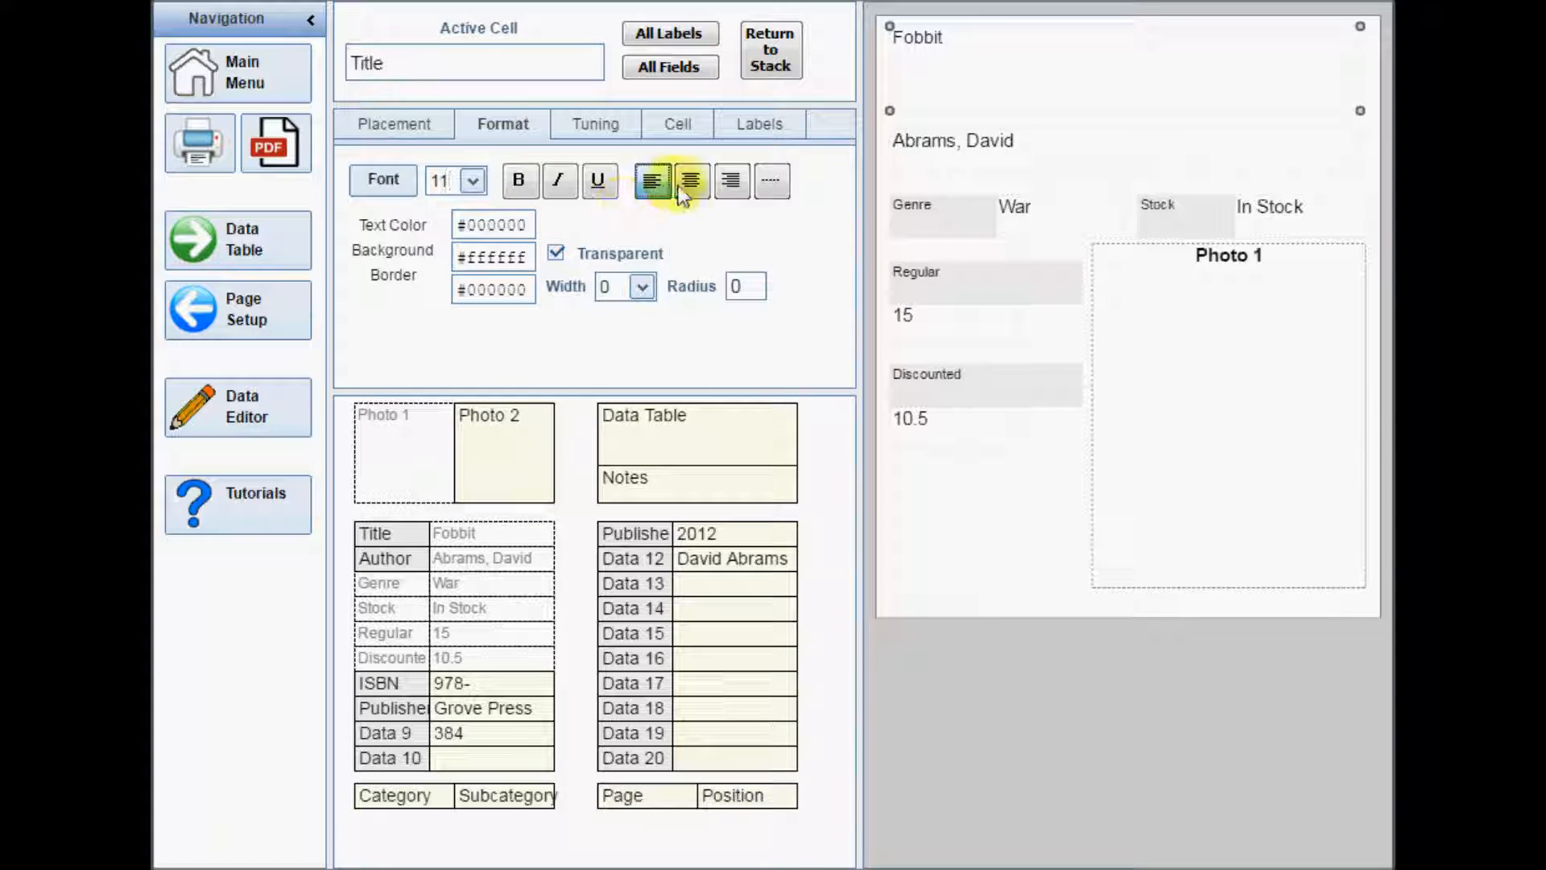
left_click(519, 180)
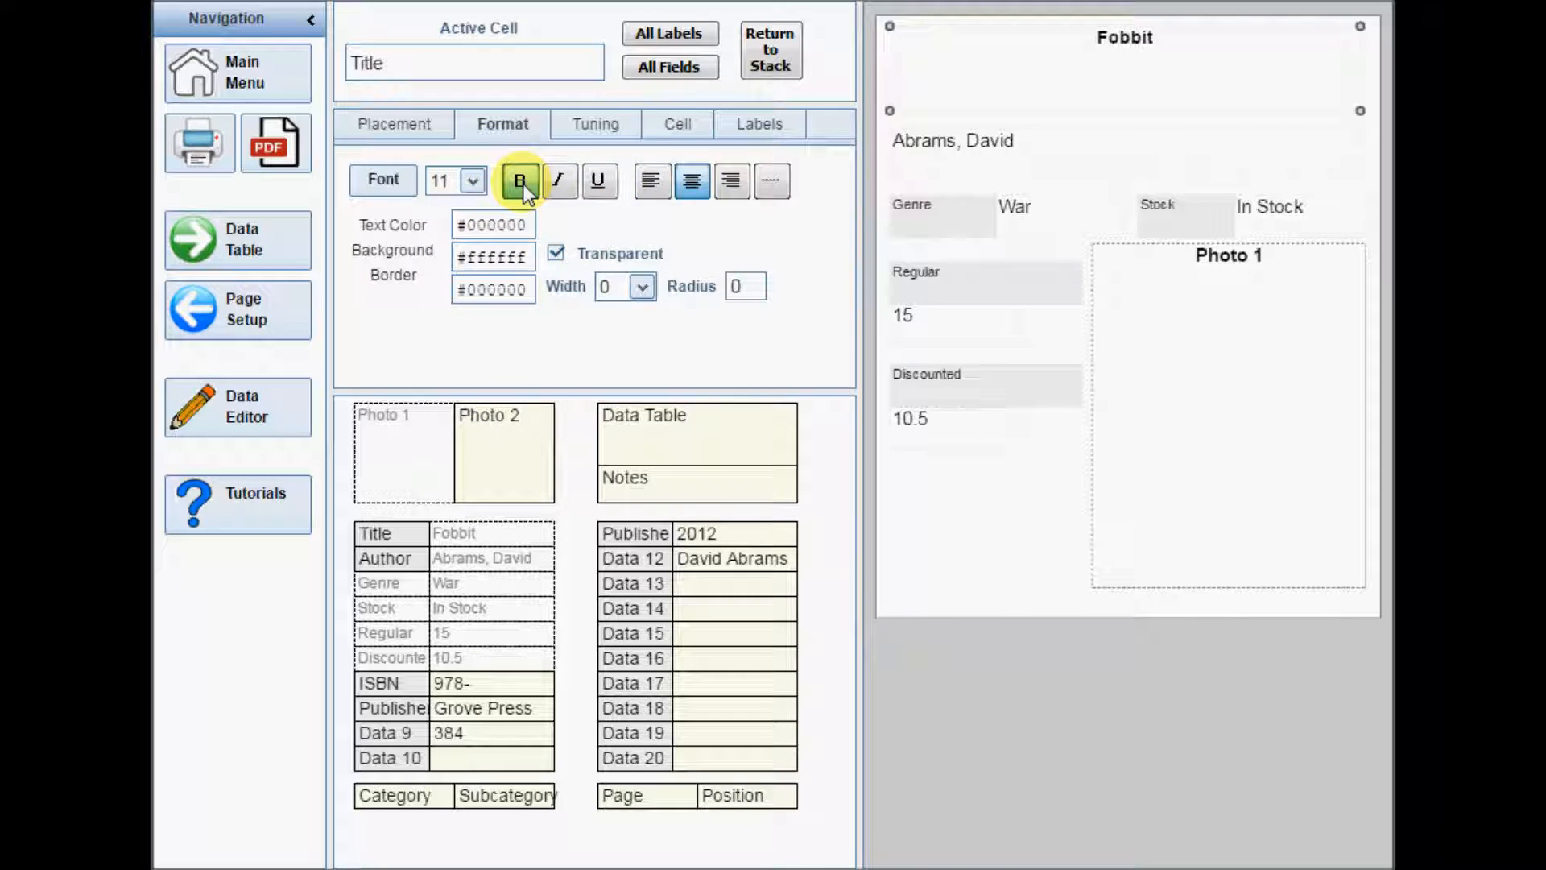
left_click(494, 257)
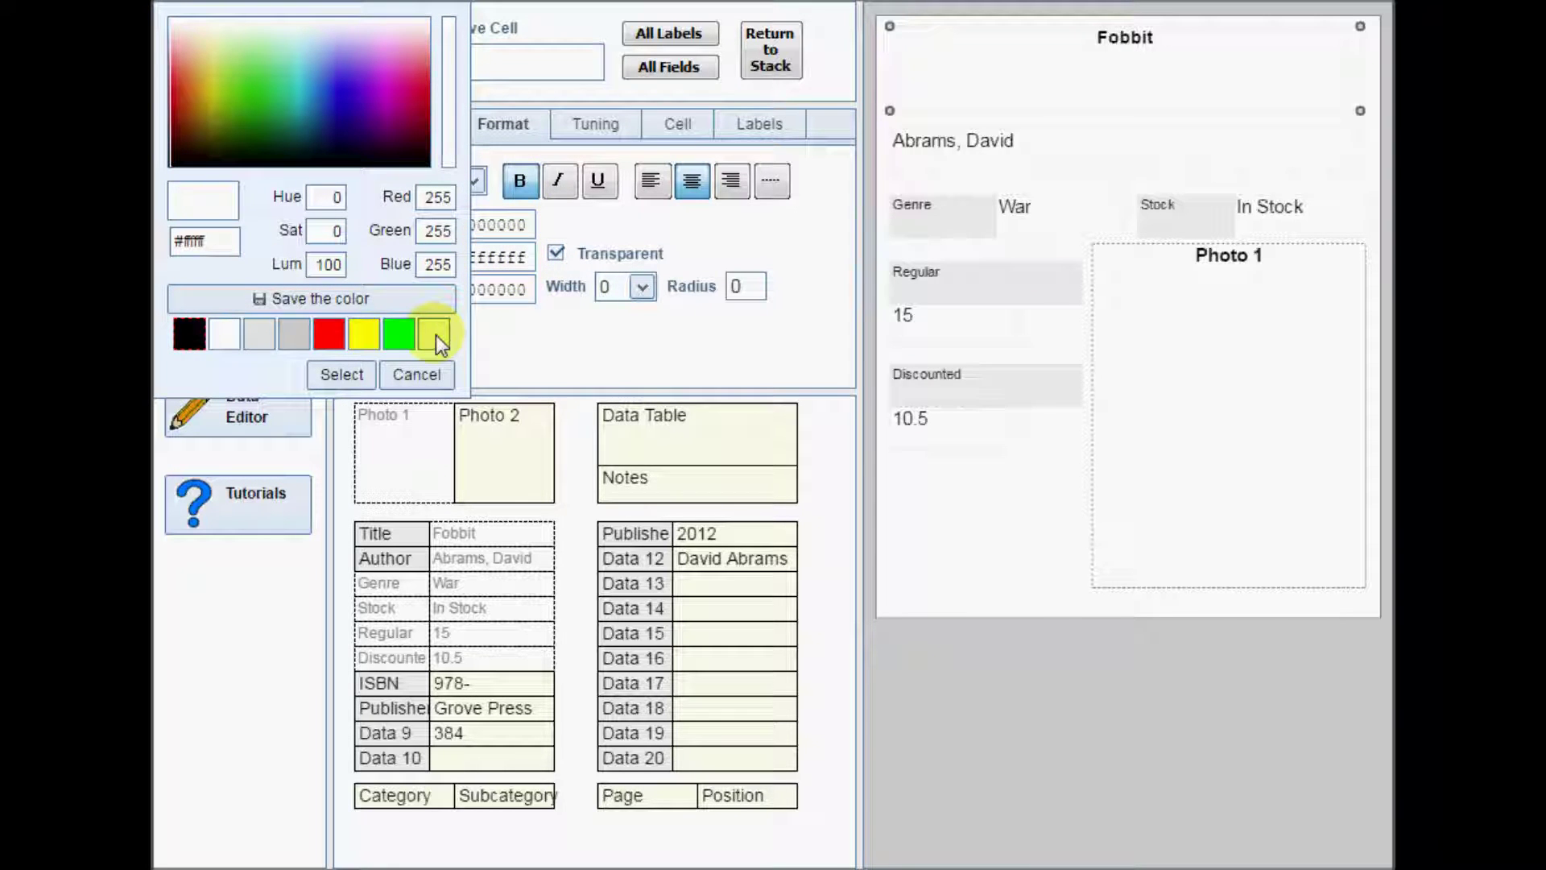
- Give the Title cell a blue #219fde background and white text colour
left_click(223, 60)
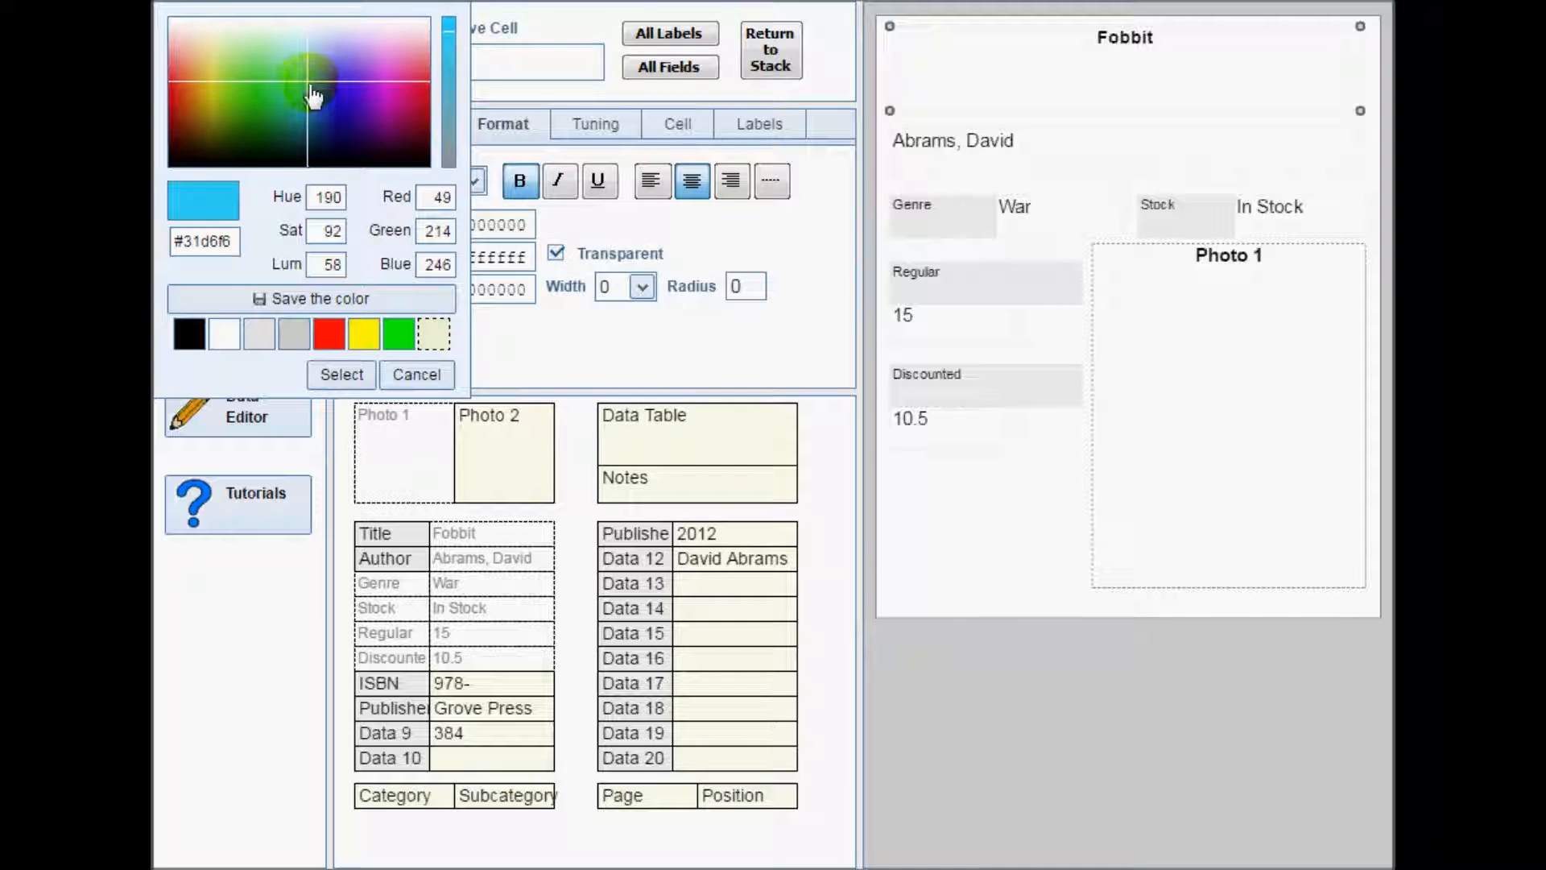
left_click(311, 97)
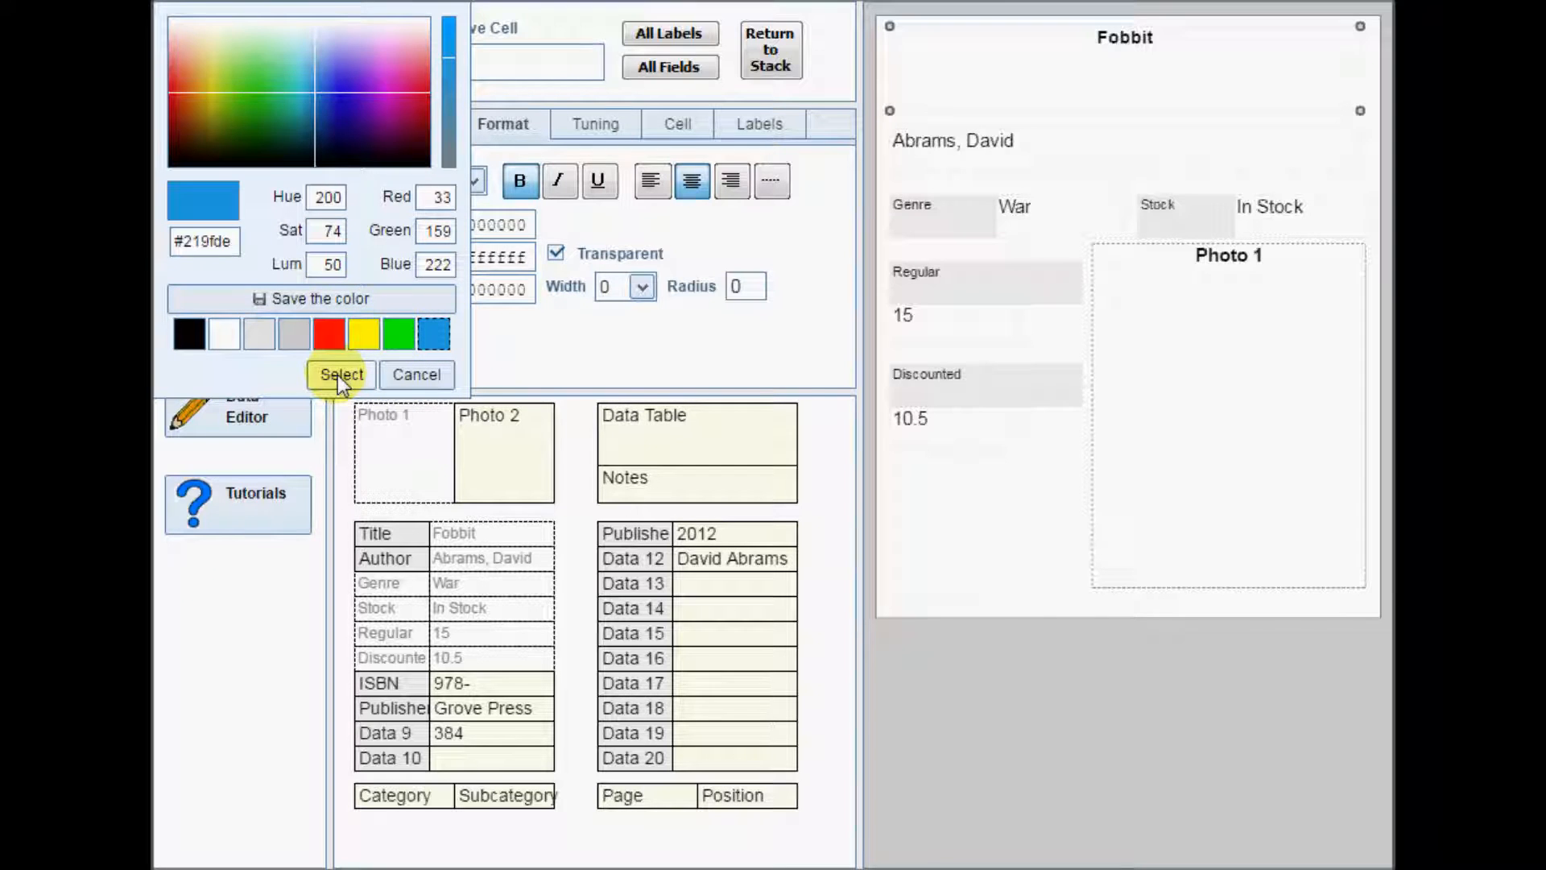
left_click(340, 374)
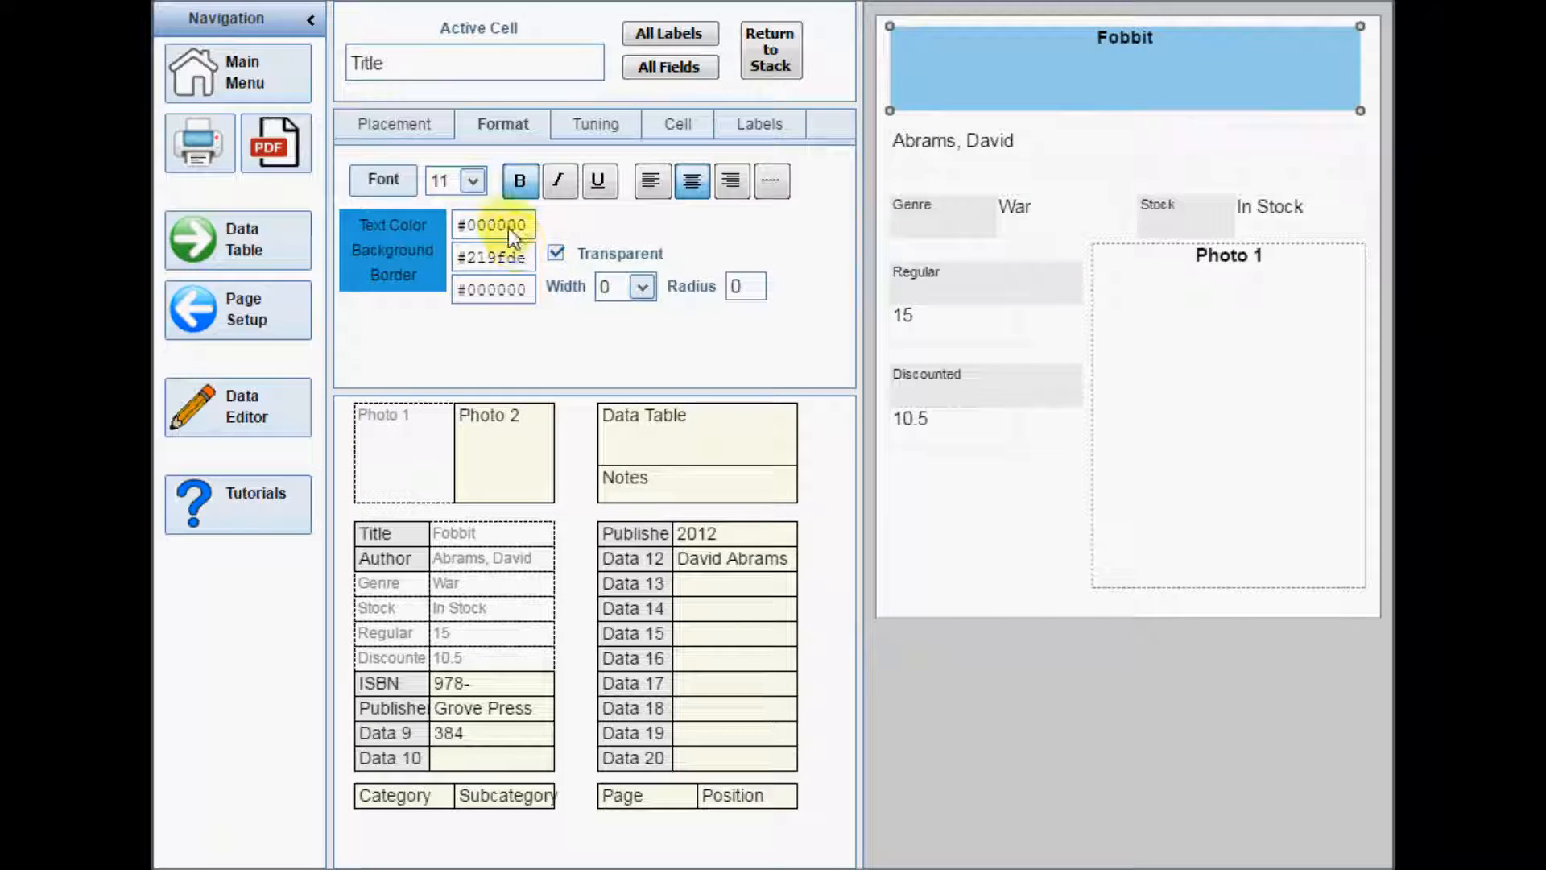
left_click(494, 225)
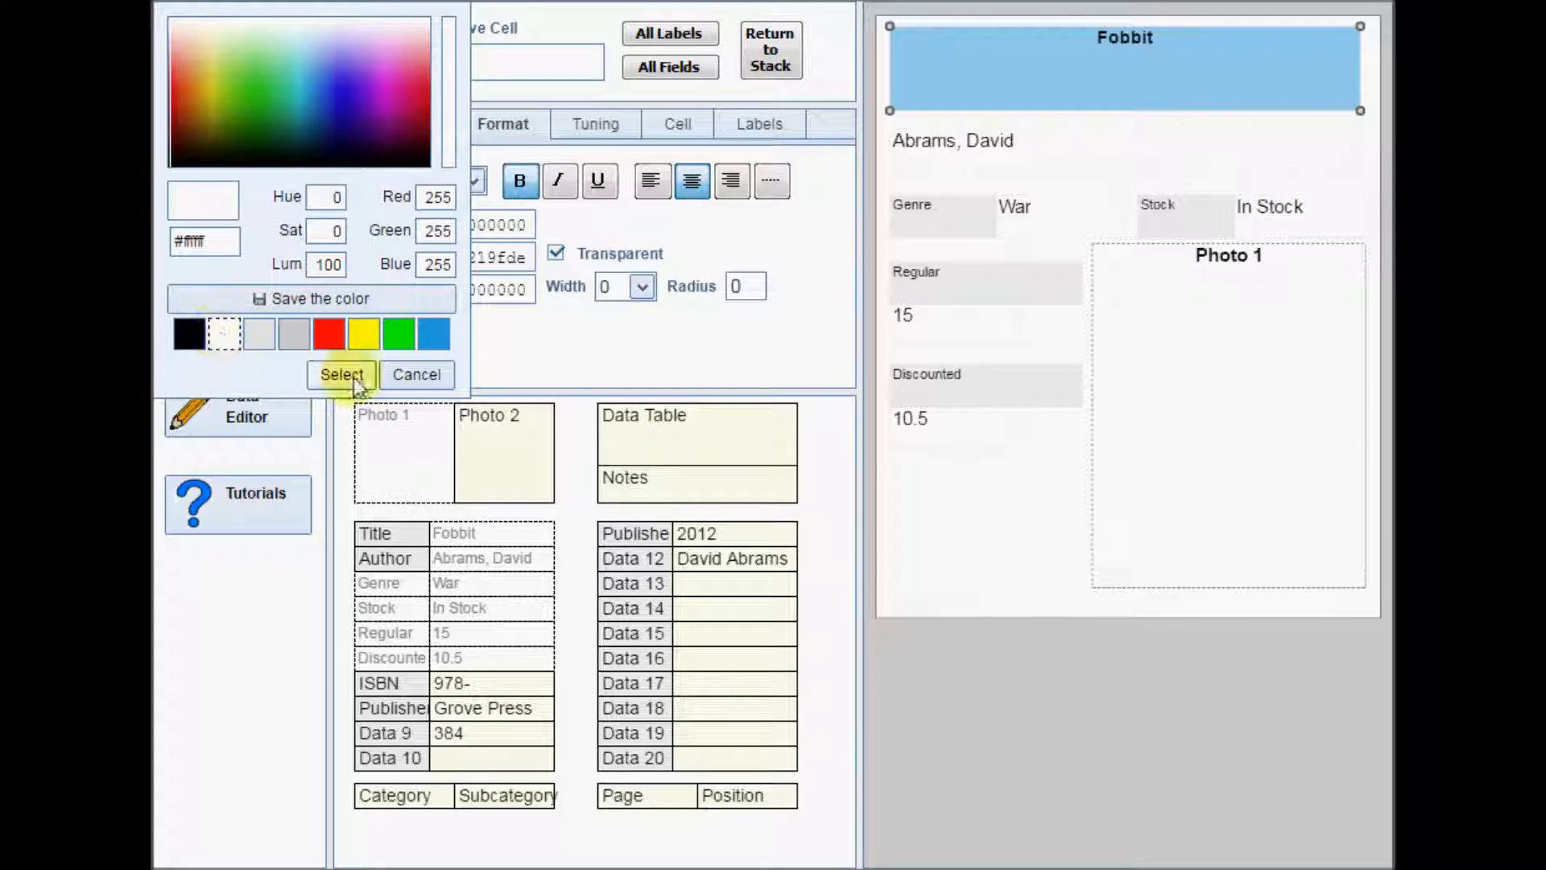
left_click(342, 374)
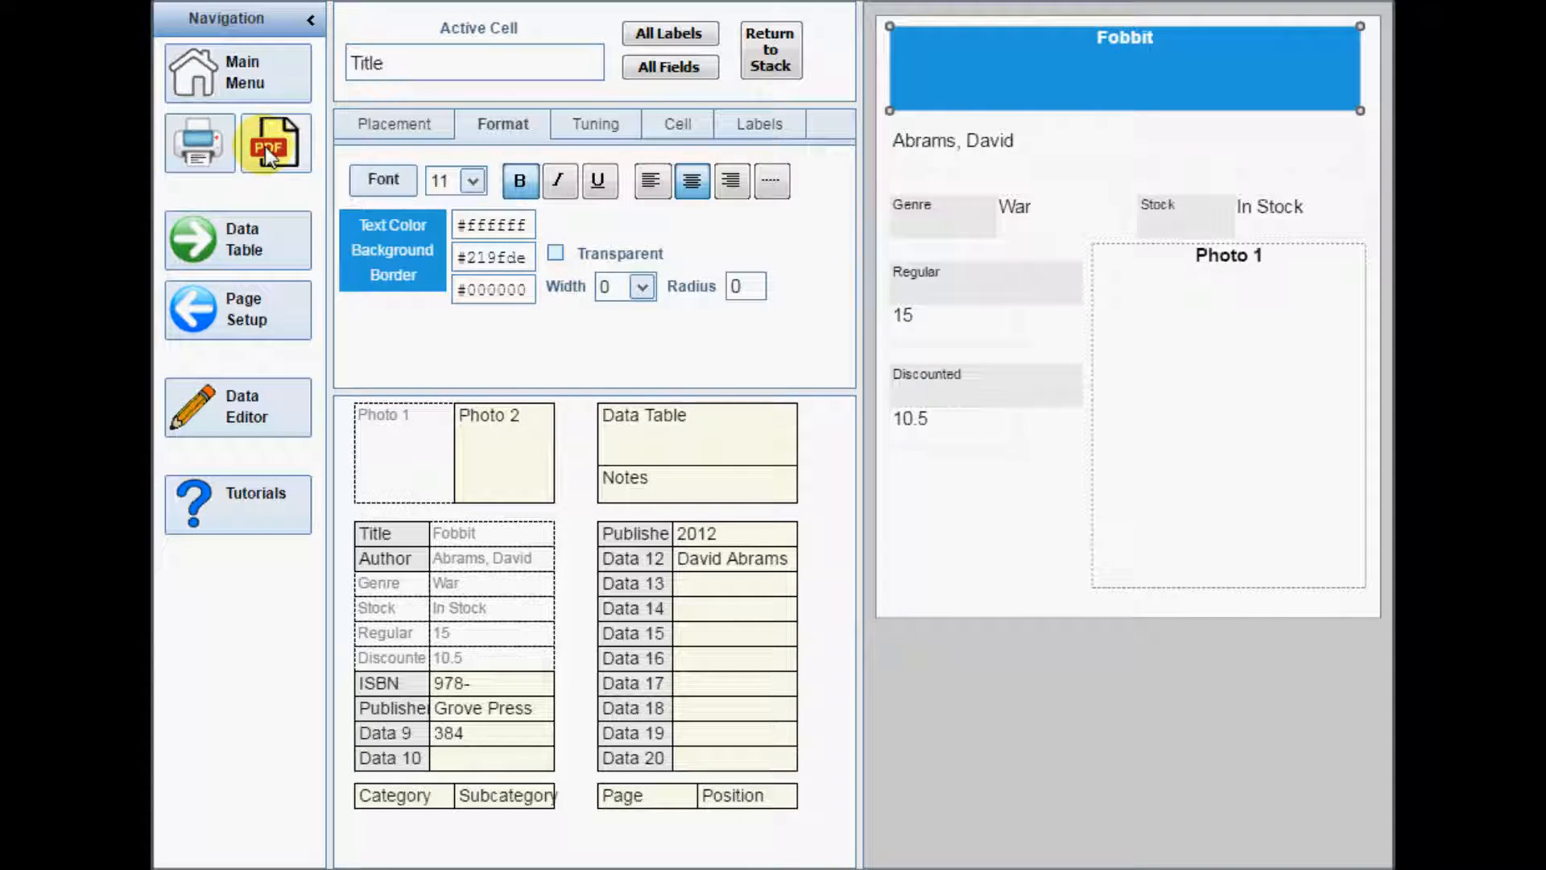
left_click(276, 143)
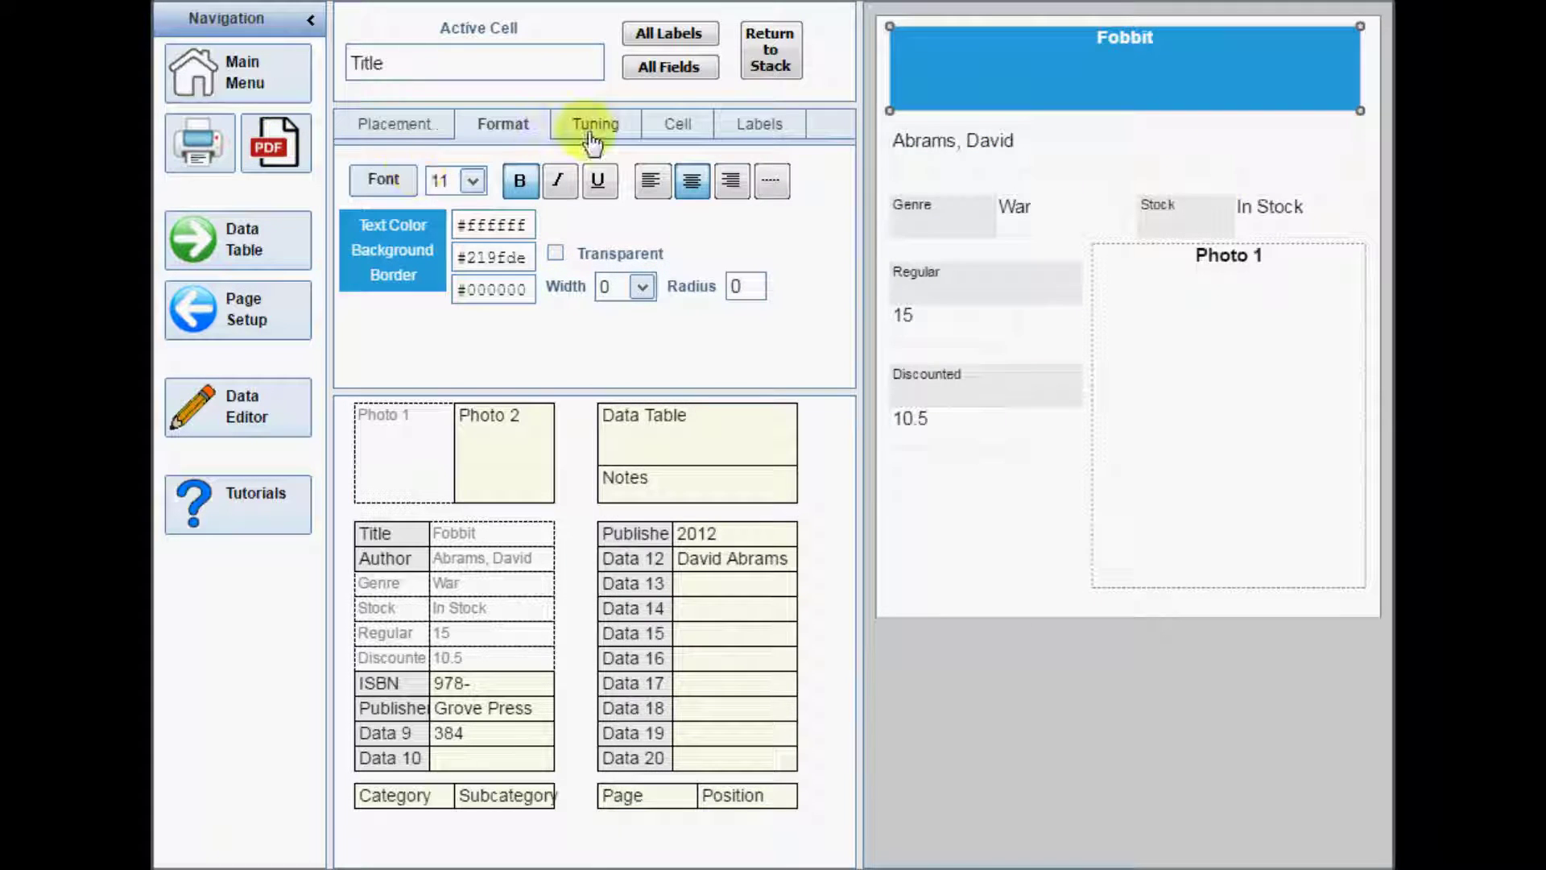
- Set the Title cell's Padding Top to 4 on the Tuning tab
left_click(594, 124)
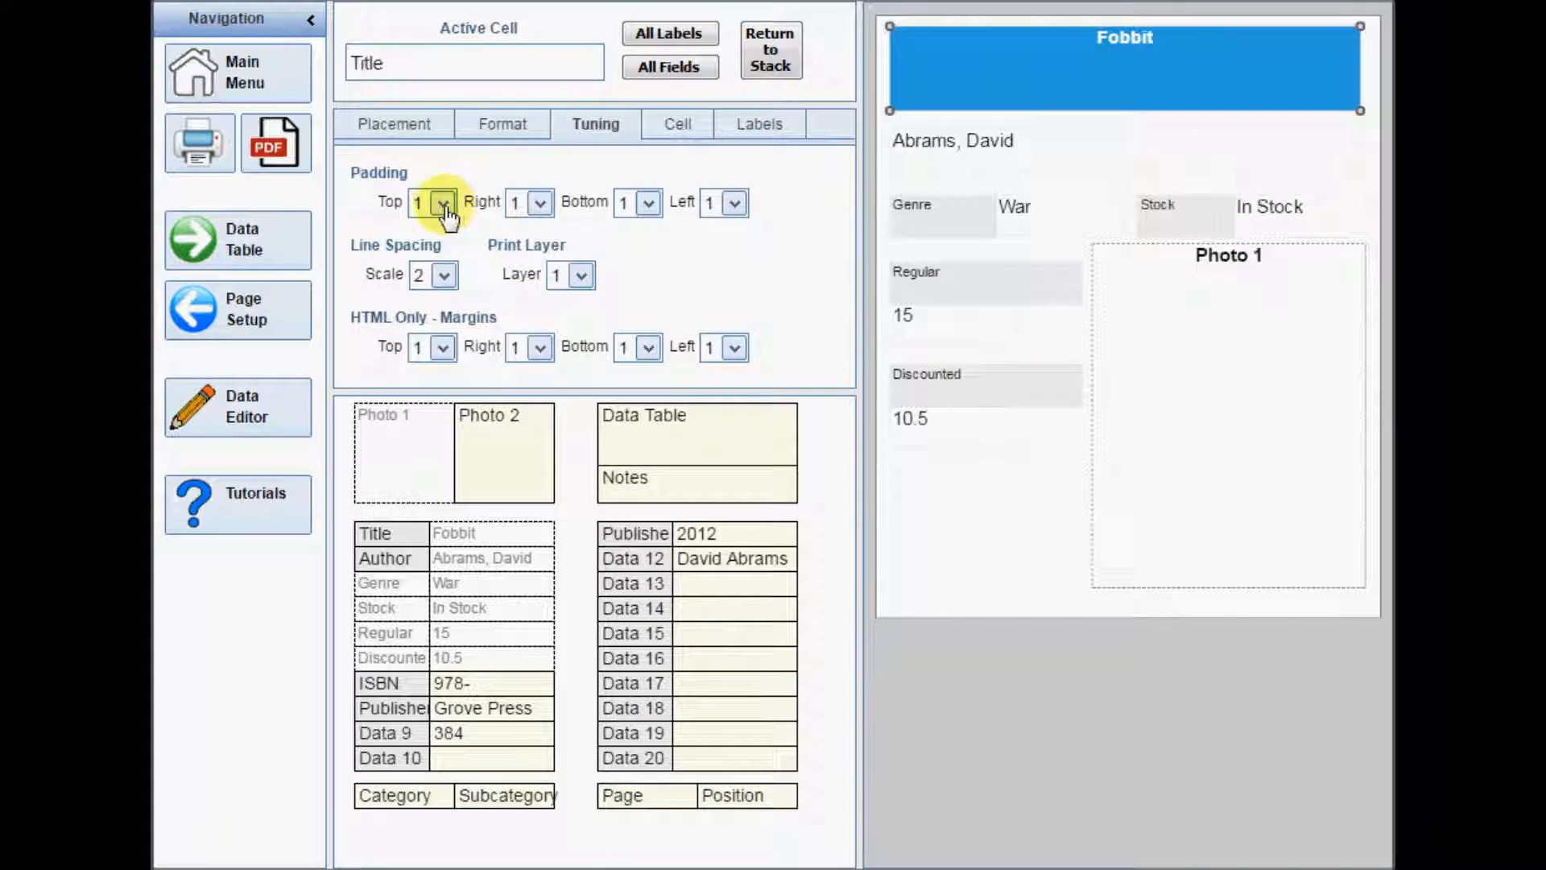
left_click(440, 202)
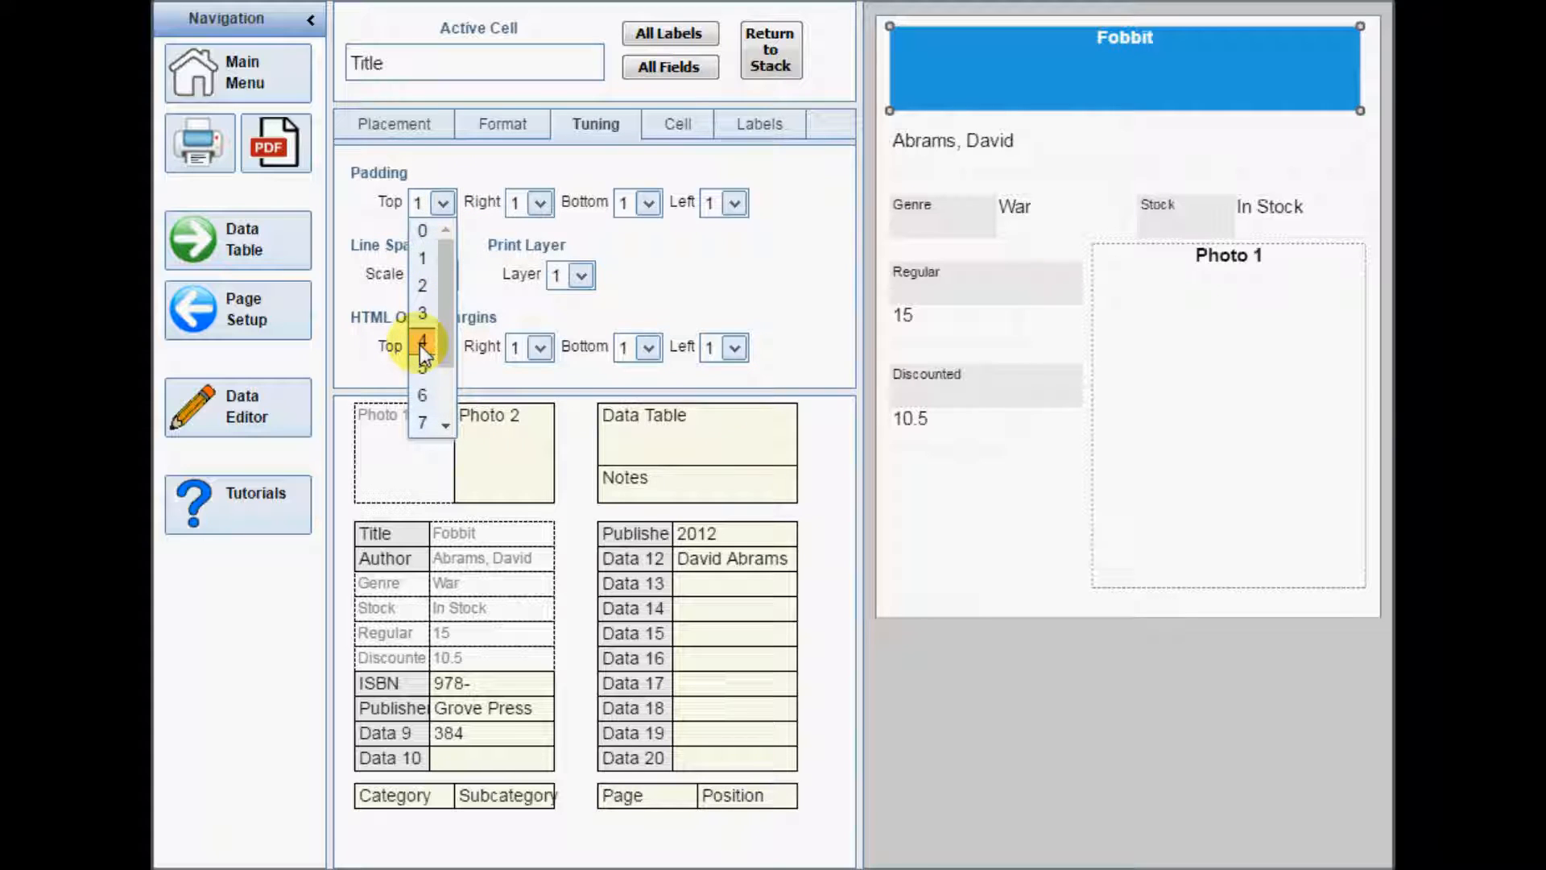
left_click(421, 343)
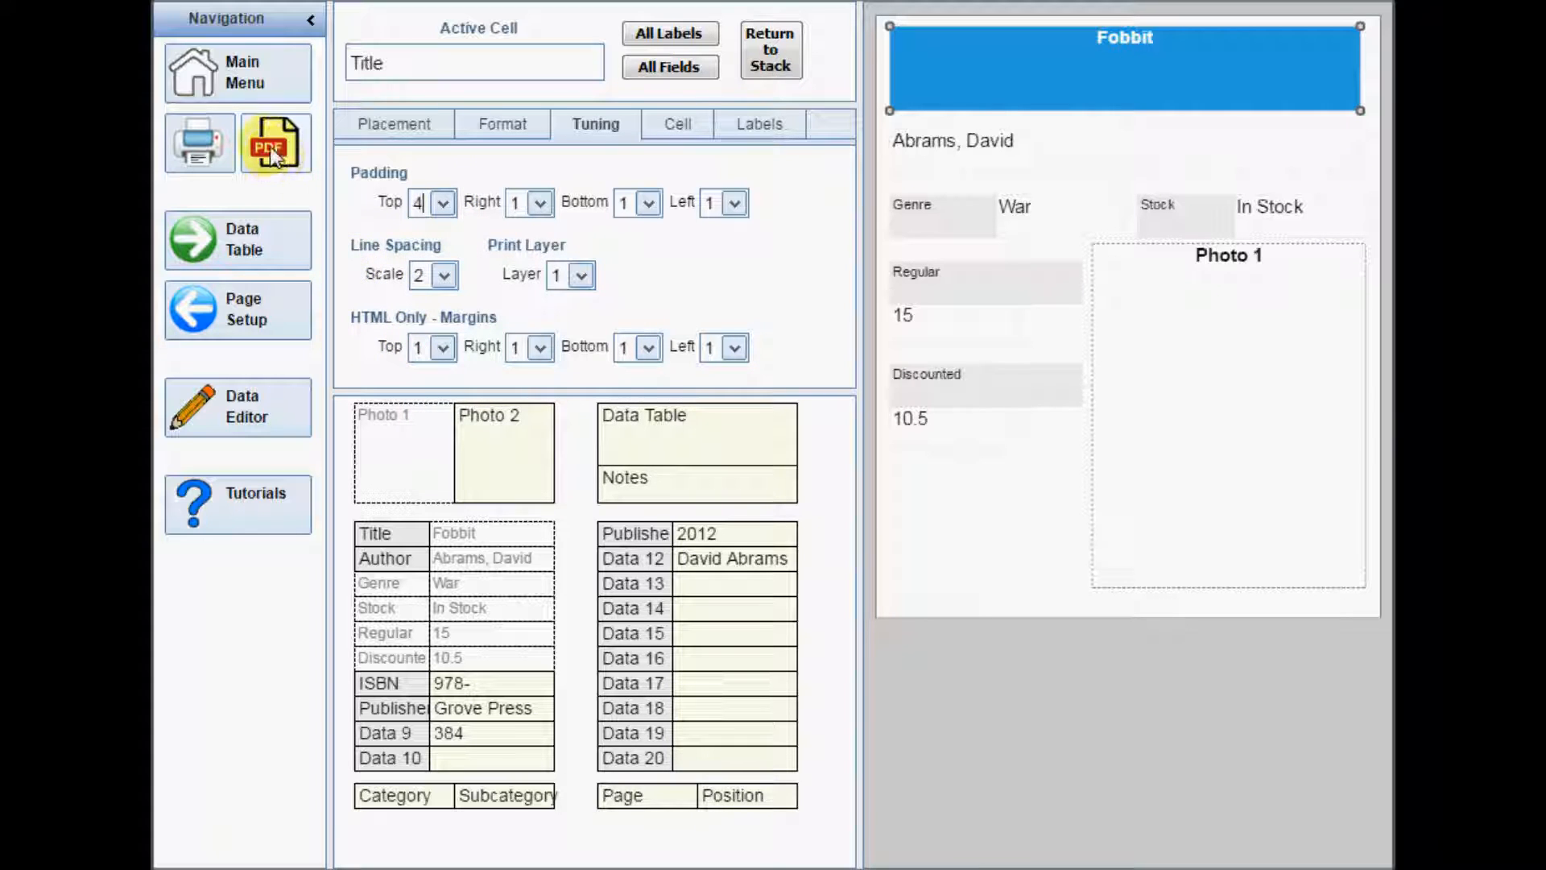
left_click(276, 143)
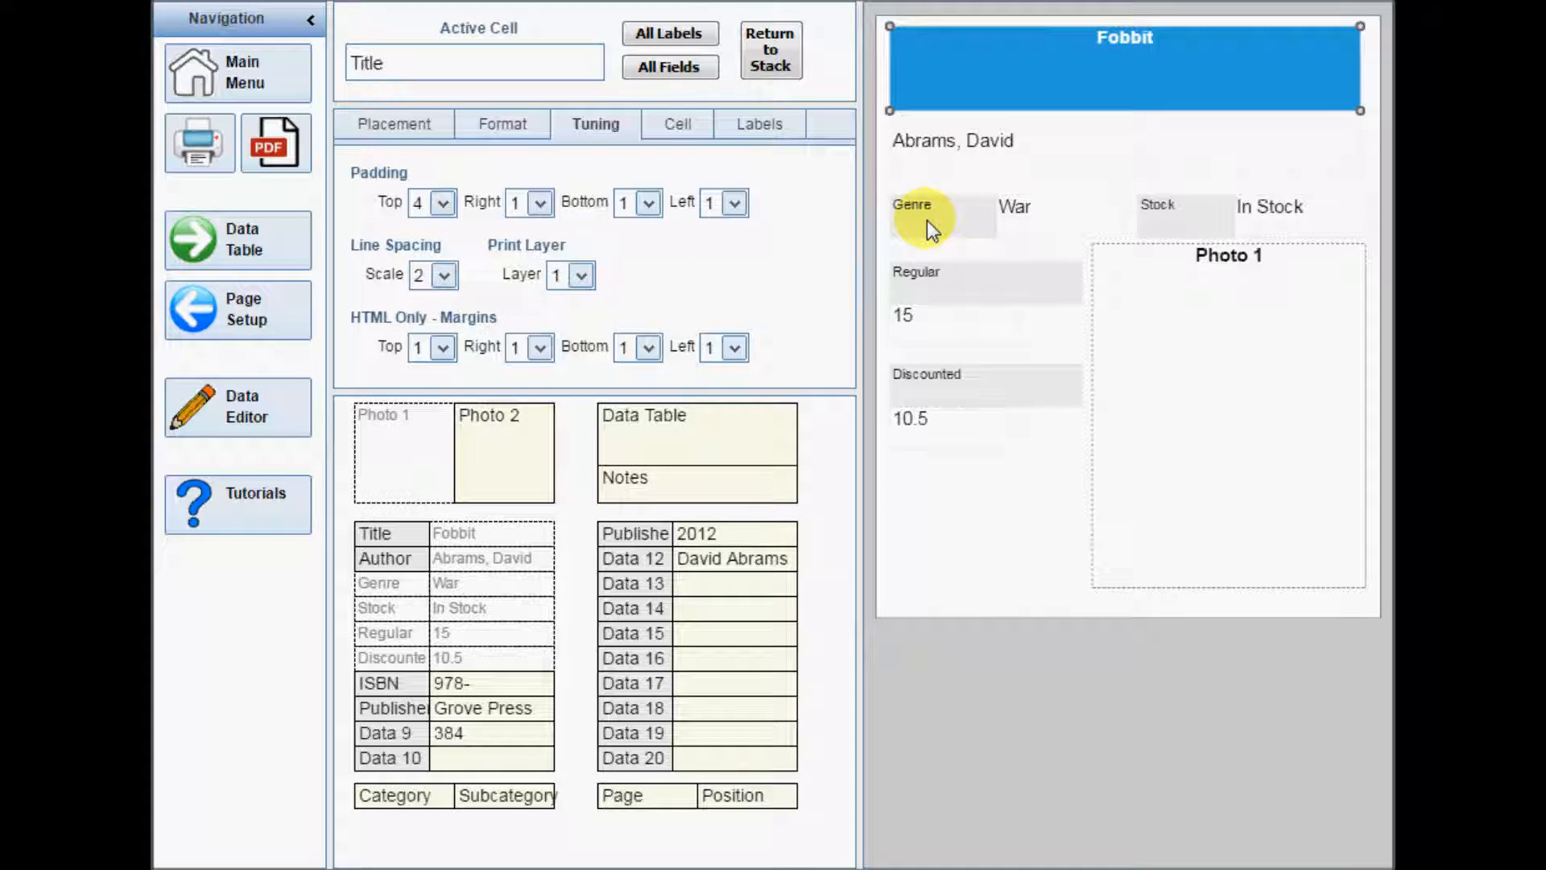
- Turn off Transparent for the Genre cell's War value so it sits on white
left_click(929, 218)
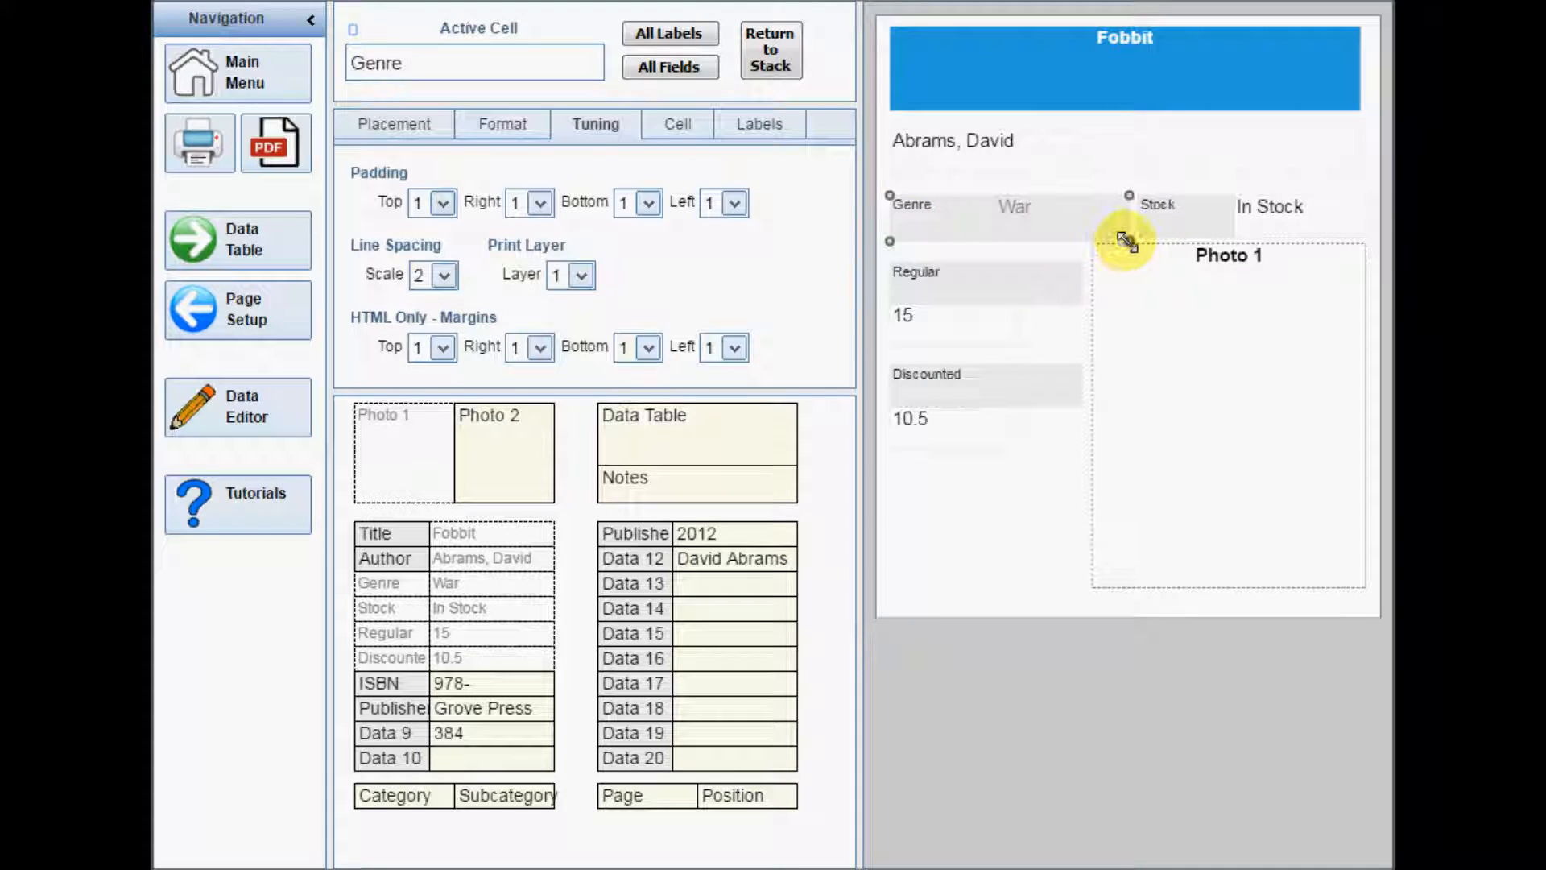
left_click(502, 124)
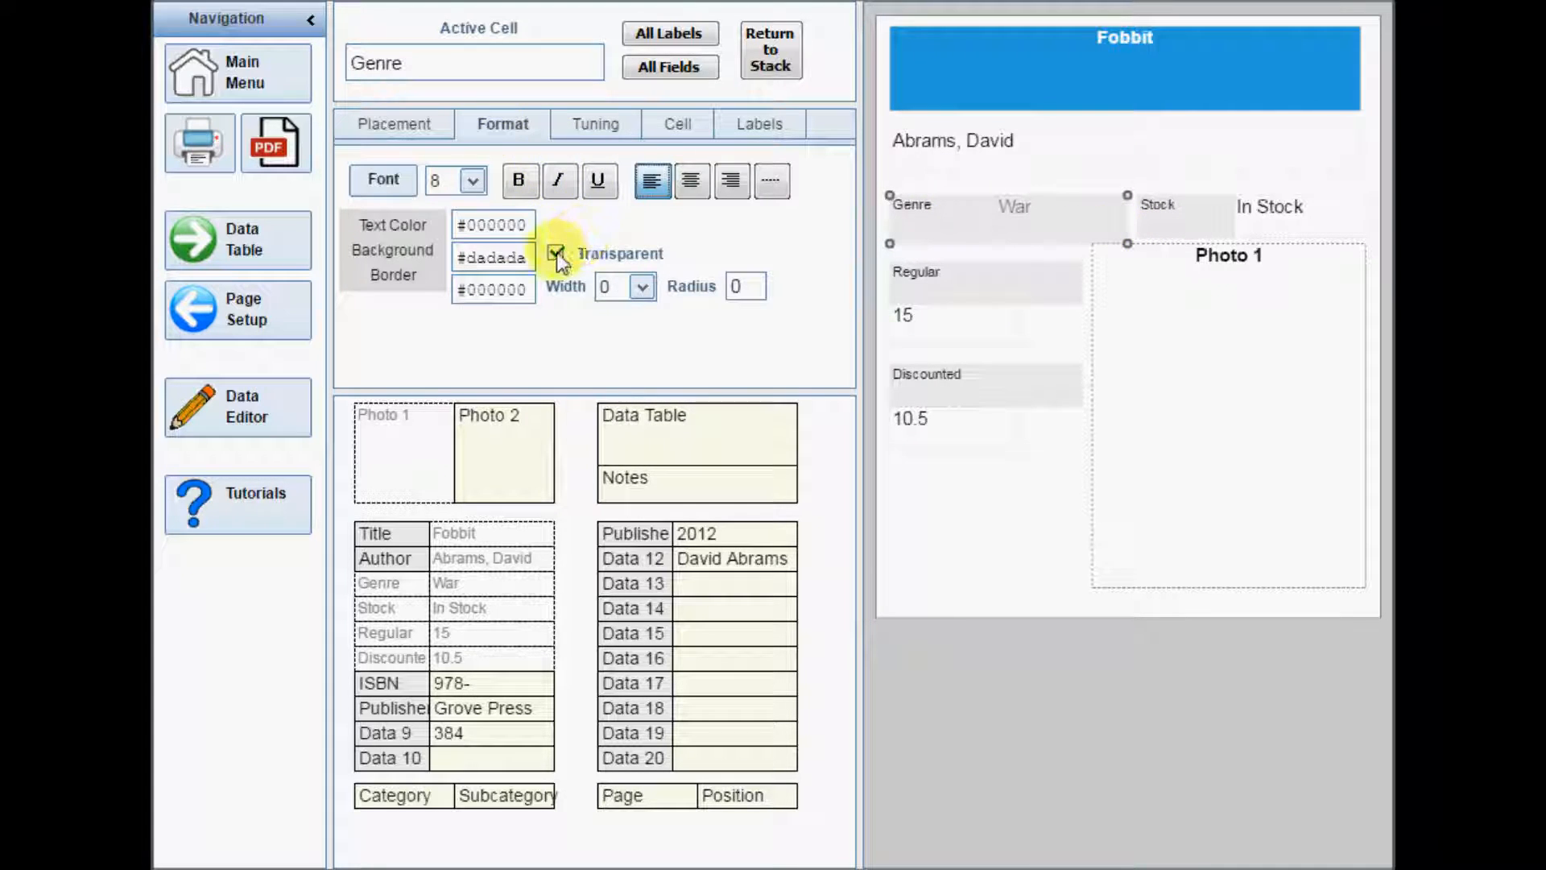
left_click(556, 254)
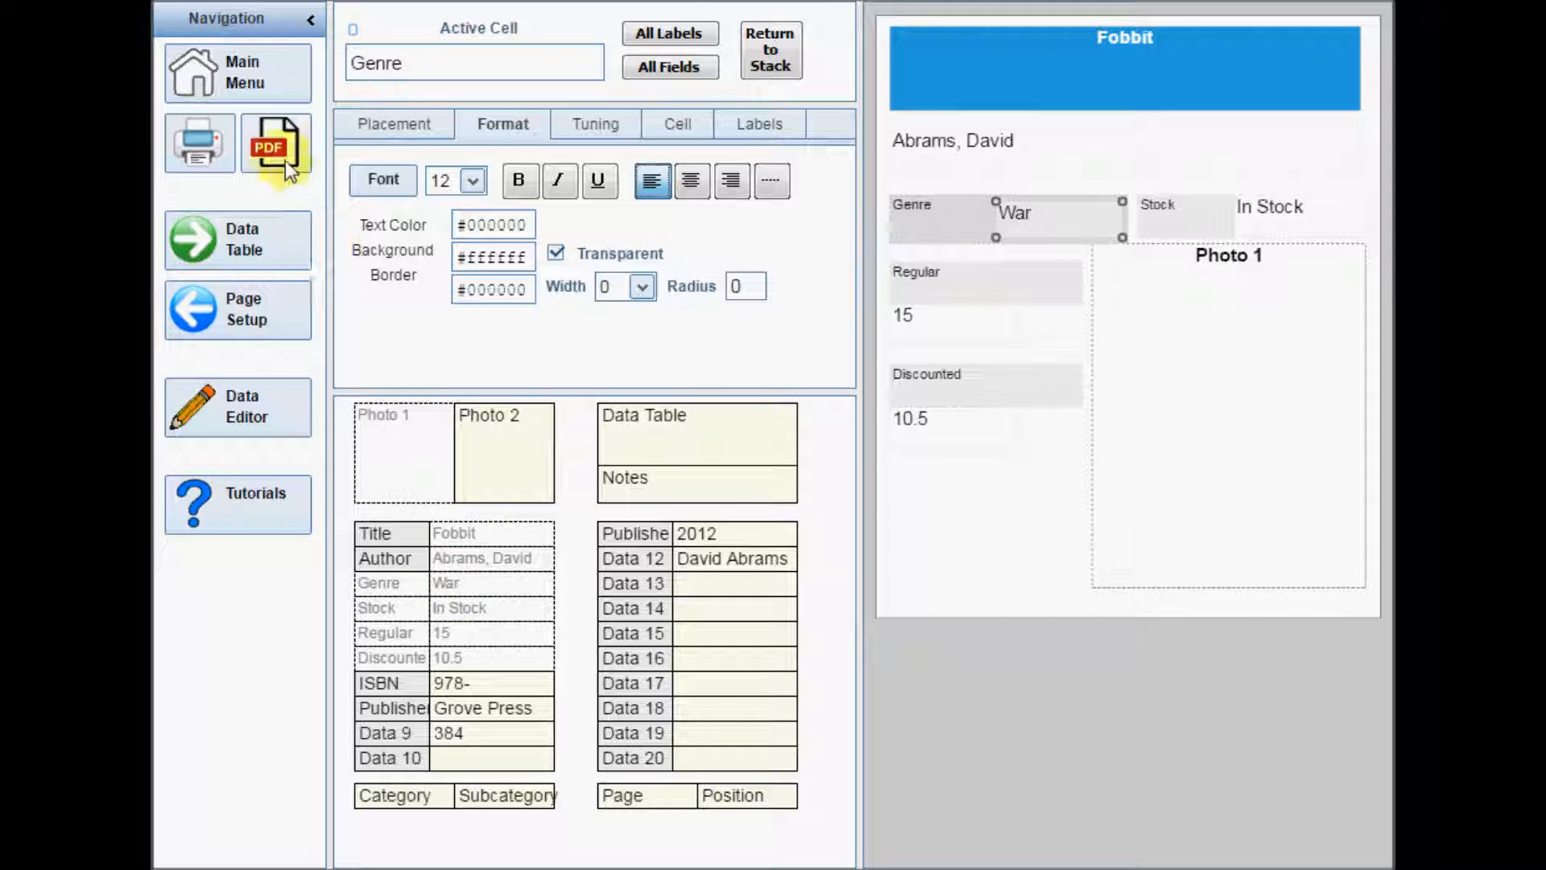
left_click(275, 143)
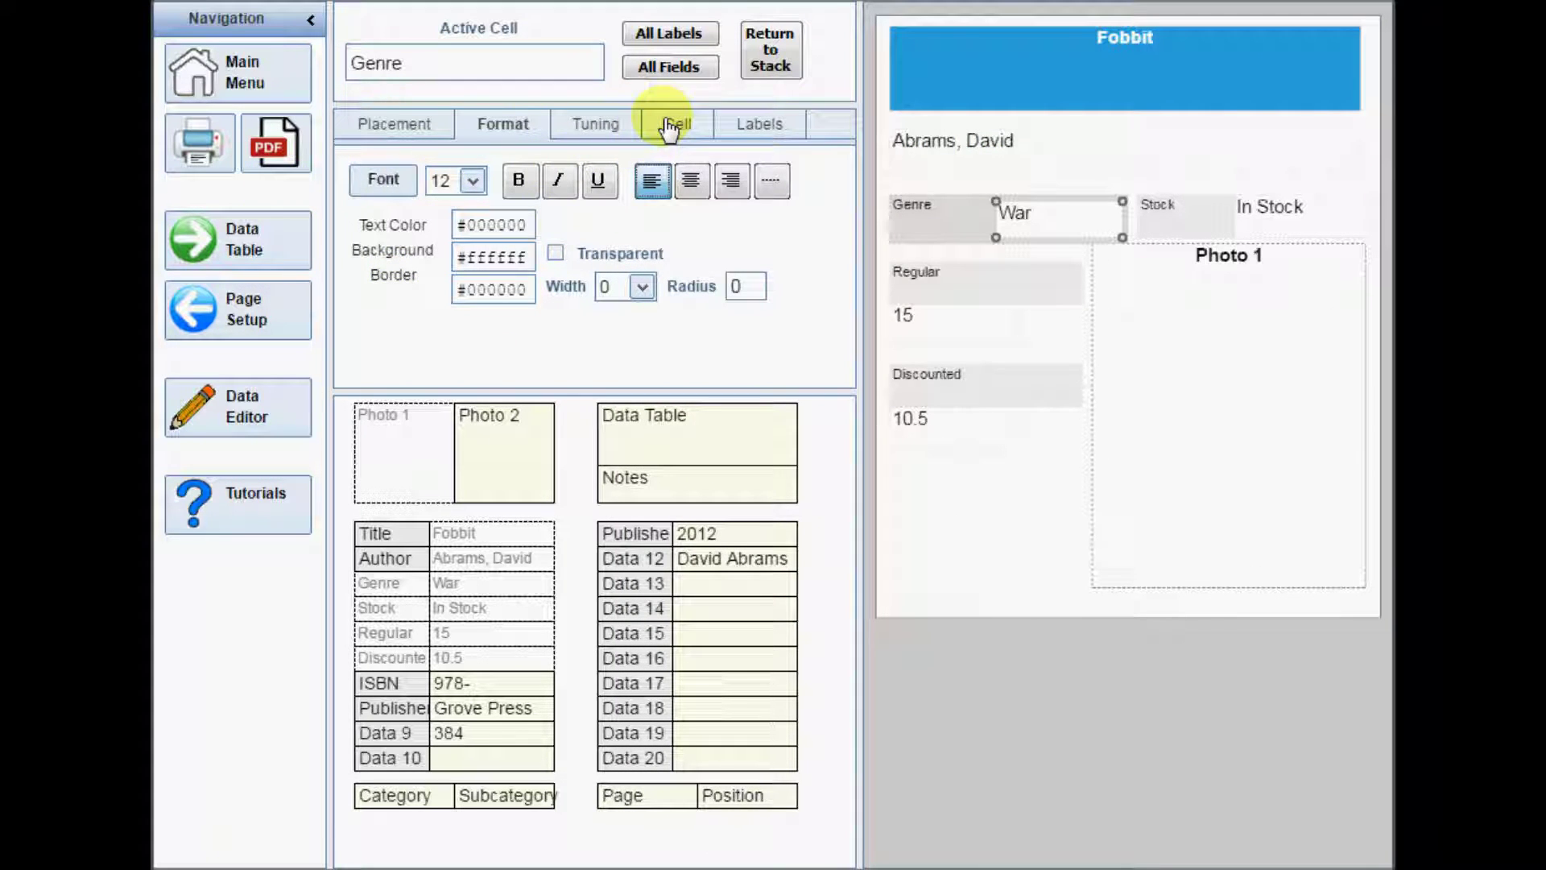
left_click(676, 125)
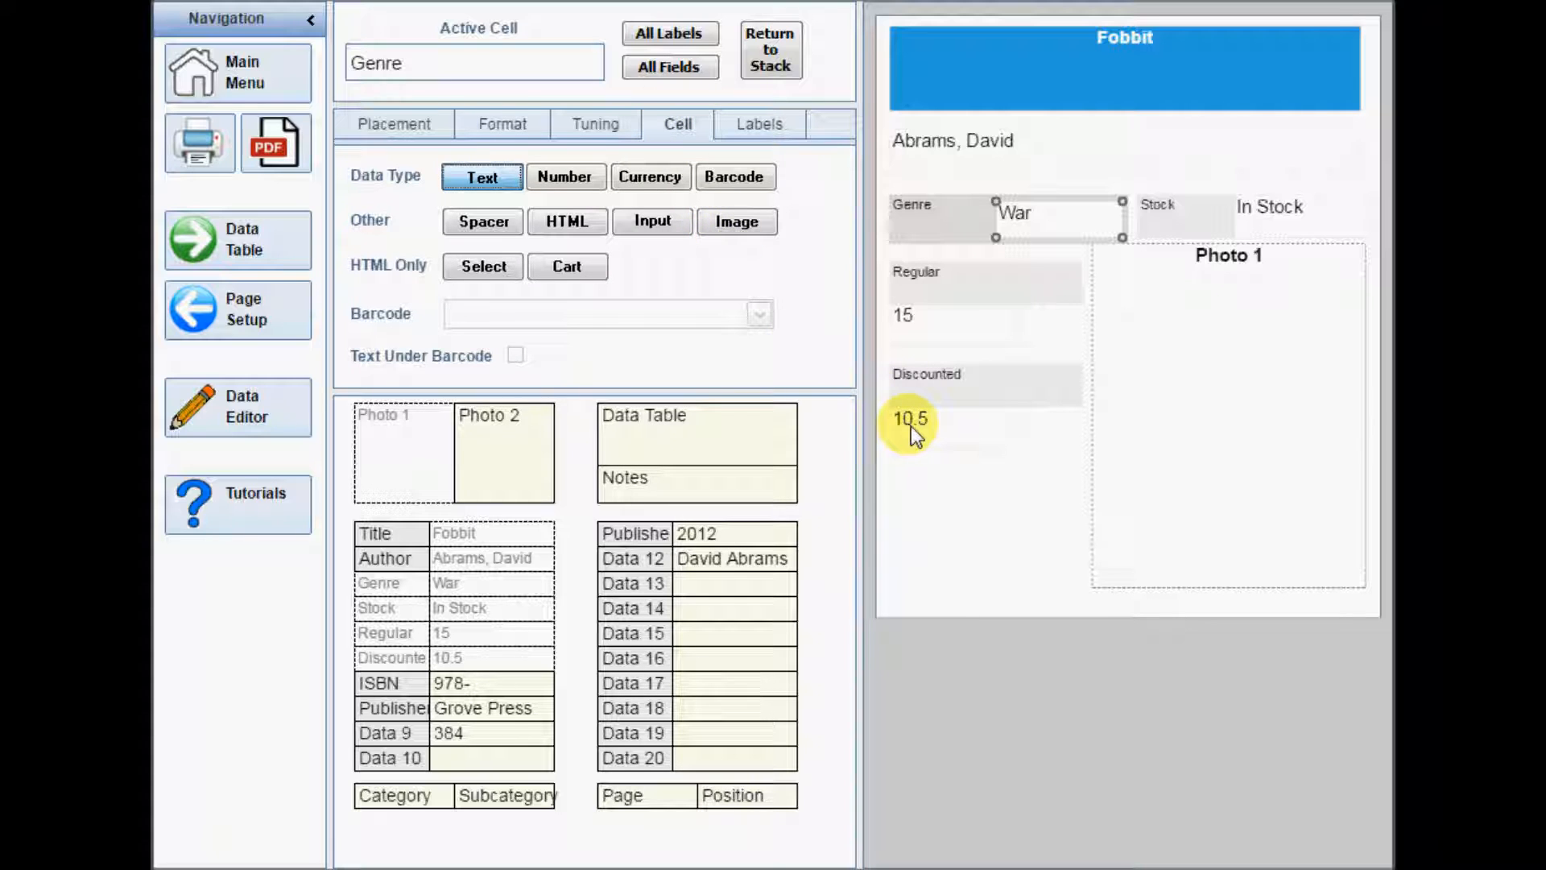
left_click(909, 419)
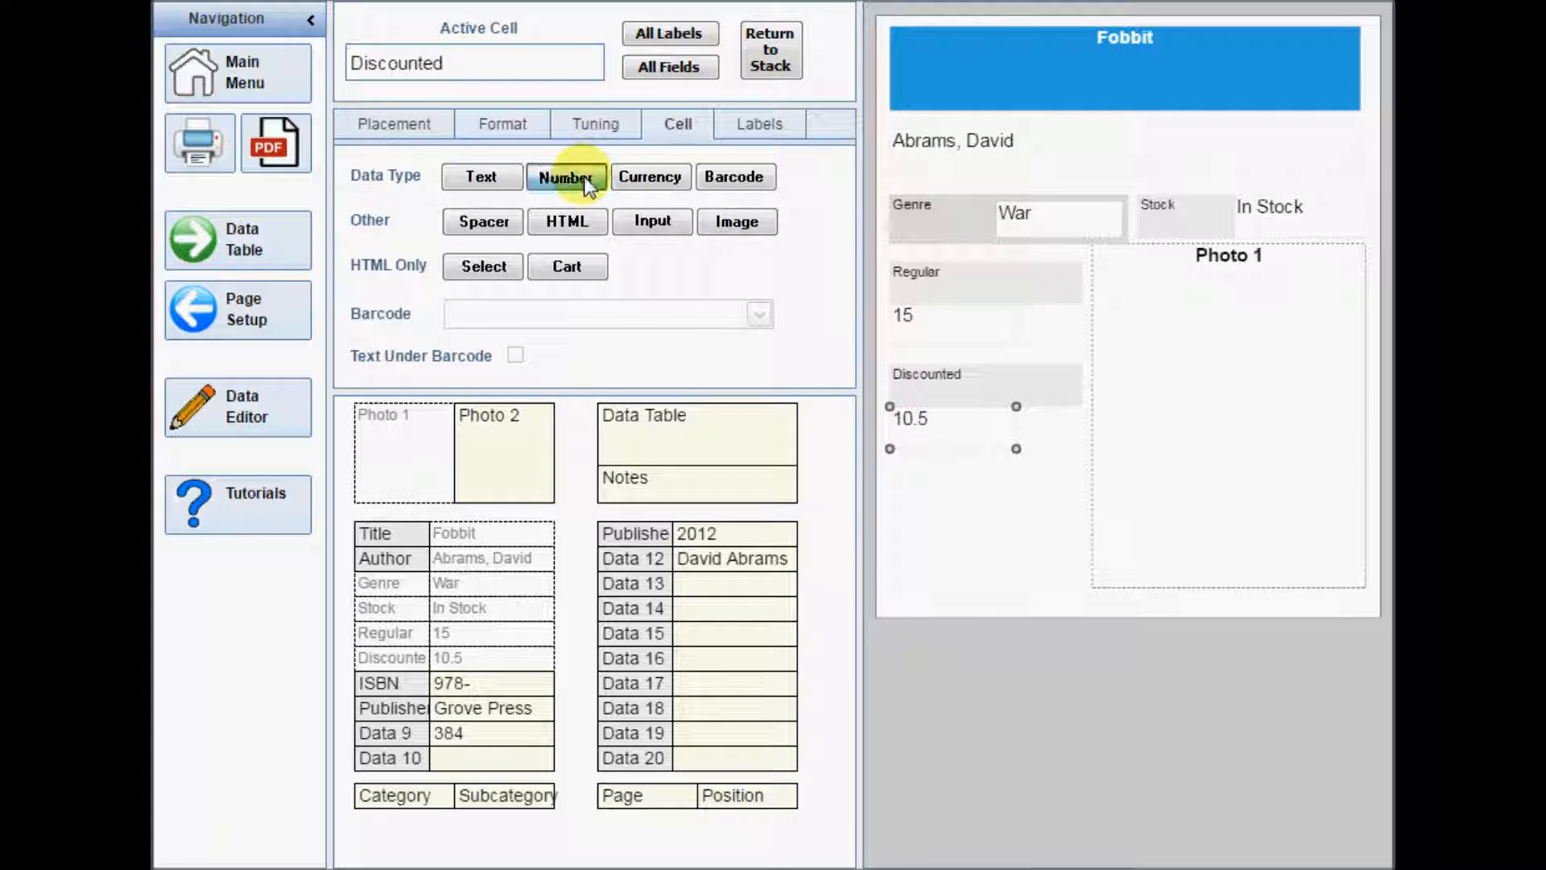
left_click(651, 176)
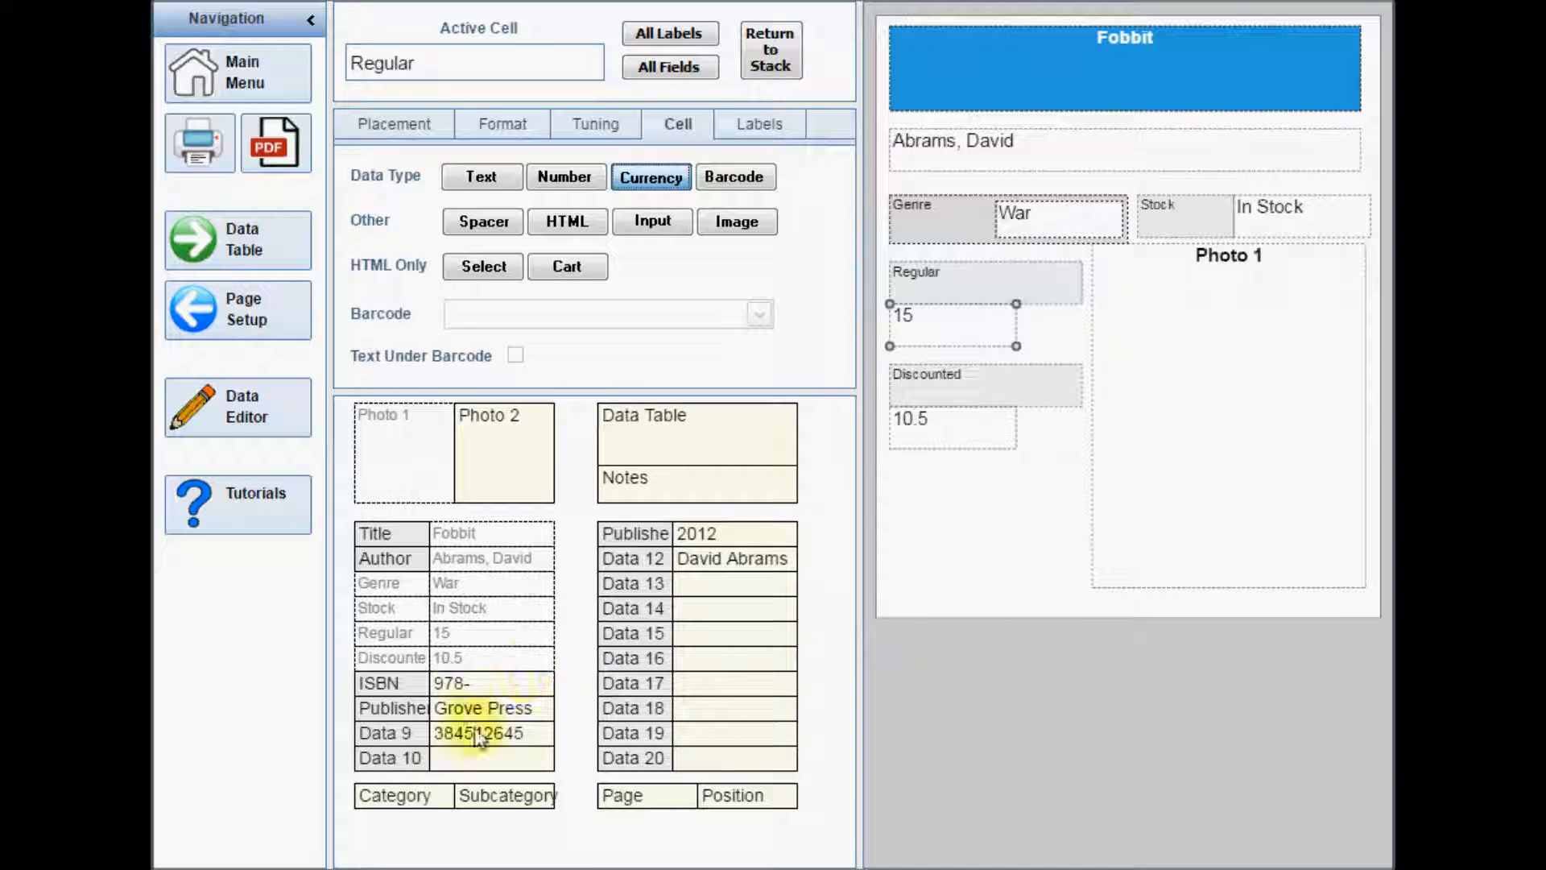
left_click(473, 733)
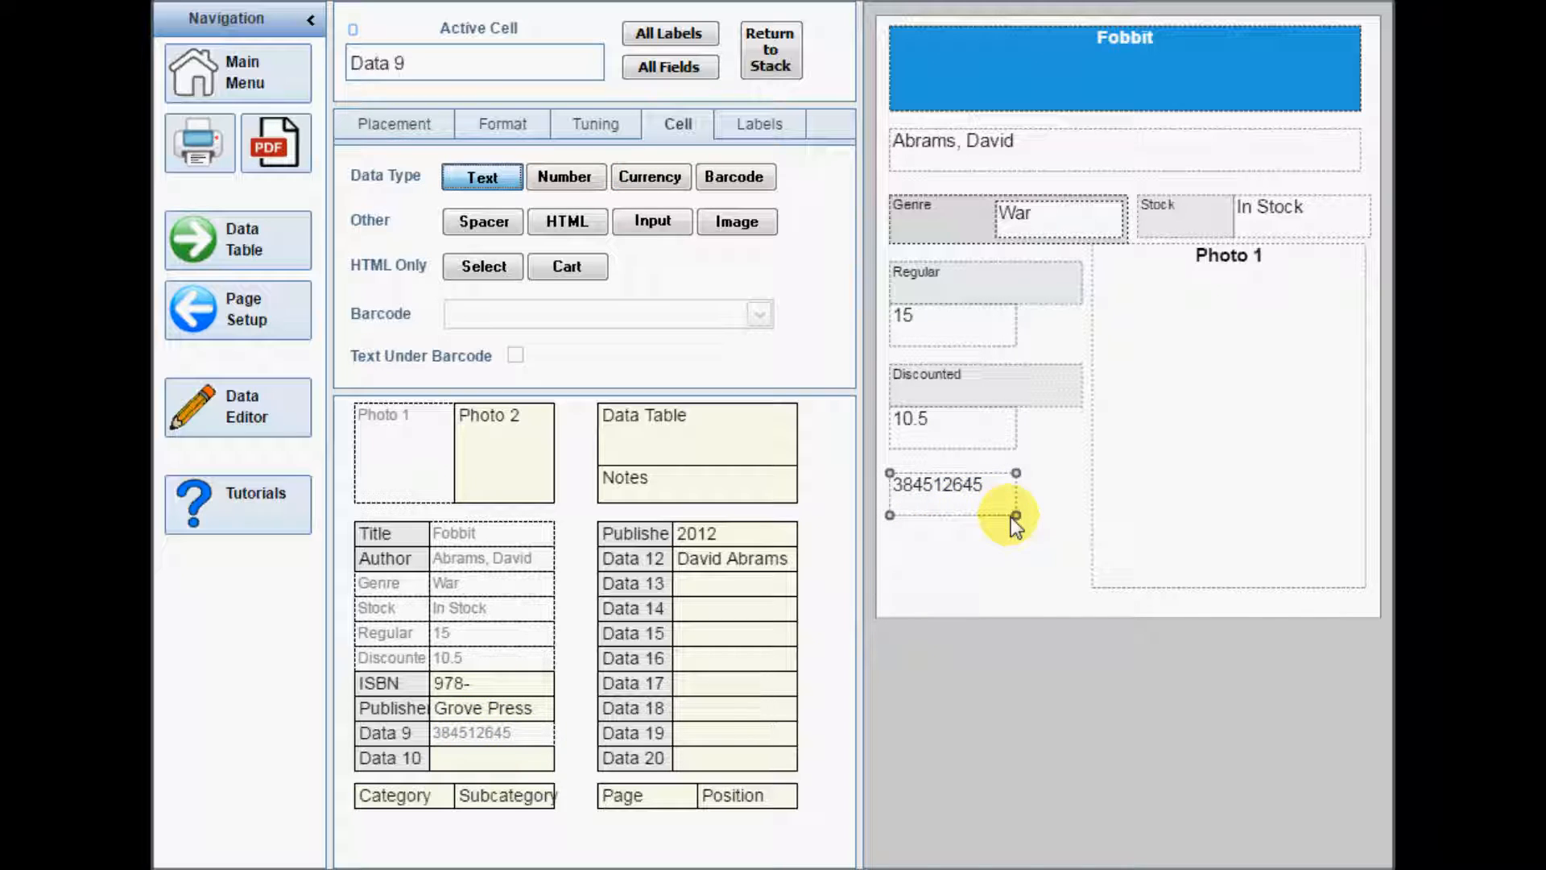
- Widen the Data 9 cell and convert it into a CODE 39 barcode
left_click_drag(1014, 515, 1070, 530)
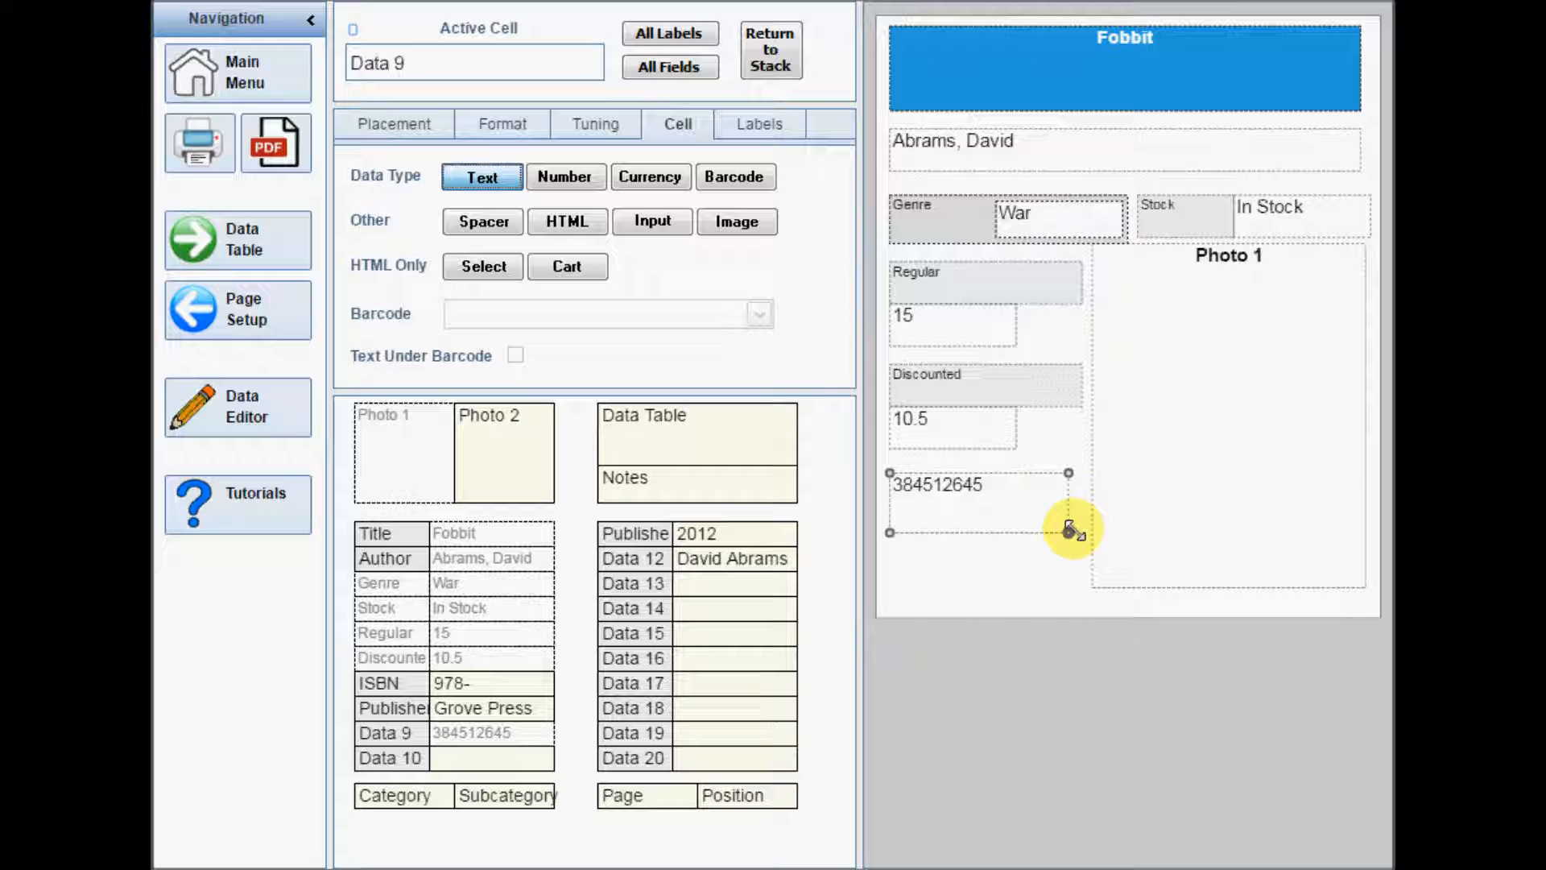
left_click(735, 177)
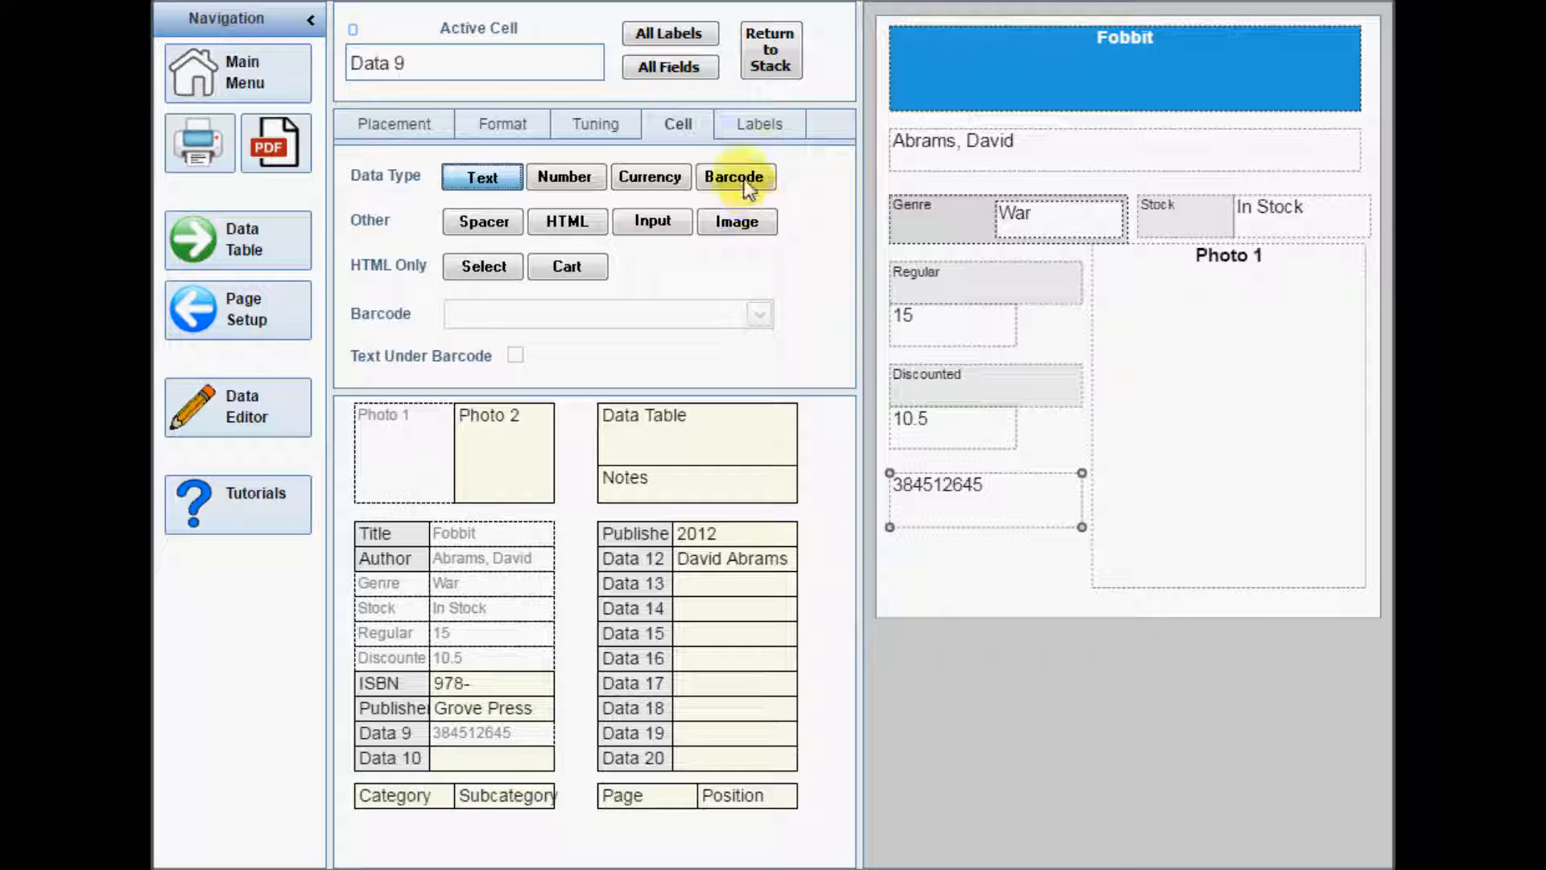
left_click(759, 314)
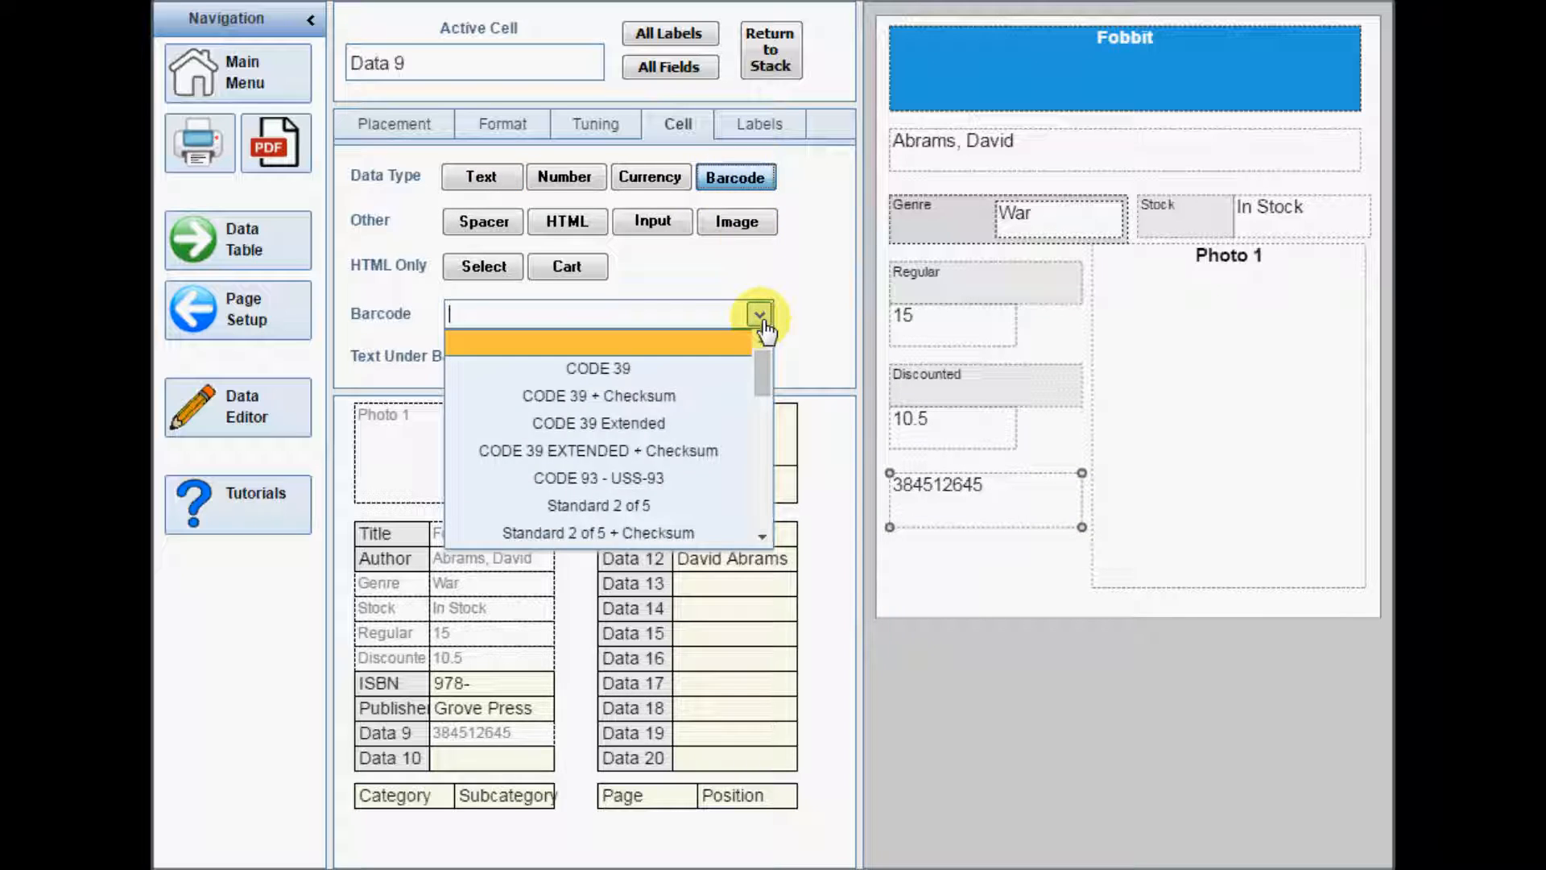
mouse_move(597, 369)
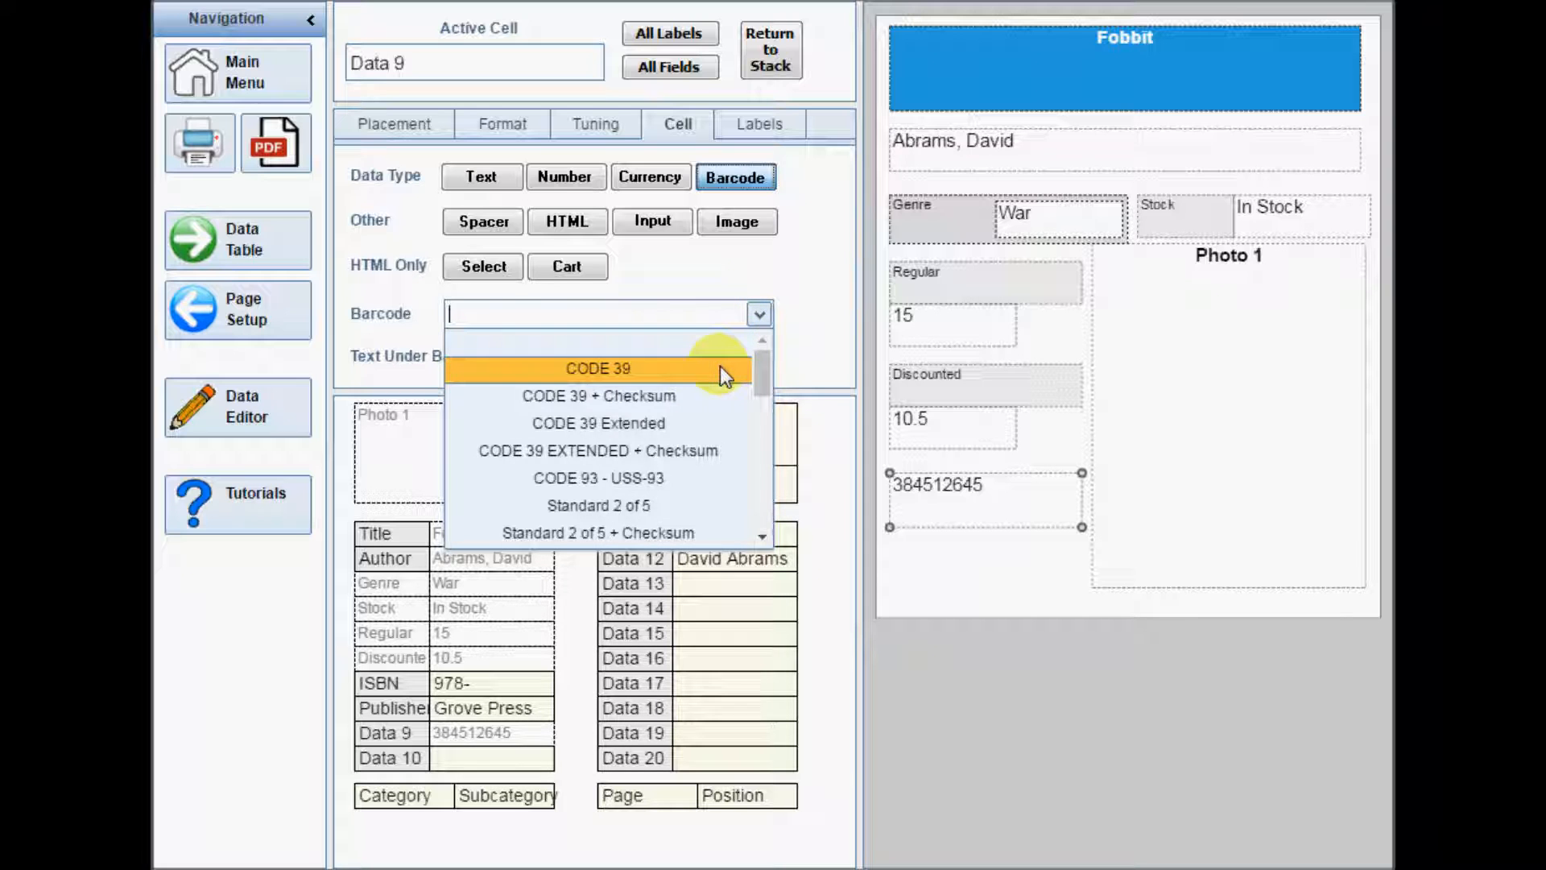
left_click(598, 368)
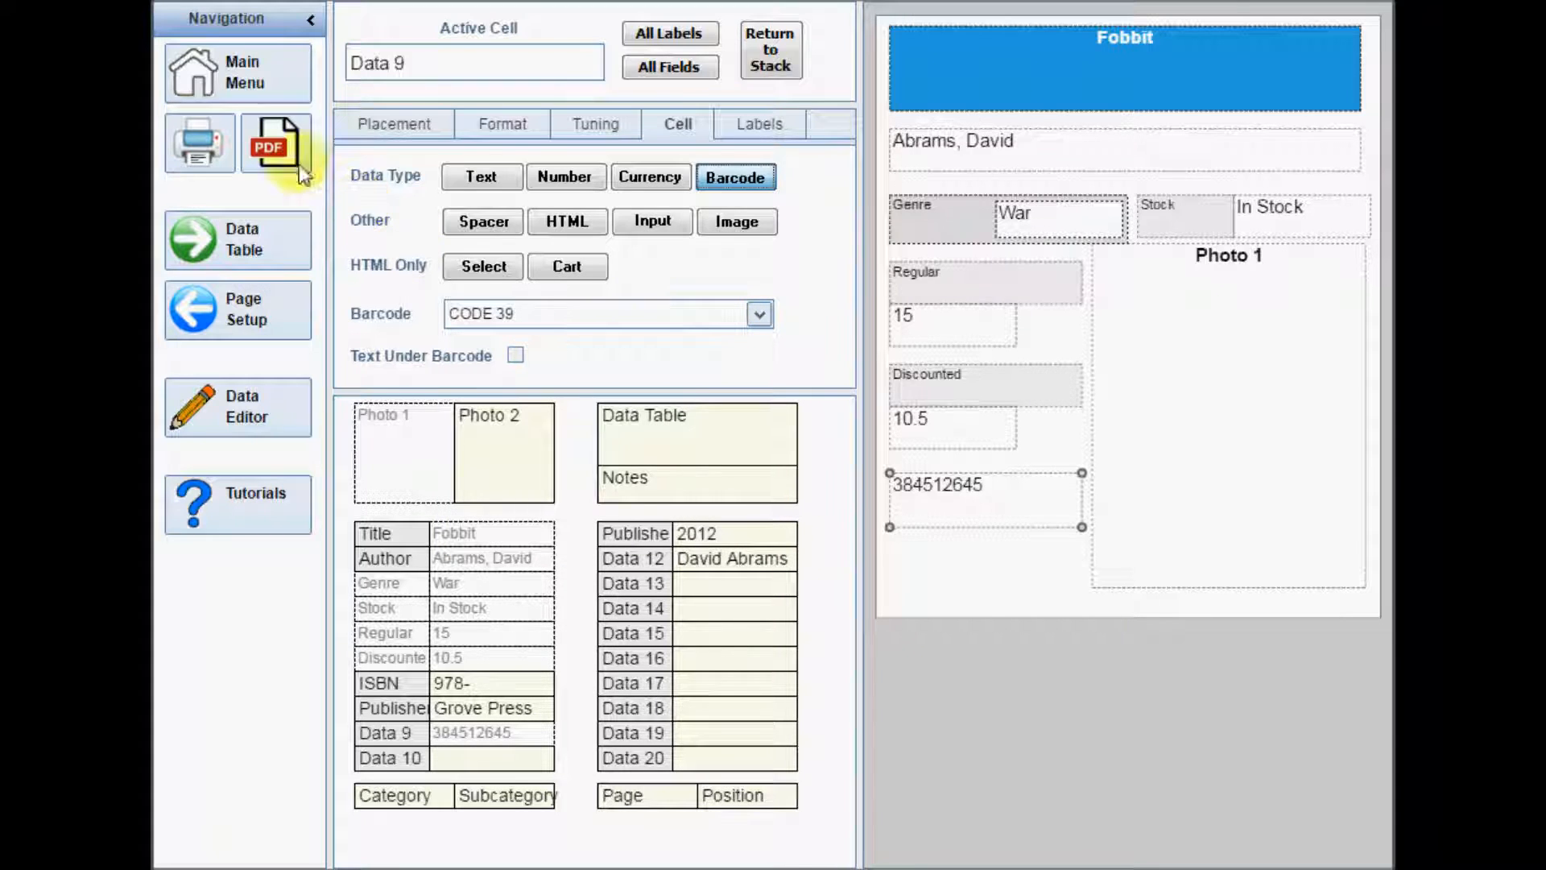
left_click(275, 143)
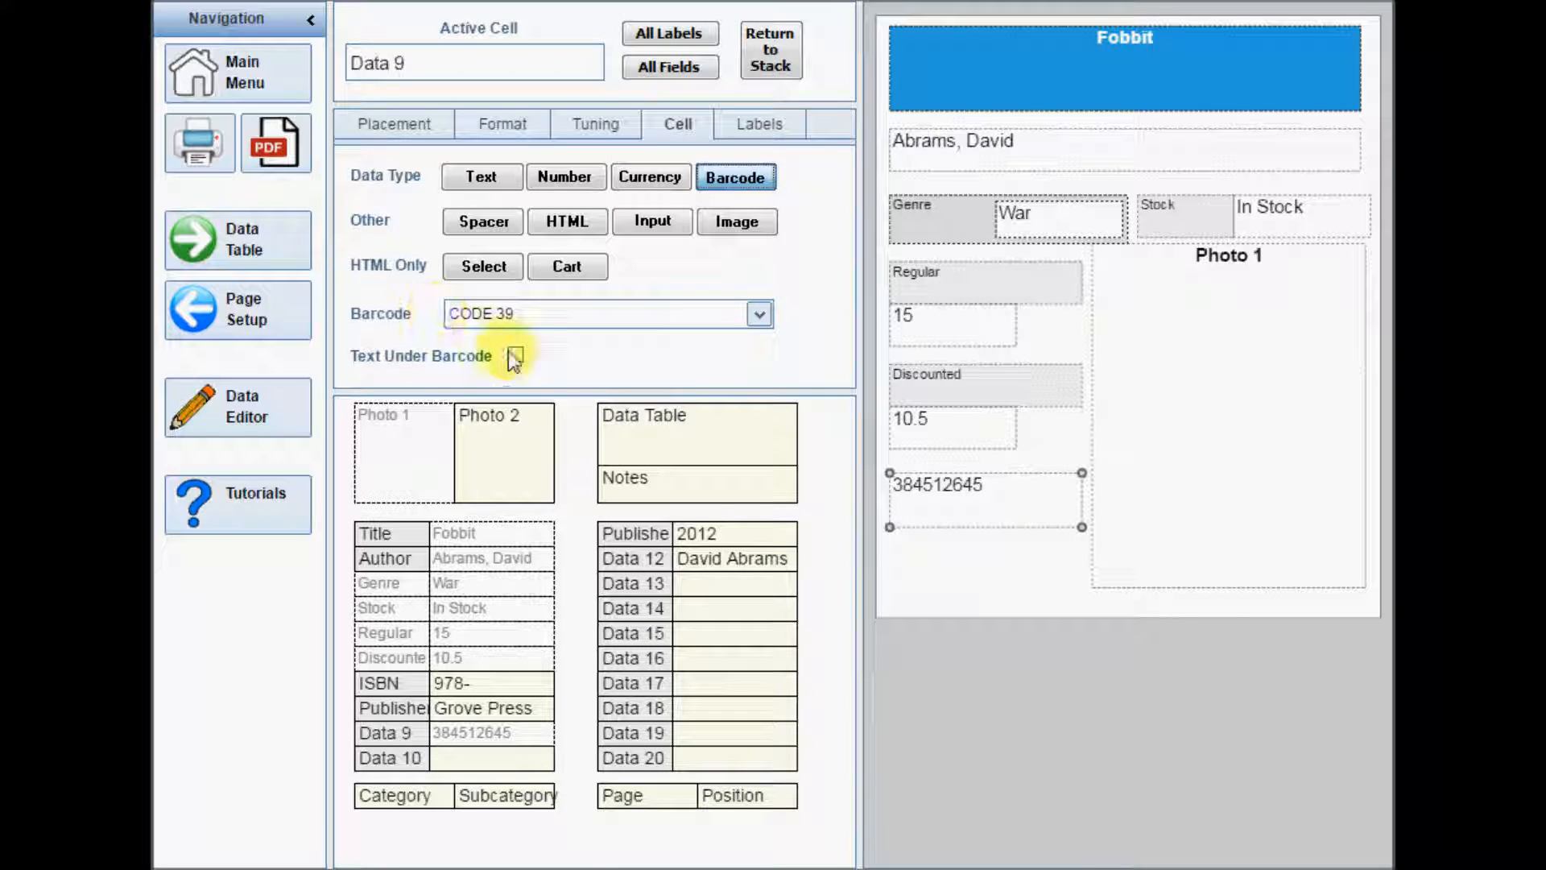
- Show the ISBN text under the barcode at font size 7
left_click(516, 355)
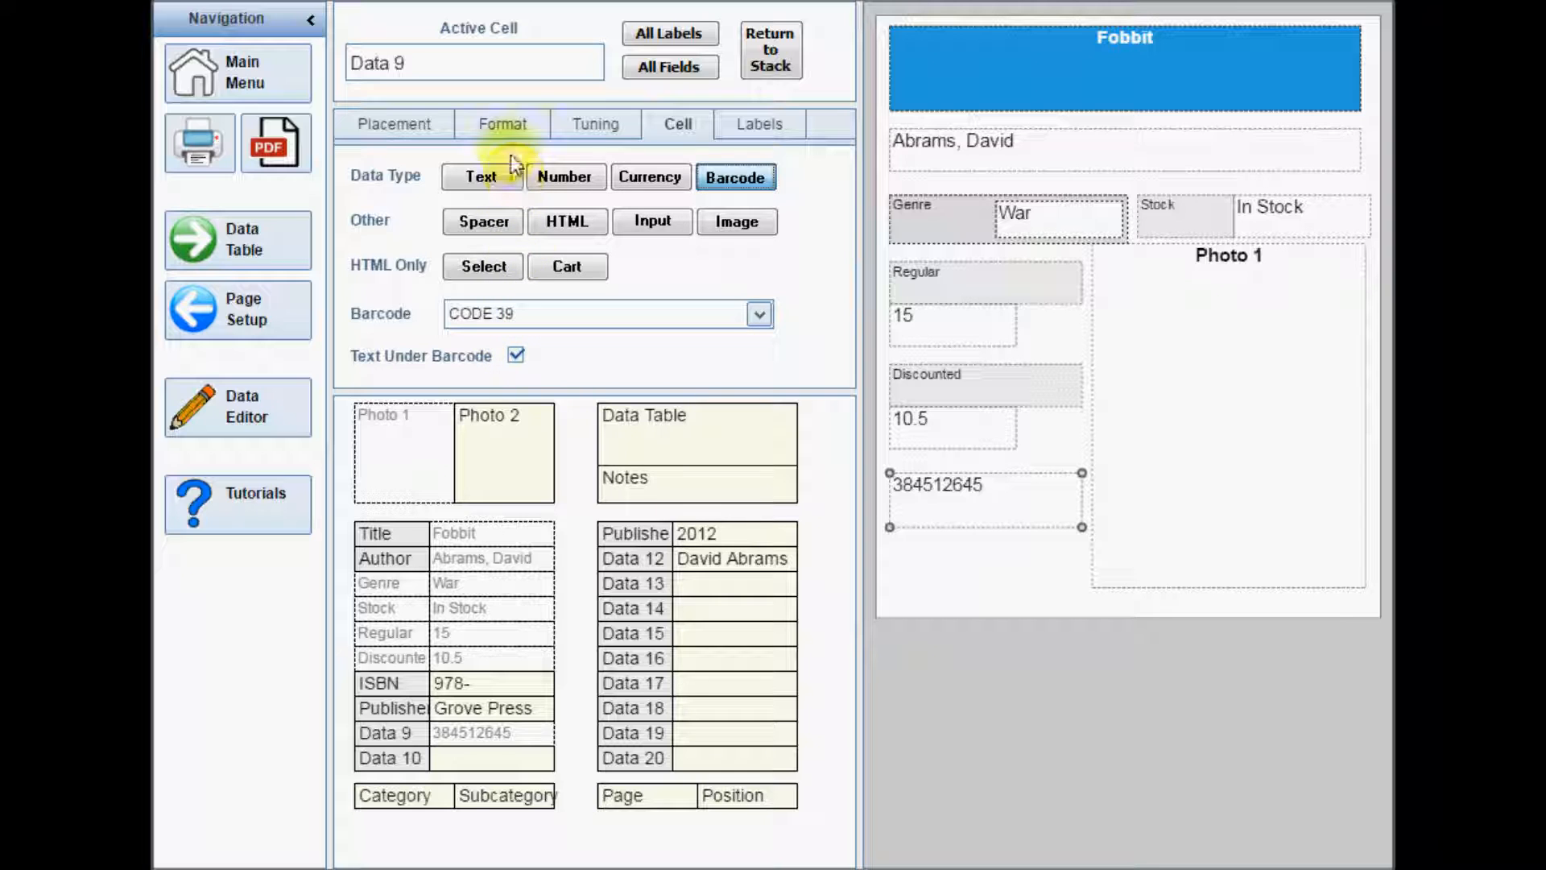
left_click(502, 124)
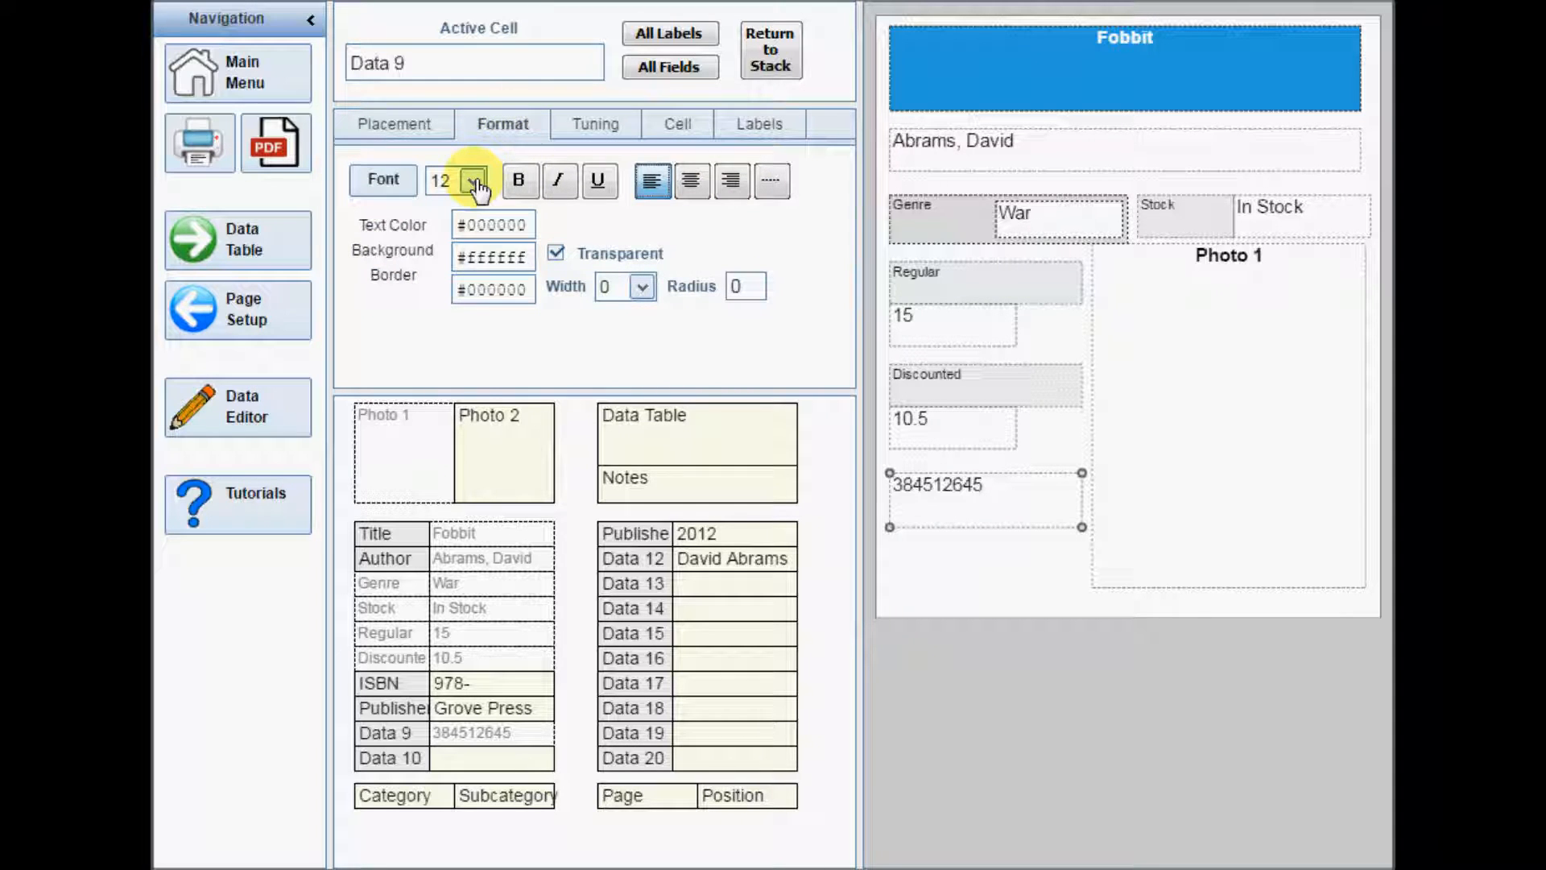
left_click(472, 181)
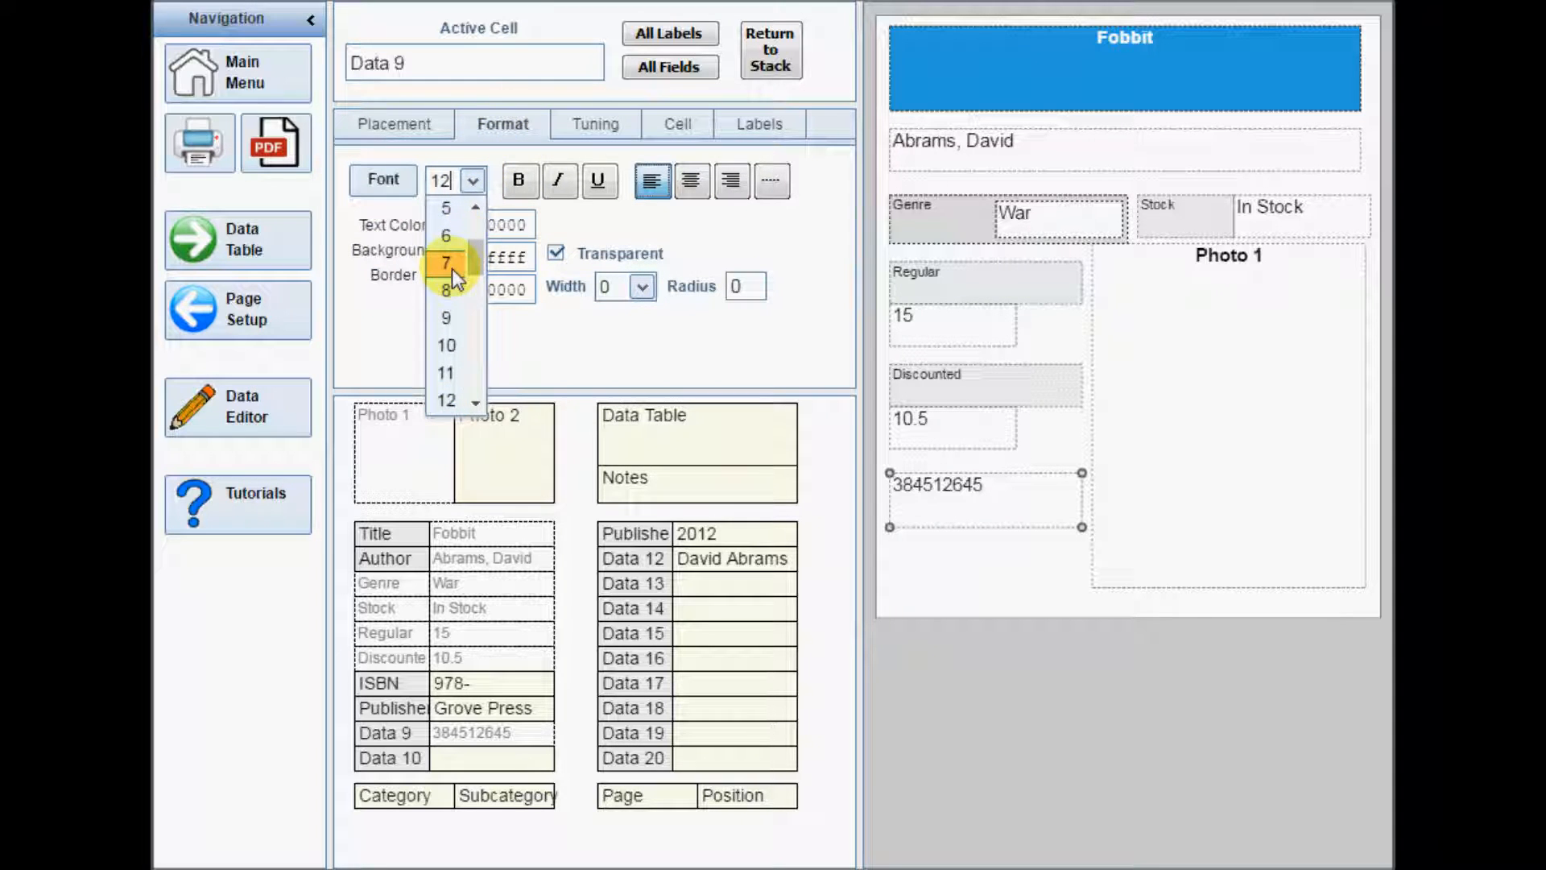
left_click(447, 262)
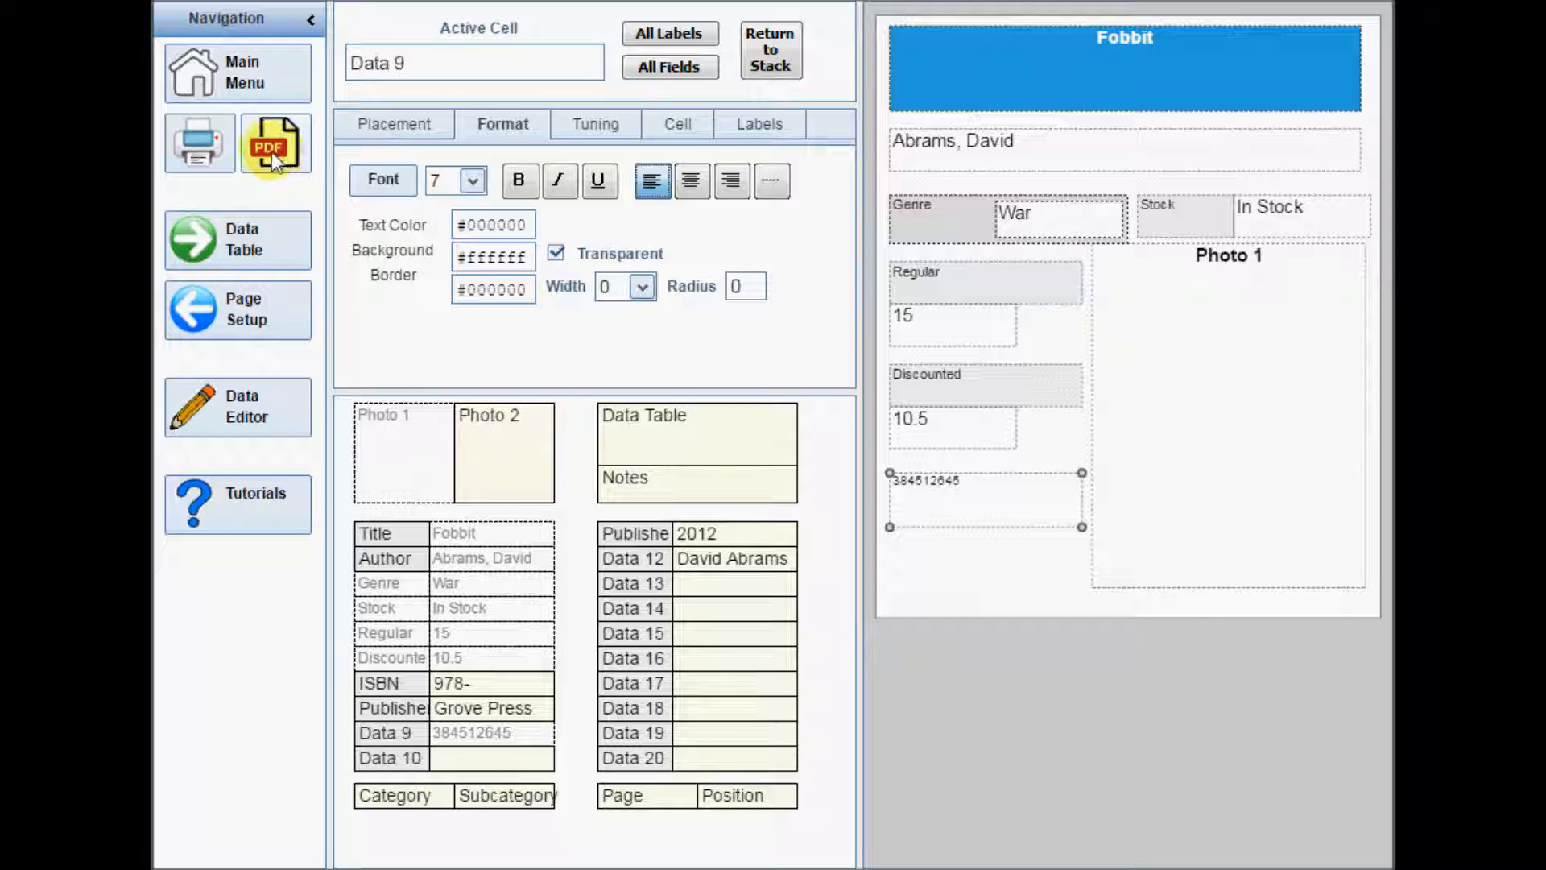
left_click(276, 144)
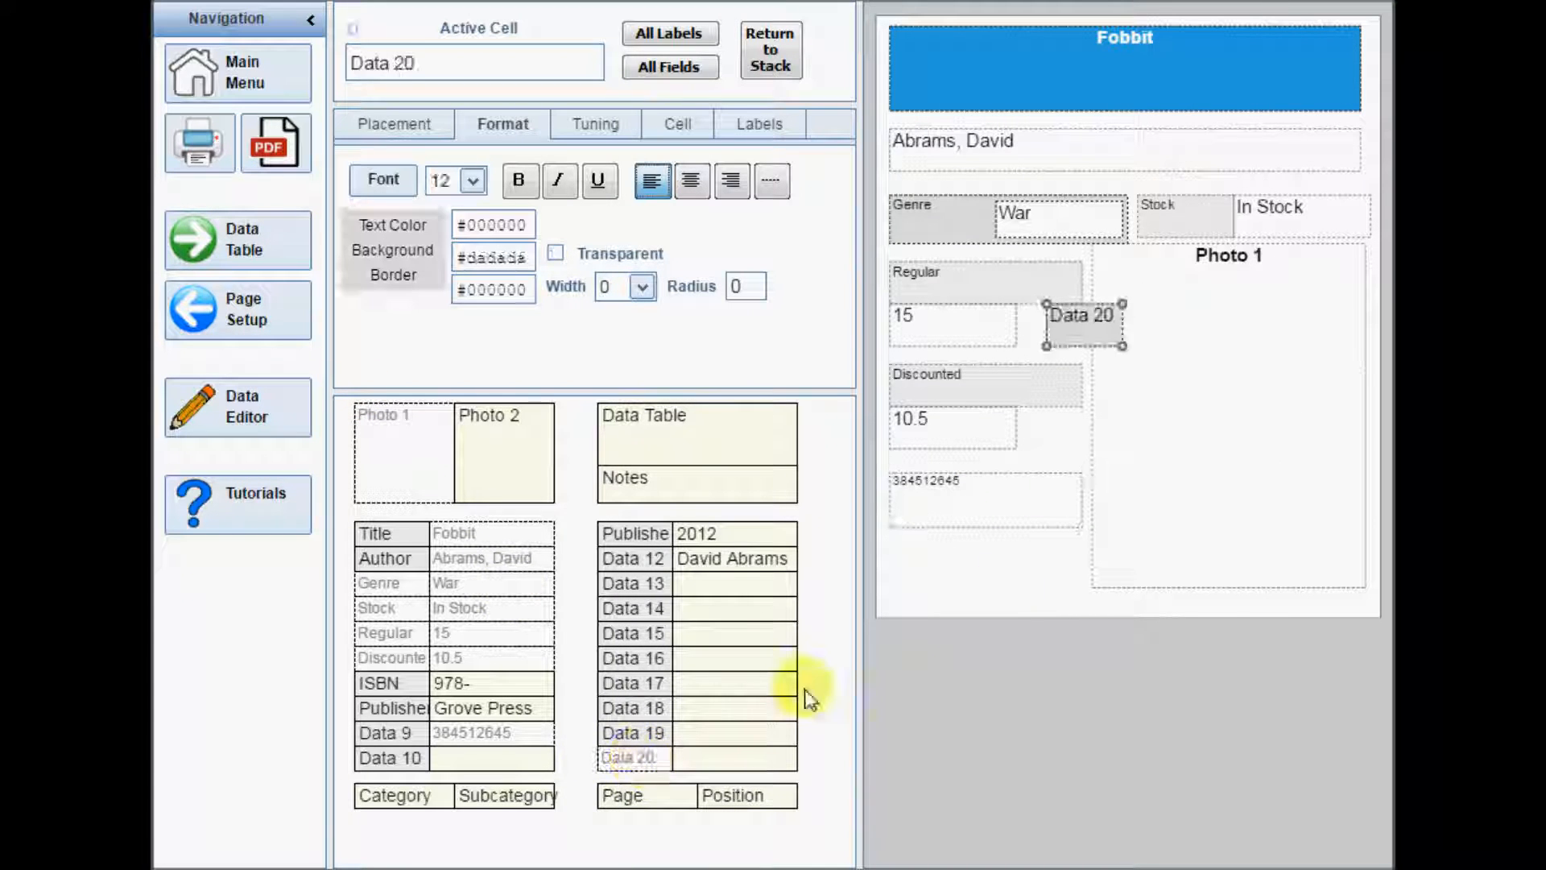
- Stretch Data 20 under the author and make it a Spacer with blue #219fde background
left_click_drag(1083, 320, 925, 190)
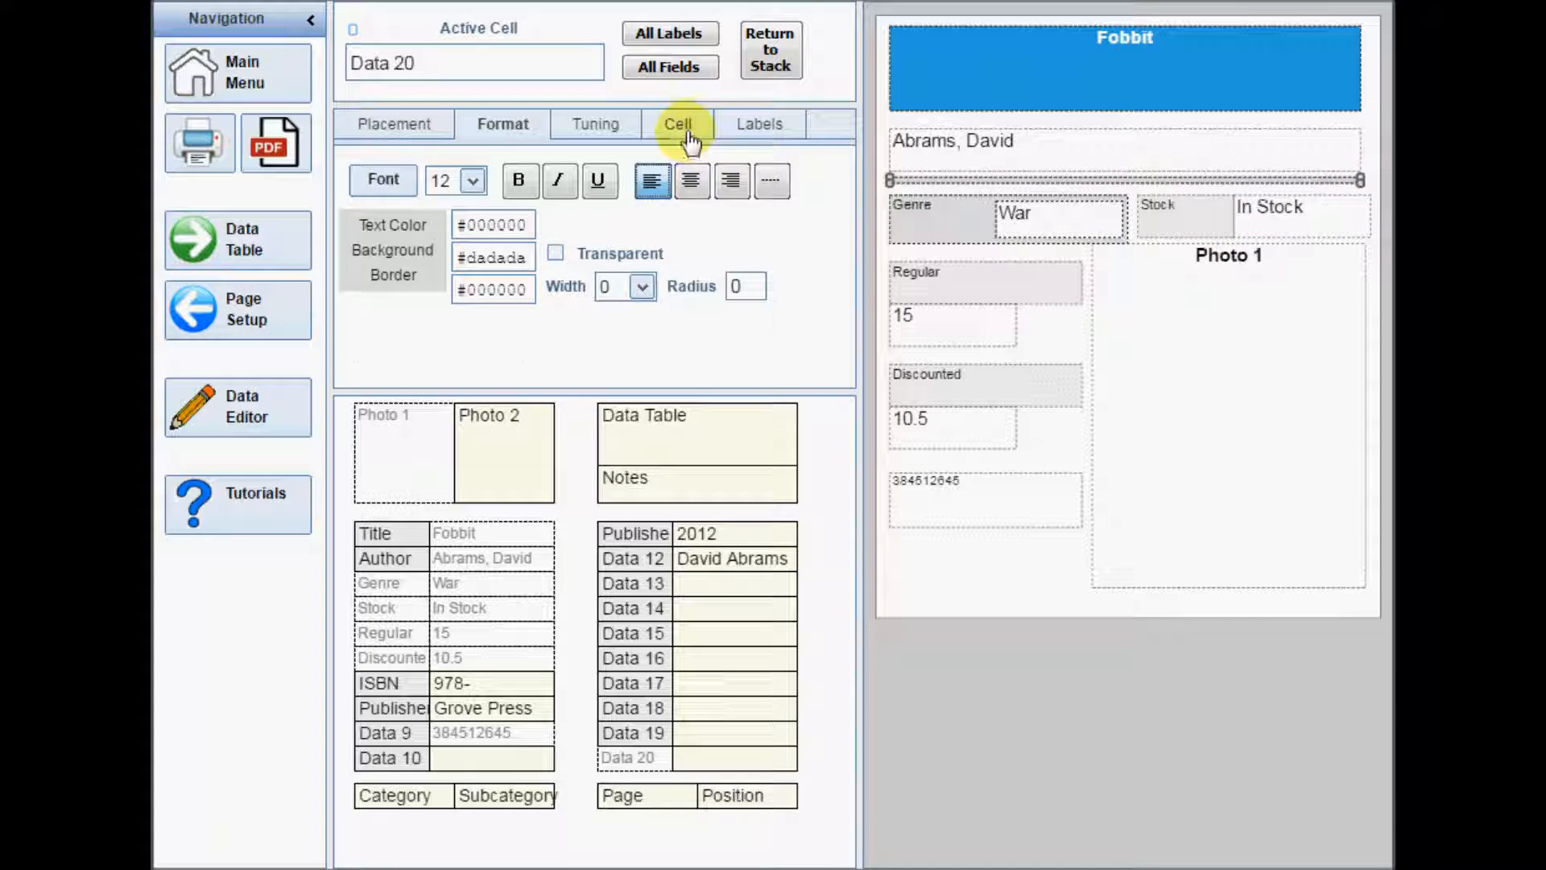
left_click(677, 124)
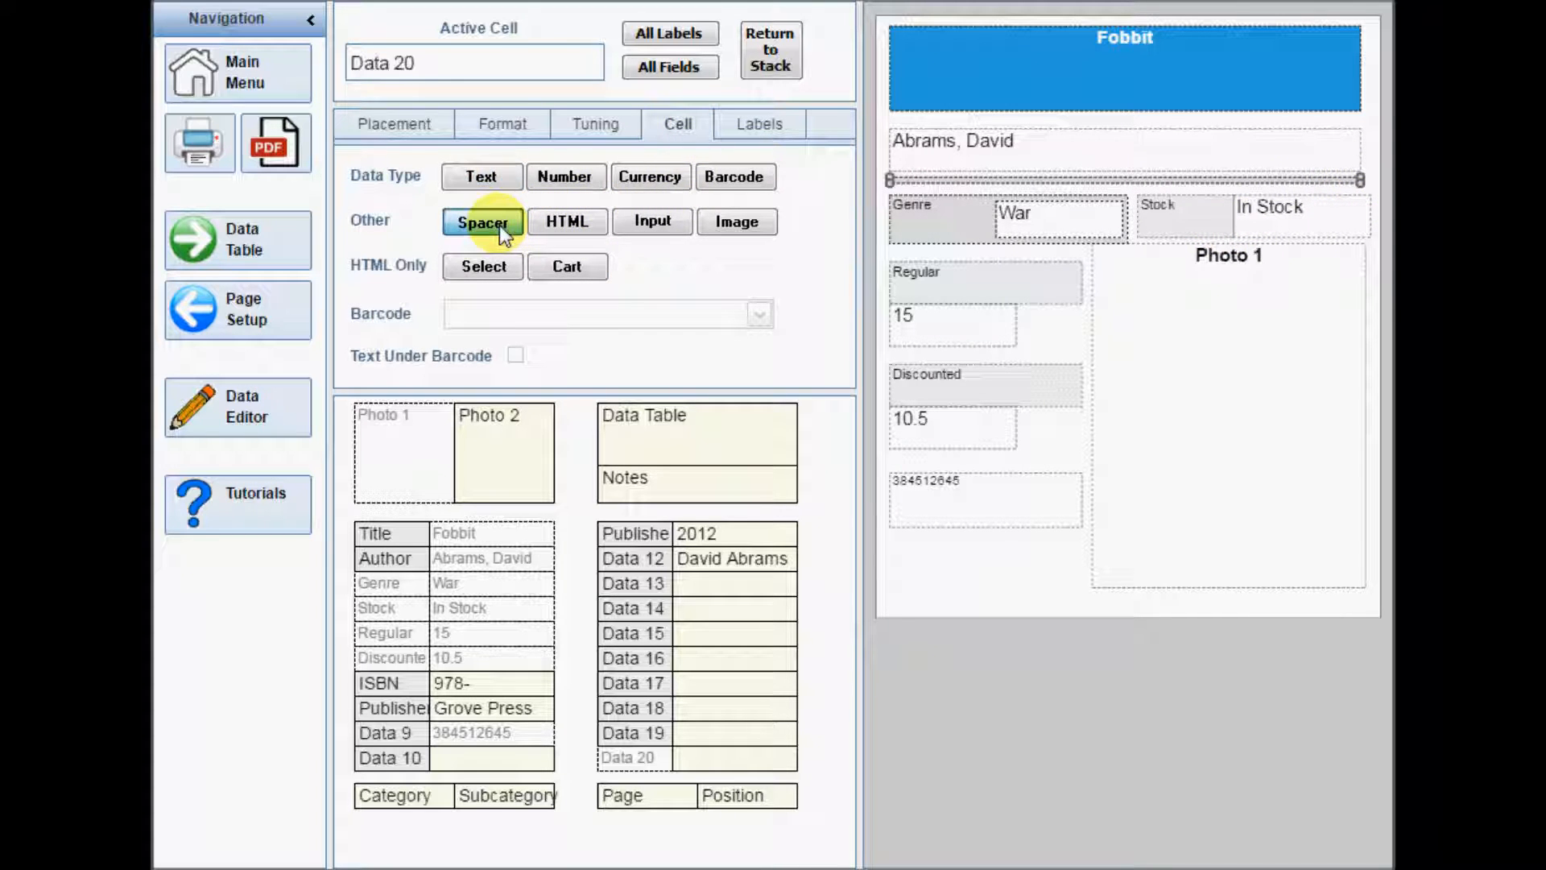
left_click(501, 124)
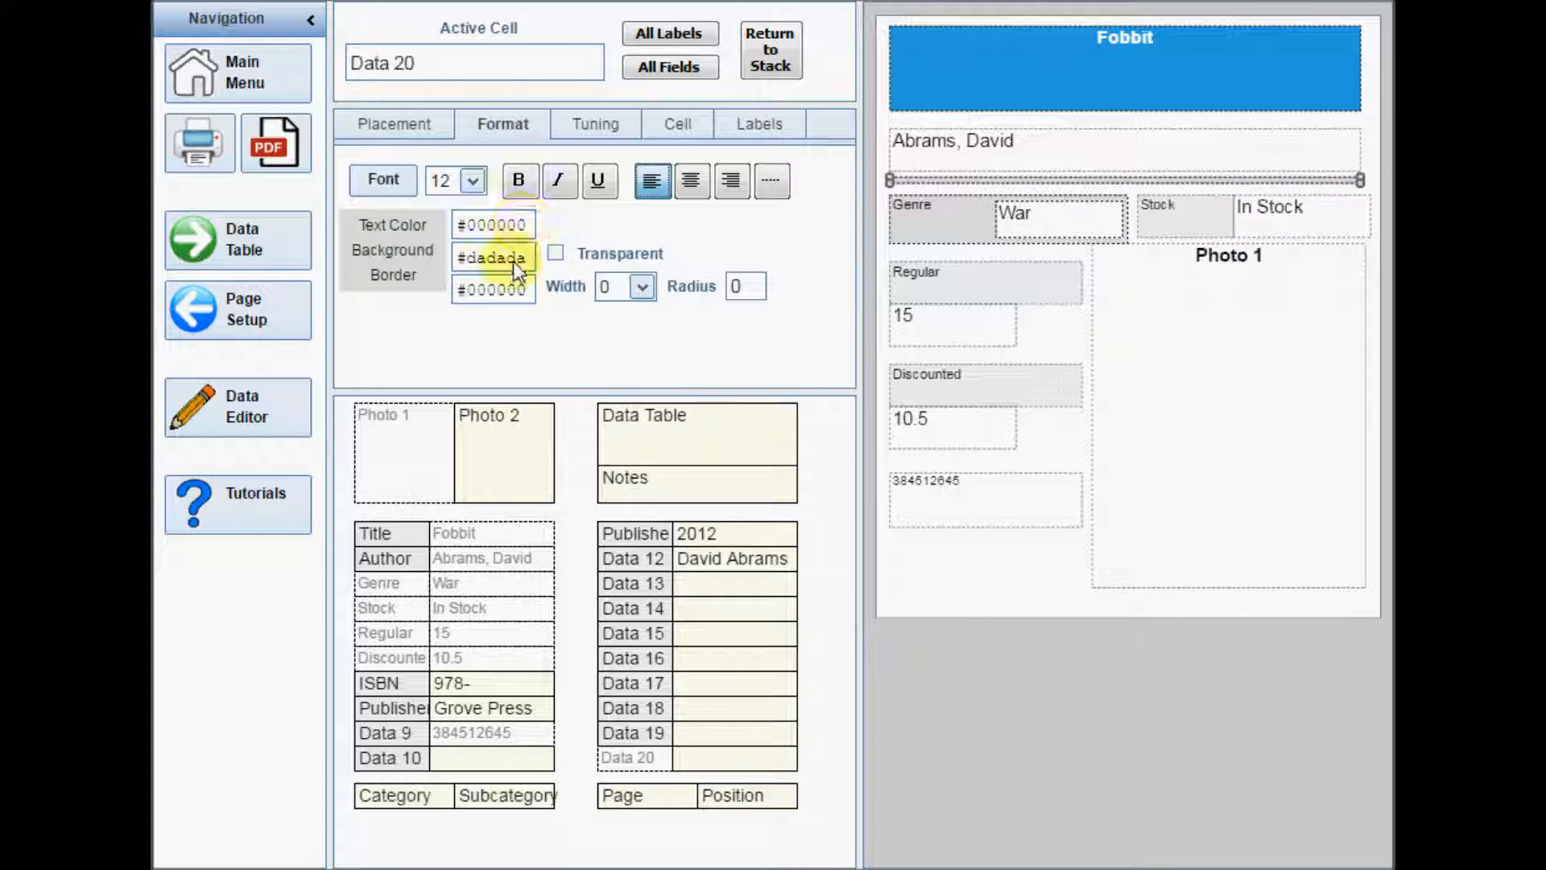
left_click(493, 258)
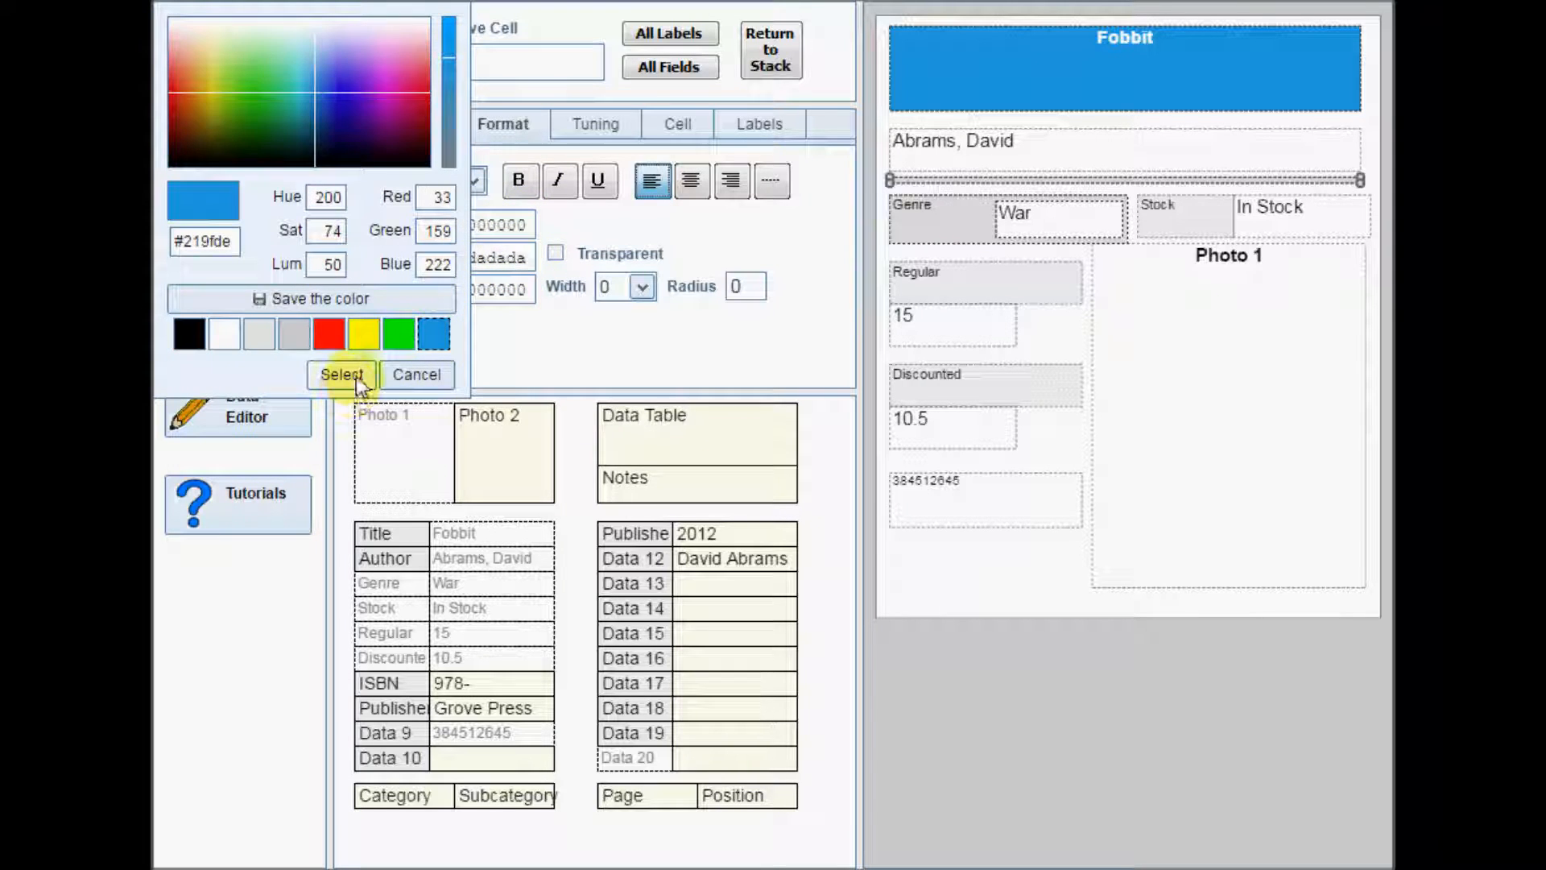
left_click(340, 375)
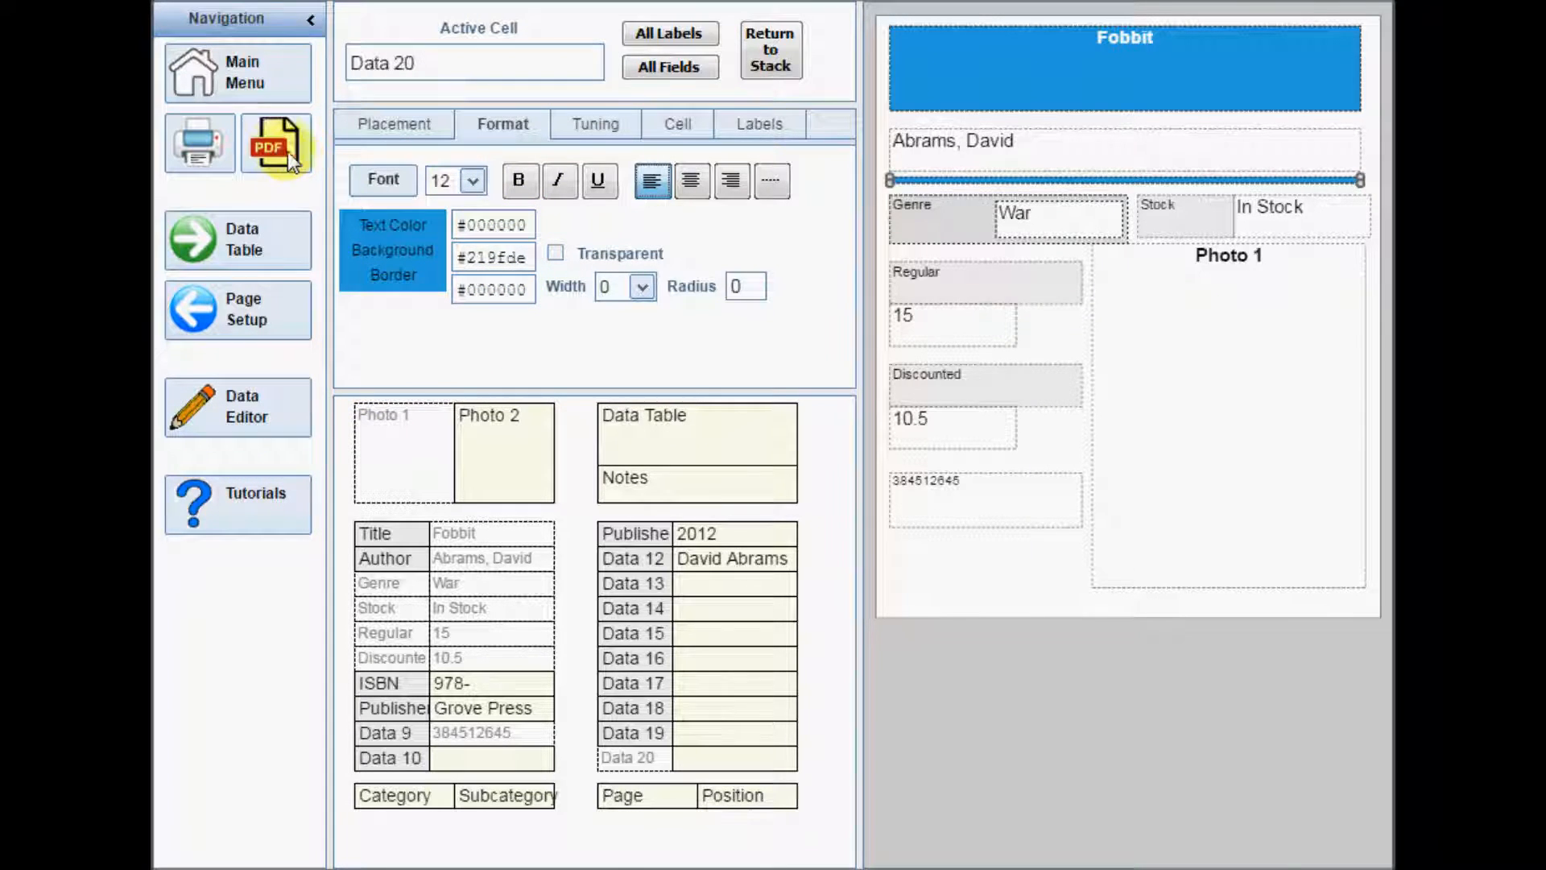
left_click(276, 143)
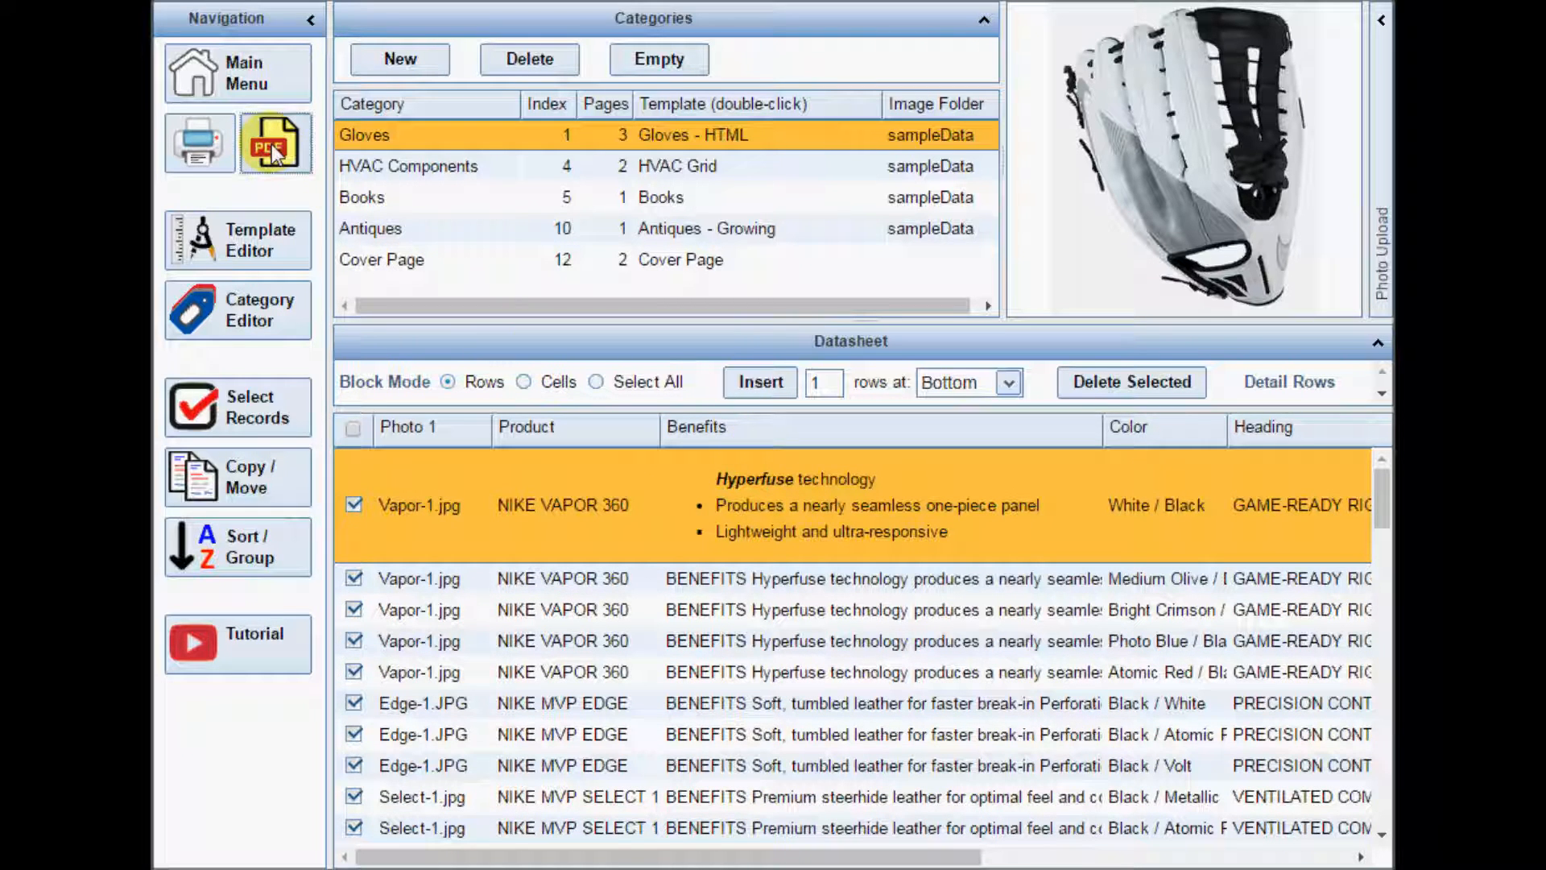
- Enter size quantities 3, 11 and 12 for the NIKE VAPOR 360 glove
left_click(277, 143)
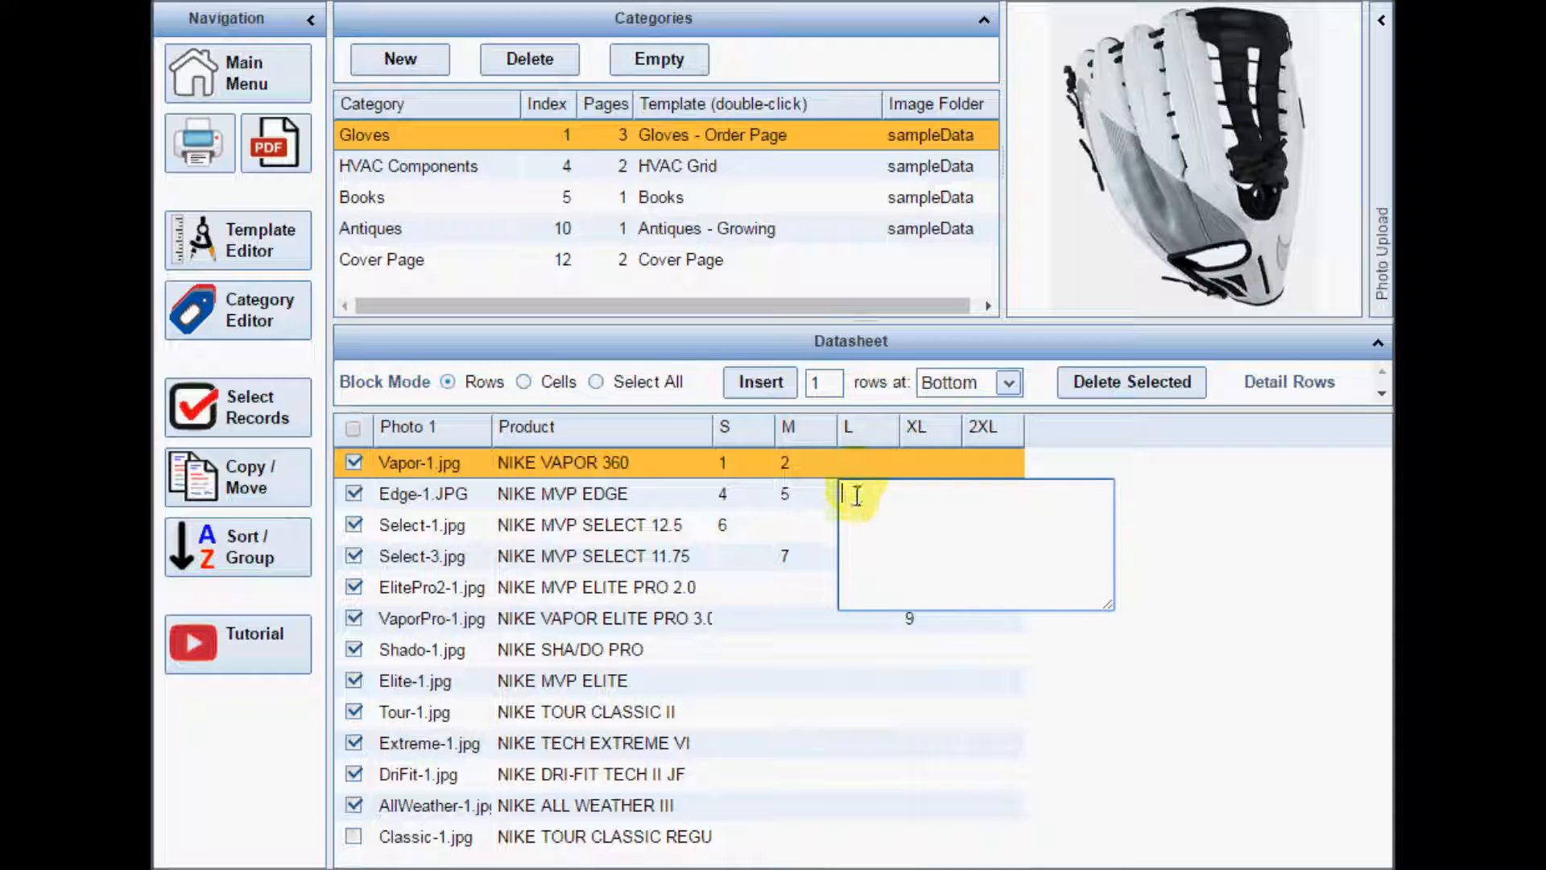
type("3")
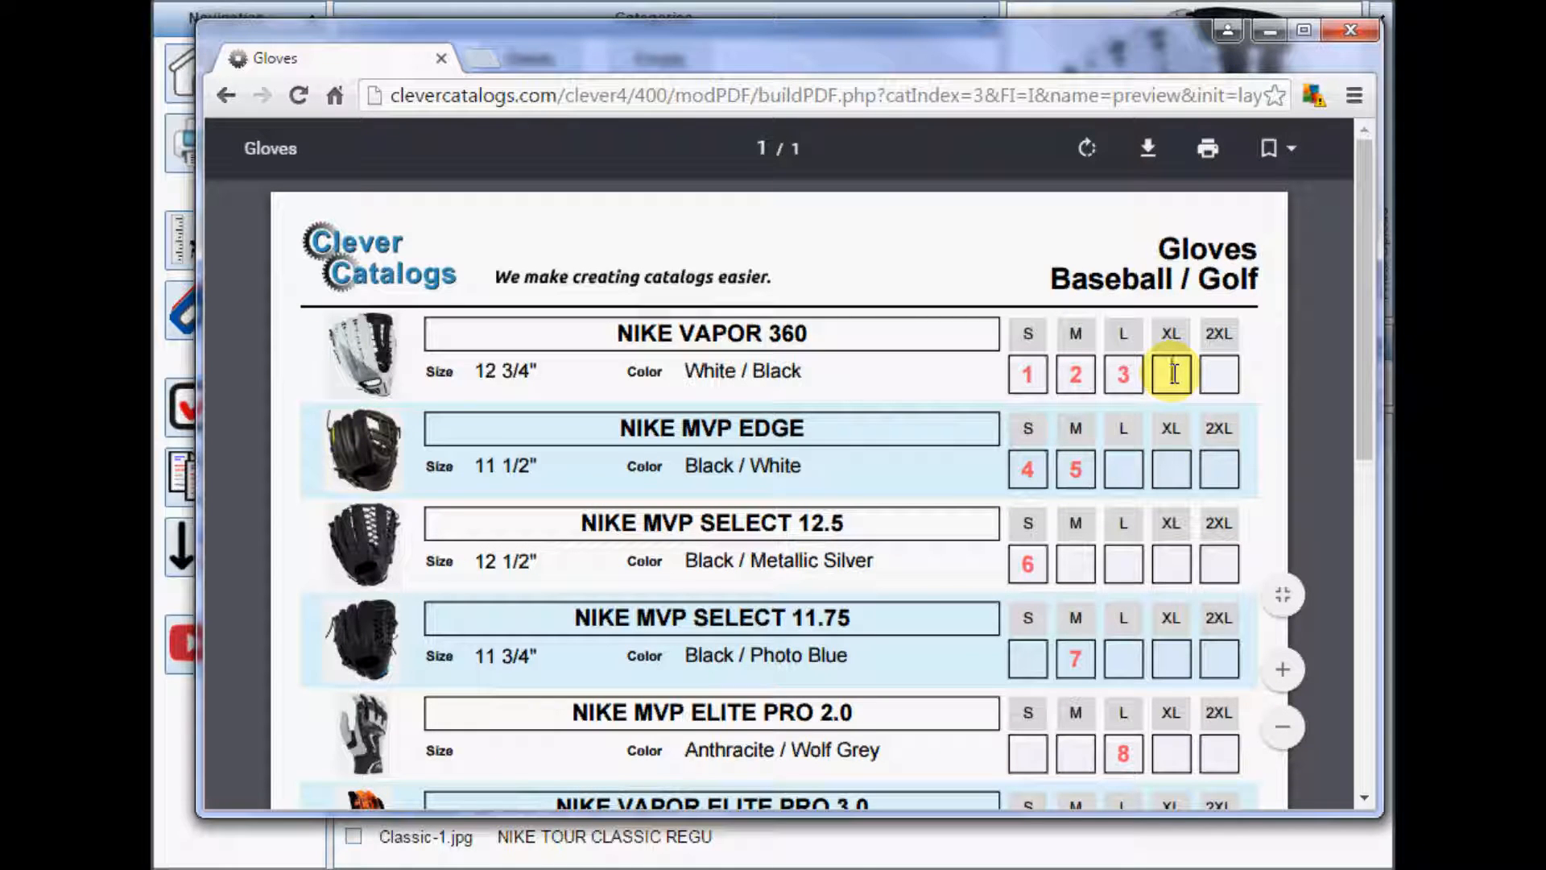
type("11")
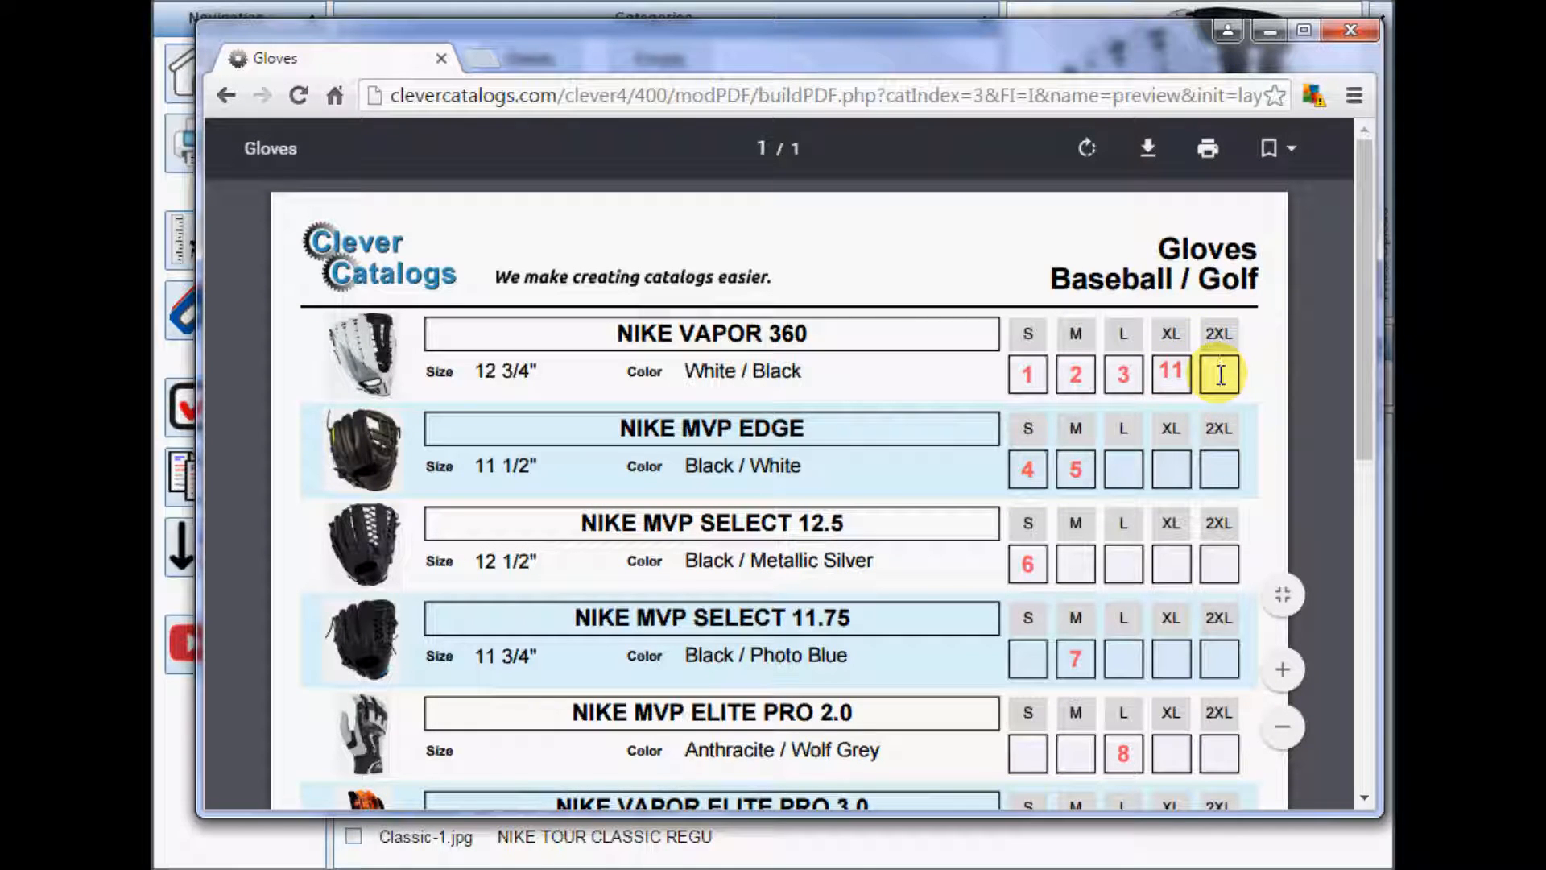
type("12")
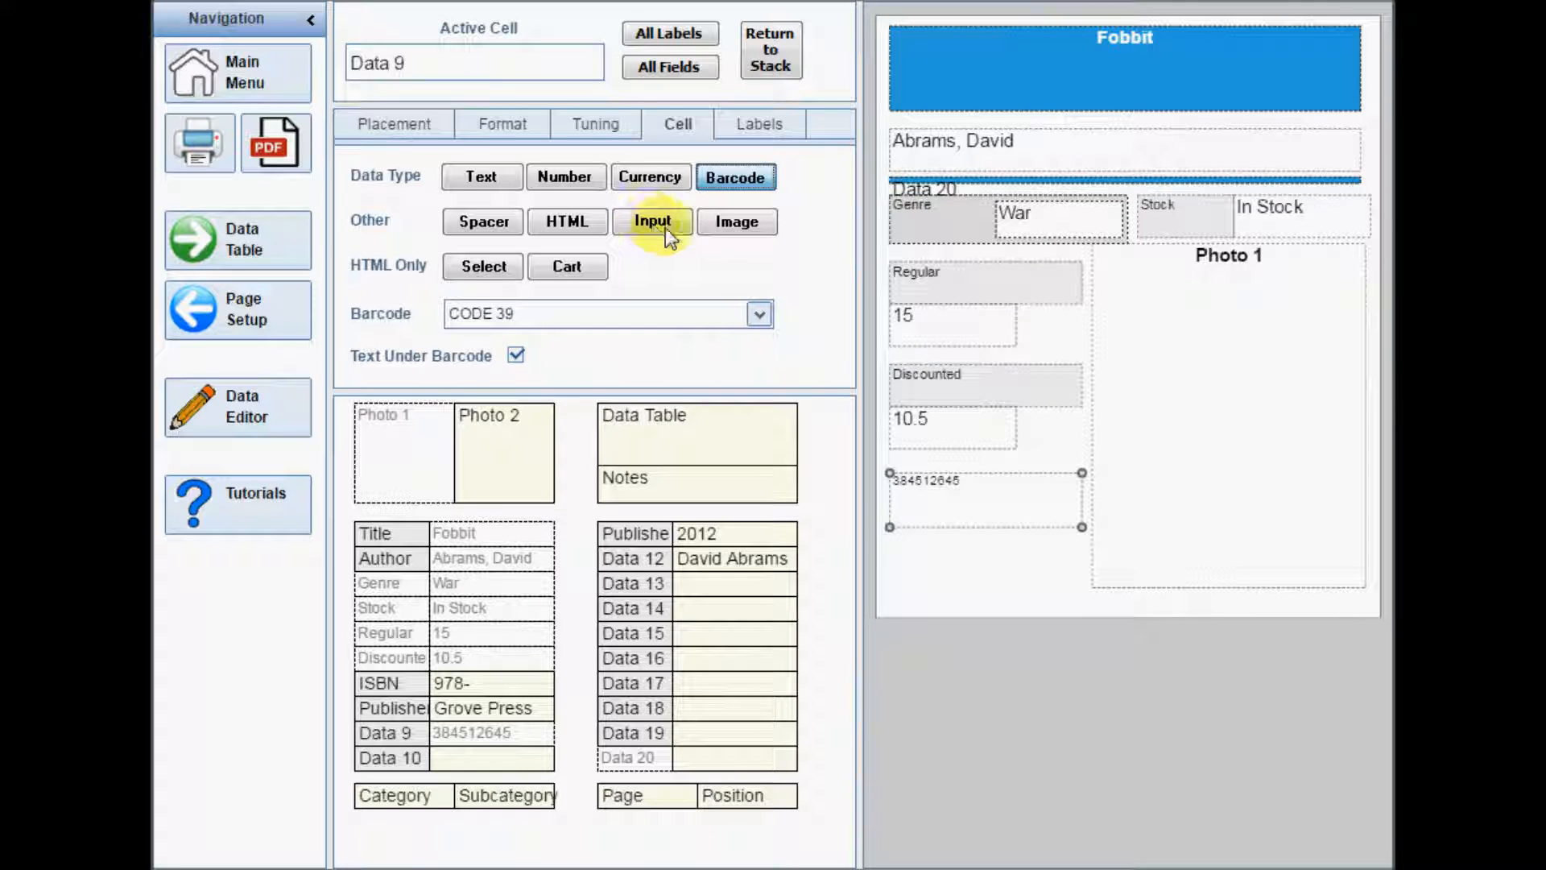
left_click(737, 223)
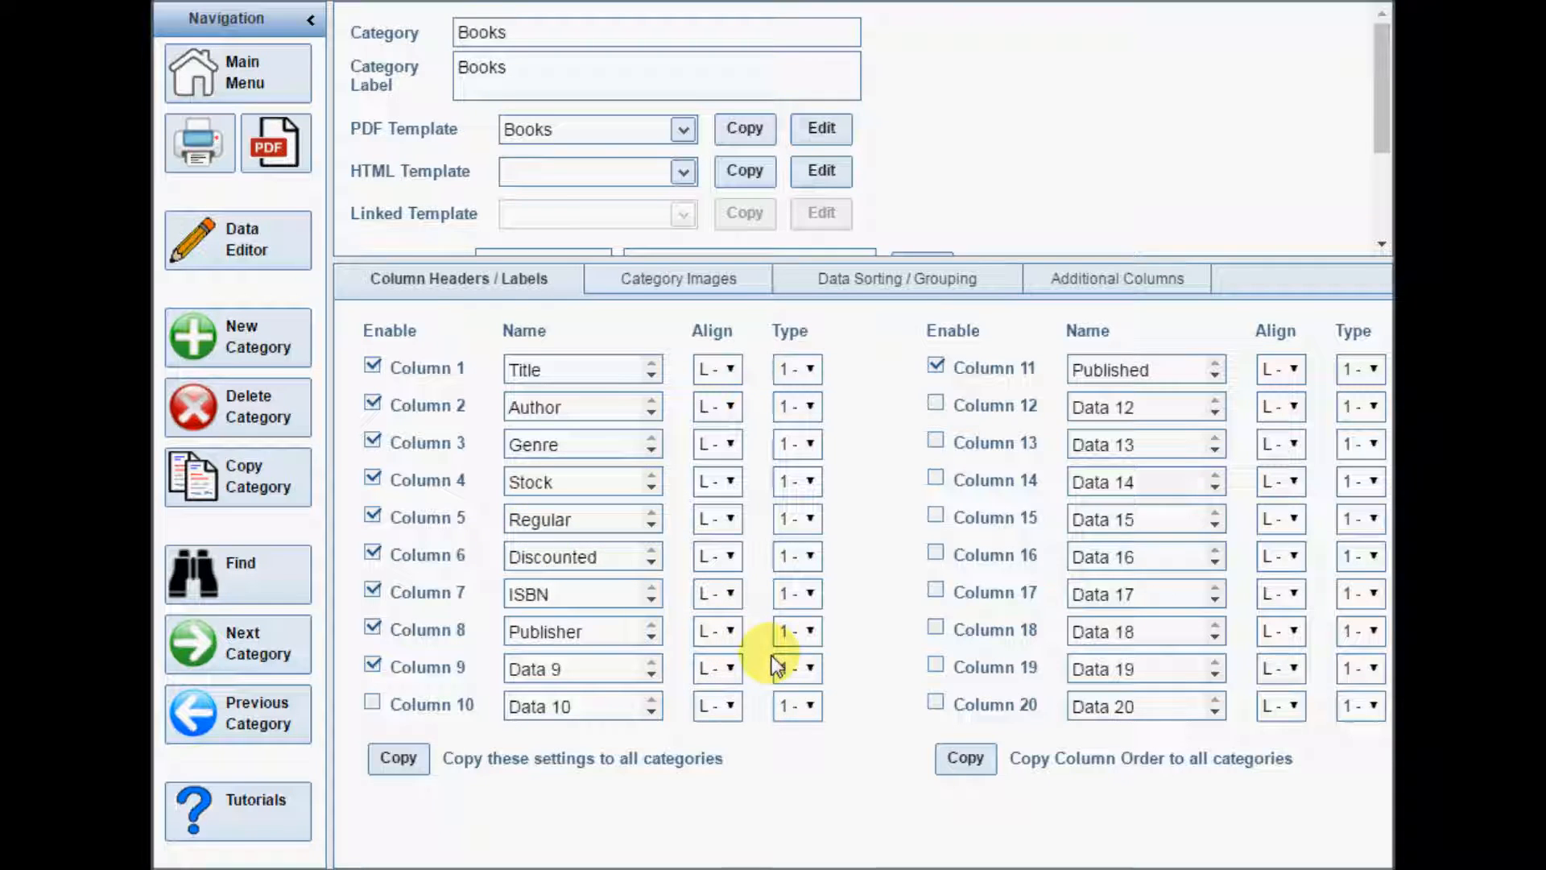
- Open the Type dropdown for Books Column 9 to review its data type options
left_click(798, 668)
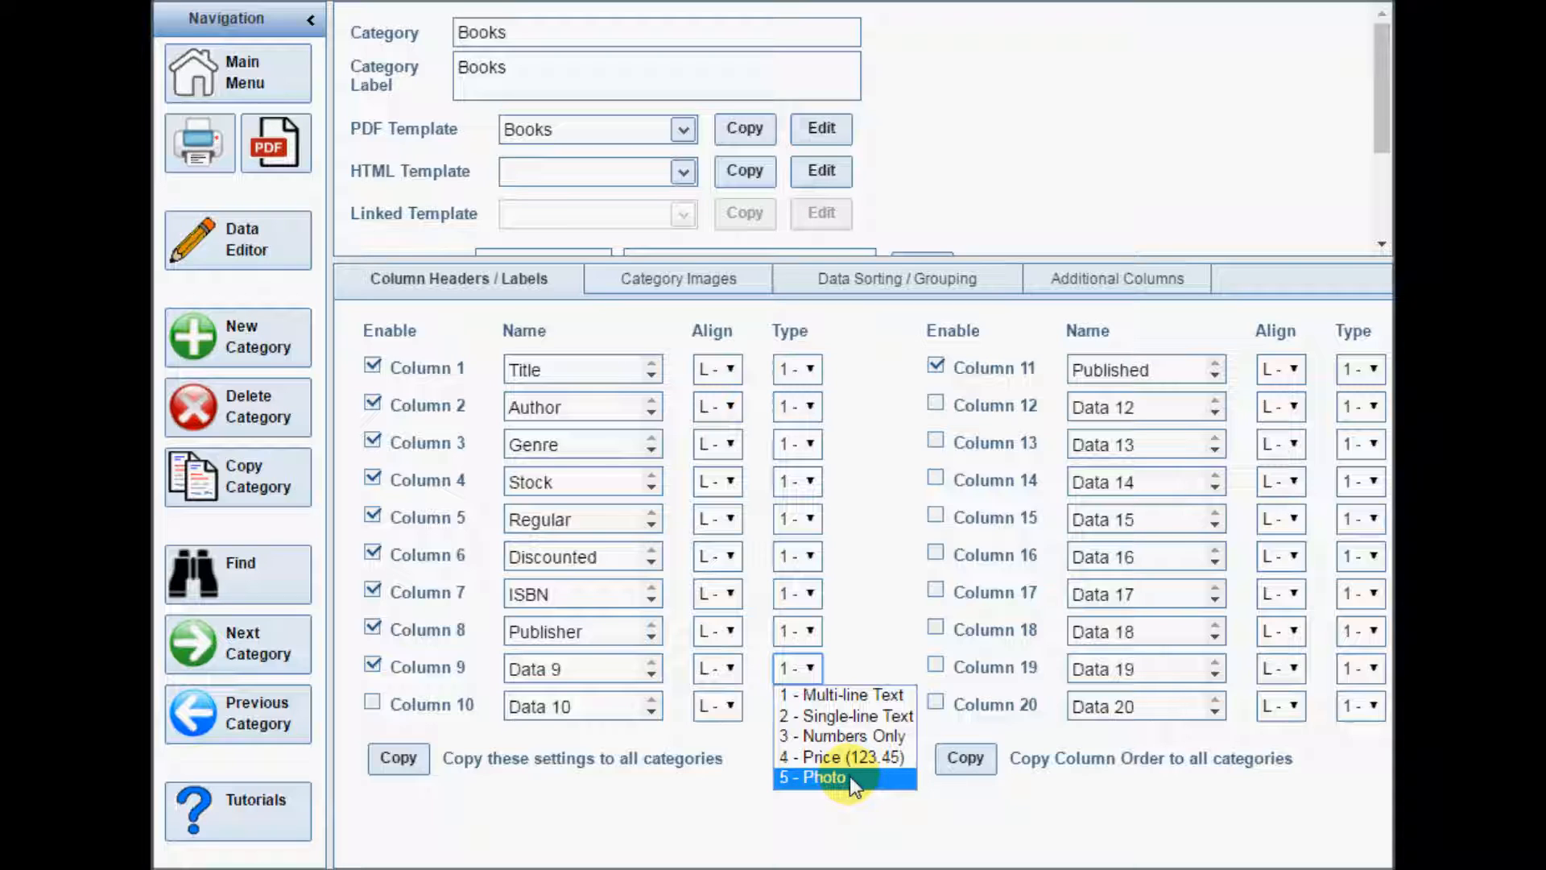
left_click(814, 777)
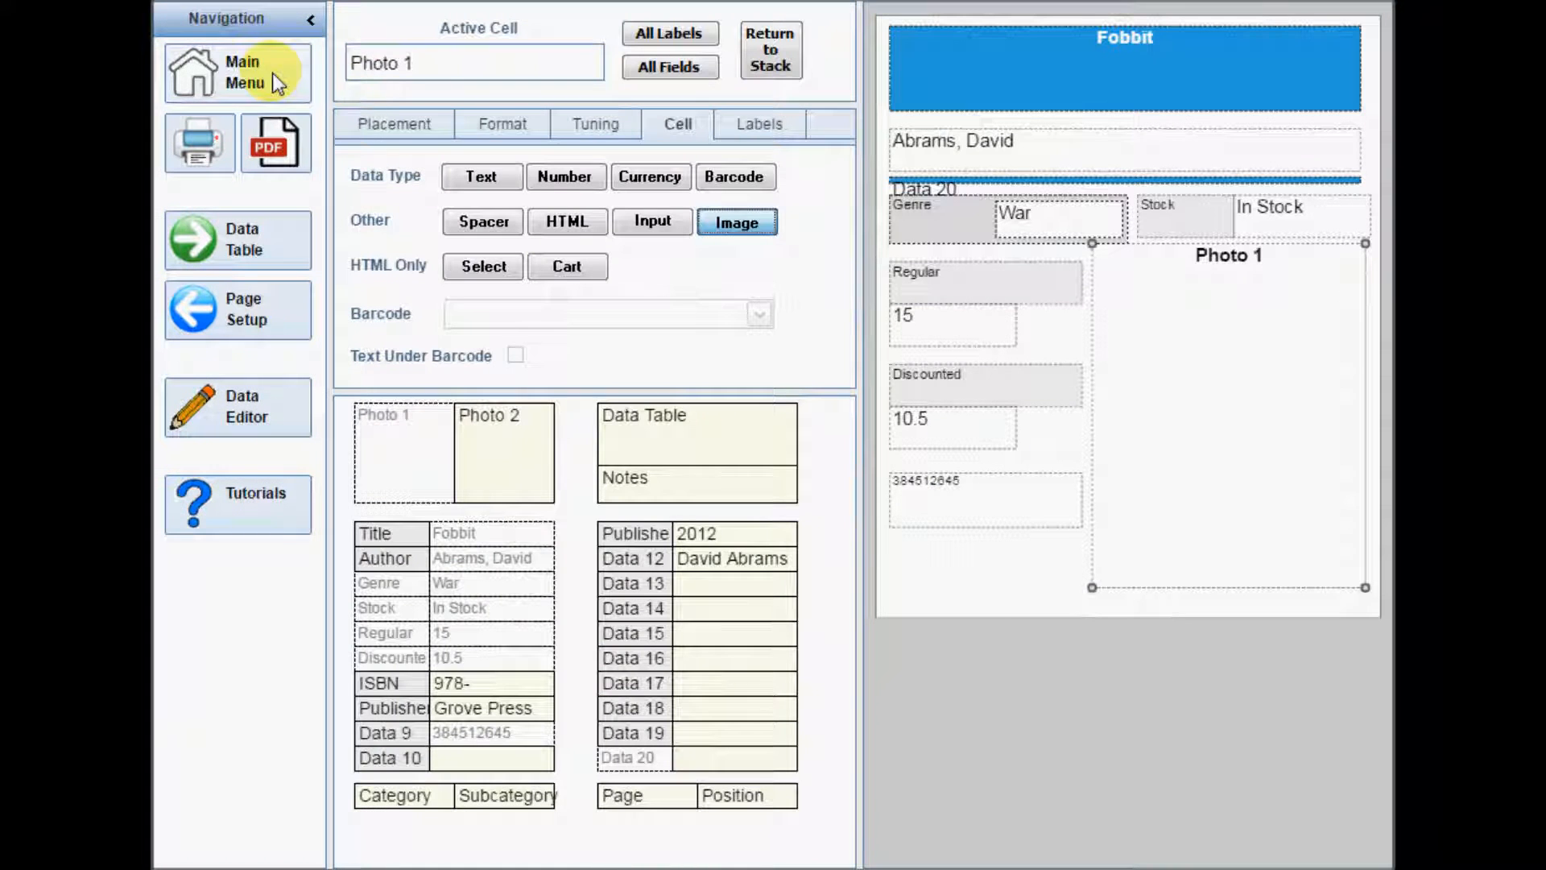
- Open Photo 1's Format settings and toggle the dotted-line option
left_click(502, 124)
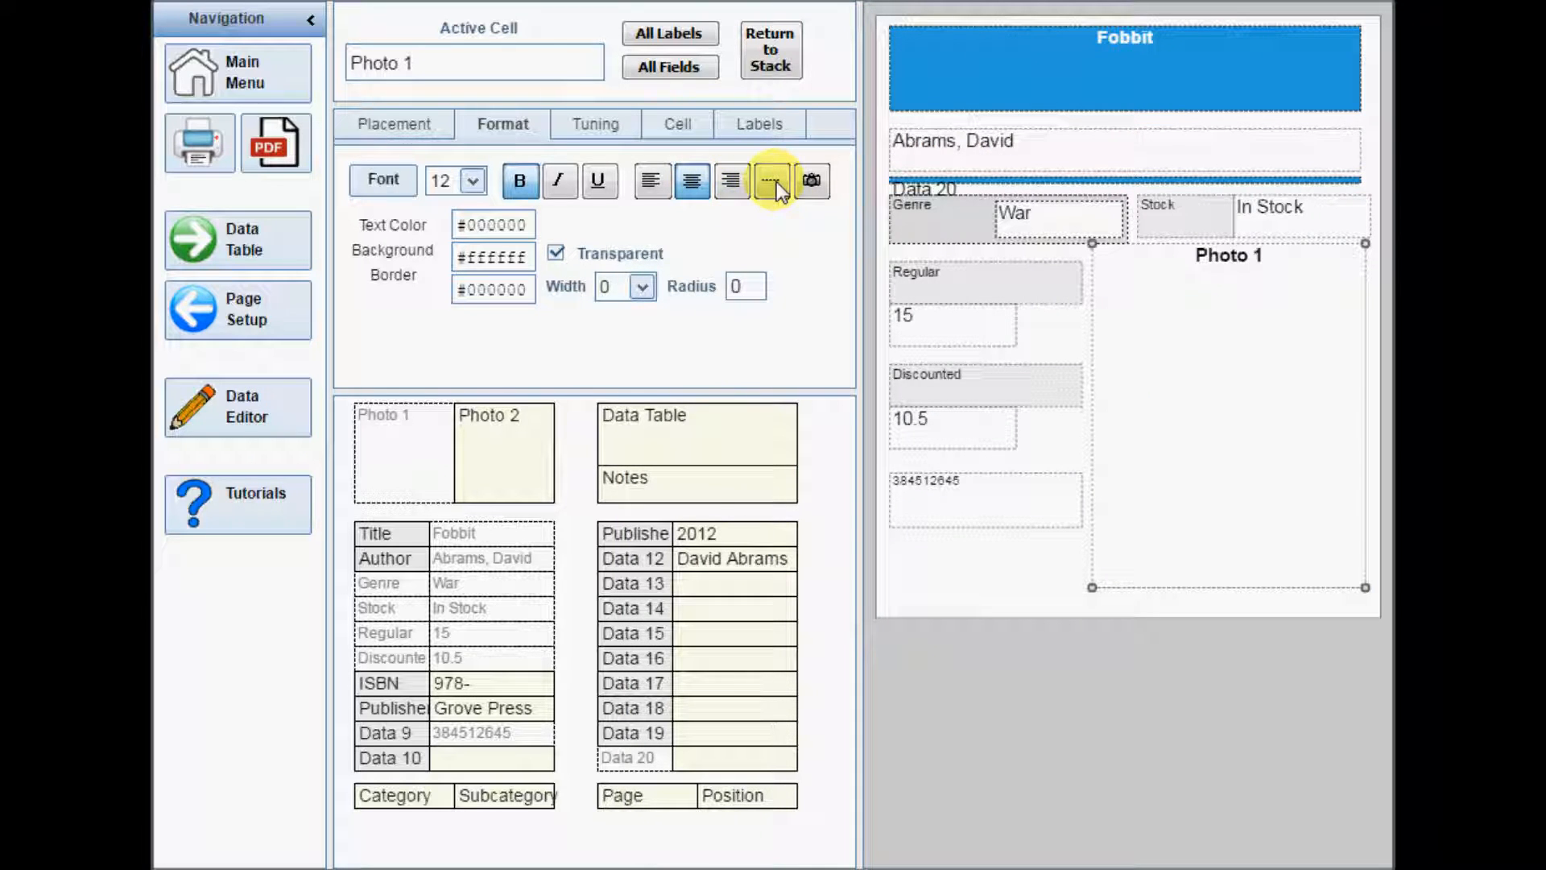
left_click(276, 145)
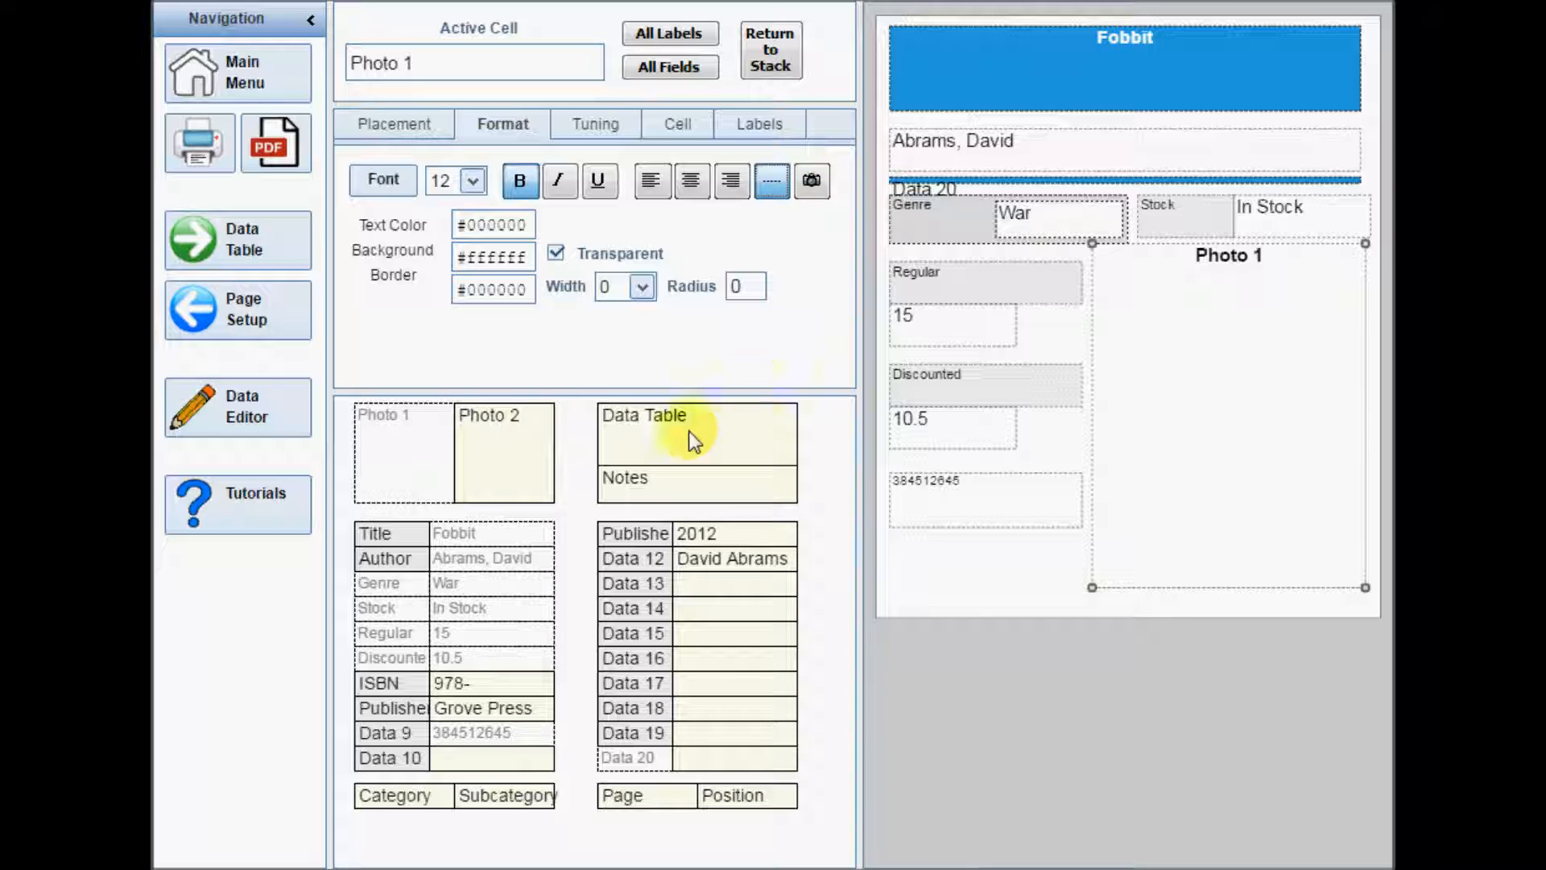
mouse_move(674, 438)
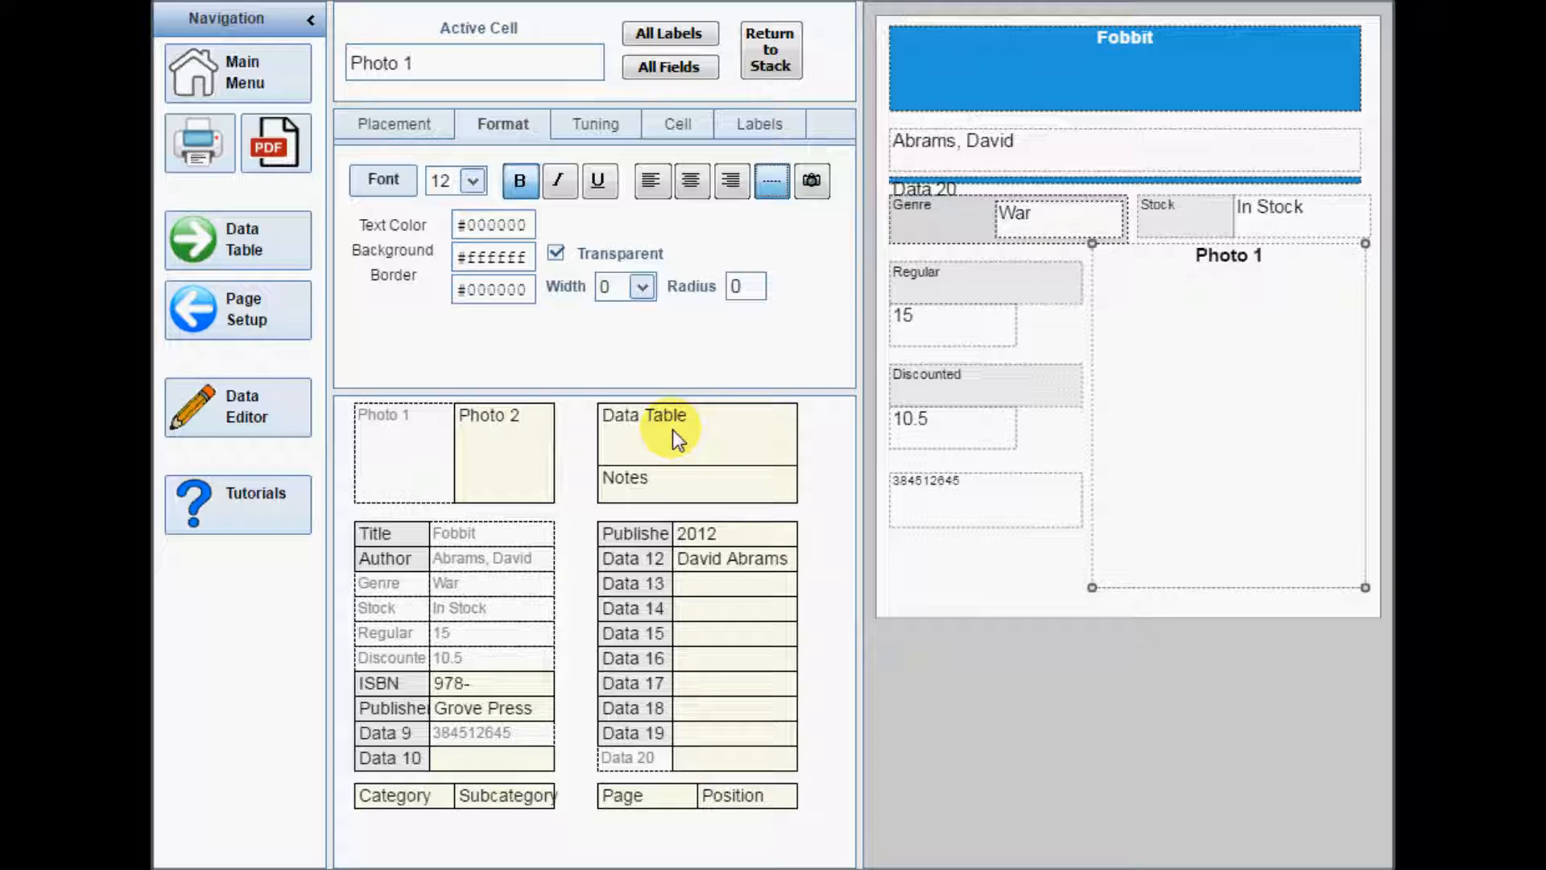
- Place the Data Table and resize it beneath the barcode, left of Photo 1
left_click(645, 416)
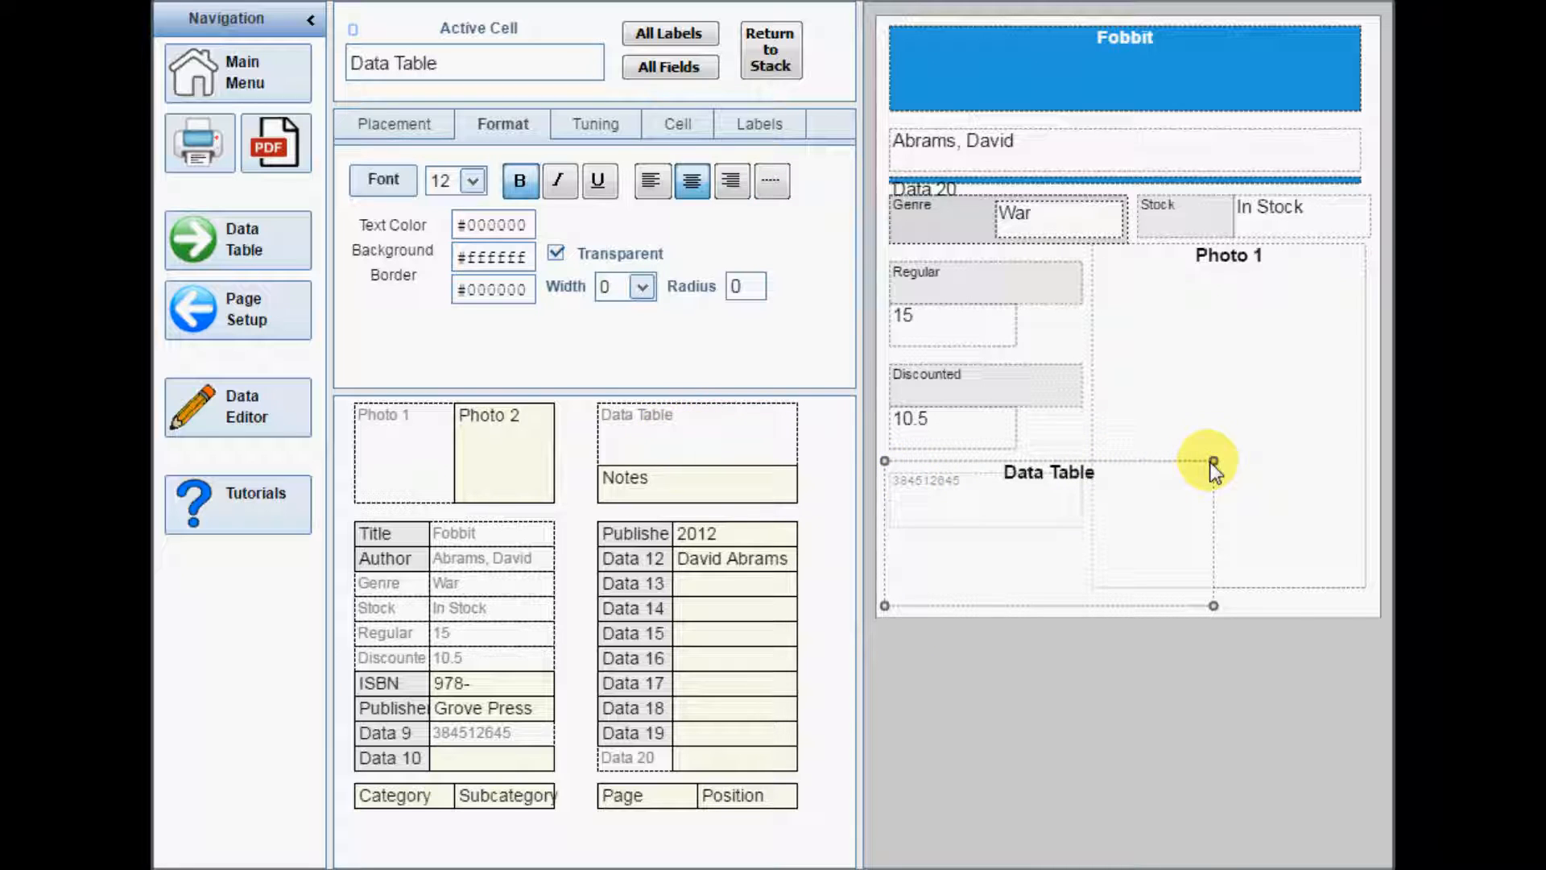
left_click_drag(1213, 465, 1090, 532)
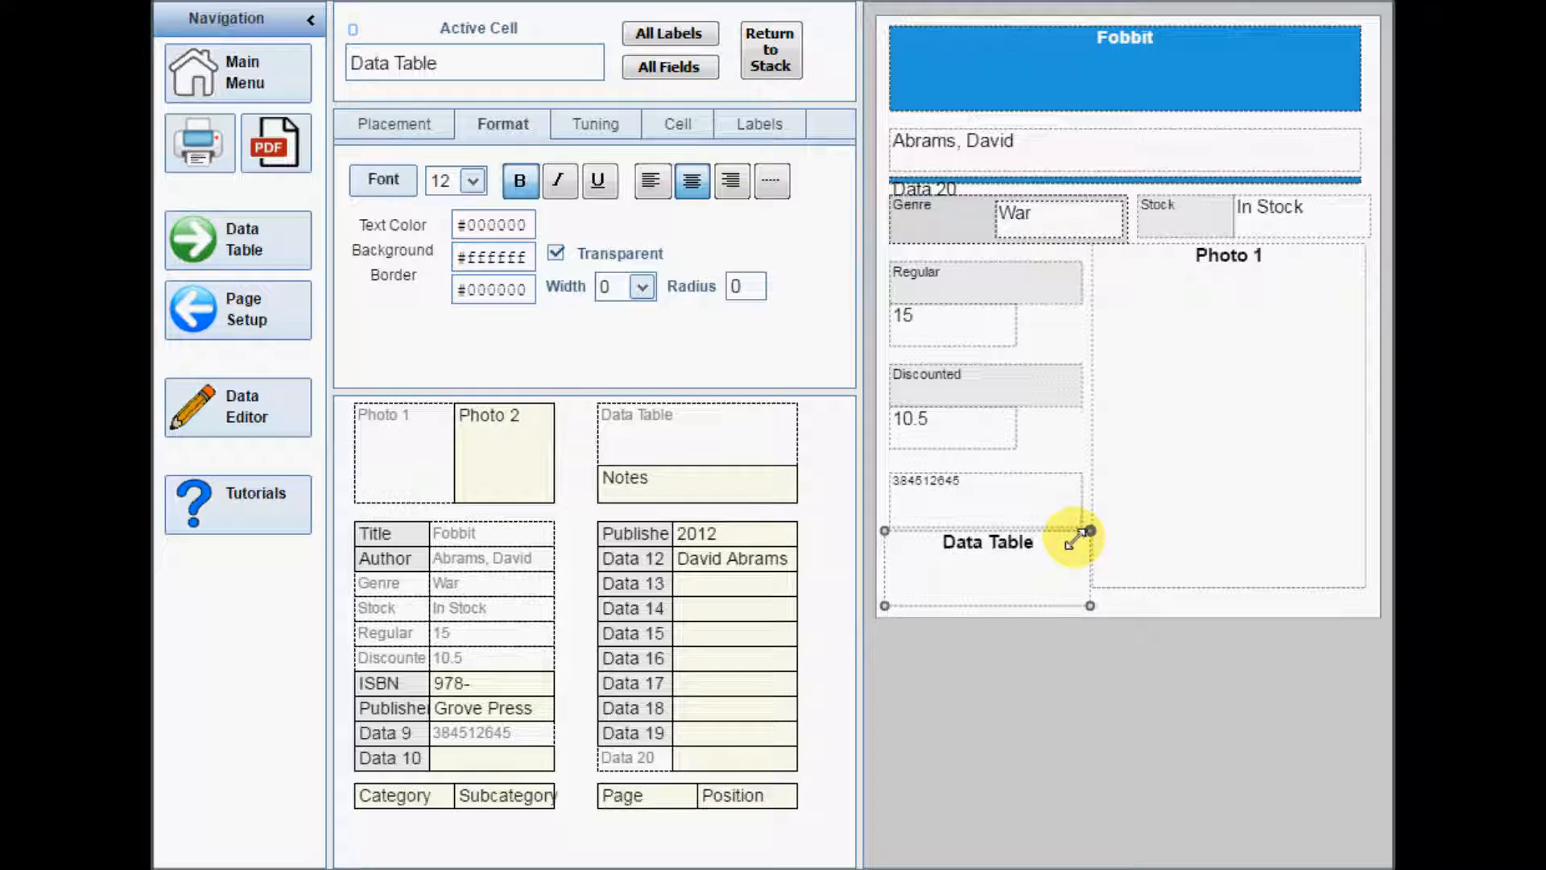